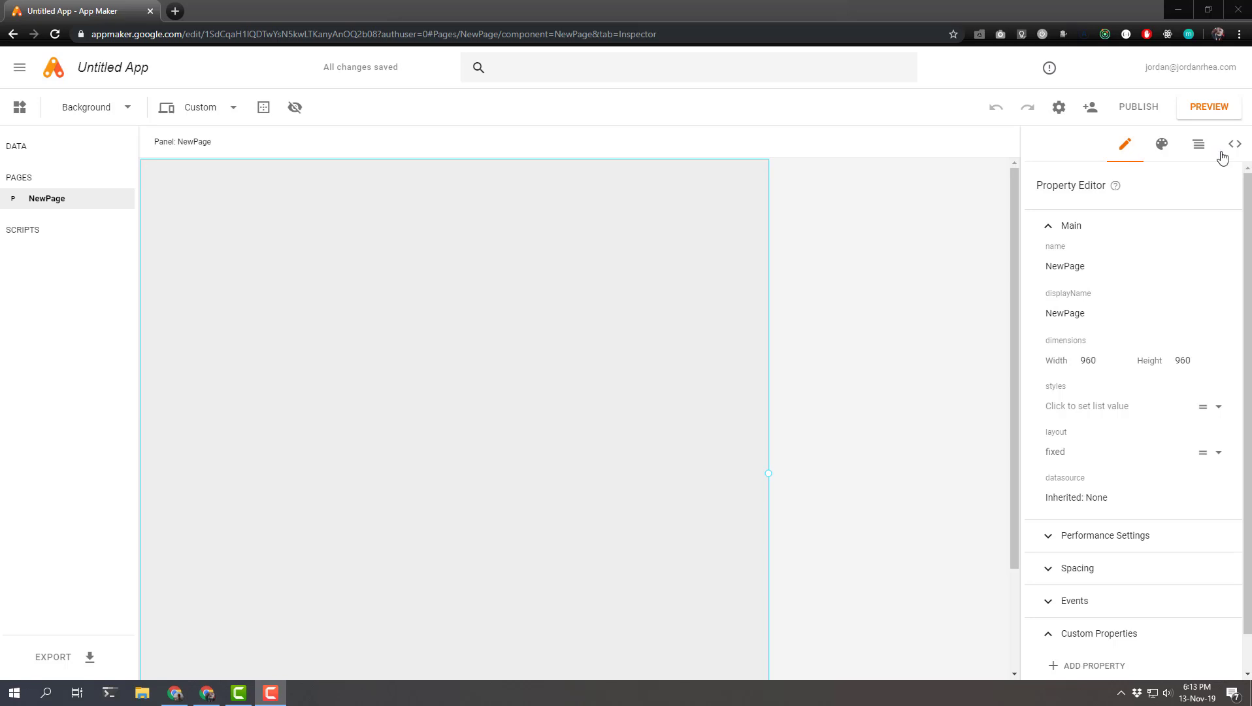
Step: Name the app Email Sender and rename the NewPage page to EmailSender
click(114, 67)
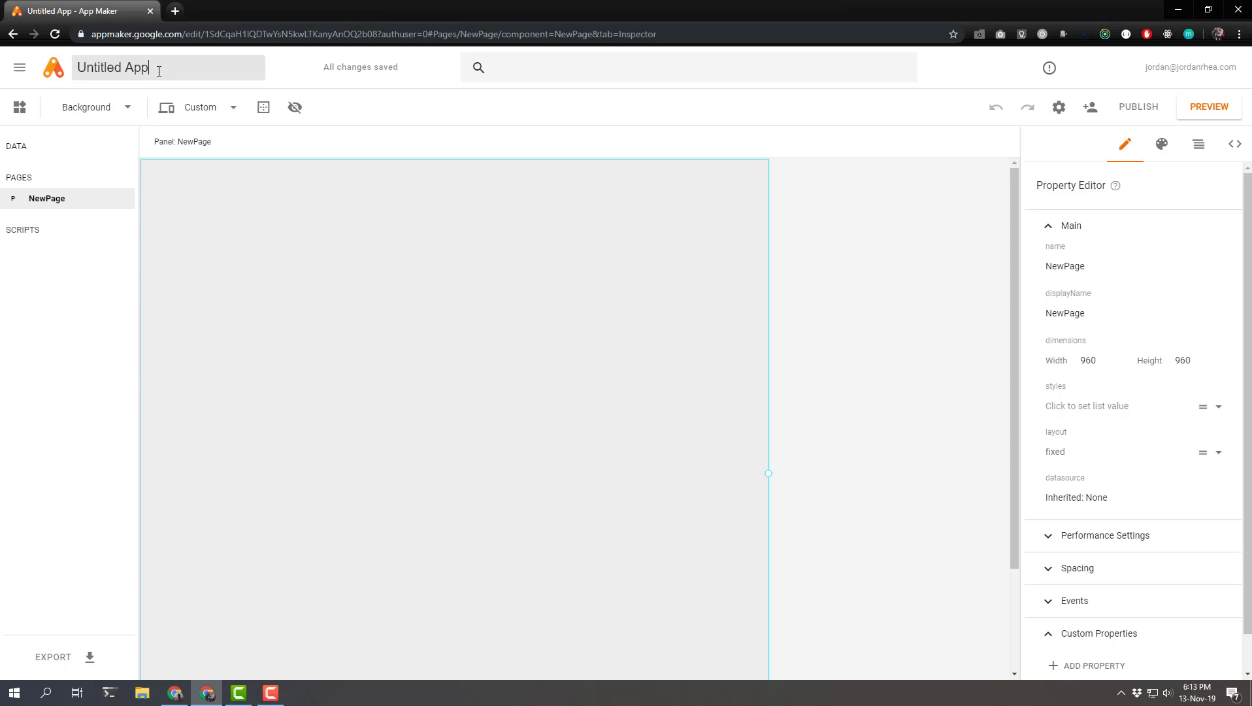
text(Email Sender)
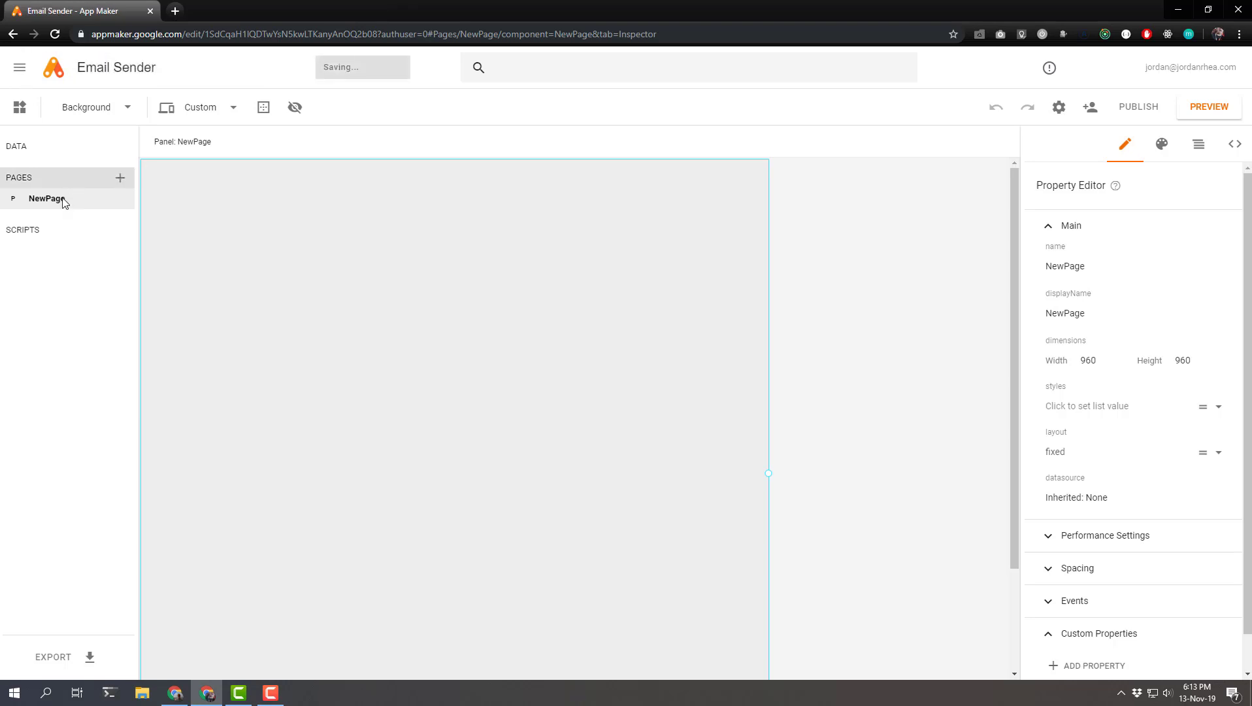
right_click(46, 198)
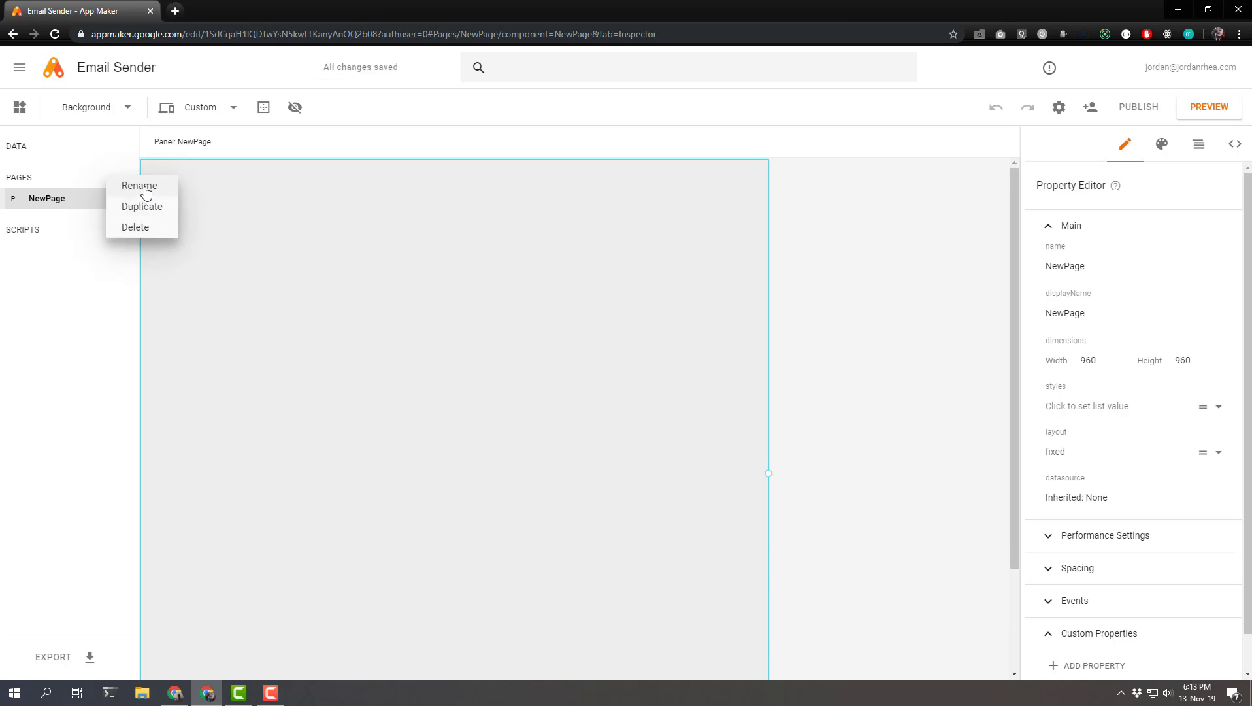
click(139, 185)
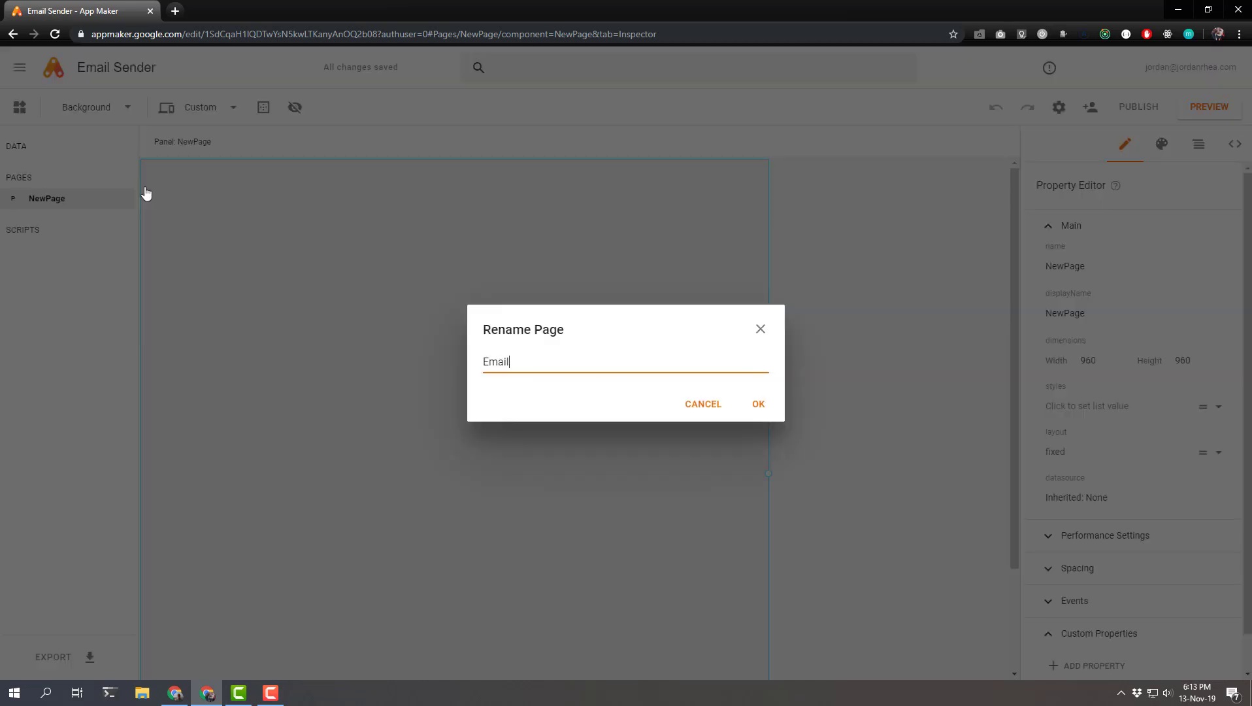
text(Sender)
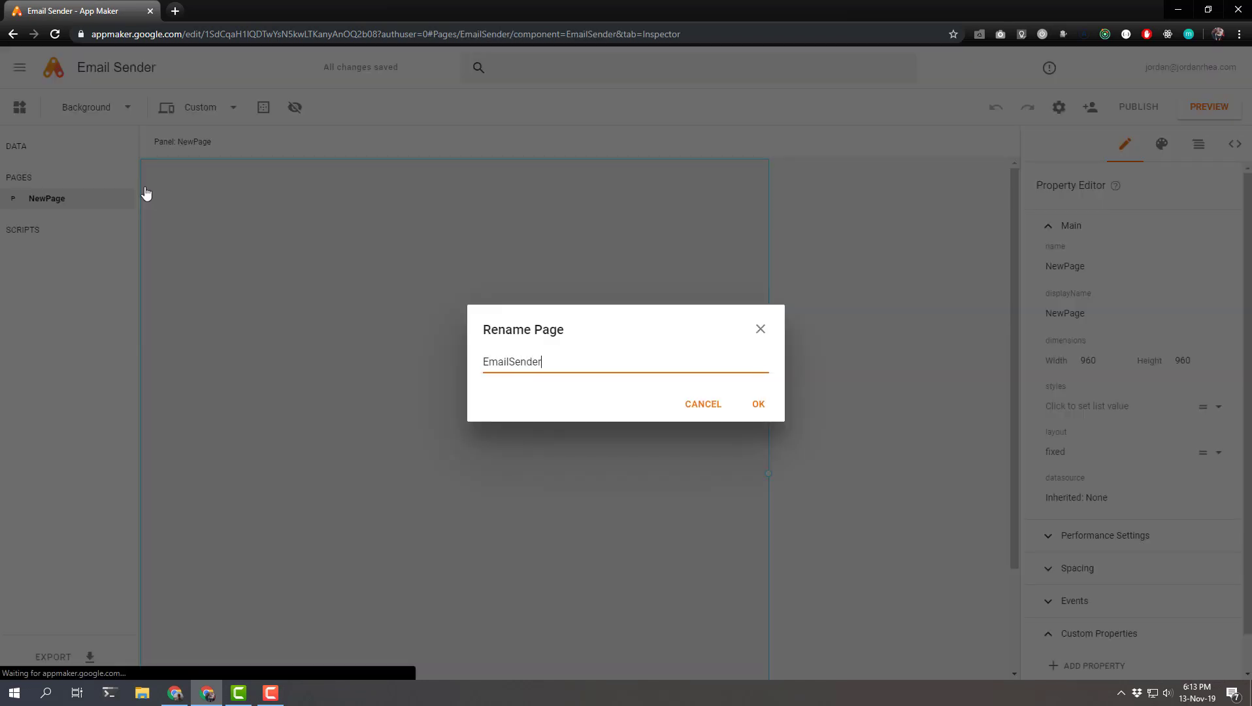
click(757, 403)
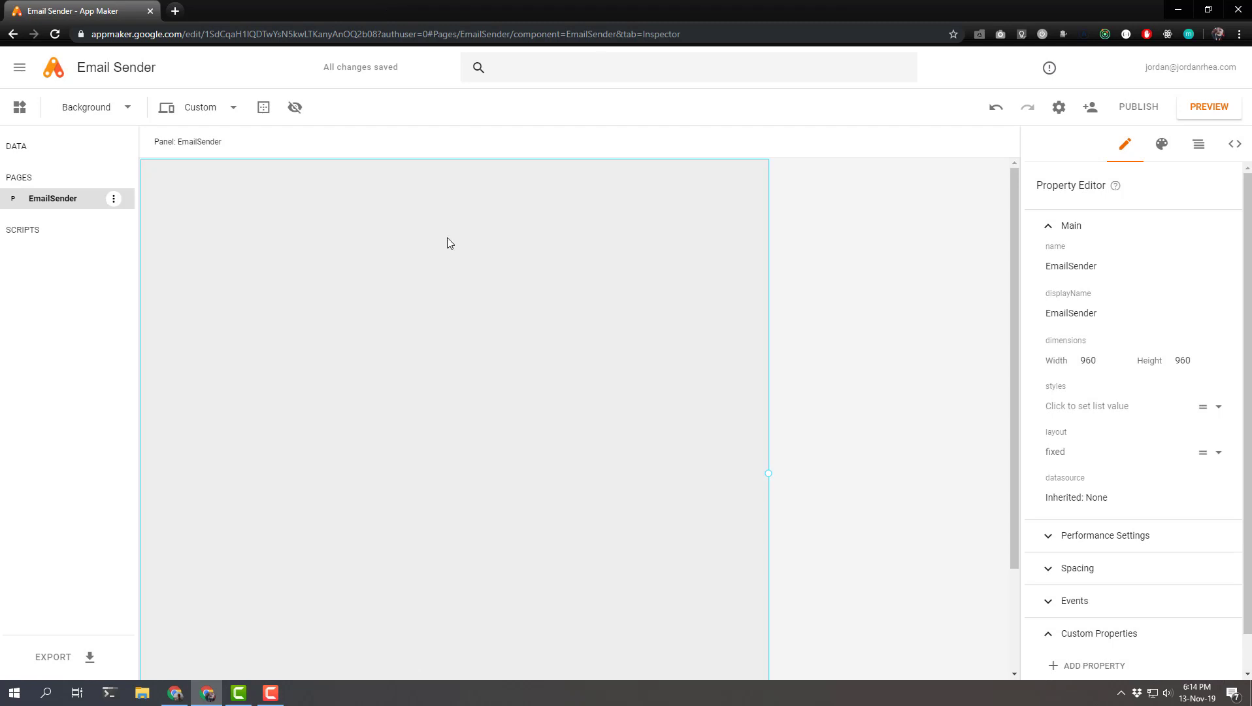
click(19, 106)
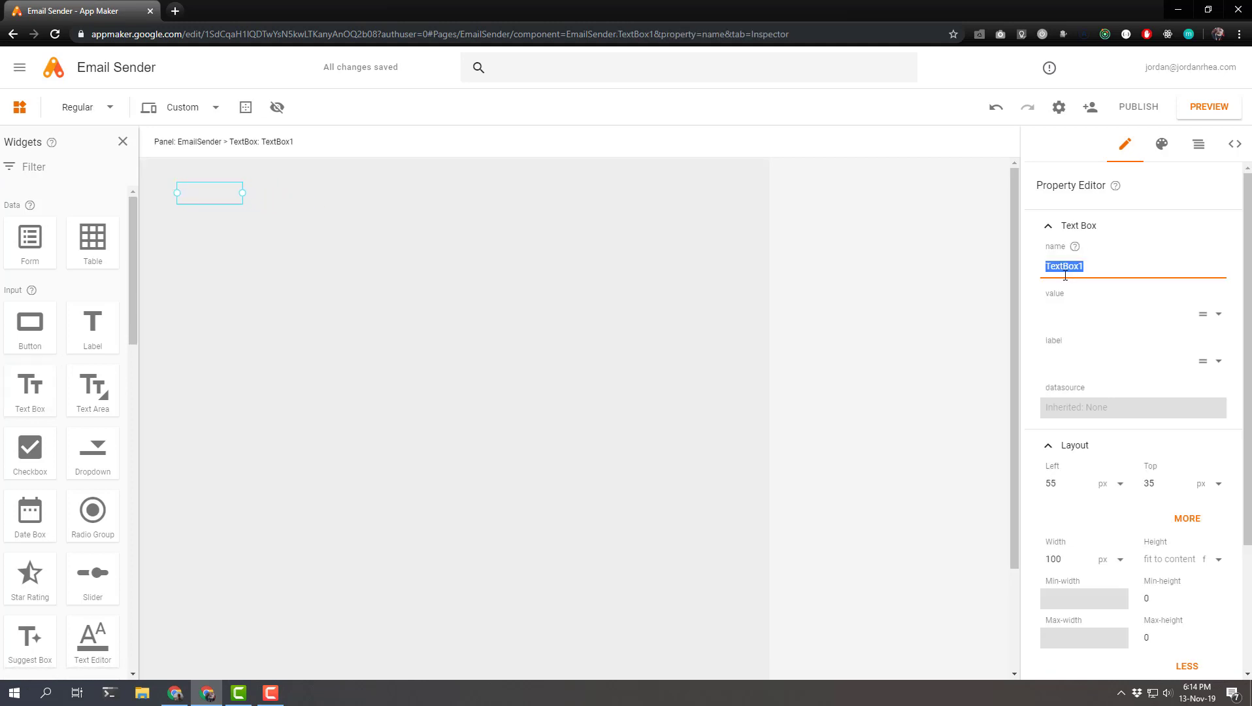
Step: Name the two text boxes To and Subject with matching labels
text(To)
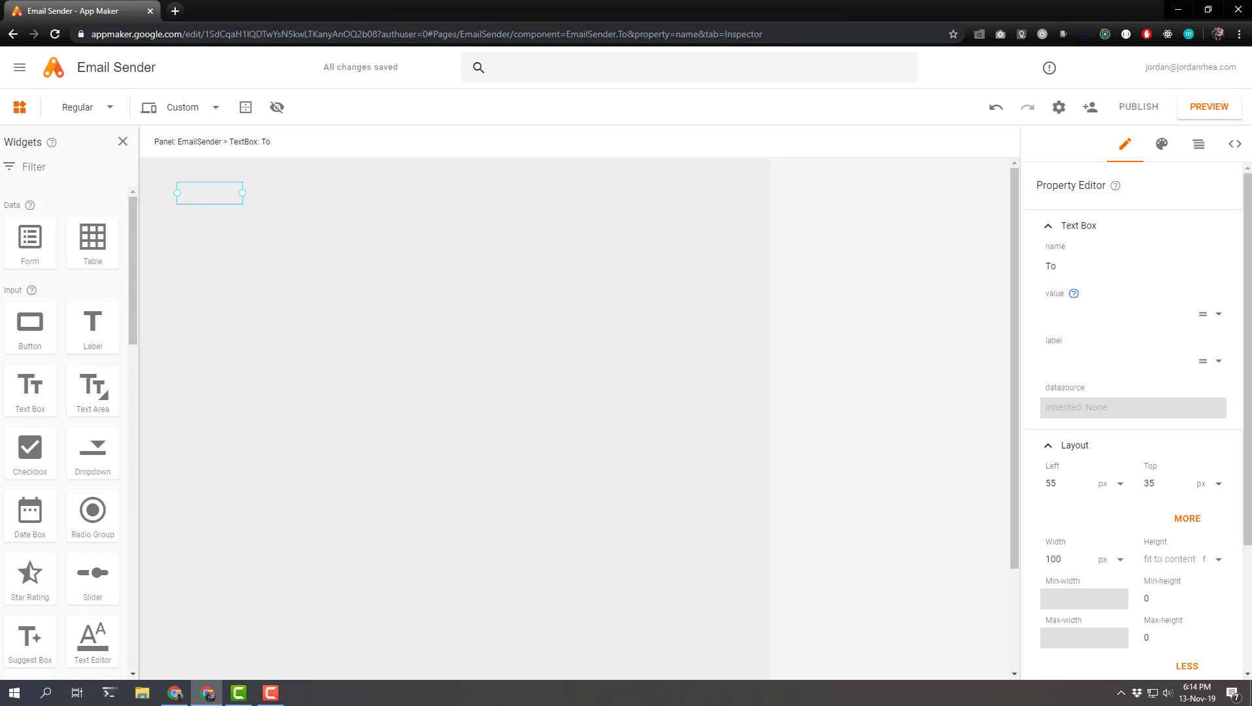
click(1118, 360)
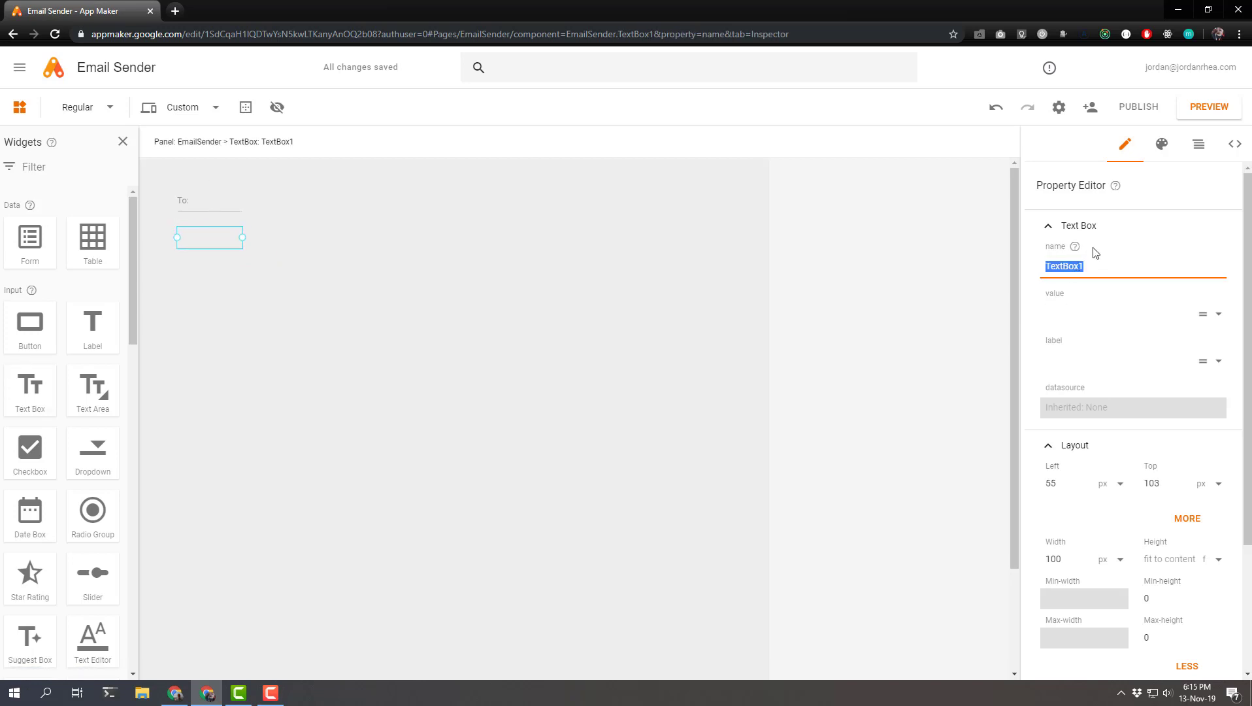
text(Subject)
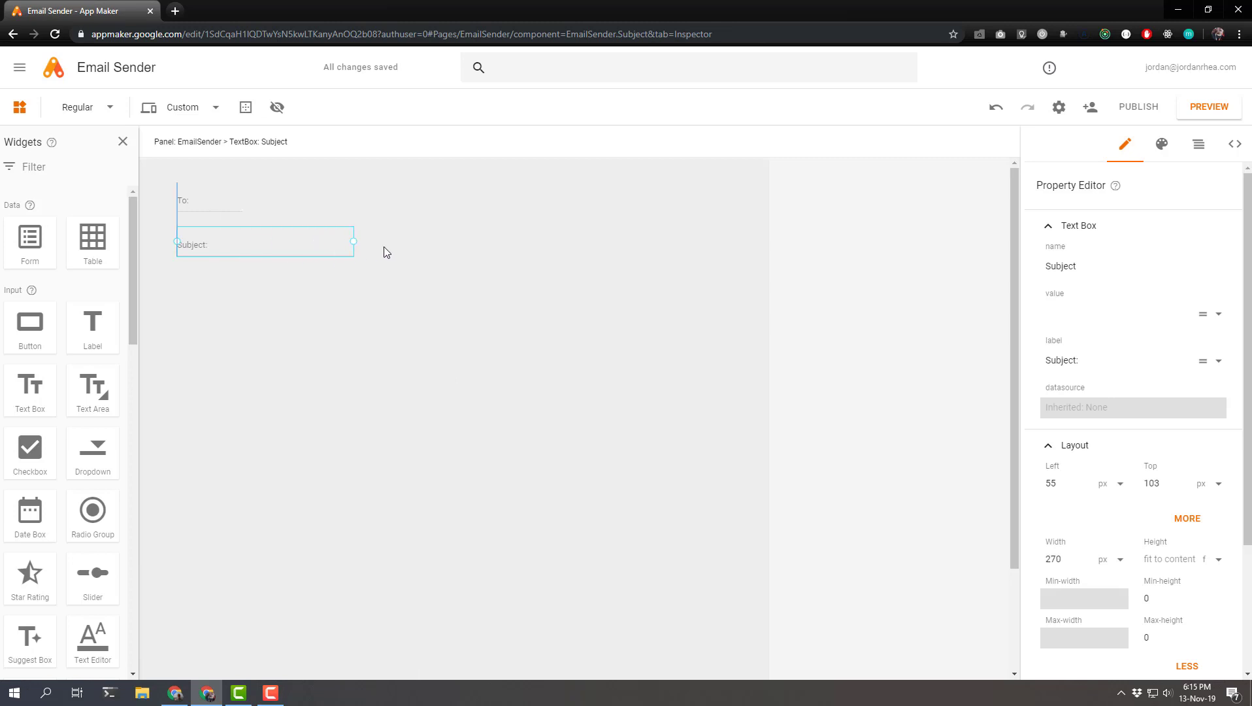
Step: Widen the Subject field and adjust the To field to a slightly narrower width
drag(354, 241, 457, 241)
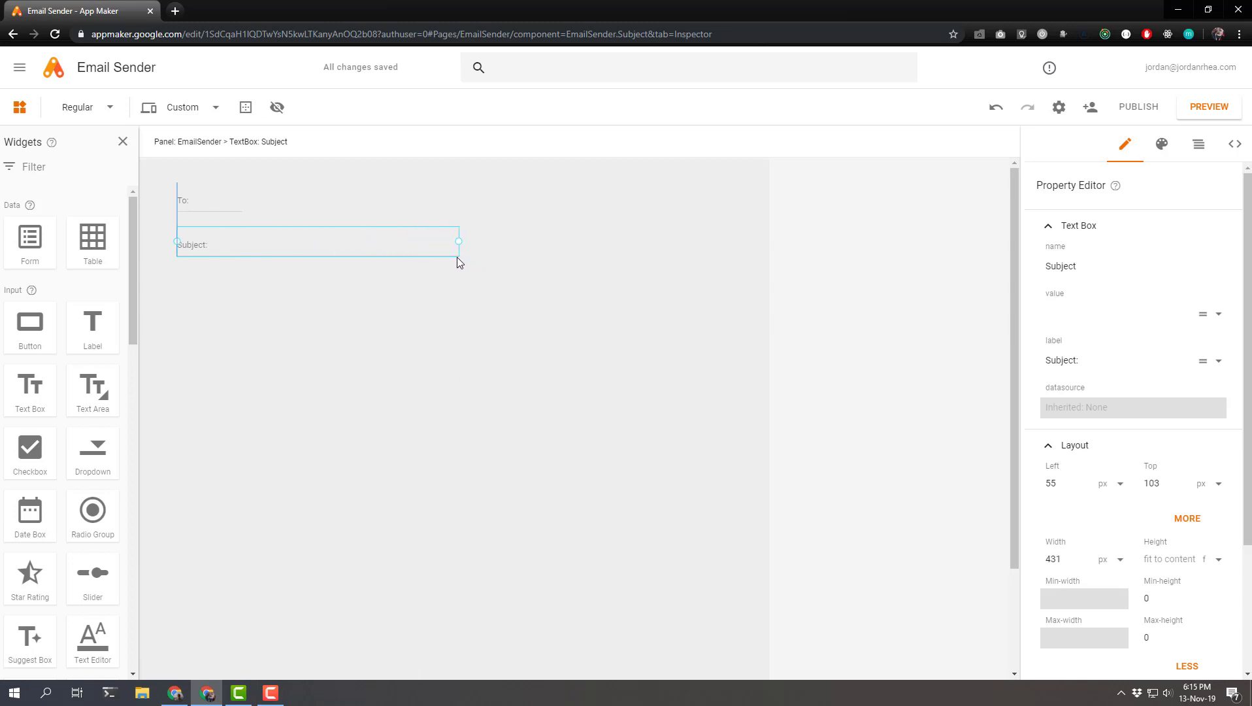
click(210, 197)
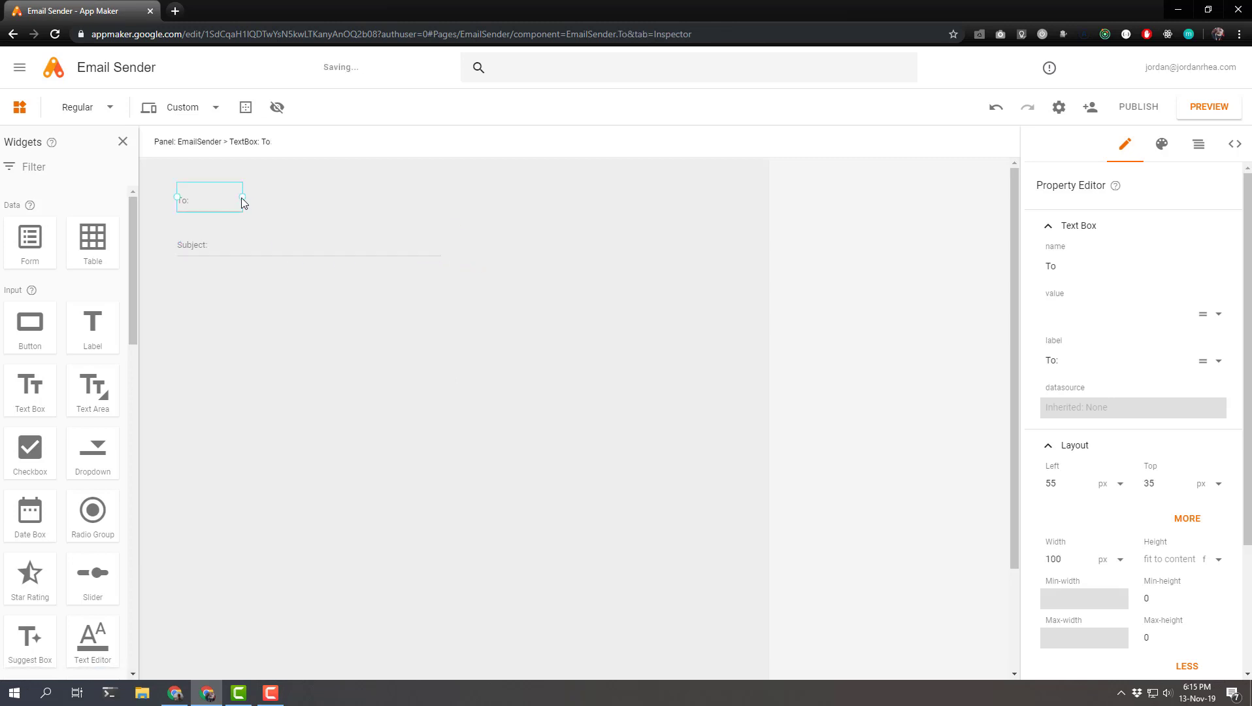
drag(244, 196, 313, 197)
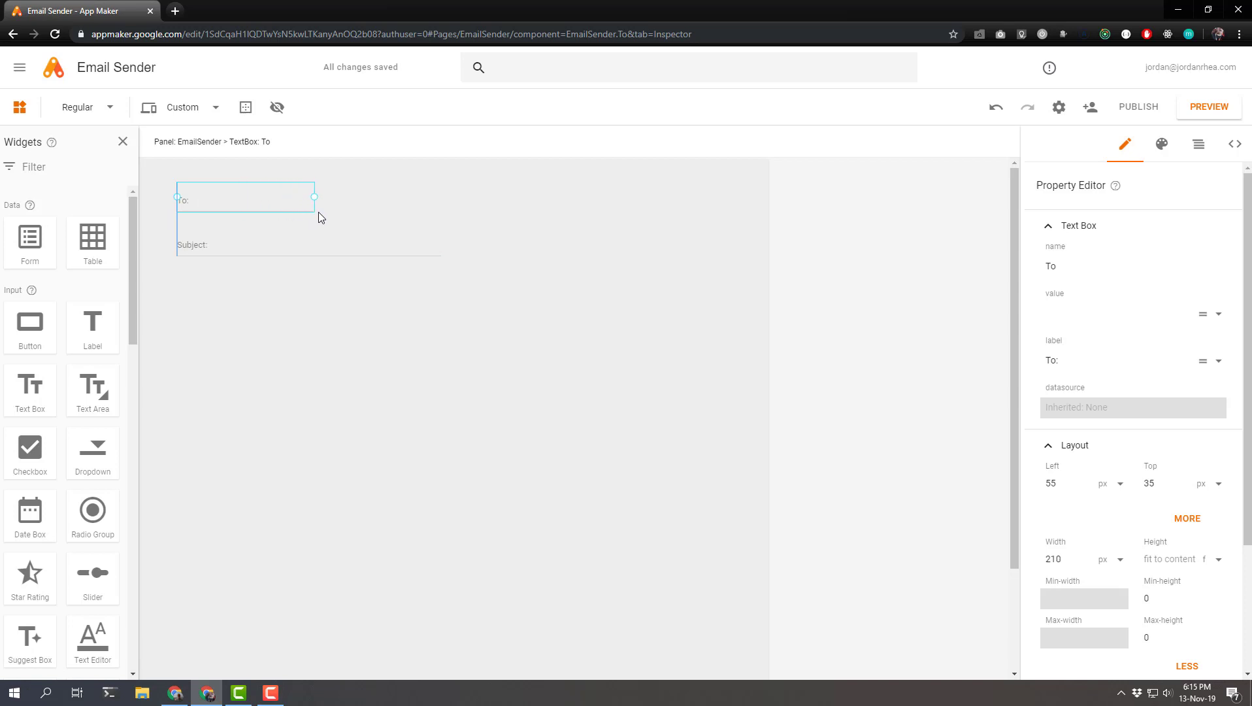
drag(314, 197, 302, 197)
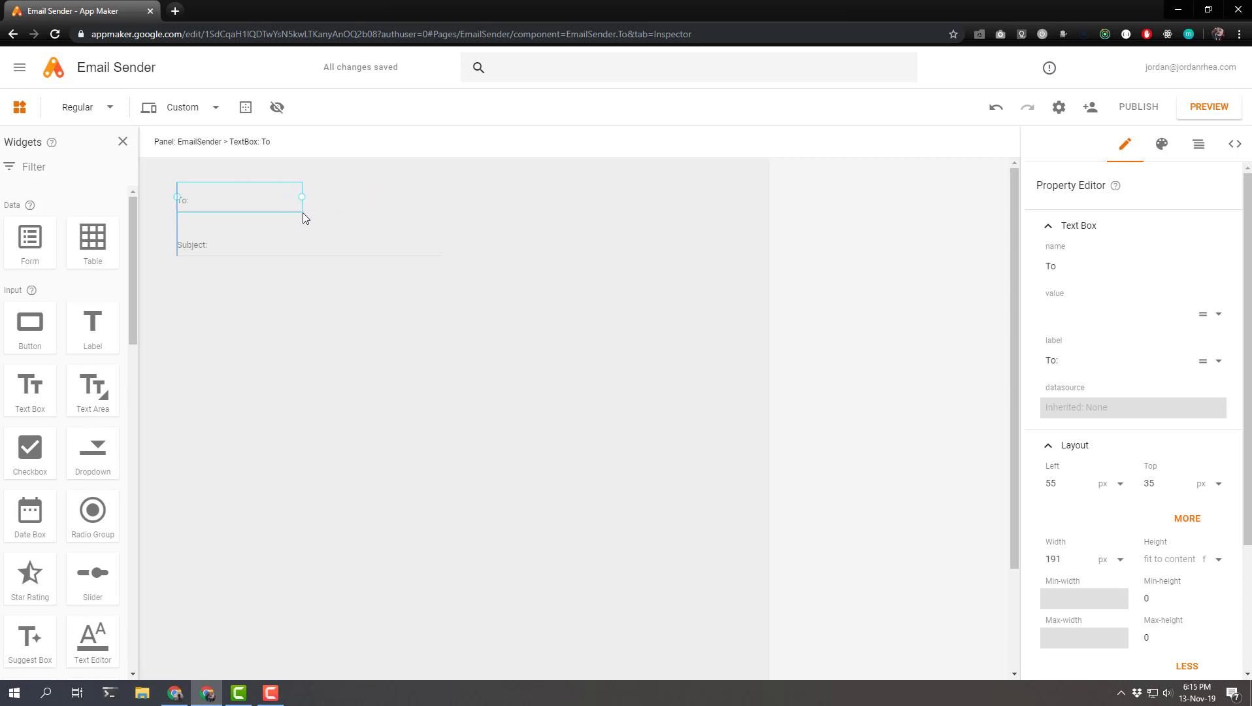
click(327, 375)
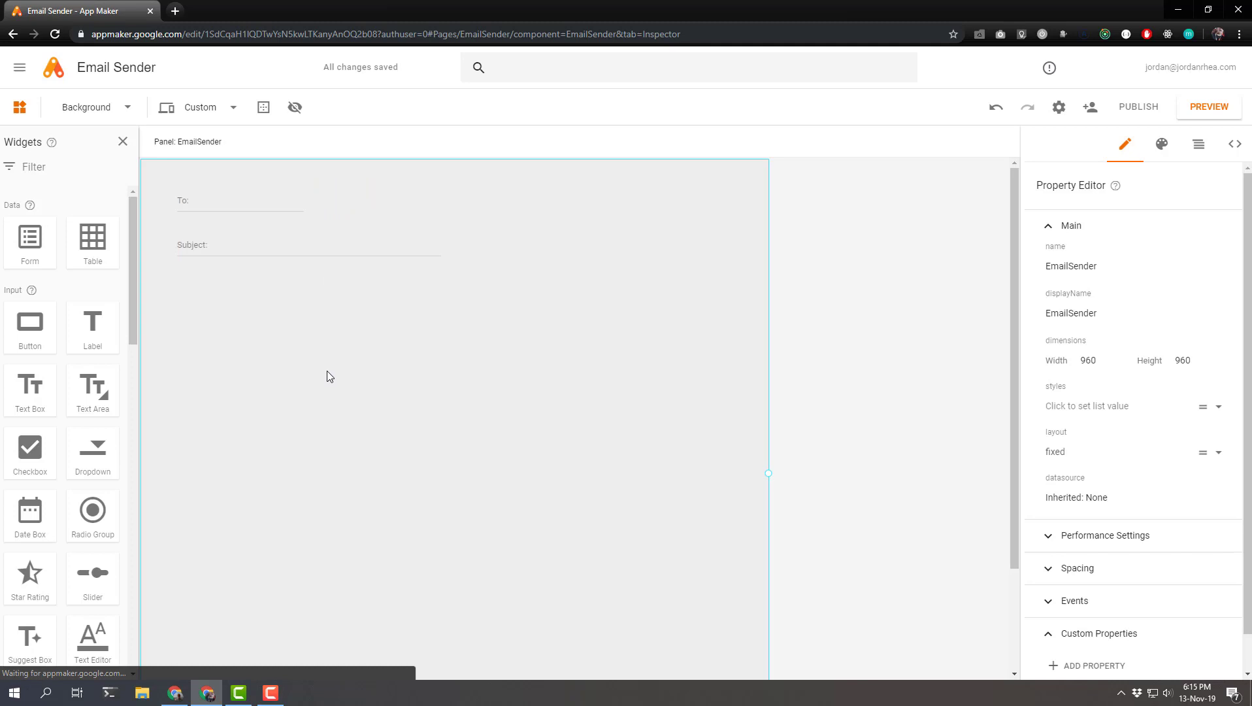
mouse_move(93, 391)
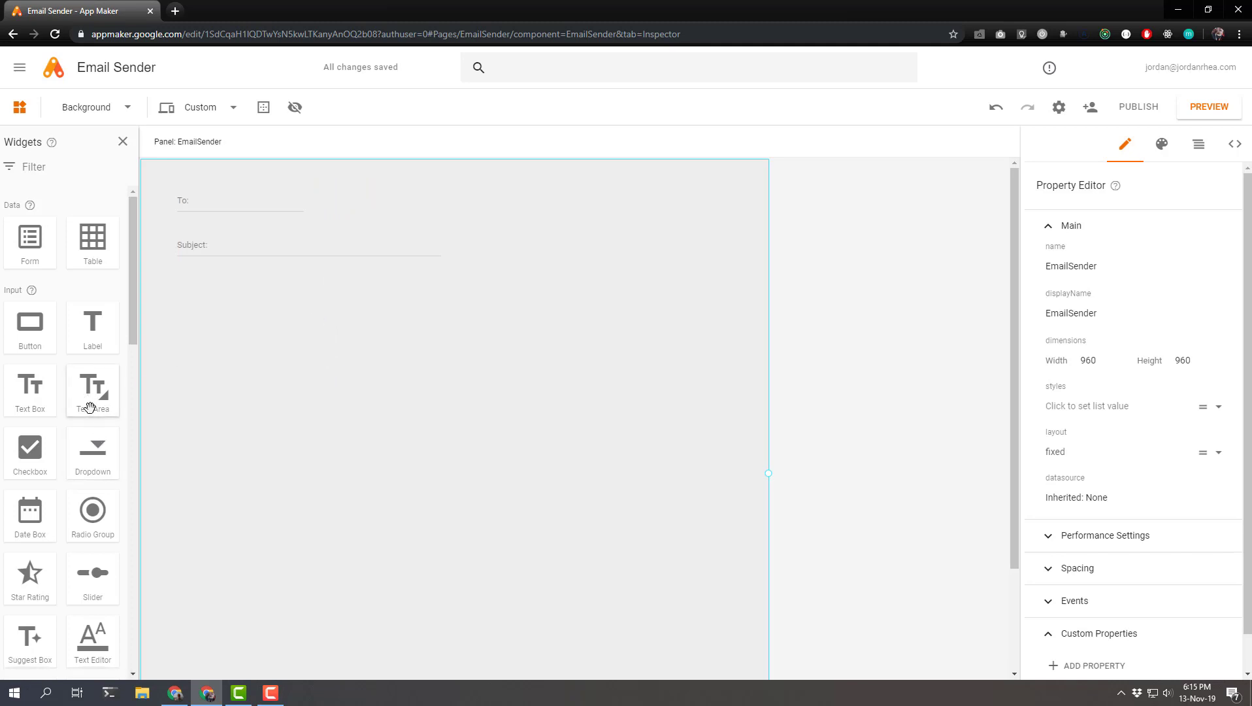
Step: Name the text editor below Subject Message and give it the label Message
scroll(down, 3)
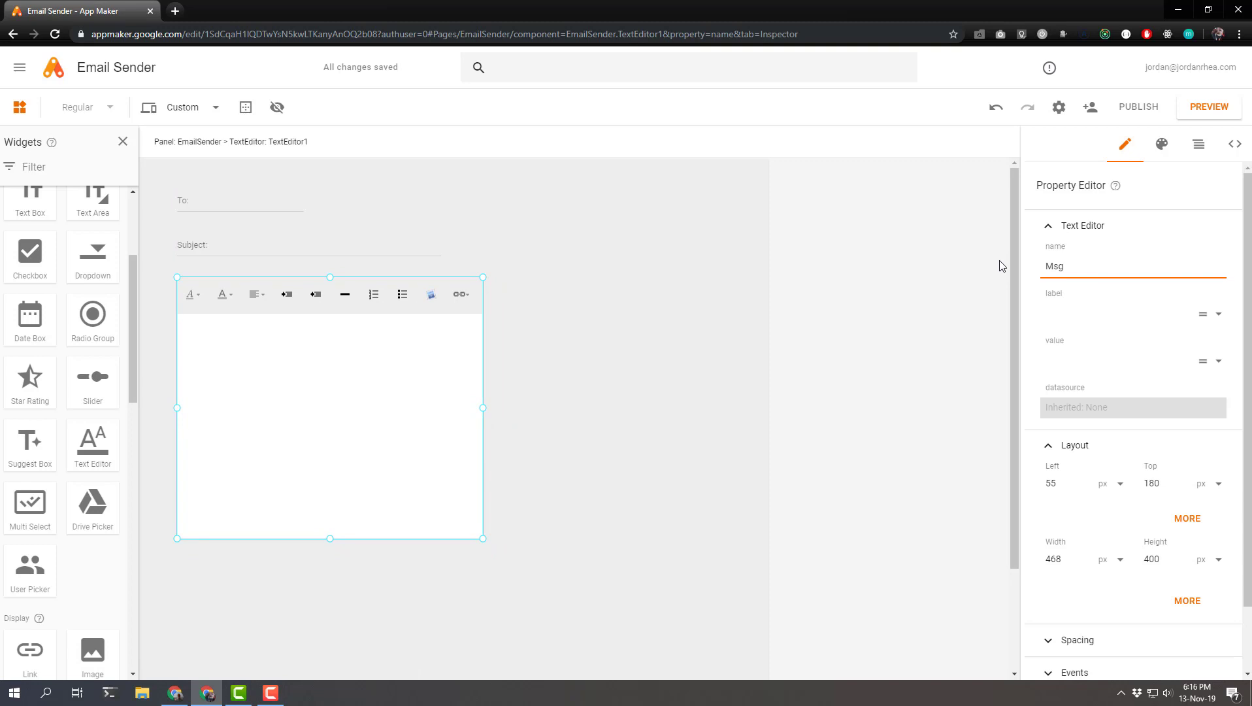
text(Message)
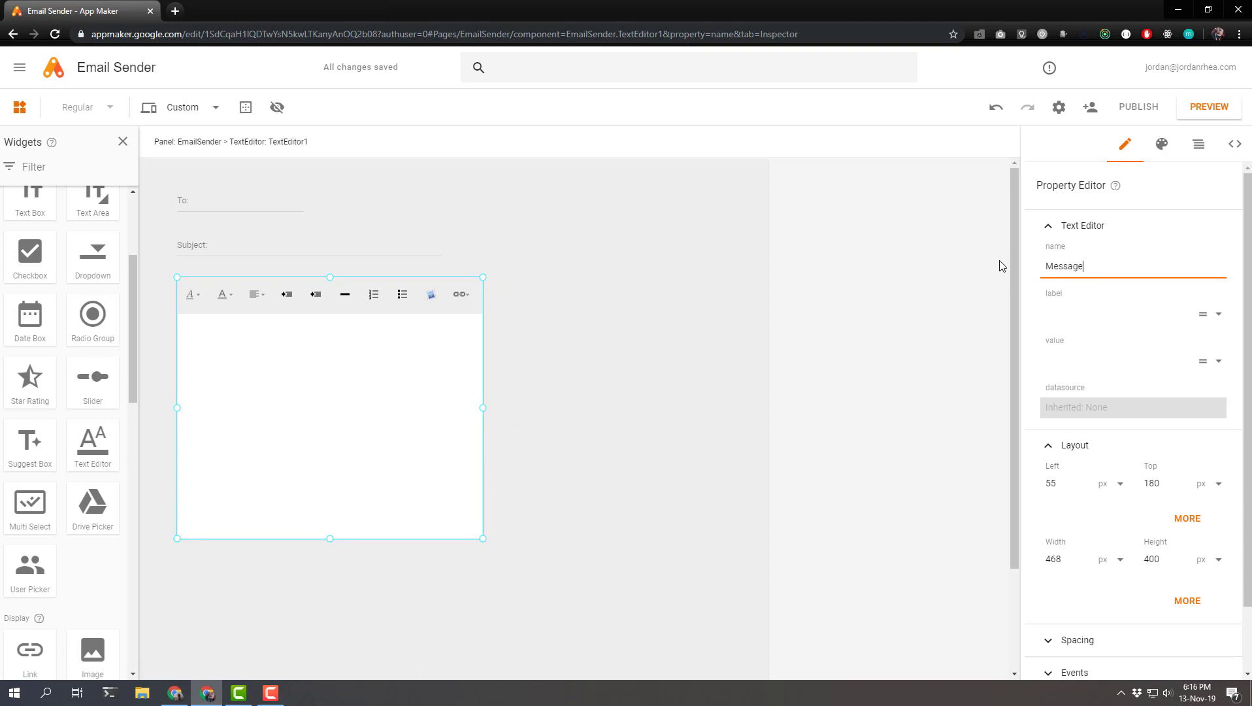
click(1117, 313)
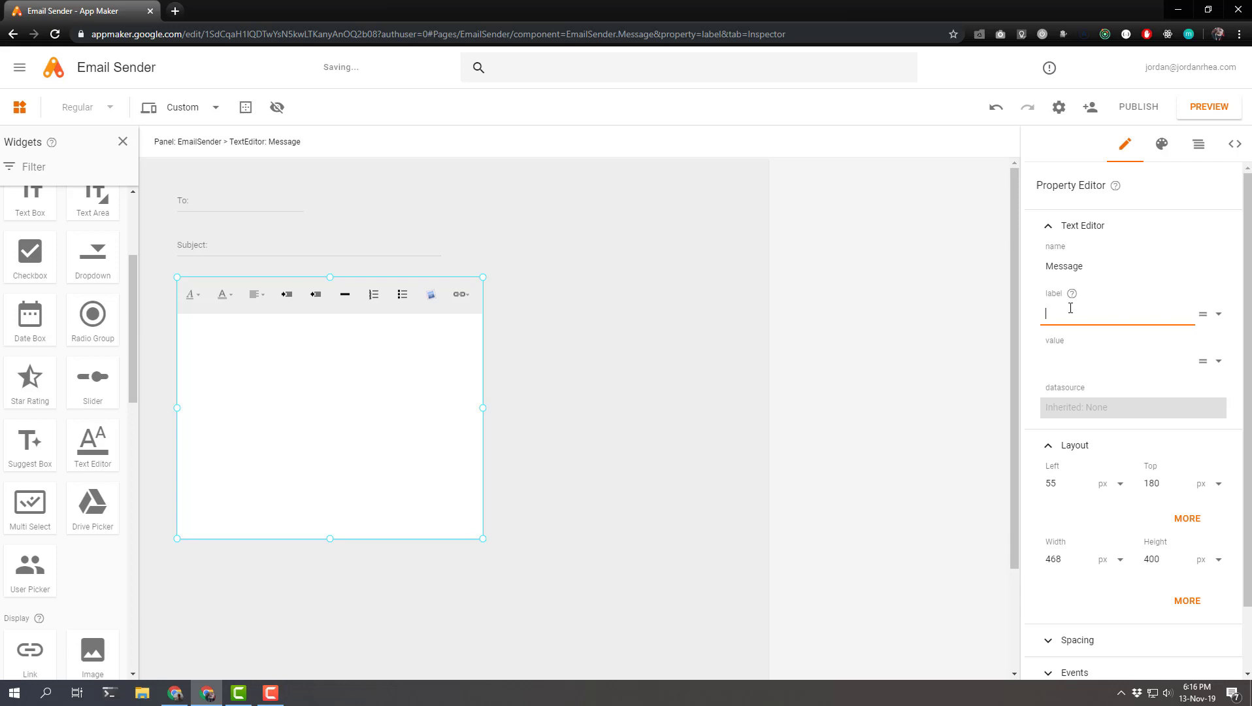
text(Message)
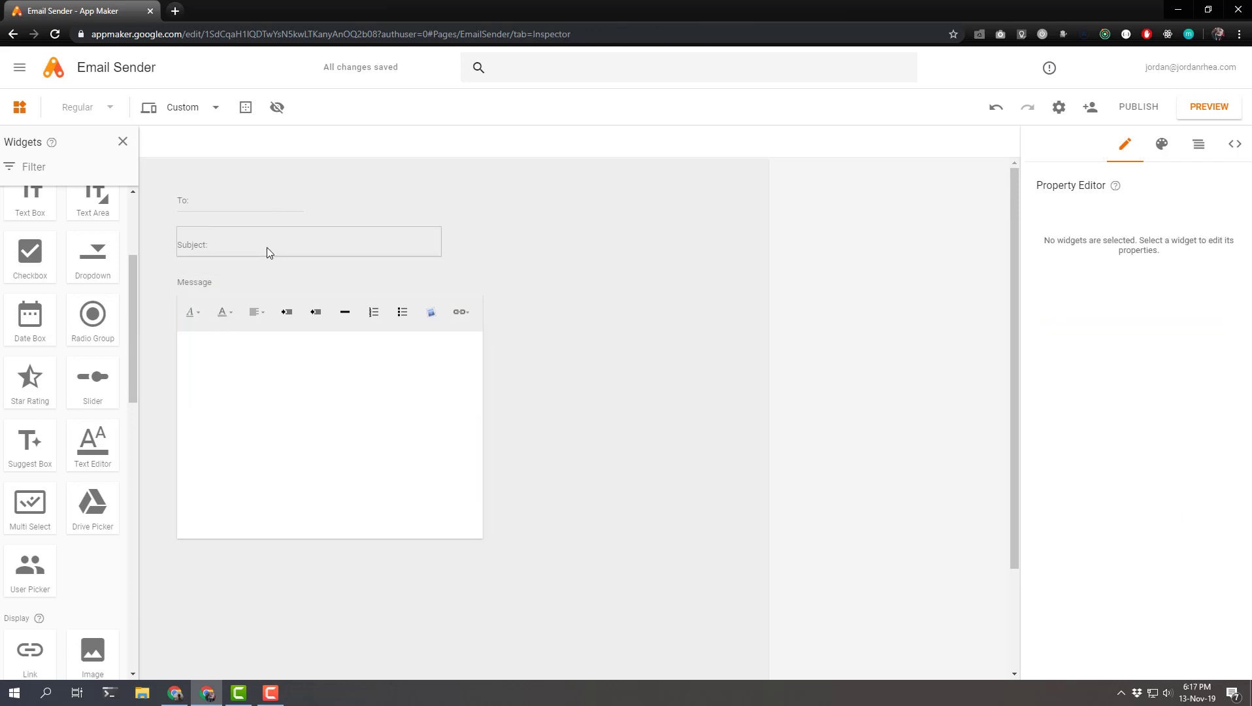
Step: Widen the Subject and To fields to match the Message editor
click(308, 241)
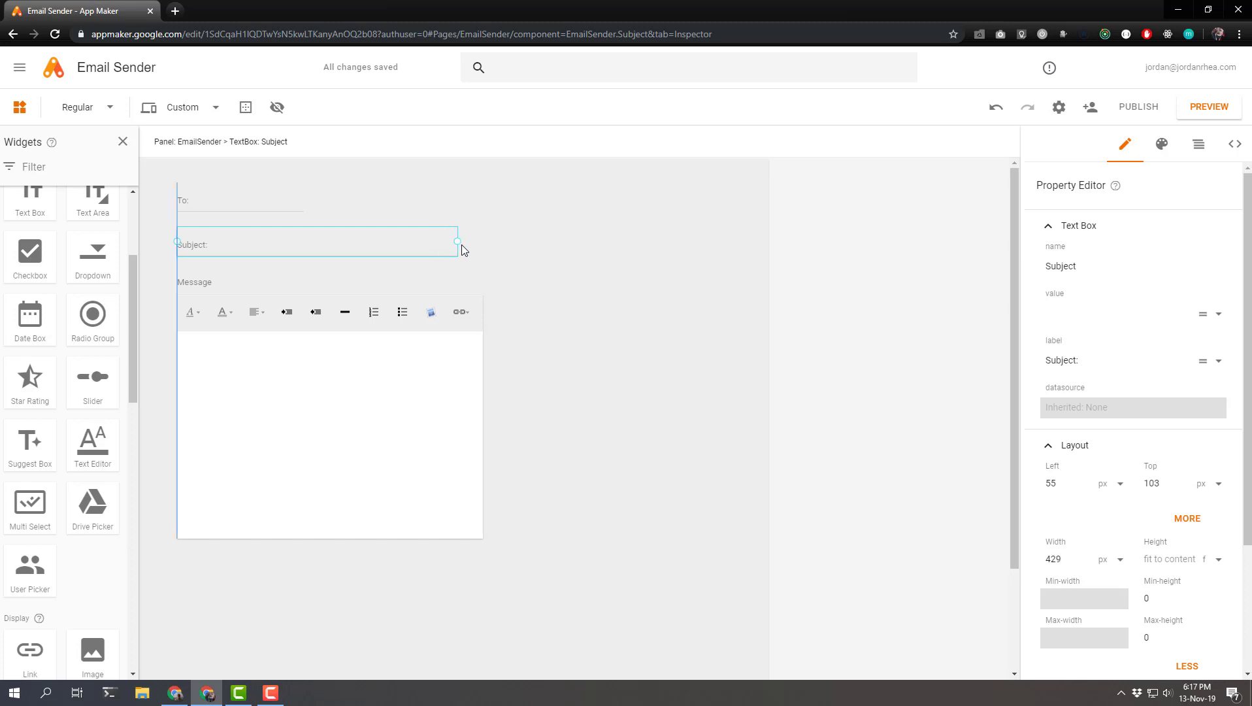
drag(457, 242, 483, 242)
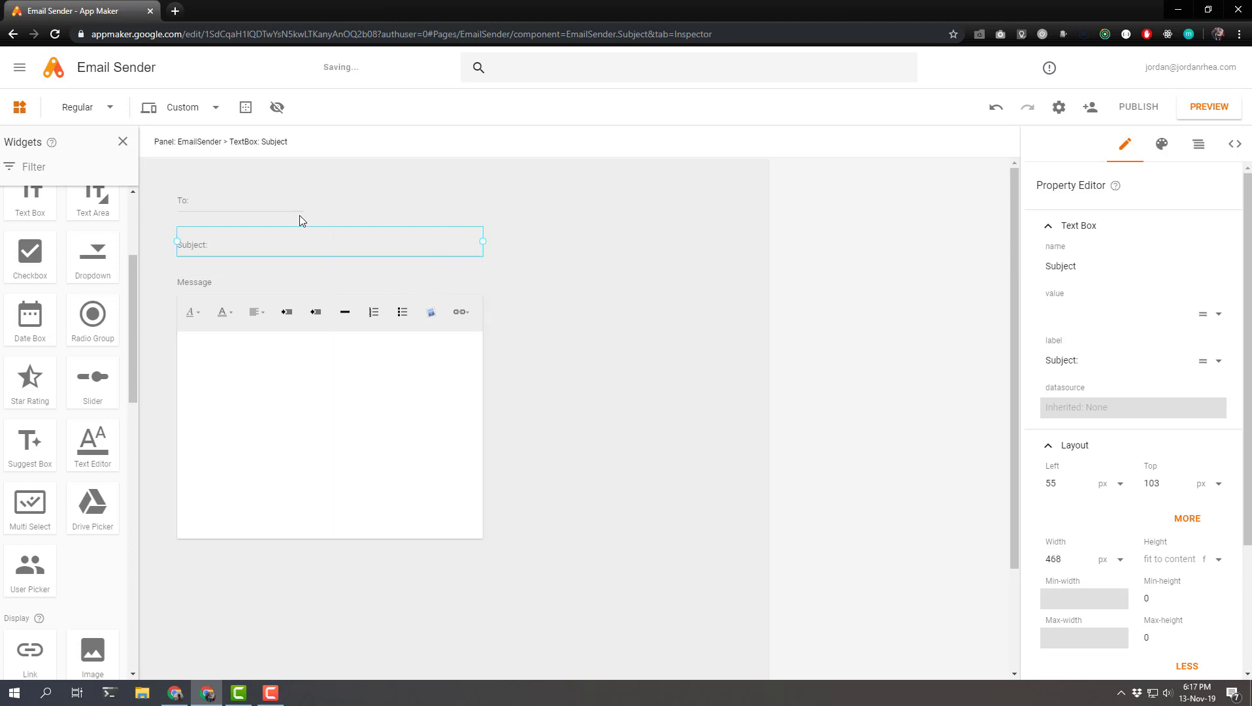
click(240, 199)
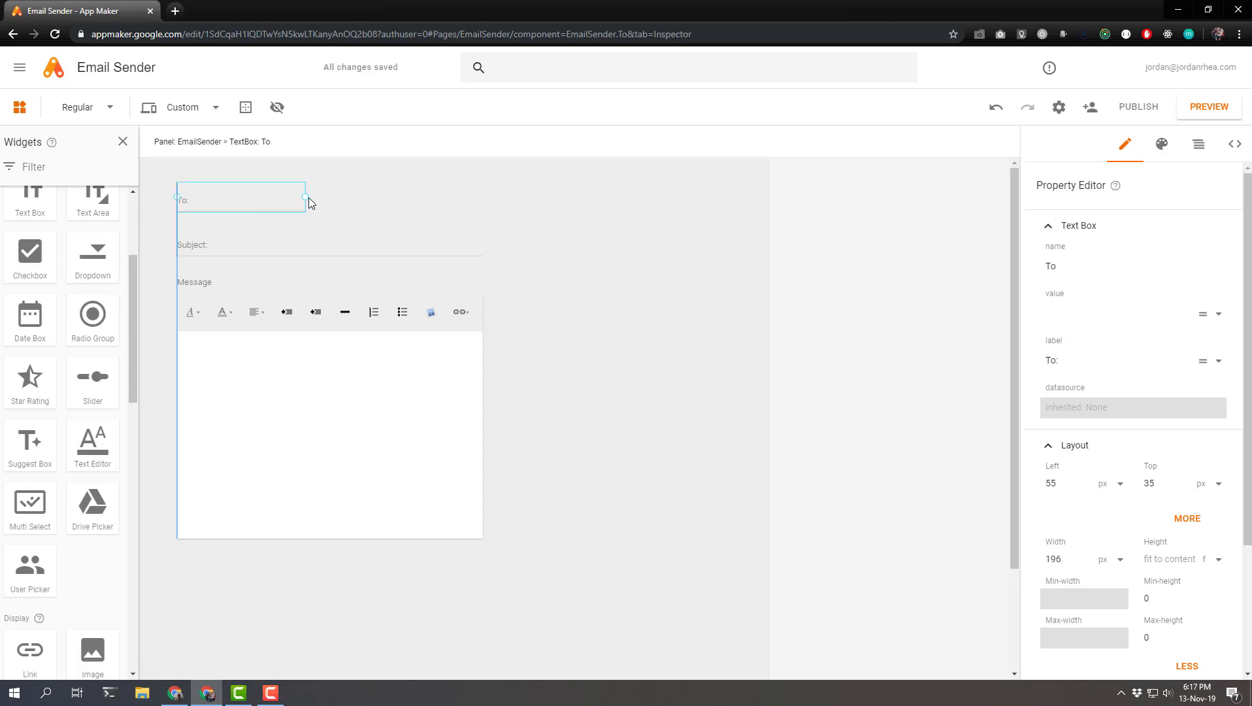
drag(303, 198, 331, 197)
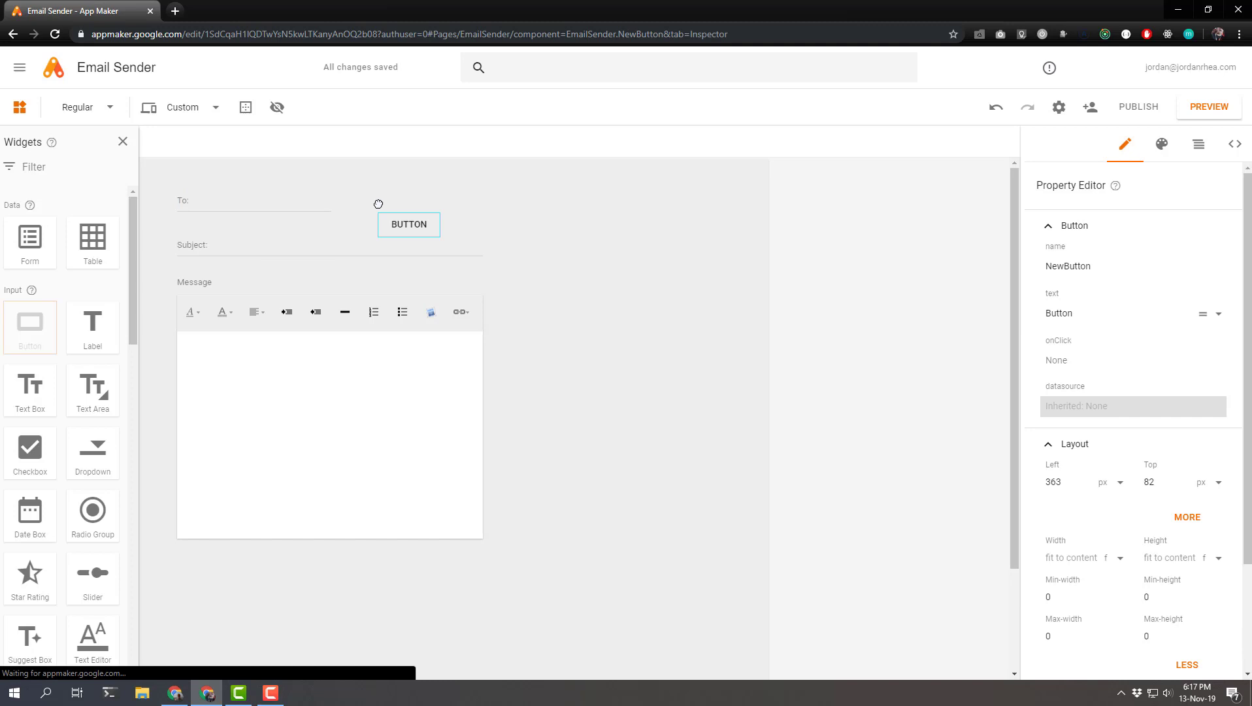
Step: Place the button beside the To field, named SendMessage with text Send
drag(408, 224, 404, 199)
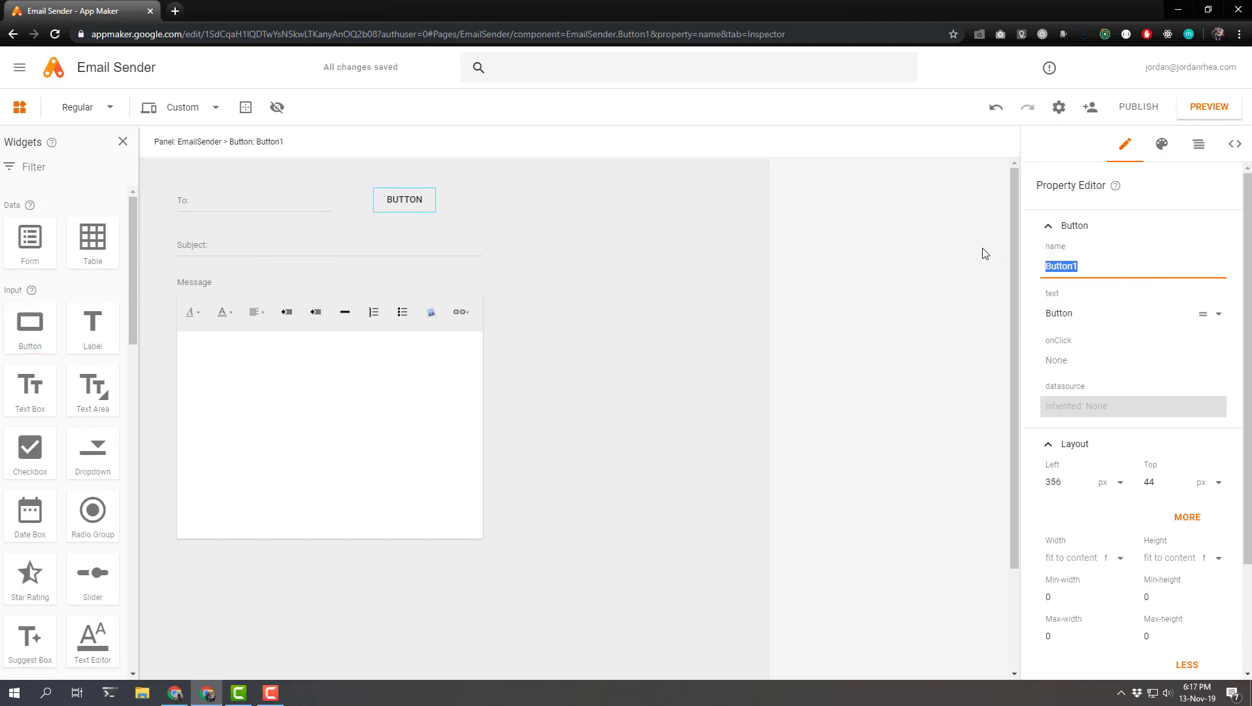
text(SendMessage)
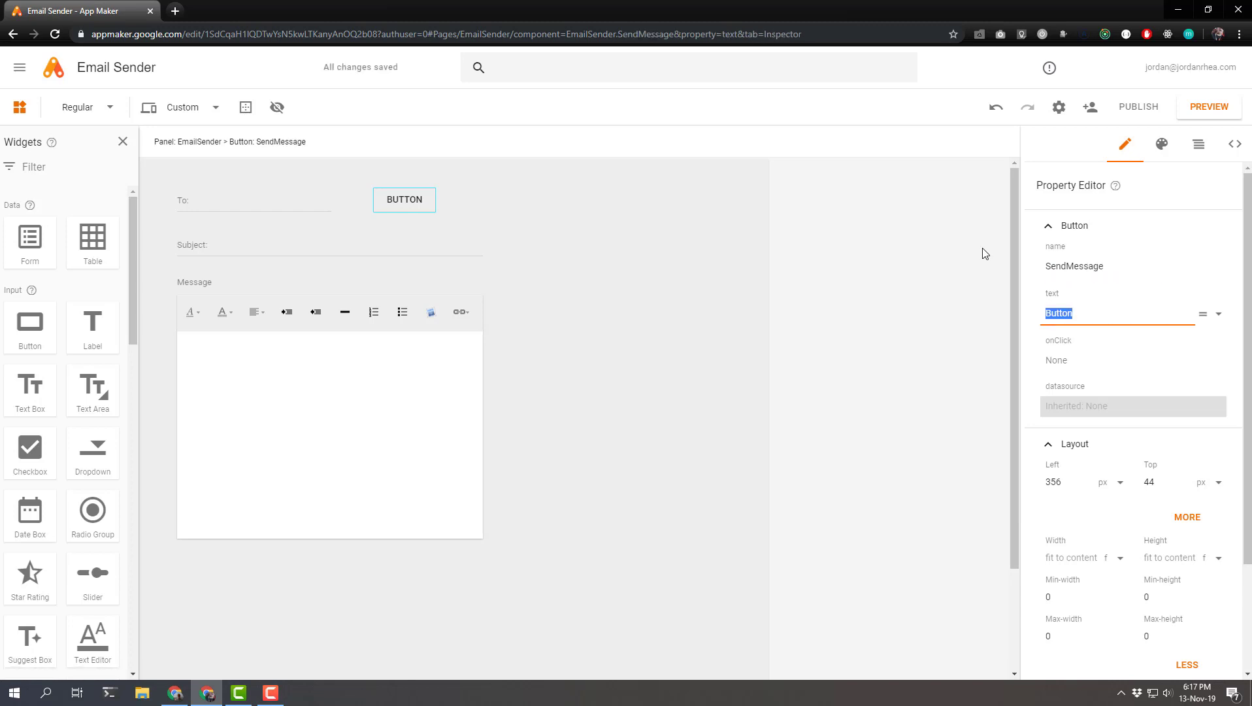
text(Send)
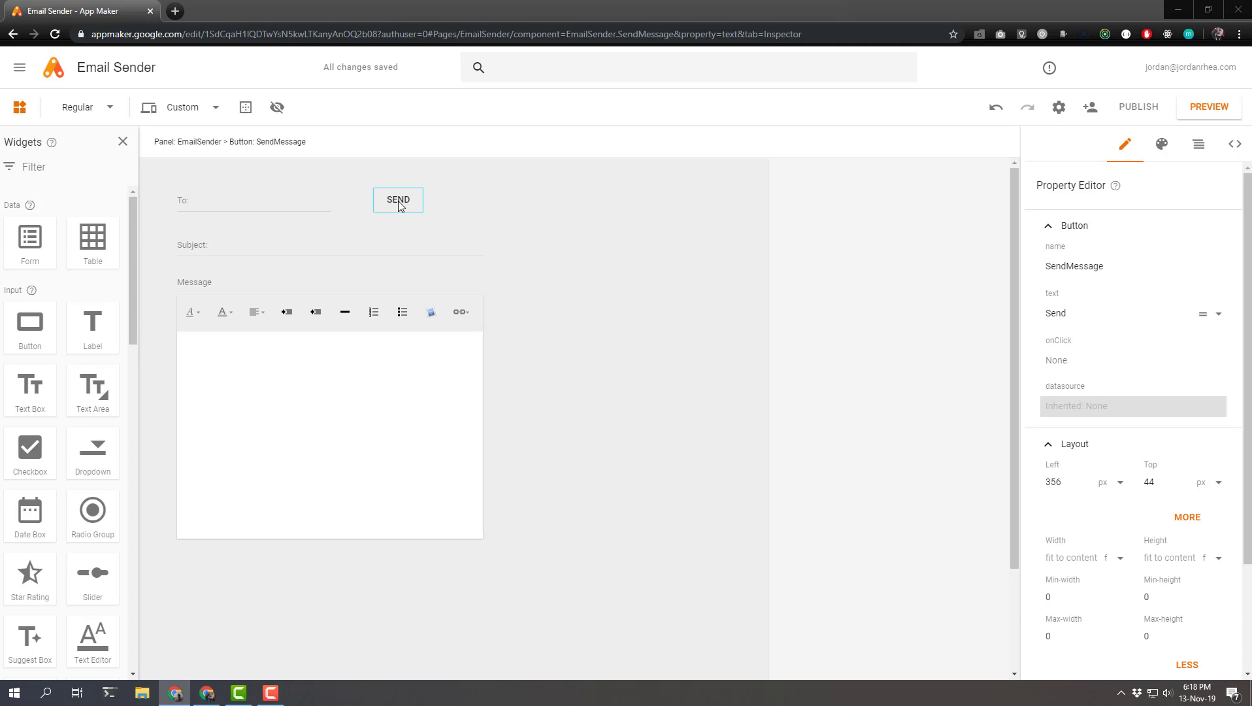
Step: Give the Send button an onClick custom script that reads To, Subject and Message and calls sendMessage
scroll(down, 3)
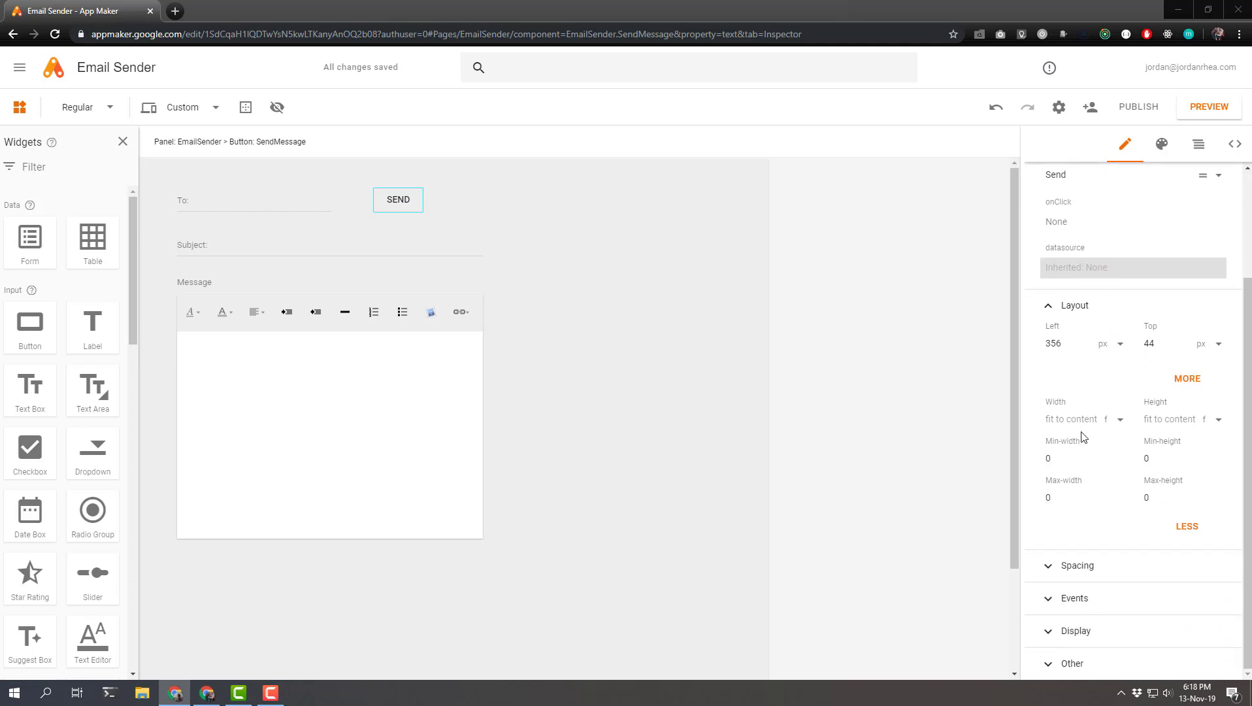
scroll(down, 3)
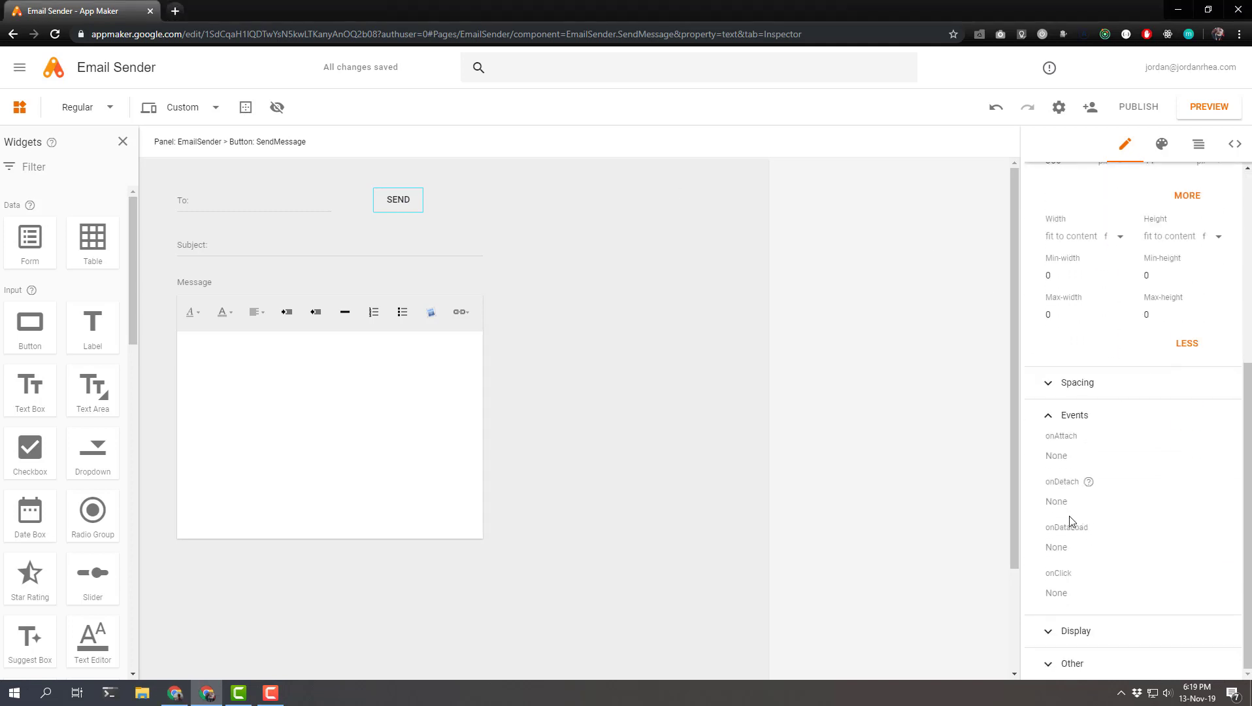
click(1055, 593)
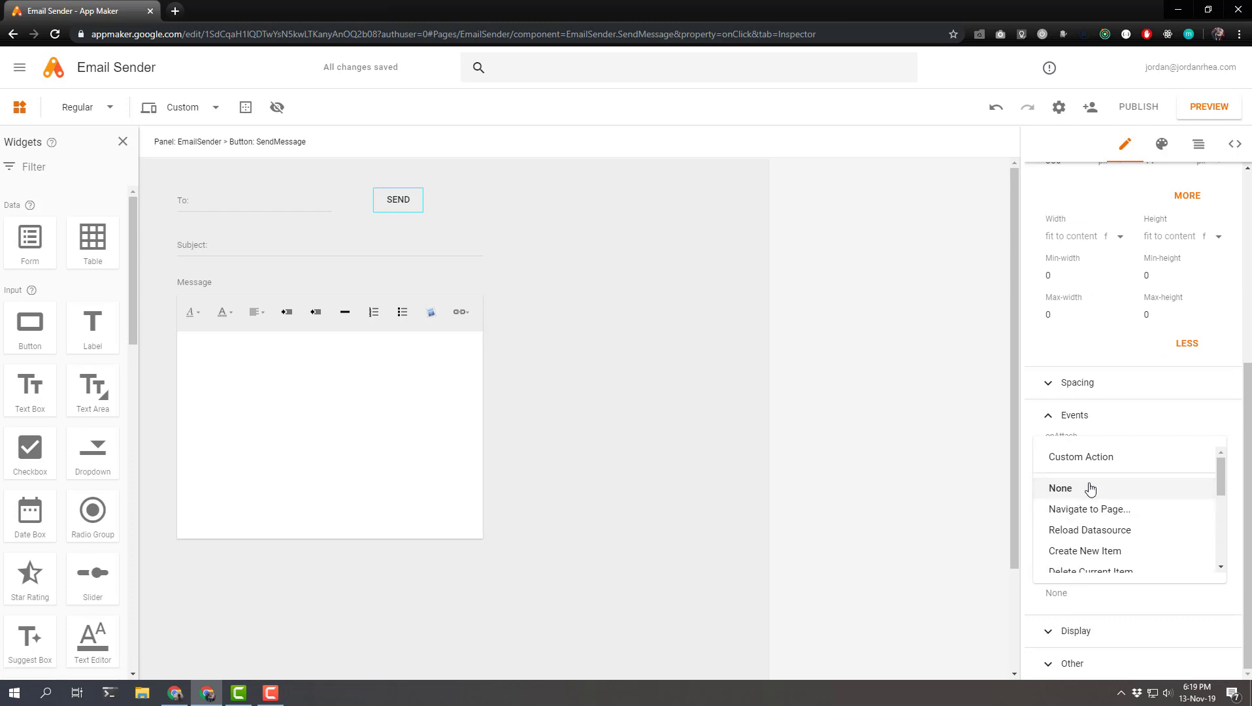
mouse_move(1091, 461)
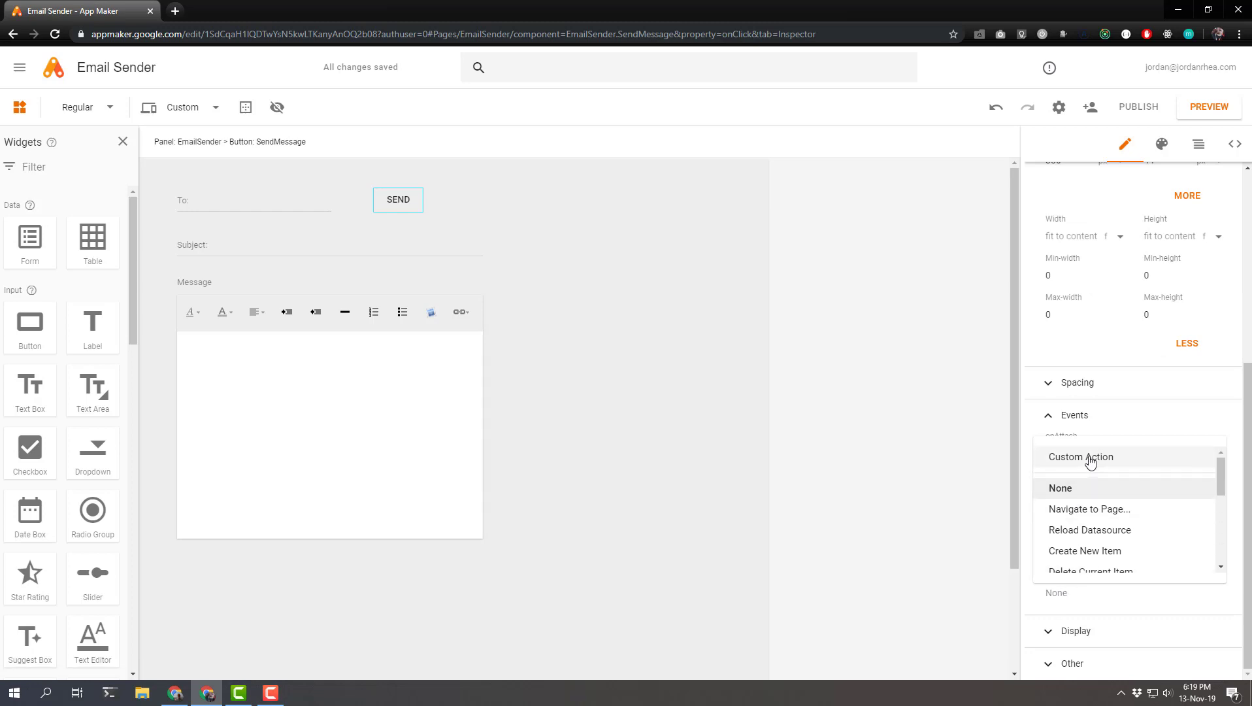
click(1082, 456)
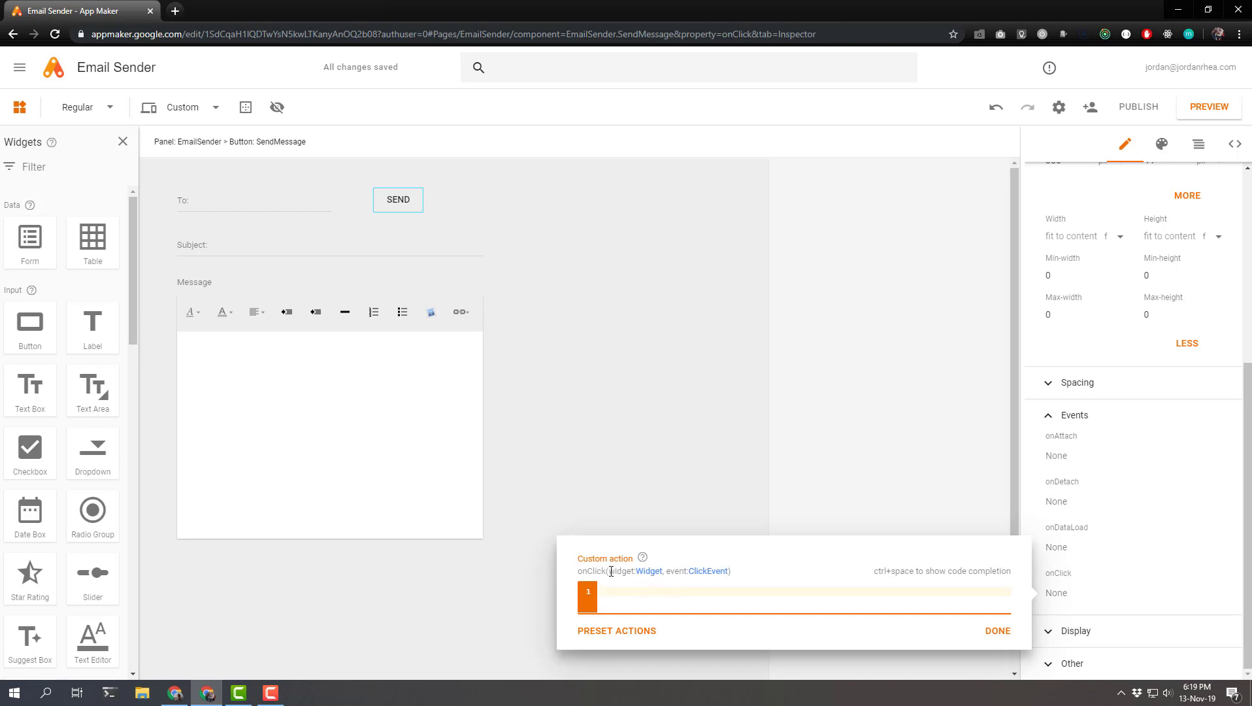
double_click(634, 570)
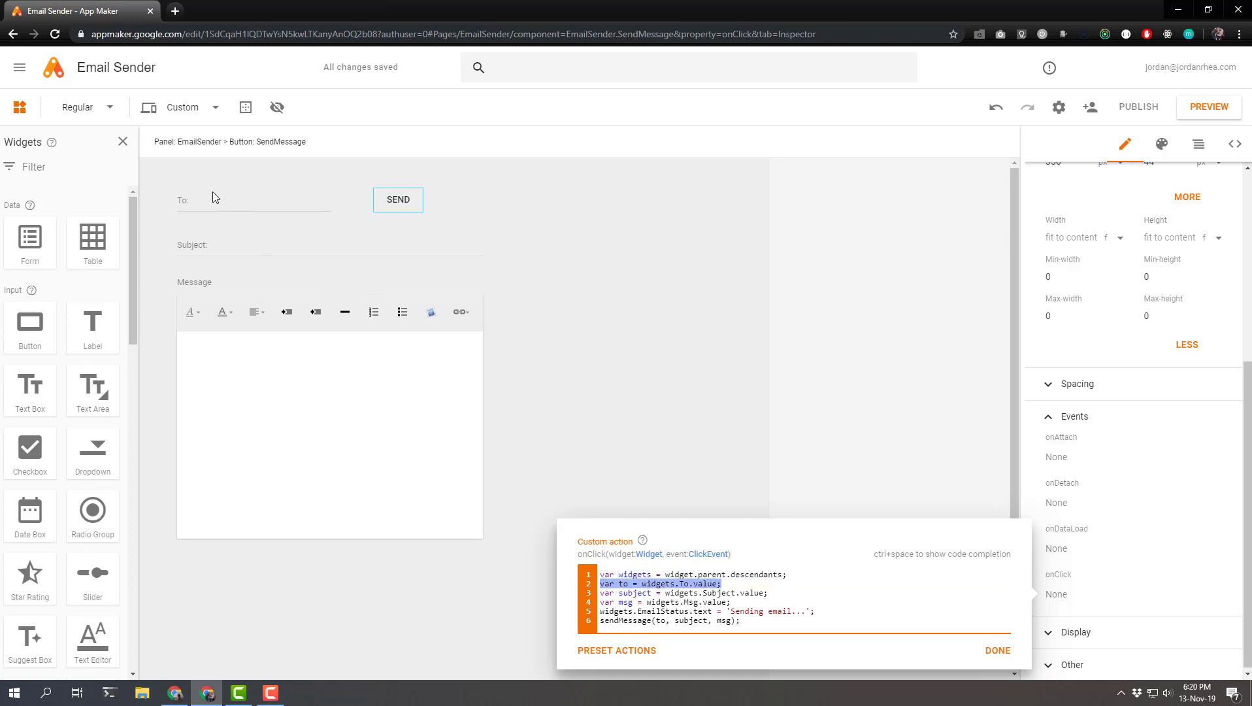
click(254, 198)
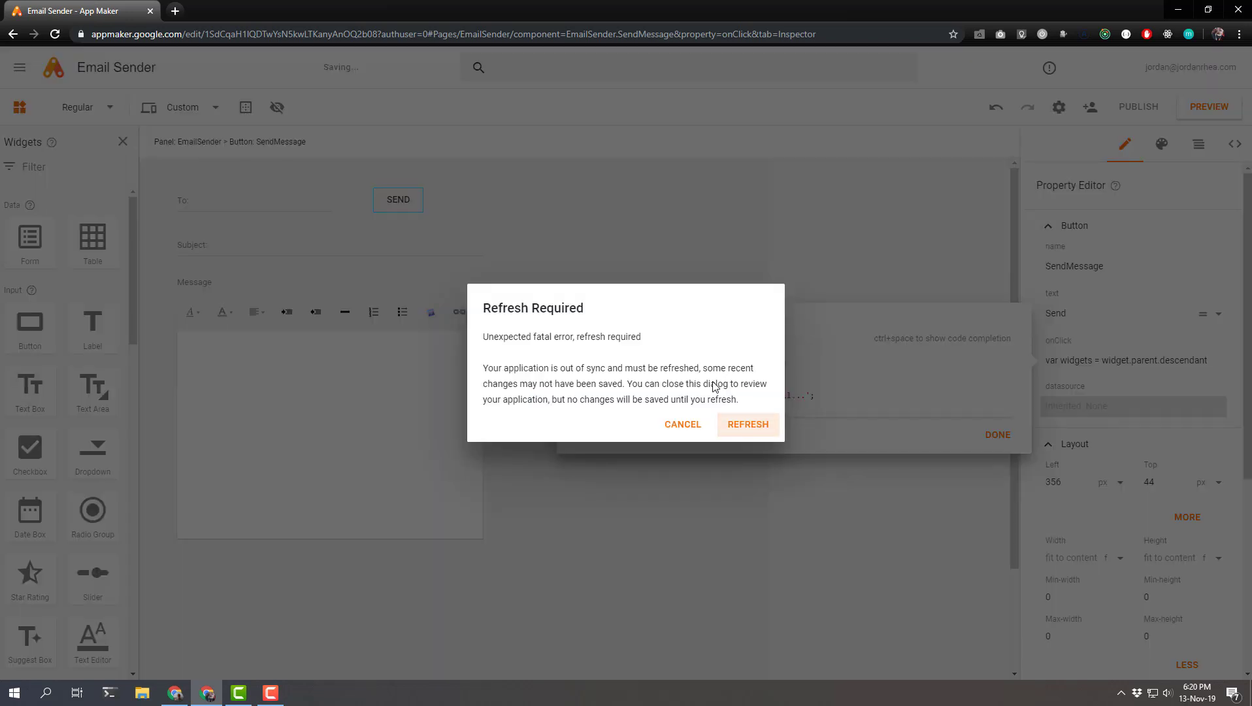
click(682, 424)
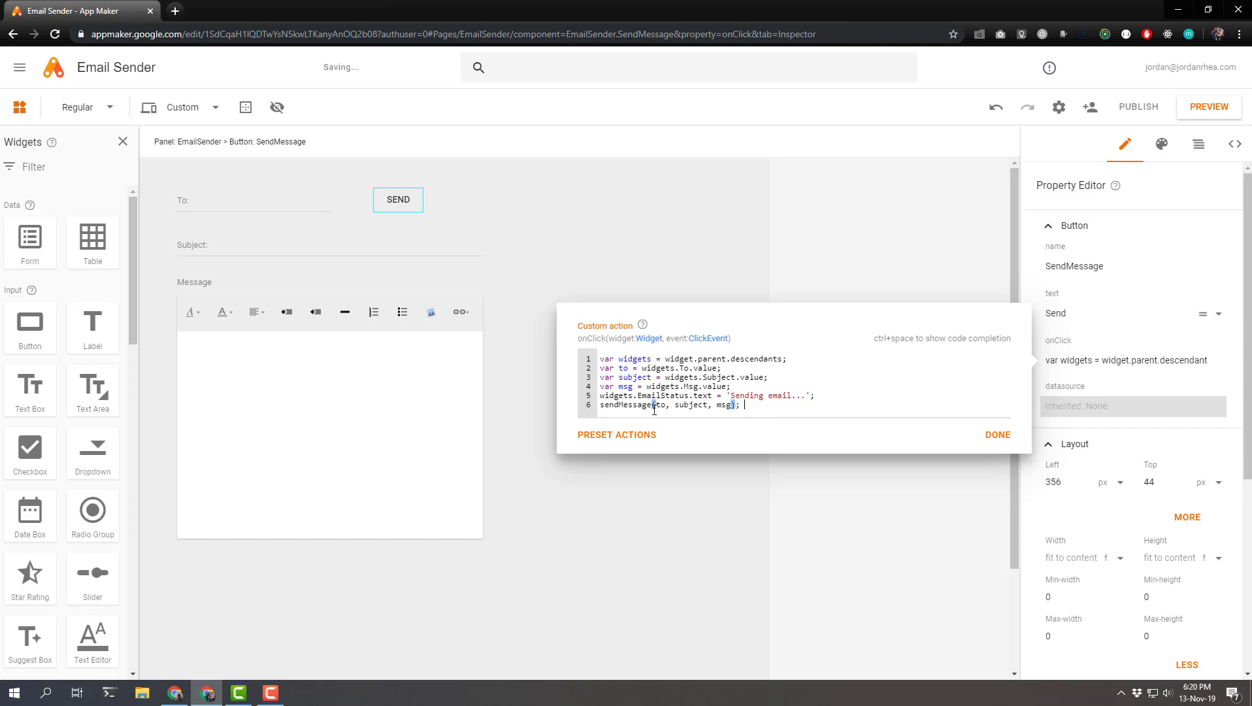
Step: Rename Button1 to ClearForm and set its text to Clear Form
click(997, 435)
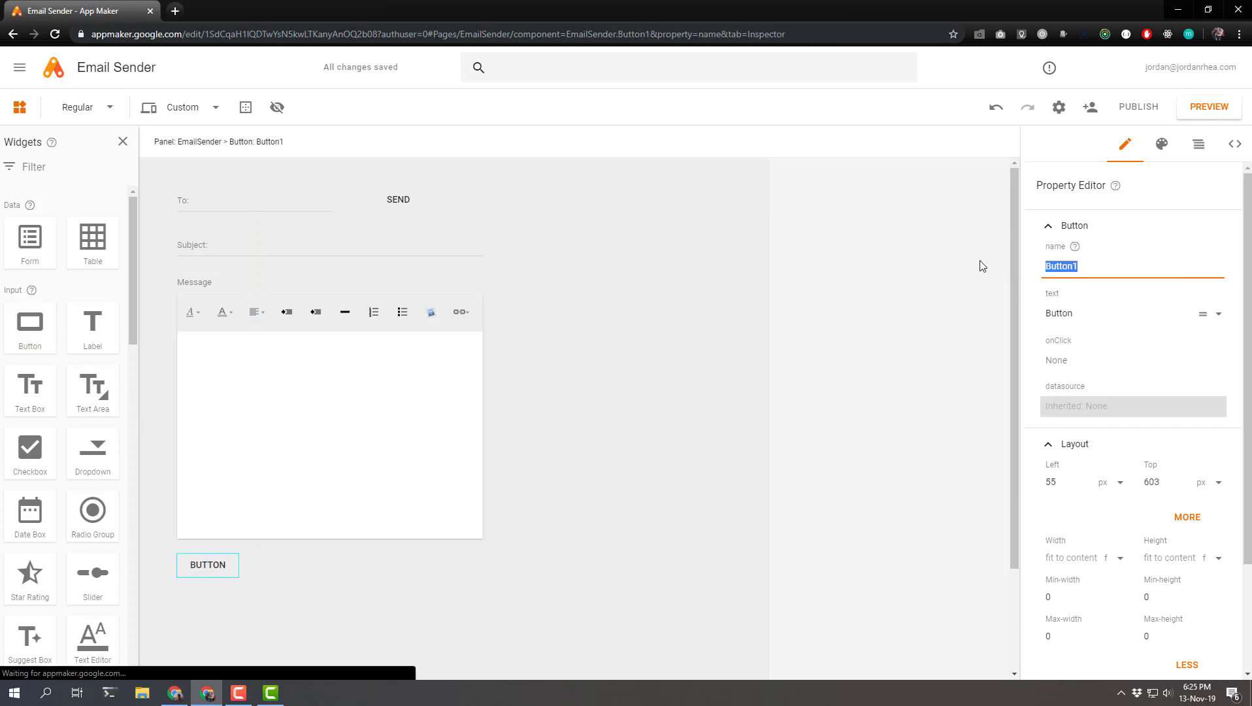
text(C)
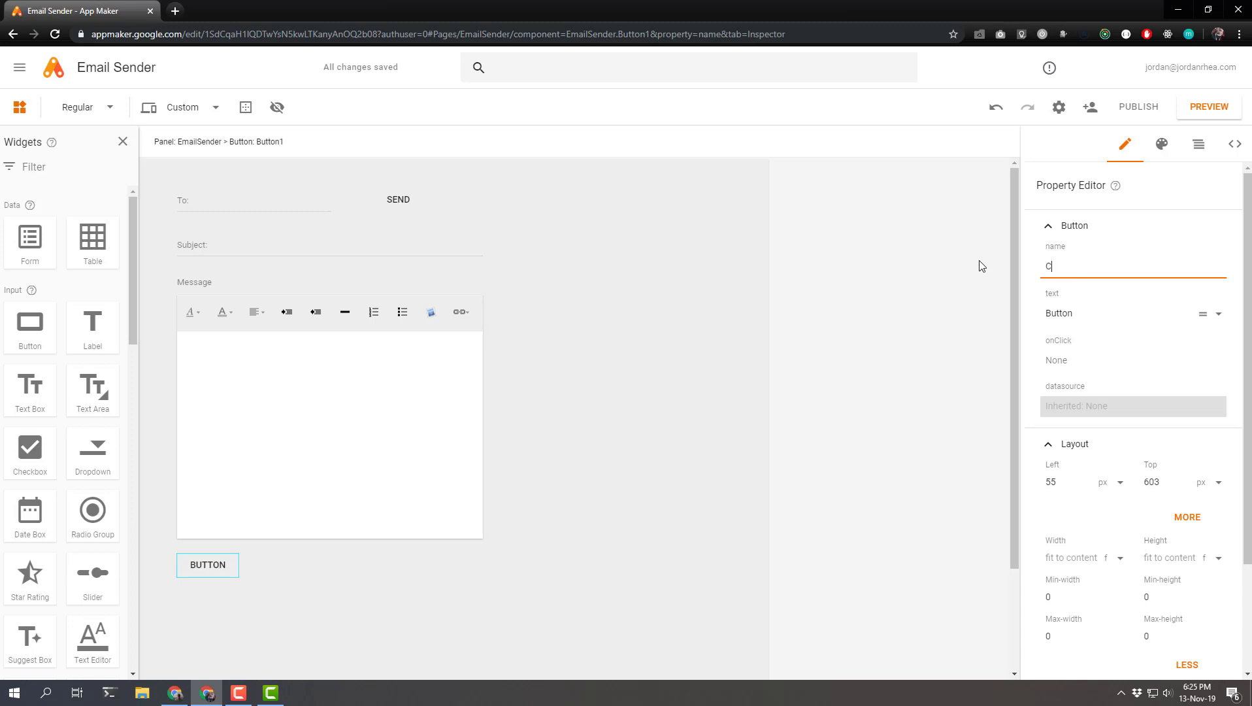
text(learForm)
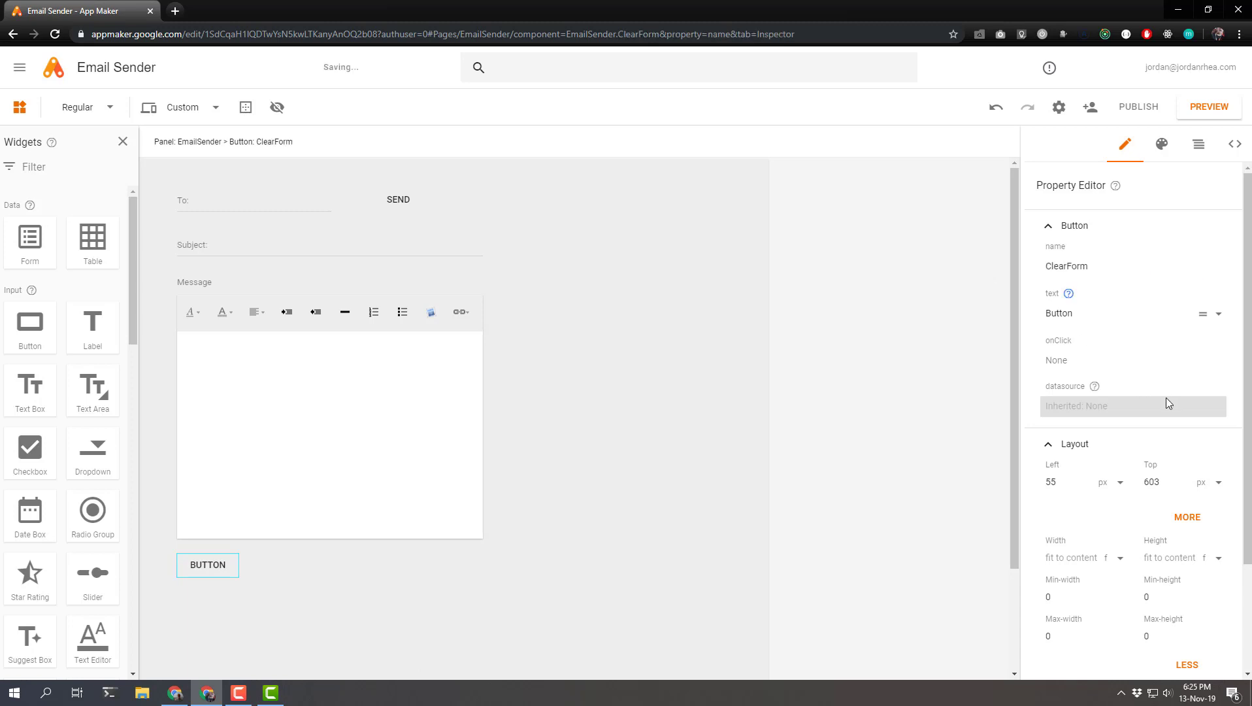
text(Clear Form)
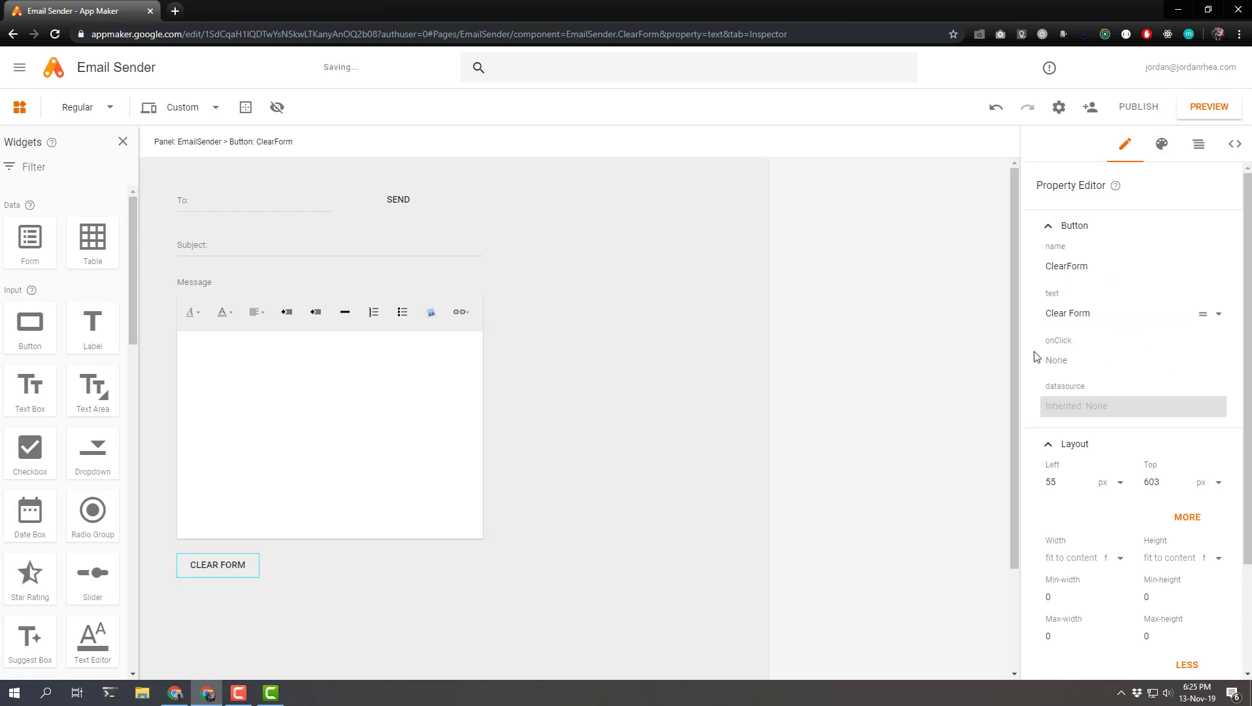
mouse_move(1057, 360)
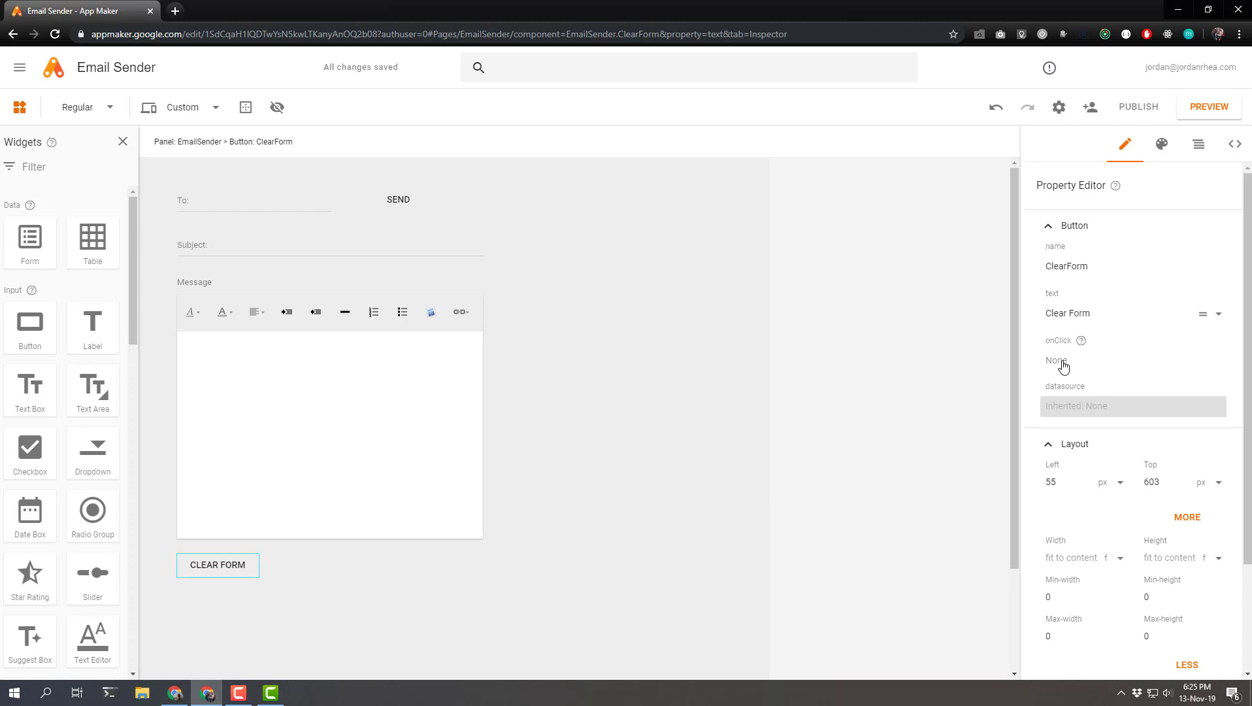
Step: Set the Clear Form button's onClick to the custom action clearEmailForm();
click(1055, 360)
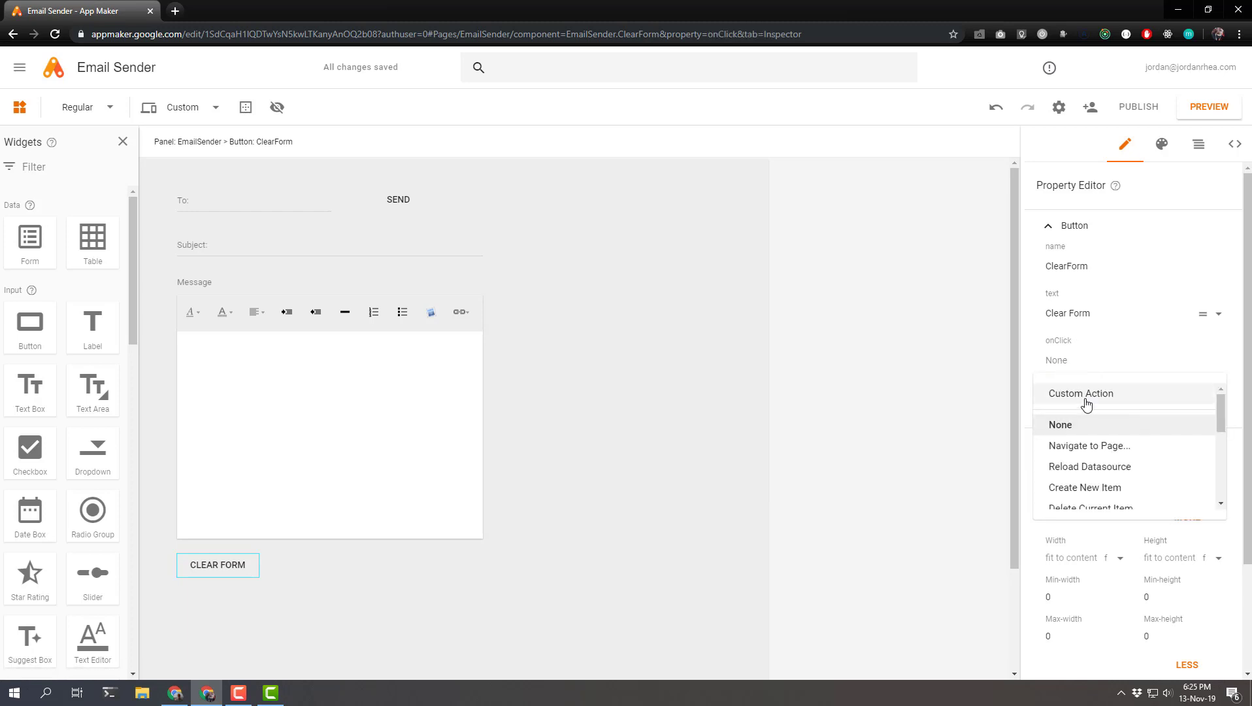
click(1080, 393)
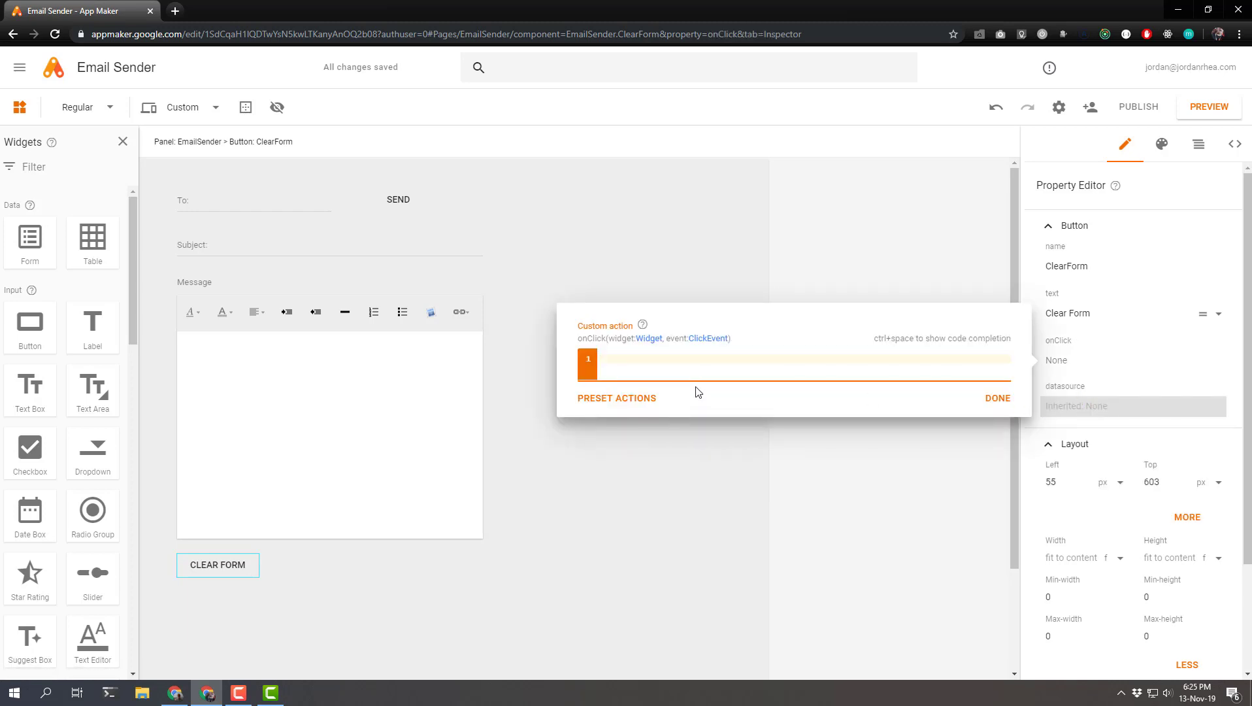
text(clearEmailForm();)
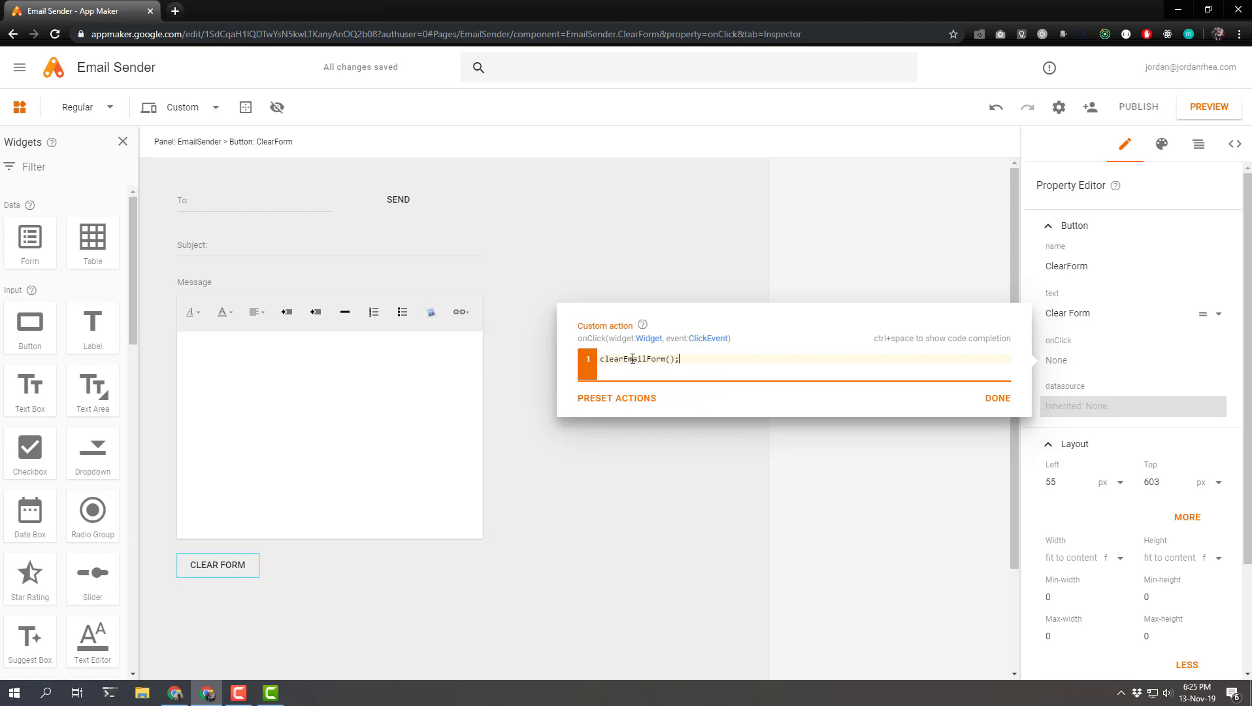
mouse_move(996, 399)
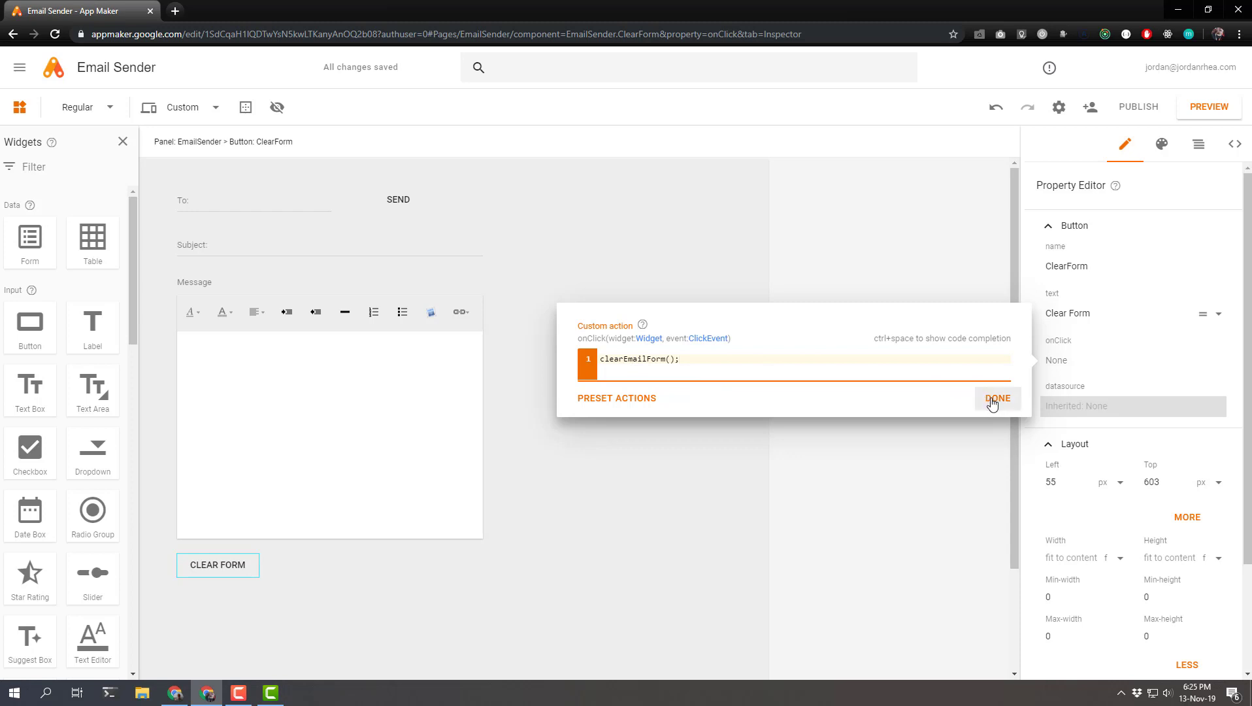
click(996, 399)
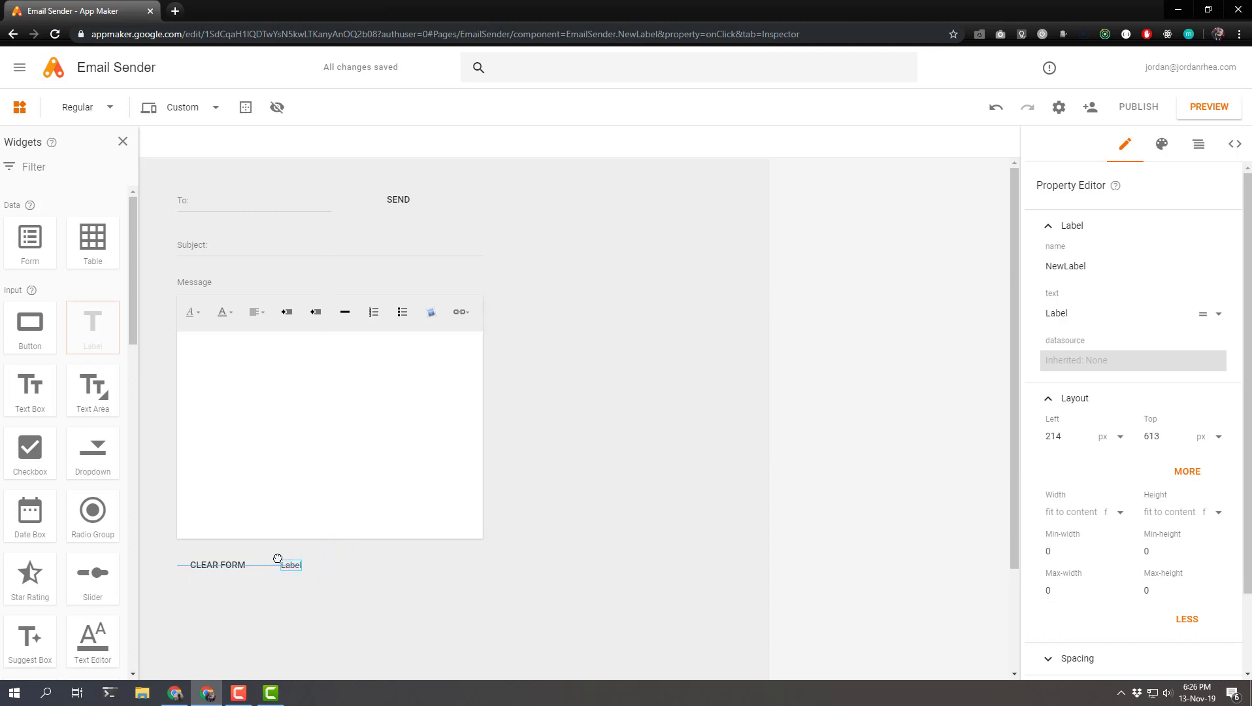
Step: Rename the label beside Clear Form to EmailStatus
click(291, 565)
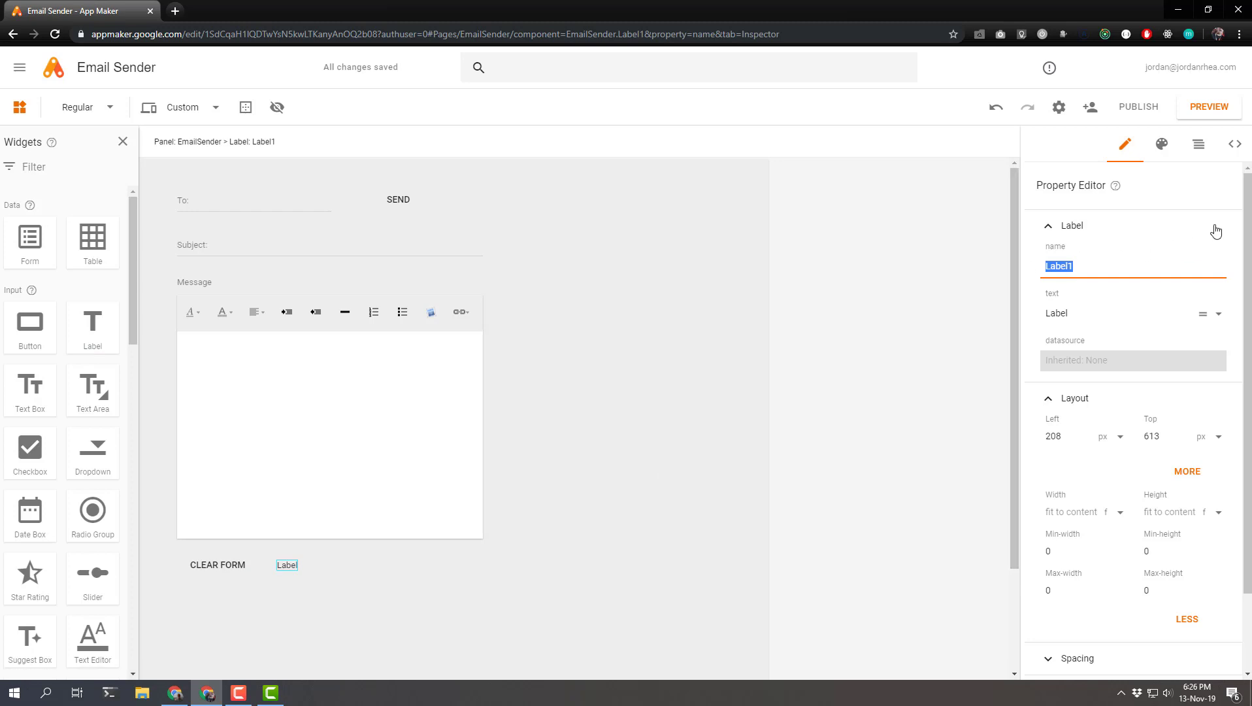
text(EmailStatus)
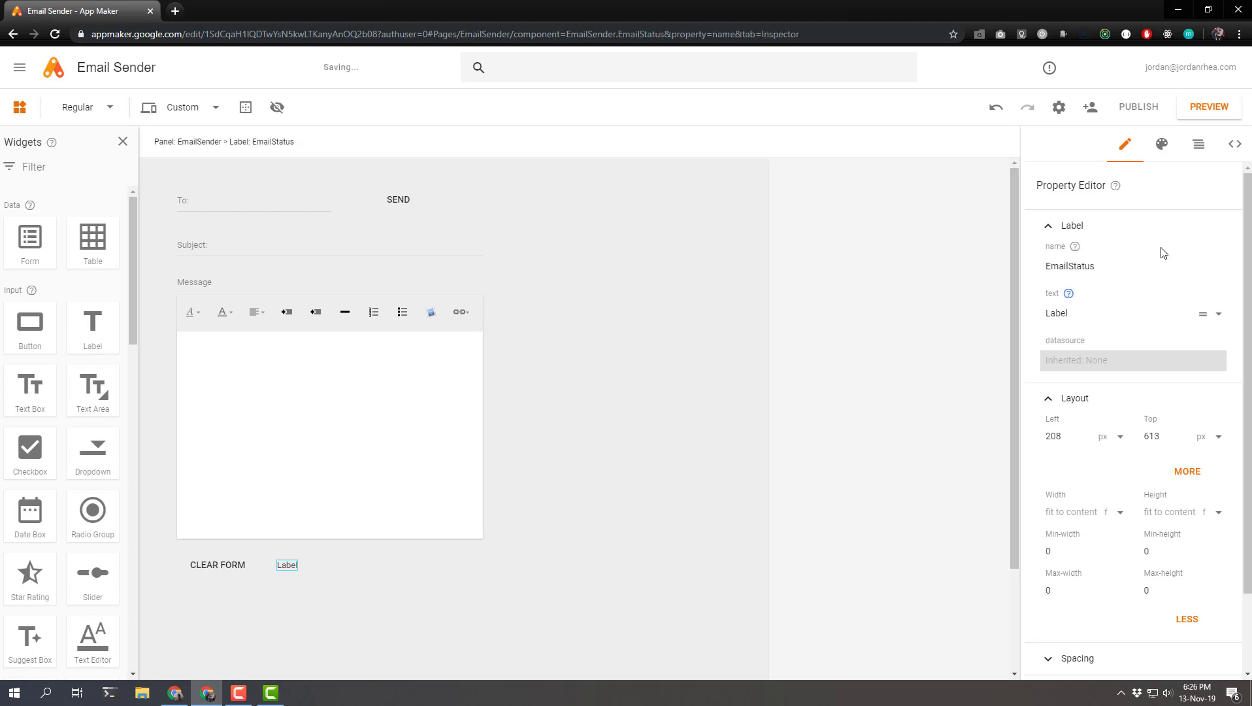
click(1117, 313)
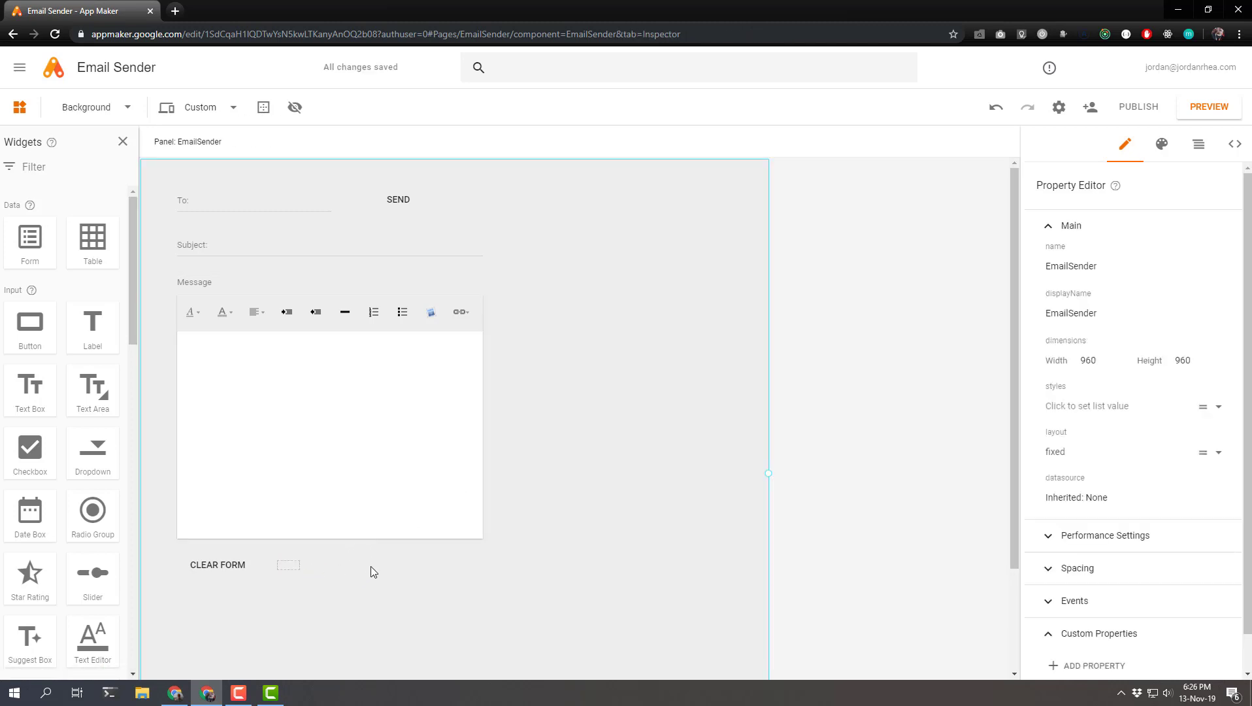
mouse_move(928, 316)
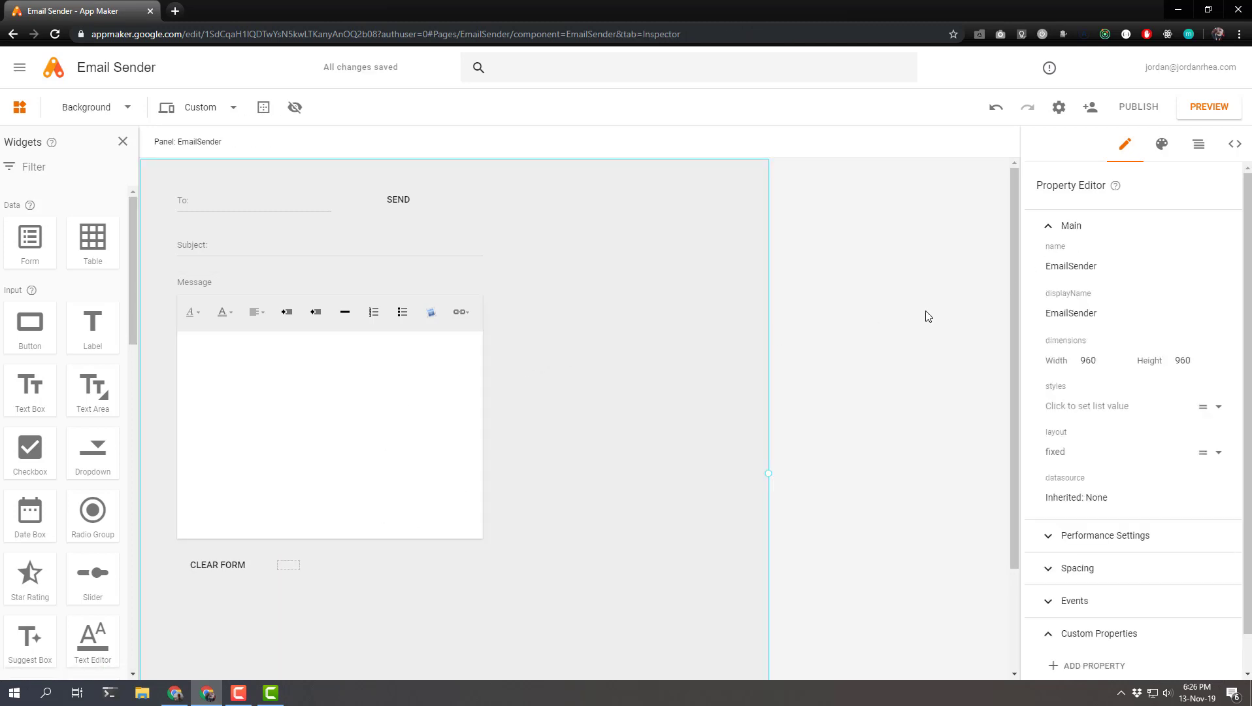
mouse_move(427, 197)
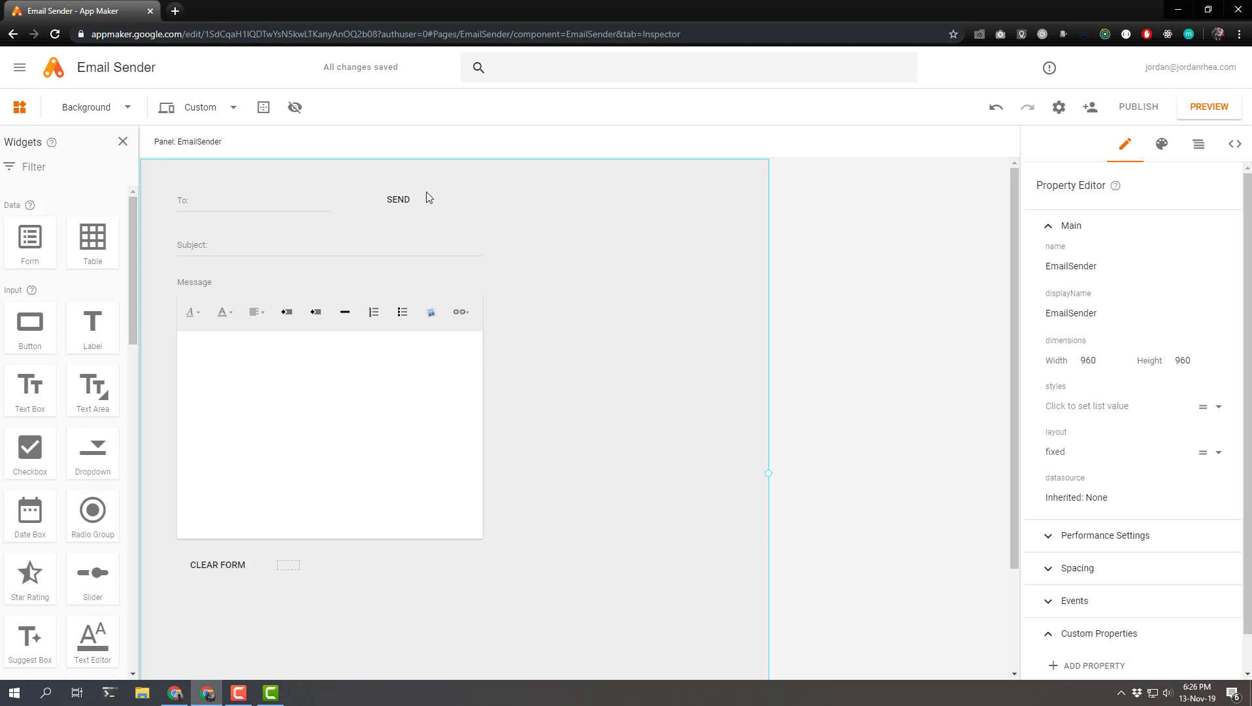
Step: Drag the Send button further right along the To row
click(398, 199)
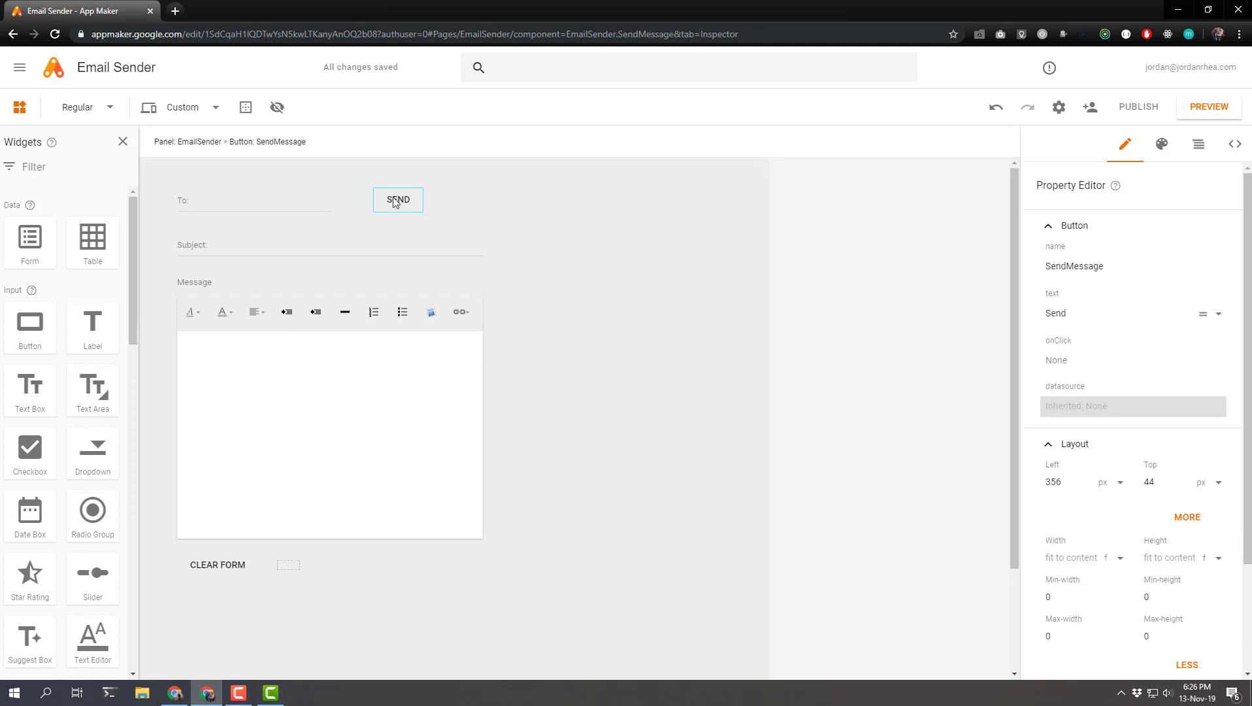
drag(398, 200, 428, 199)
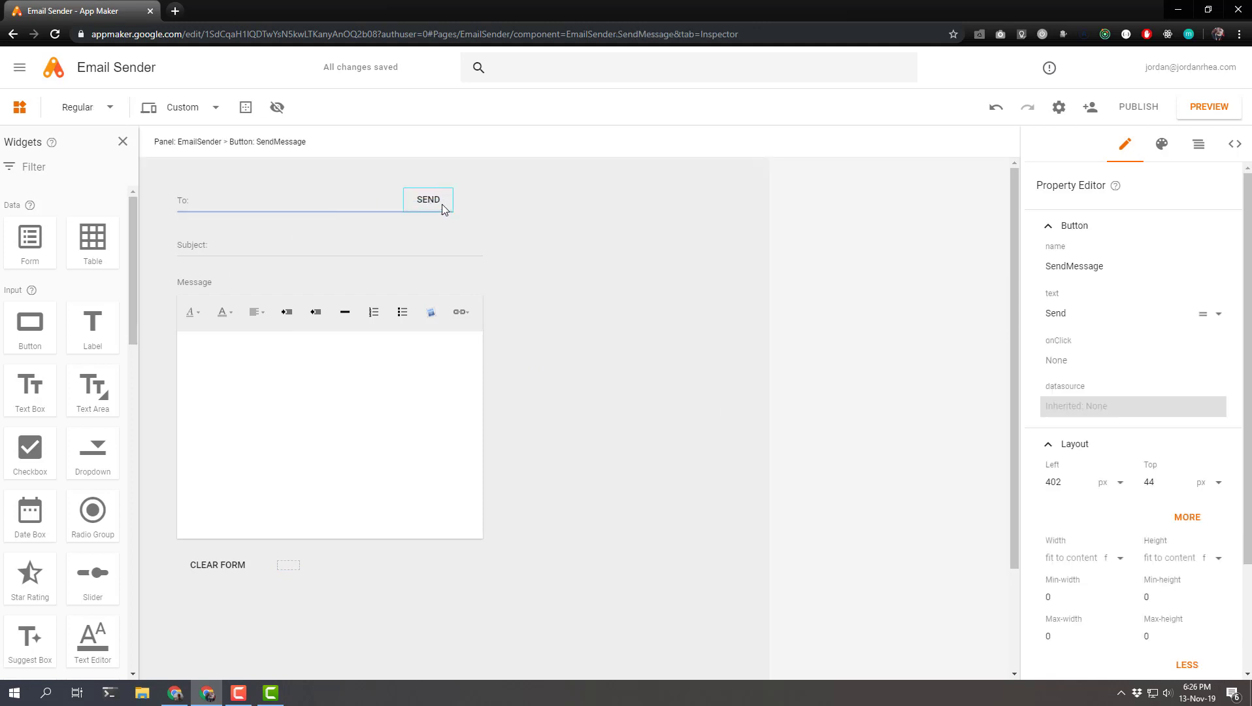
drag(428, 199, 454, 199)
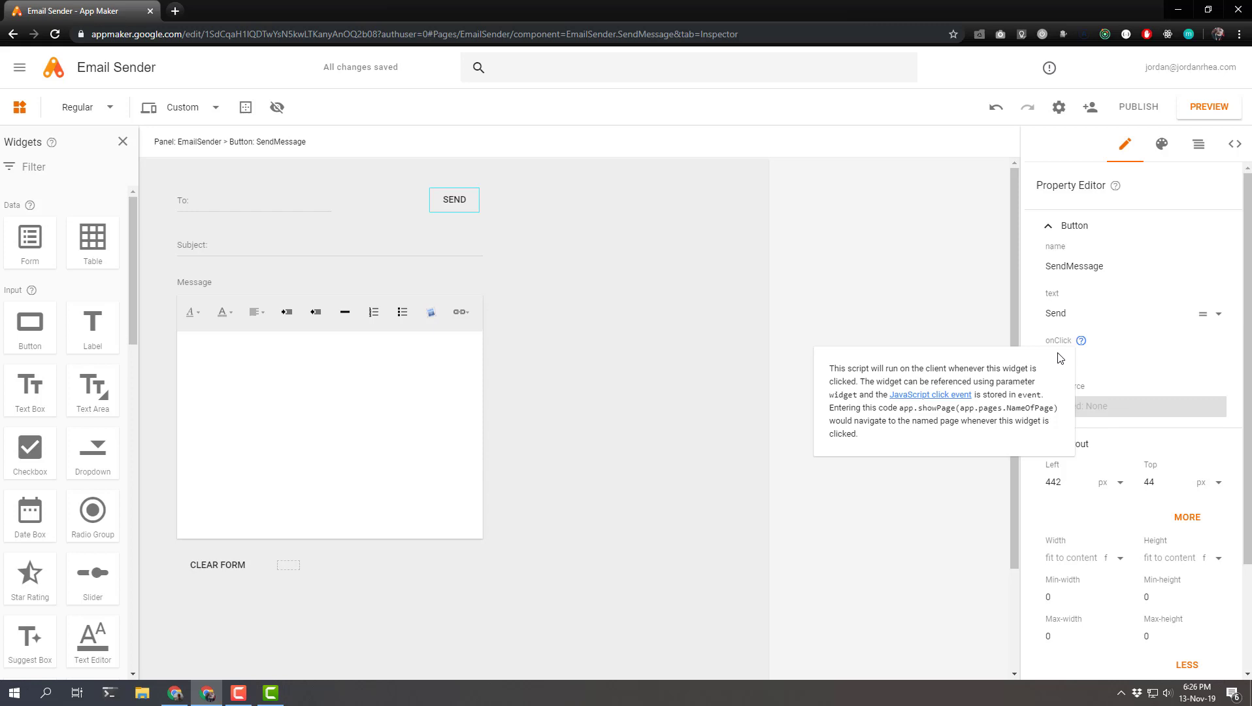
mouse_move(928, 219)
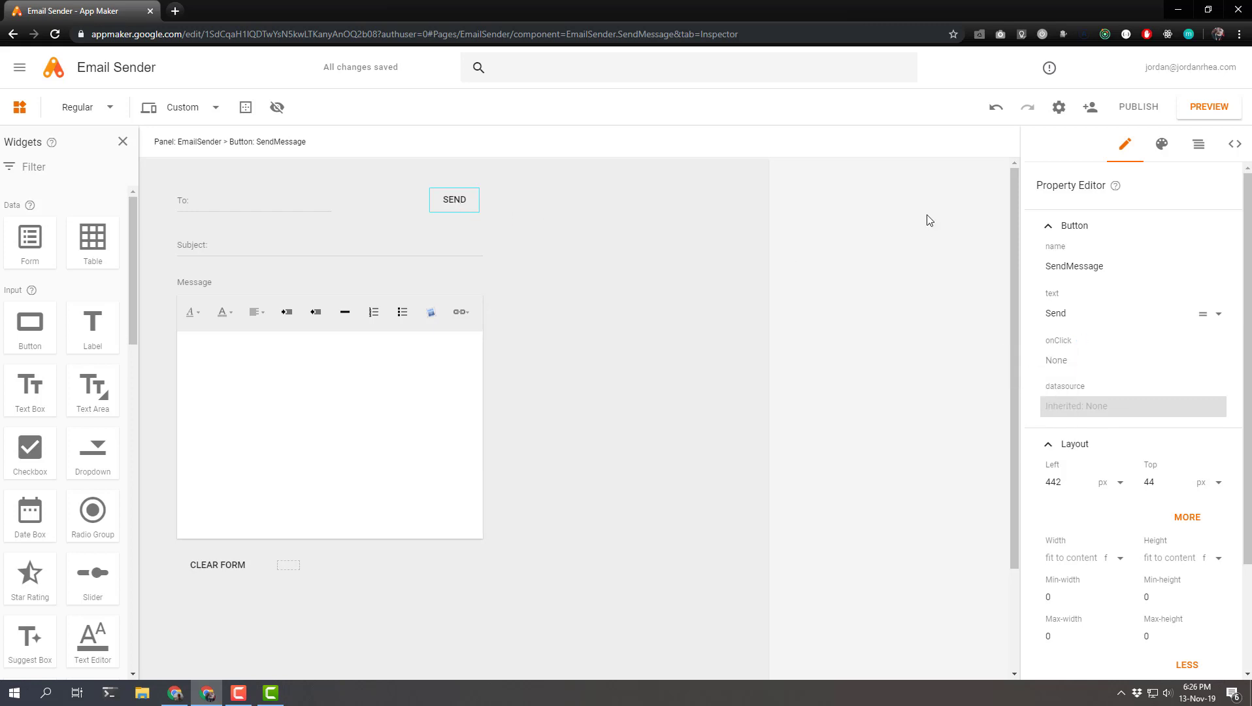
Step: Reopen and confirm the Send button's onClick script, then deselect it
click(1056, 360)
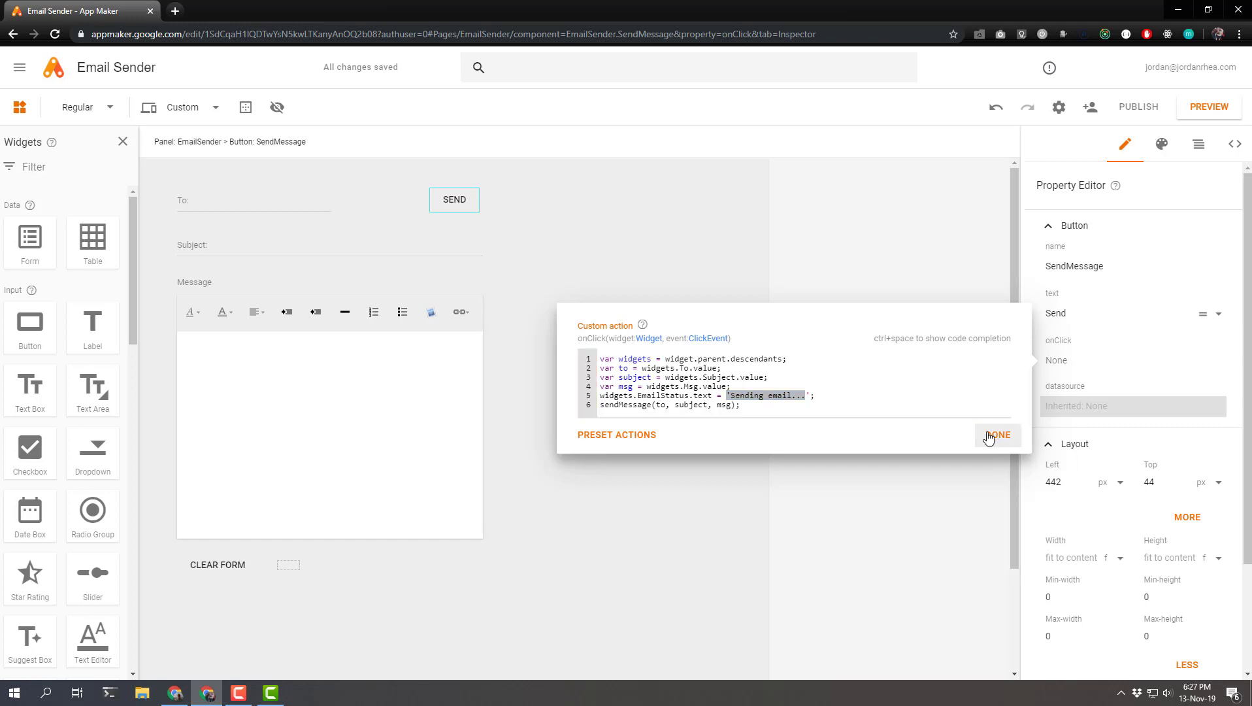
click(996, 436)
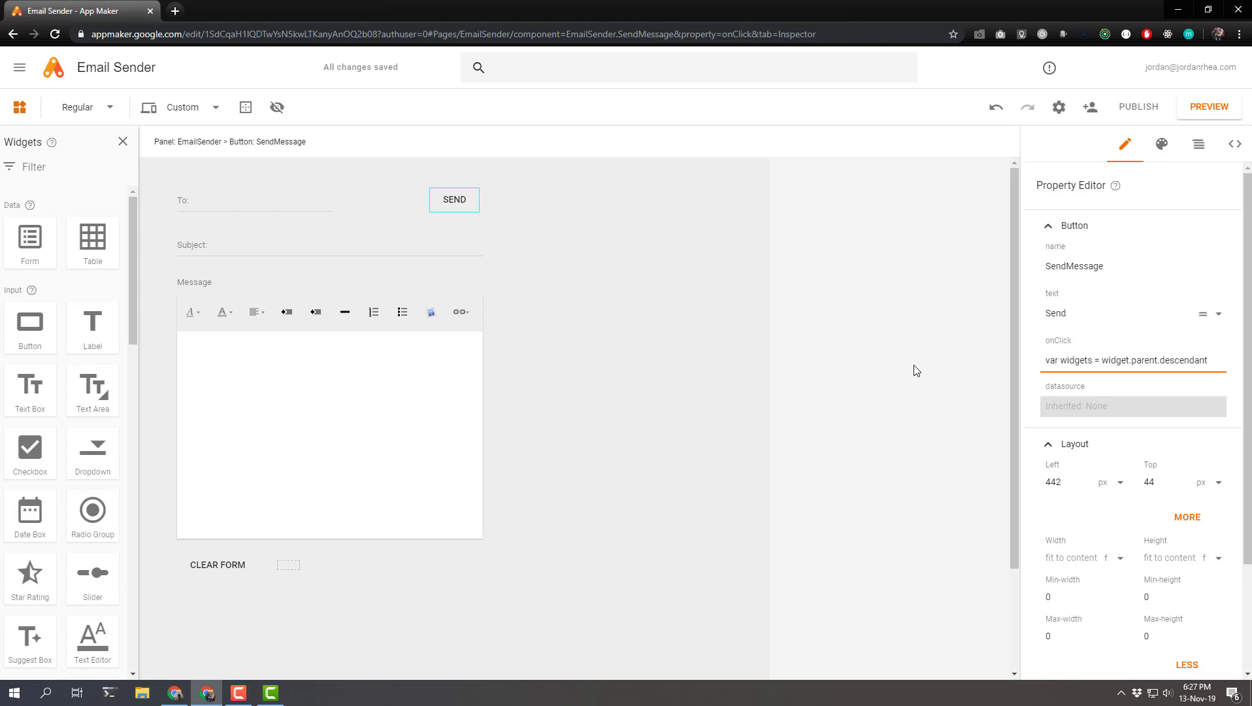
click(846, 302)
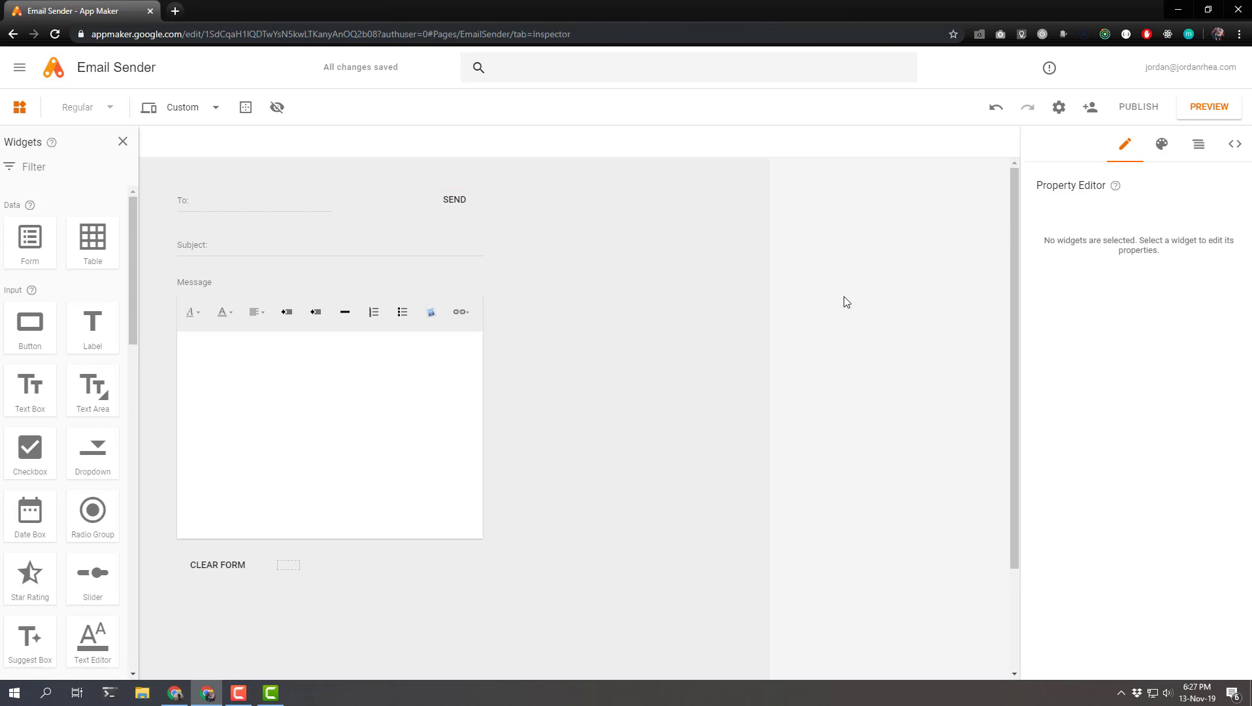
click(19, 106)
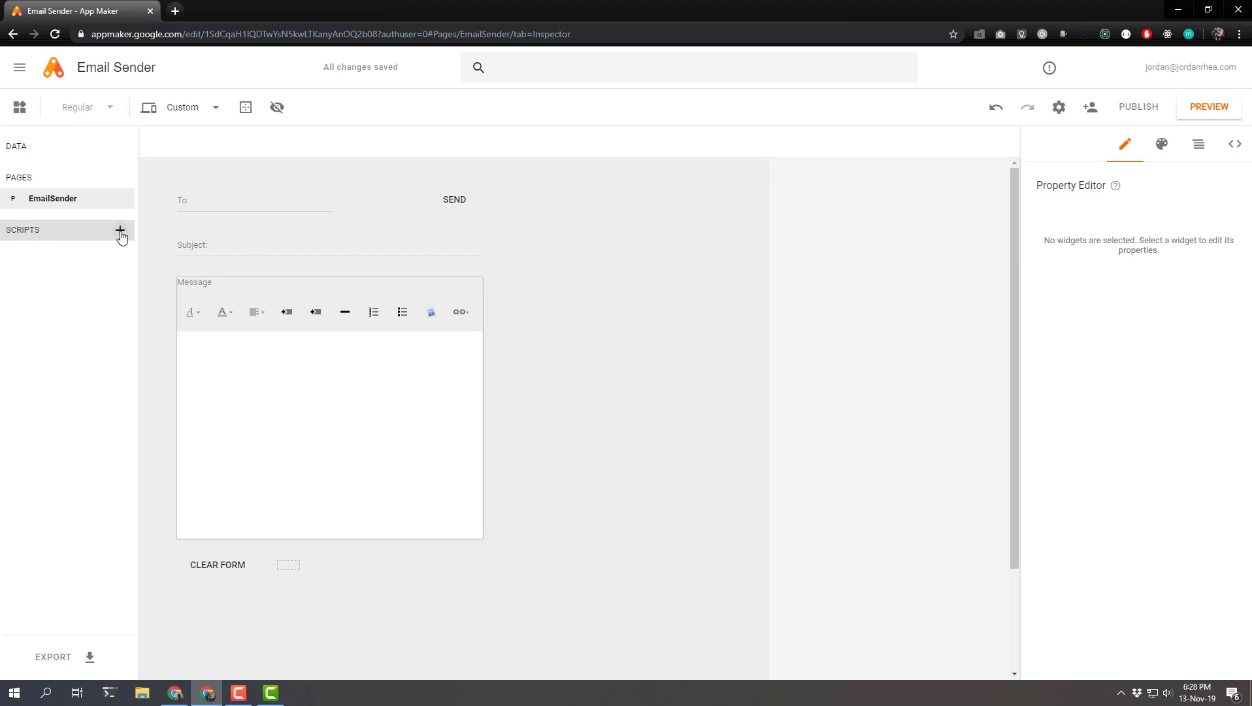
Step: Create a client script with sample code named ClientScript
click(121, 230)
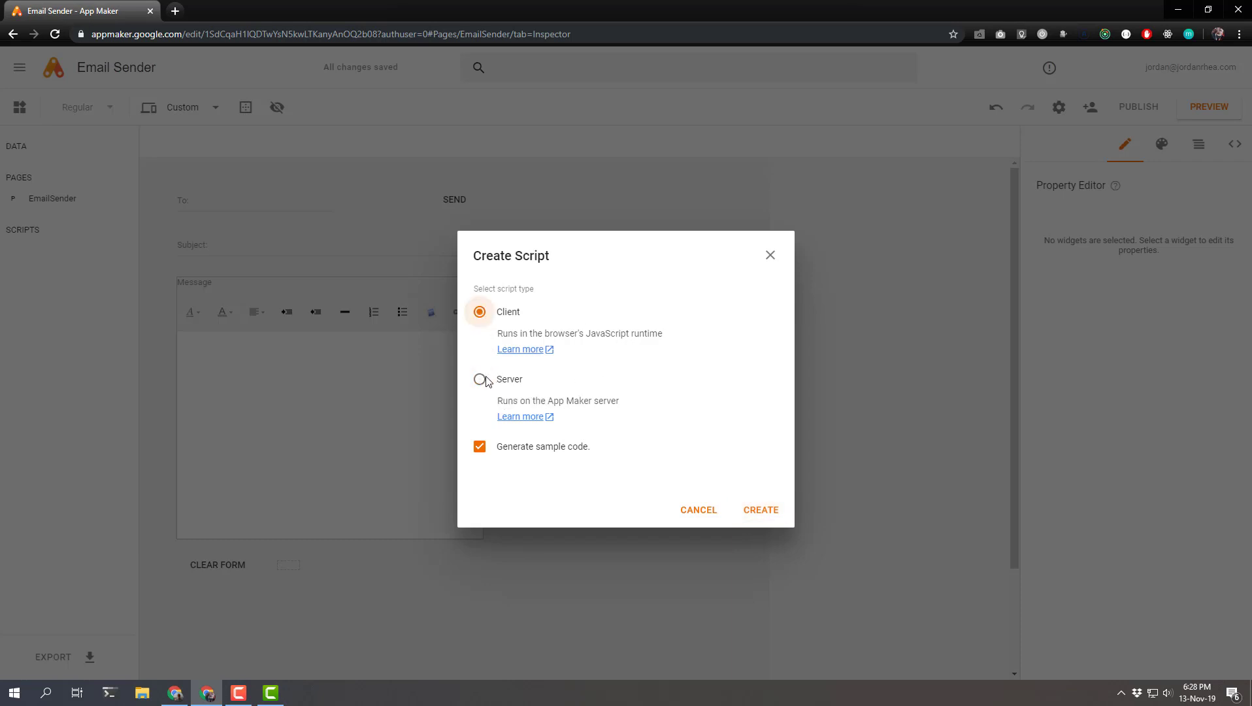
click(479, 378)
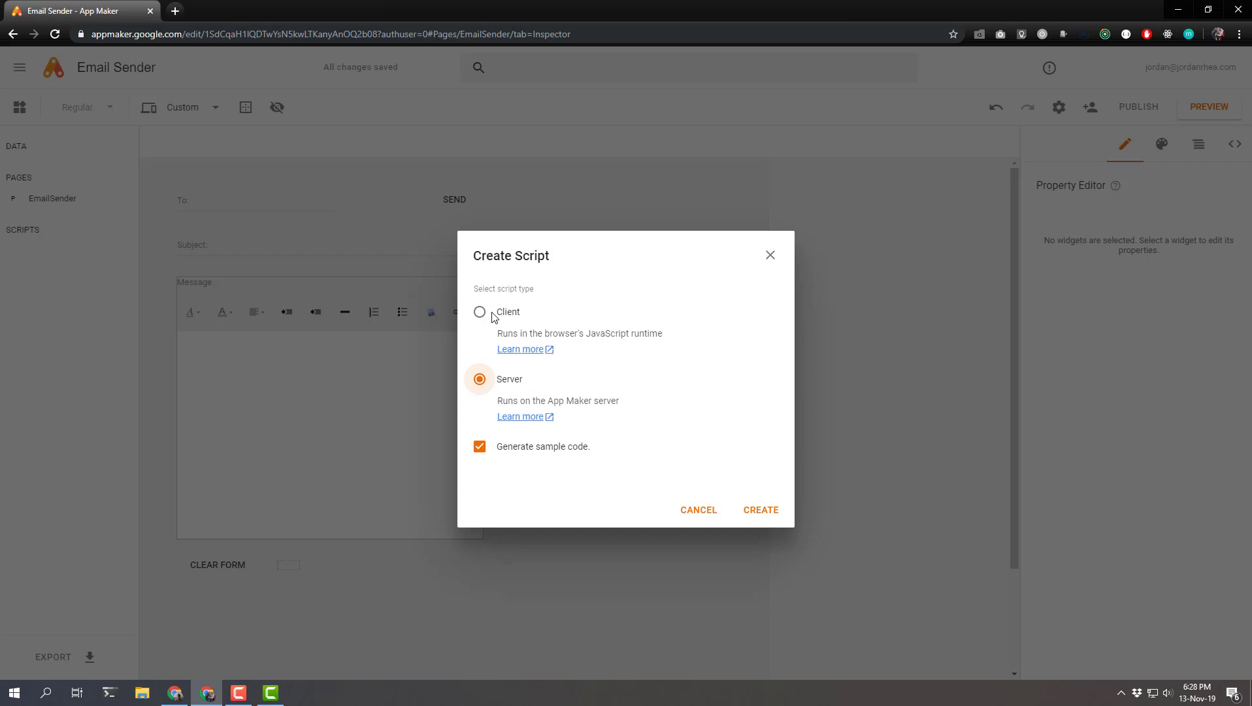
click(479, 311)
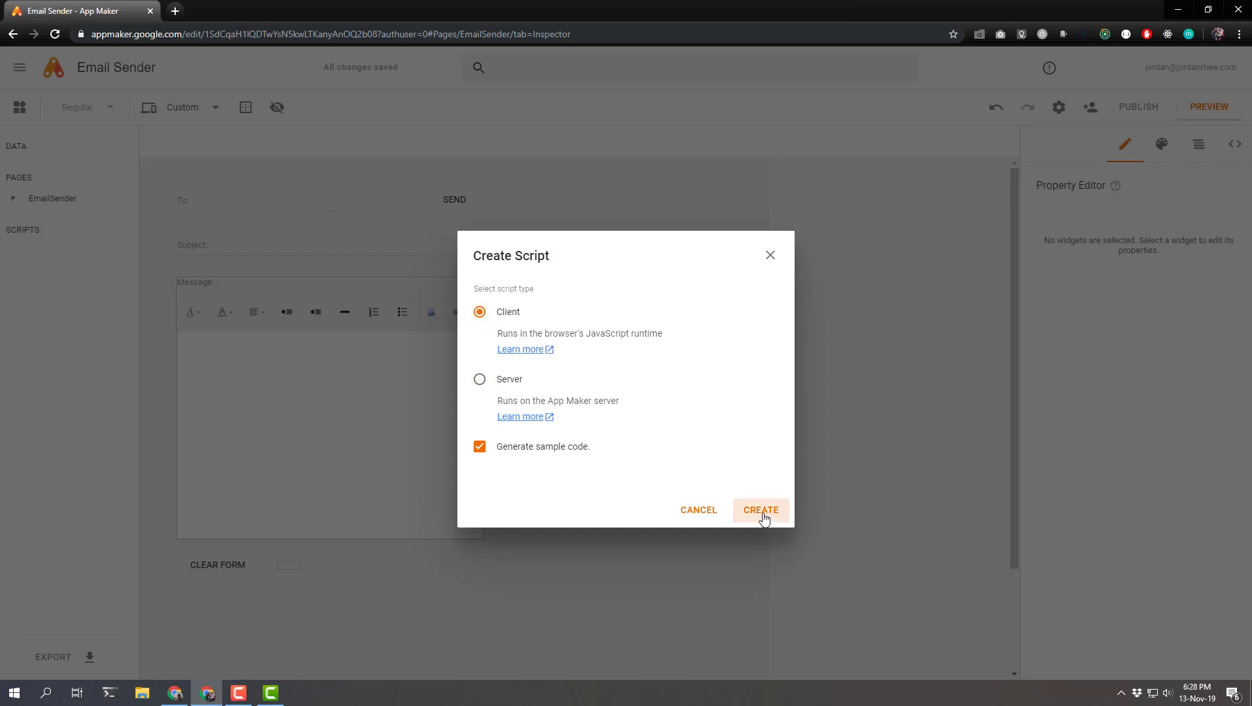
click(760, 509)
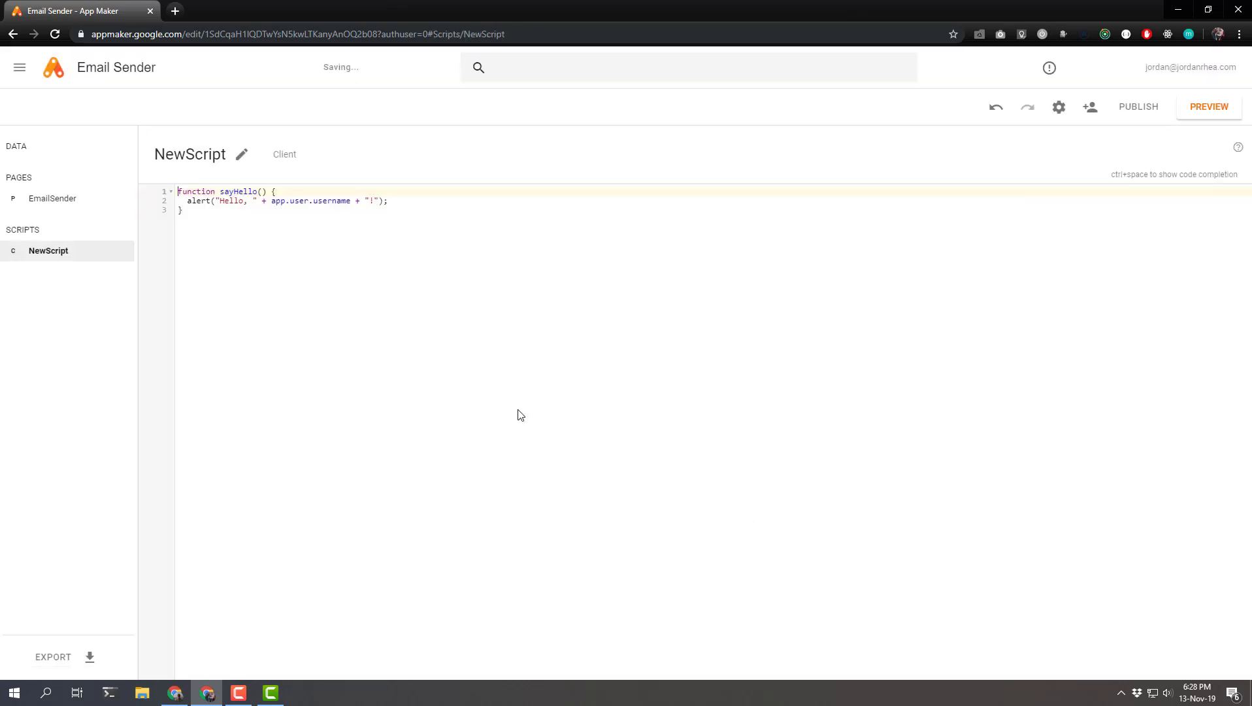
click(241, 154)
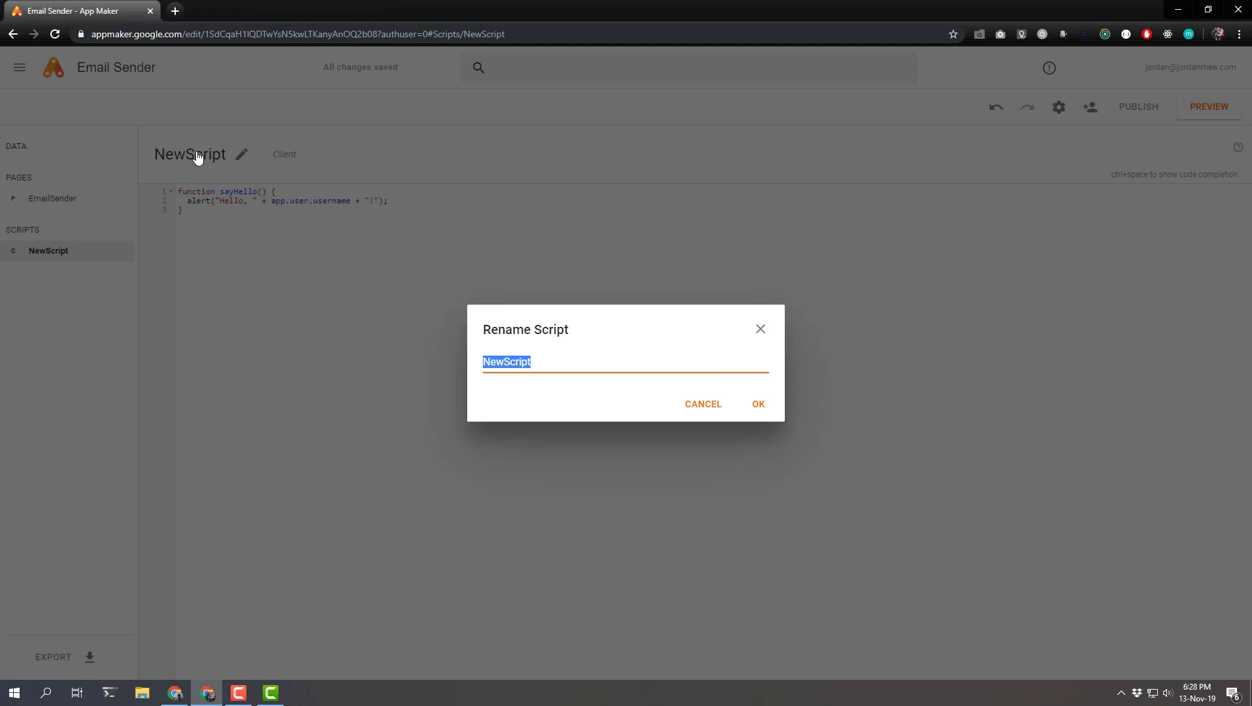
click(757, 403)
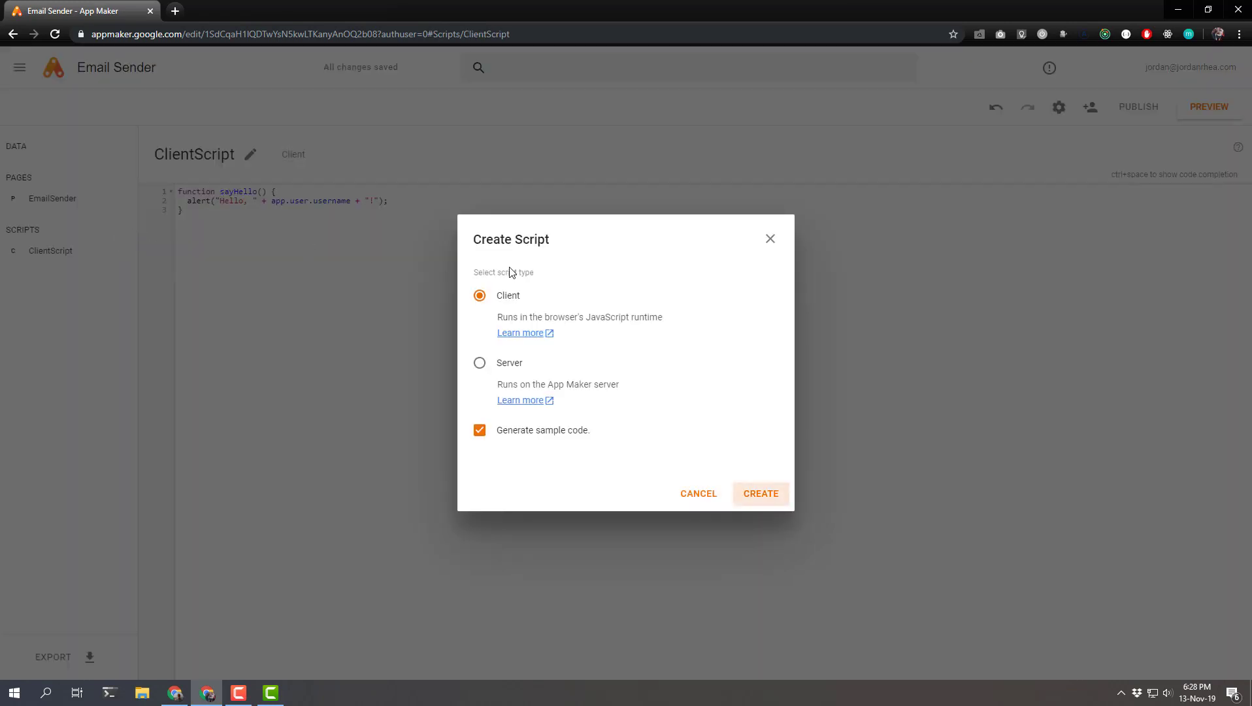
Step: Create a server script named ServerScript
click(759, 493)
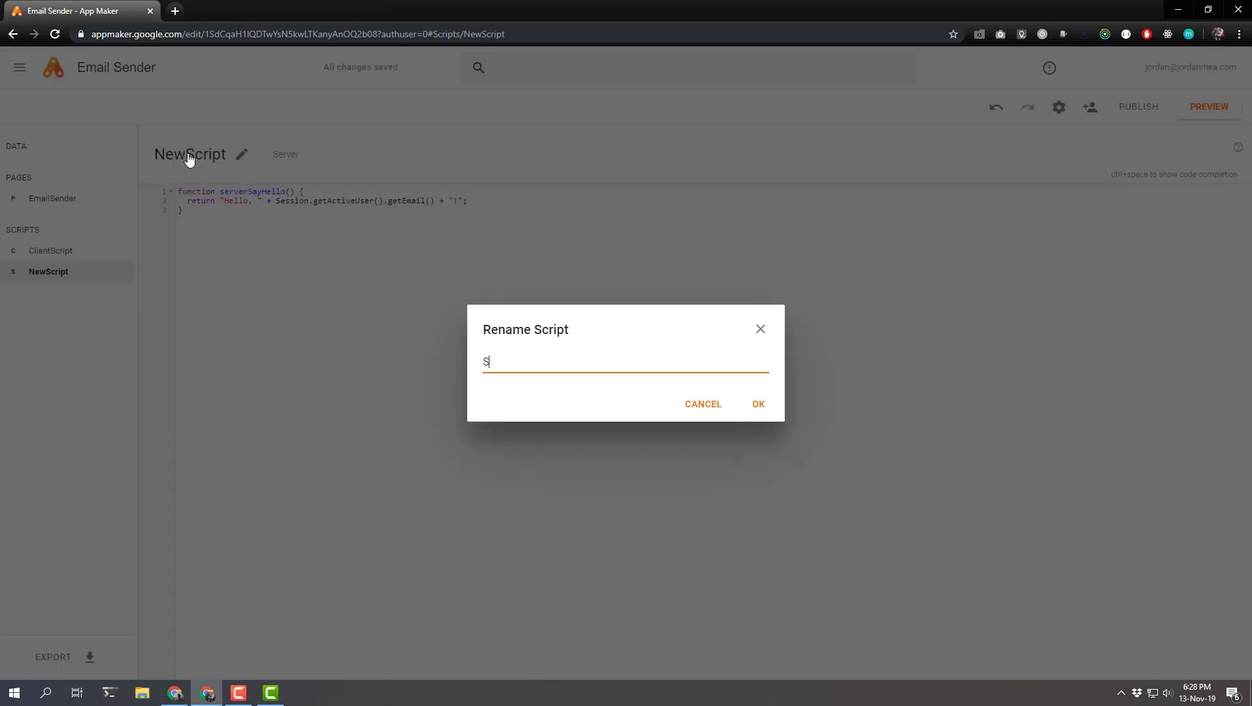
click(757, 403)
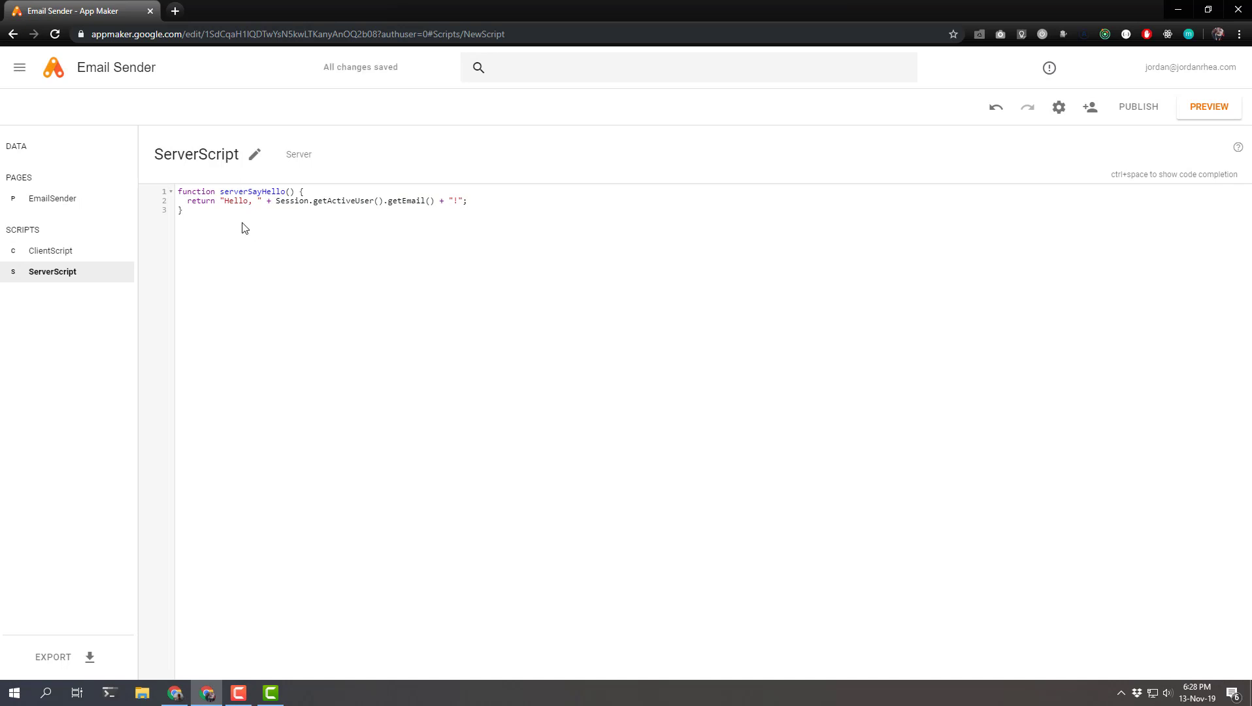
click(51, 250)
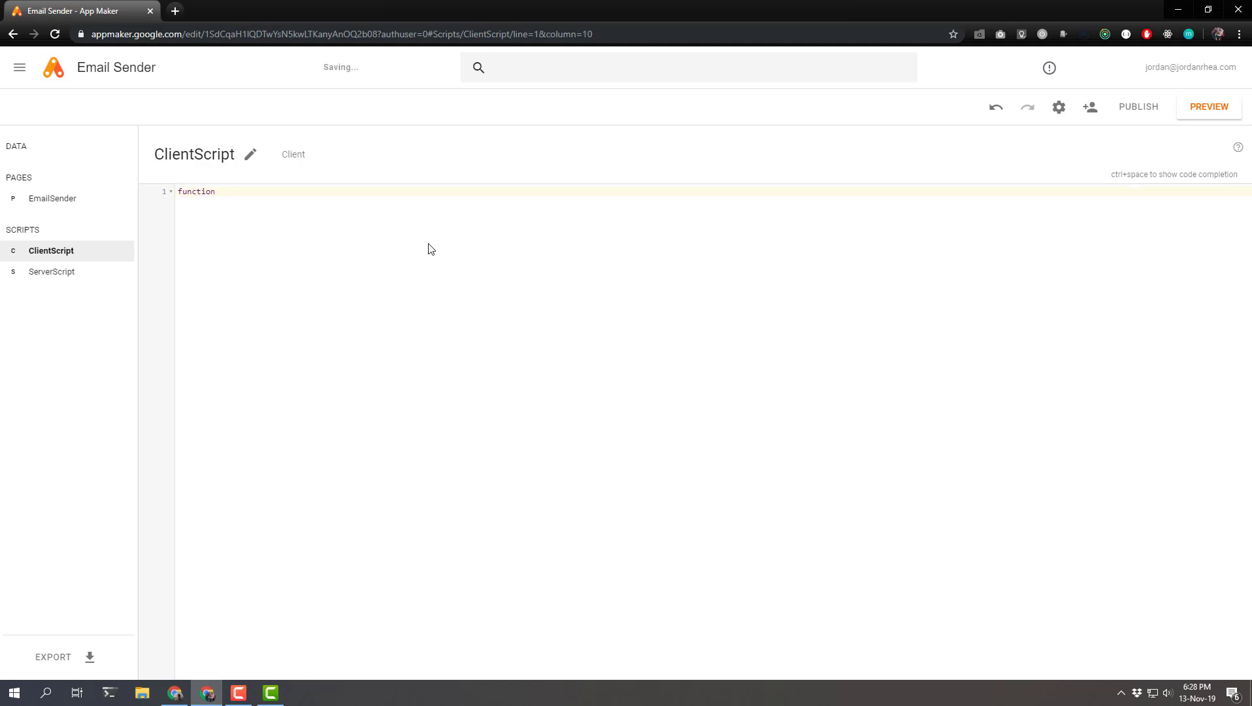
Step: Start the clearEmailForm function and store the page's widgets in a formWidgets variable
text(clearEmailForm() {)
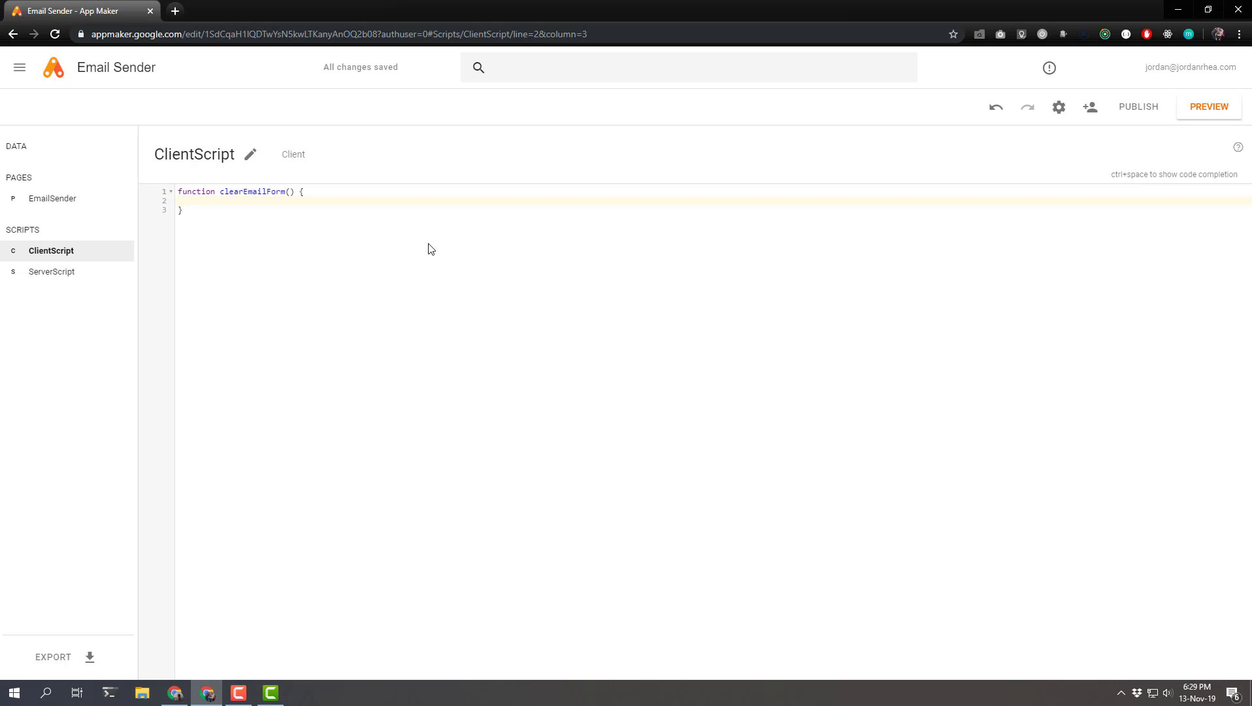
click(187, 200)
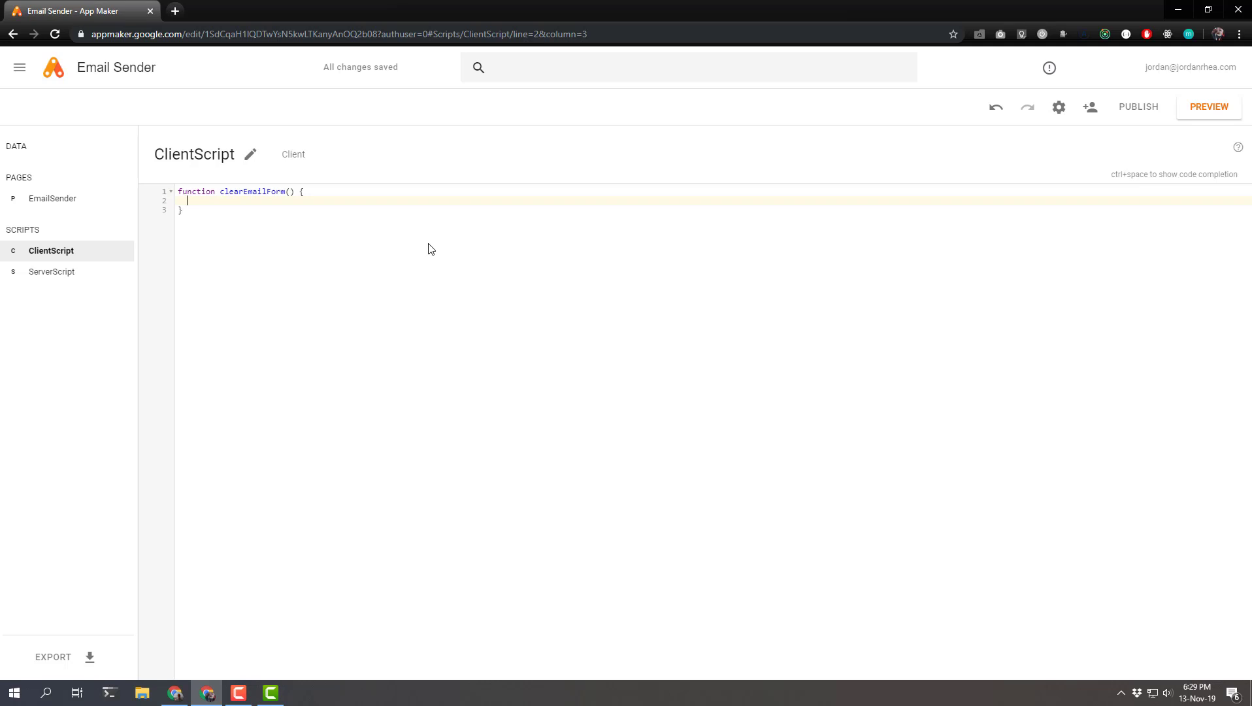
text(var)
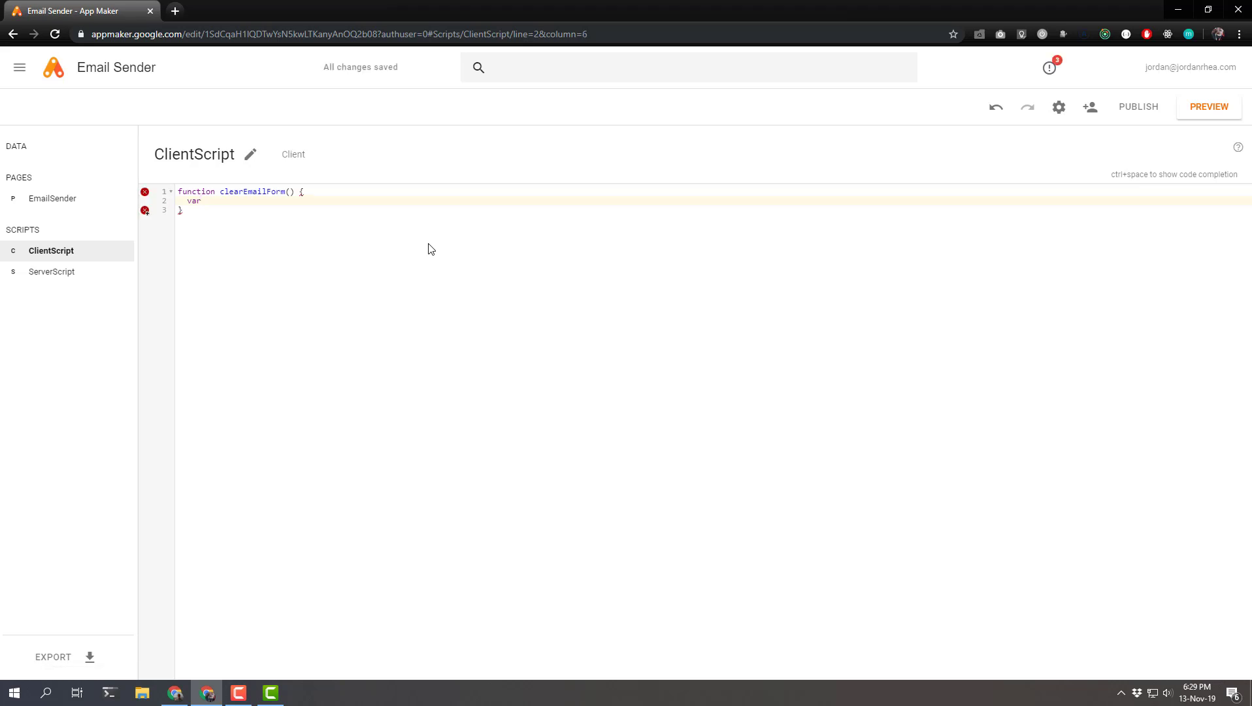
text(form)
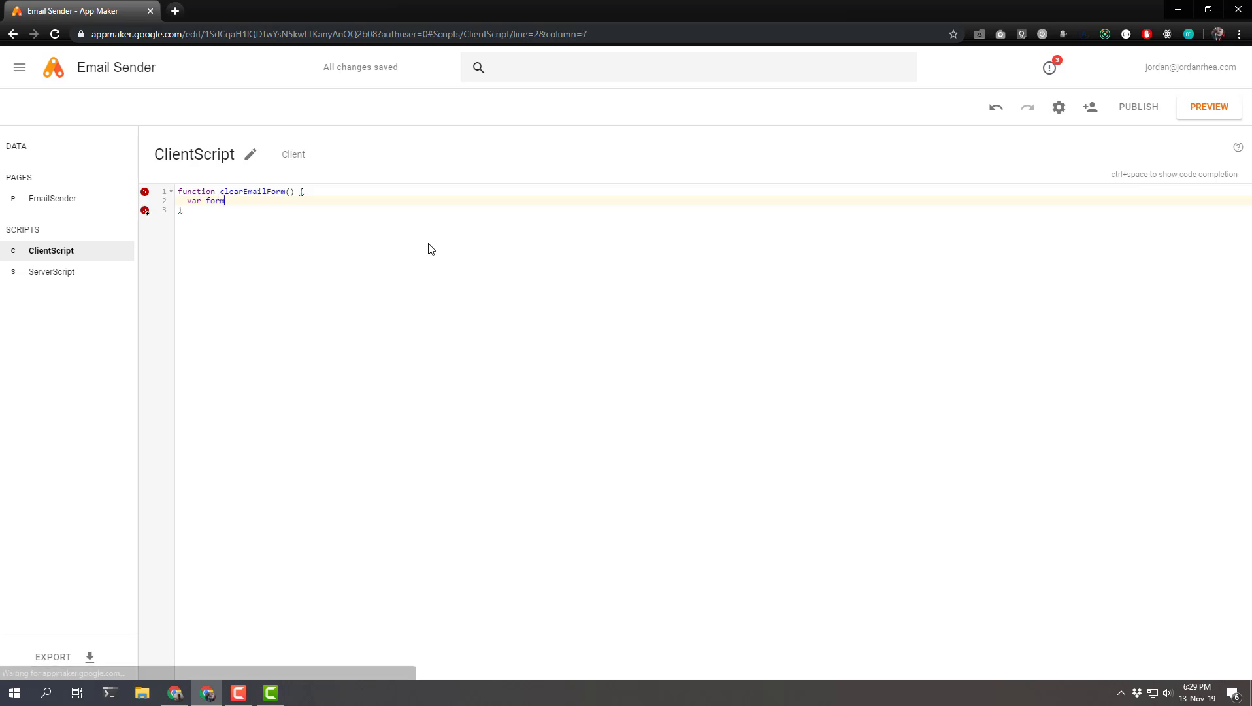
text(Widgets)
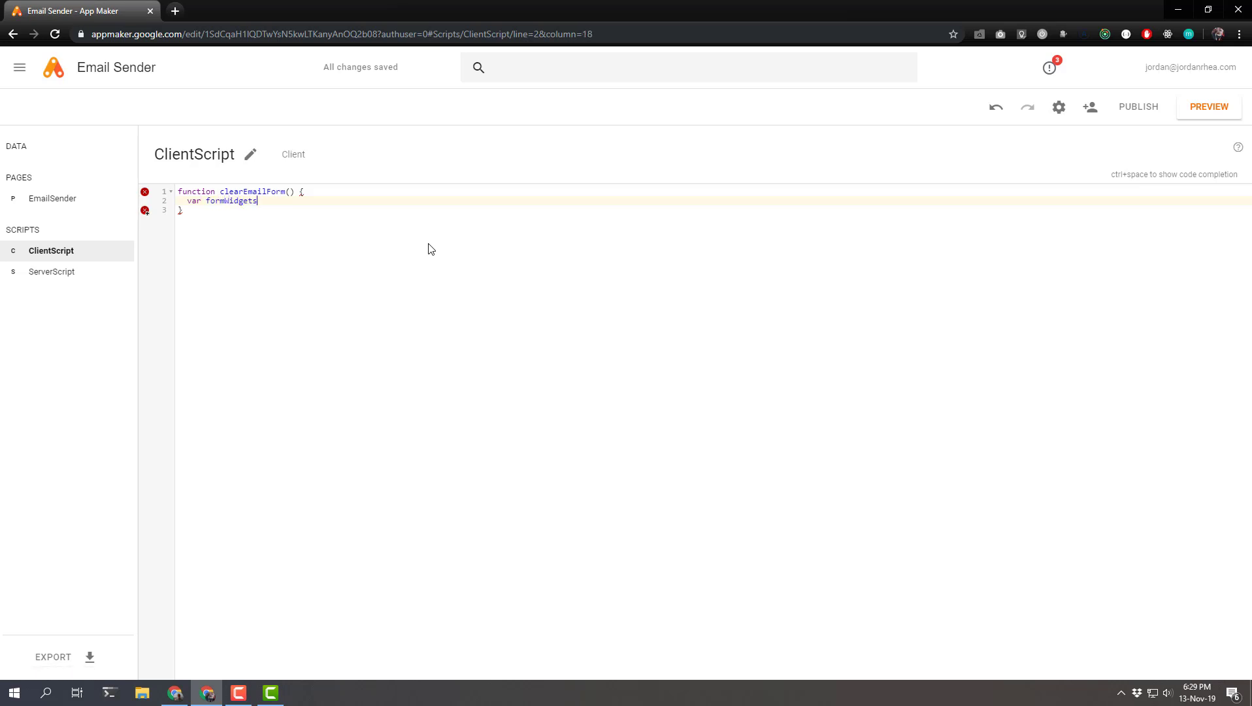
text(= app.pages.EmailSender)
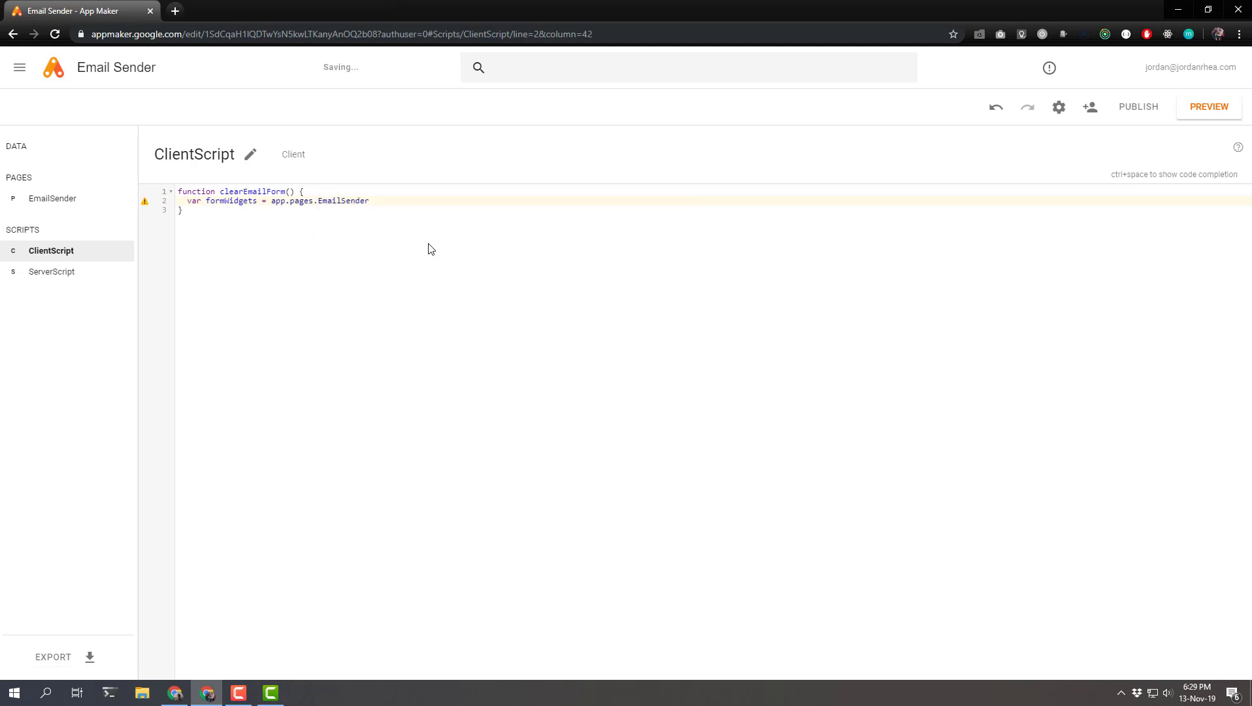
text(.descendants)
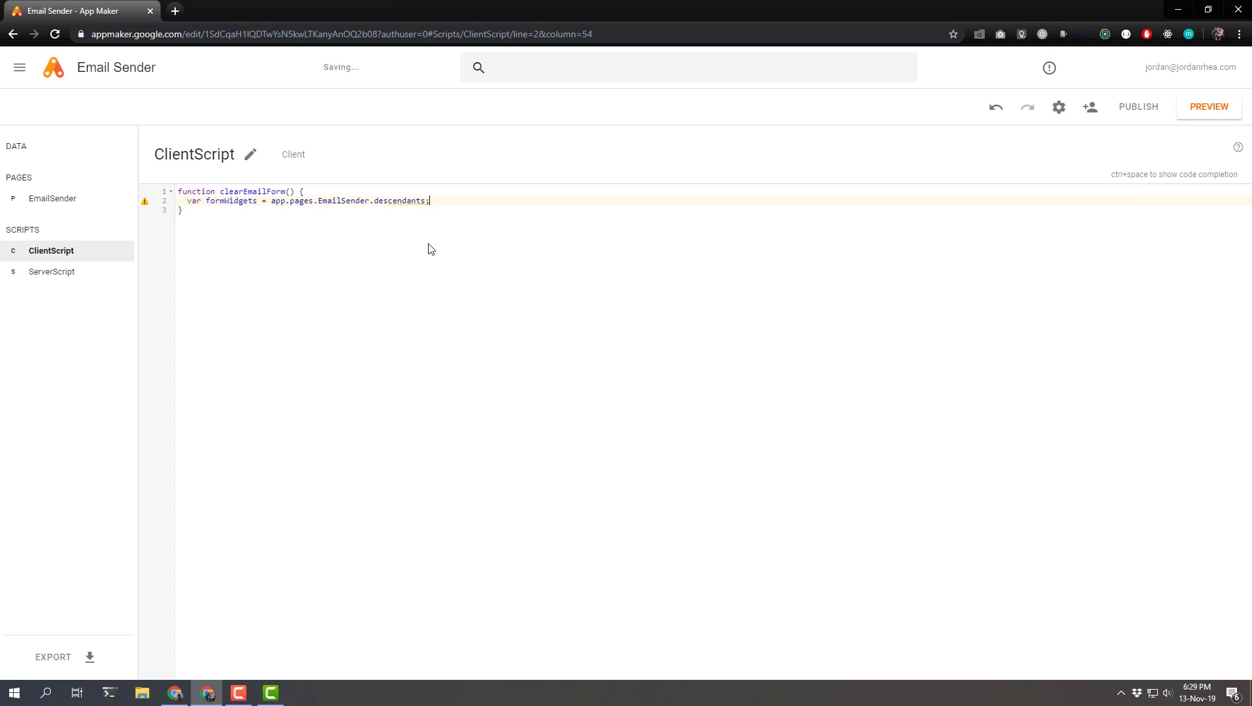
text(;)
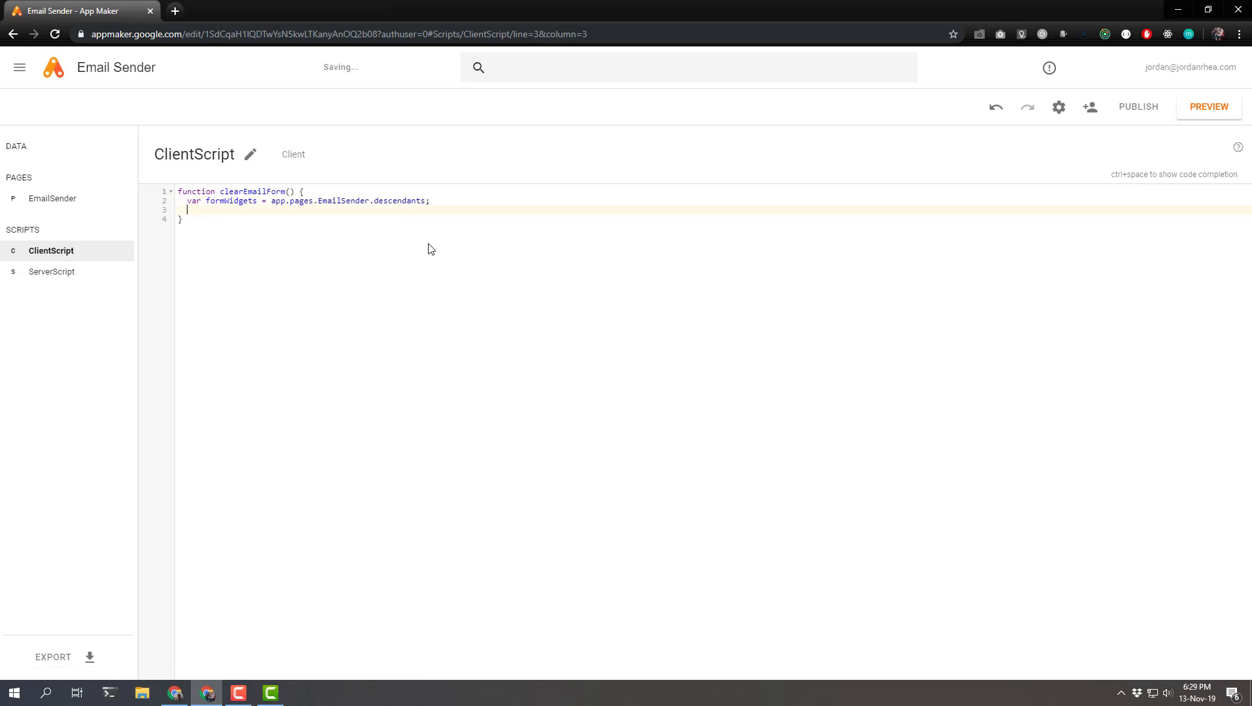
Step: Set the status text and field values to empty strings through formWidgets
text(formWidg)
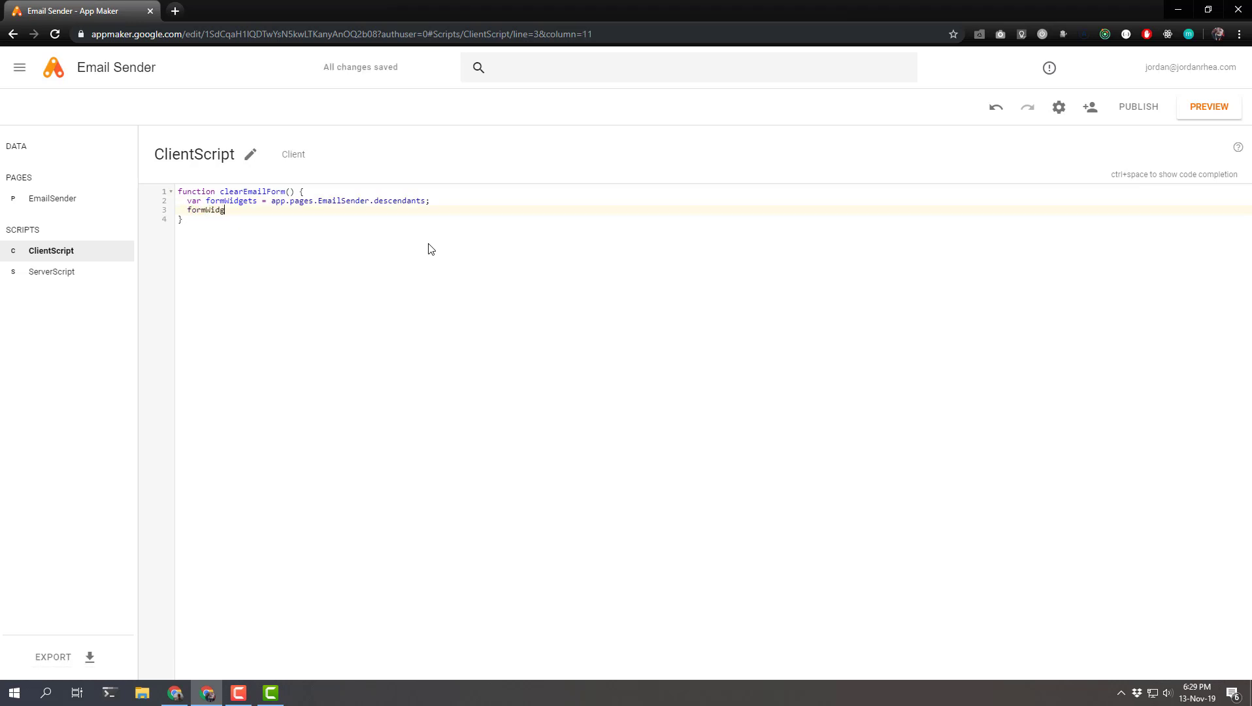
text(.EmailStatus.t)
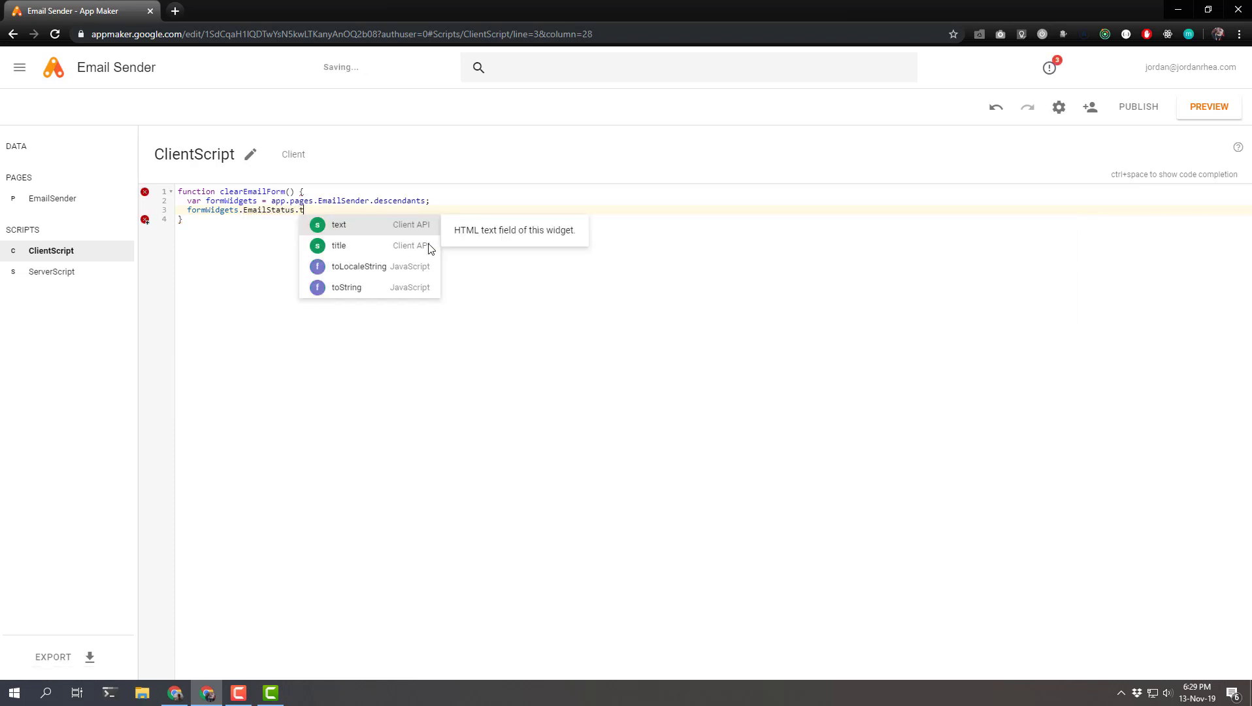
click(338, 224)
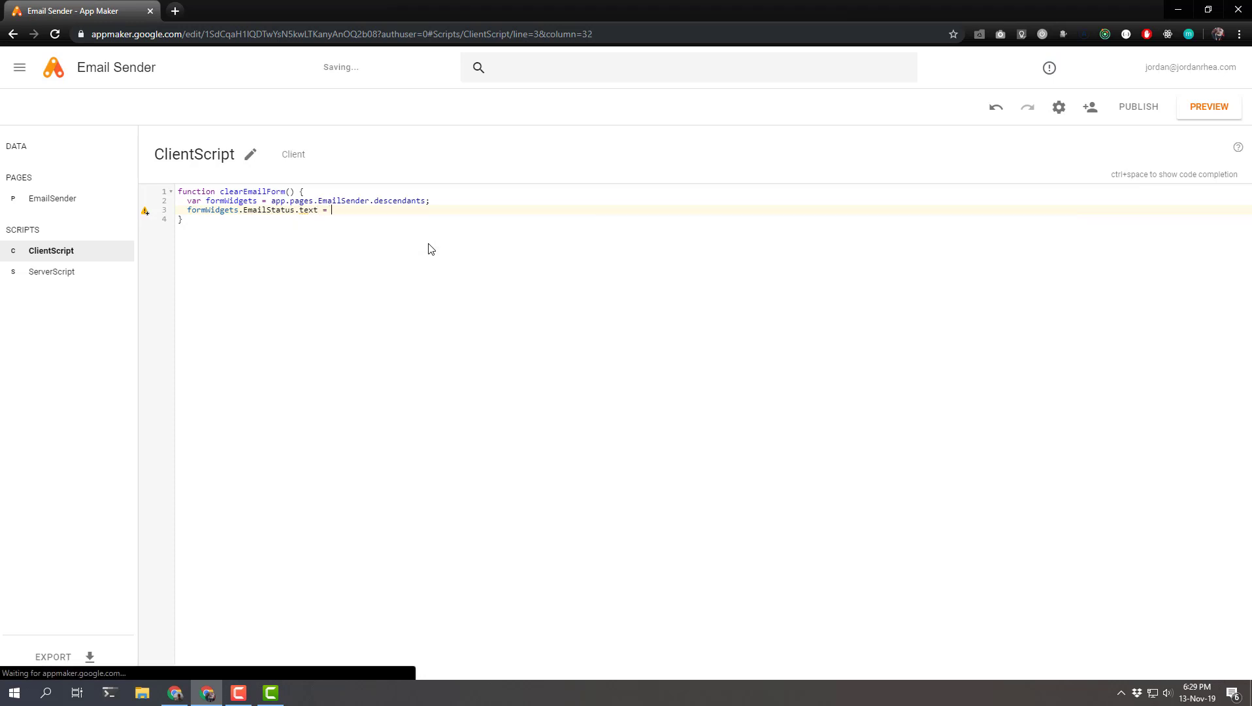
text('';)
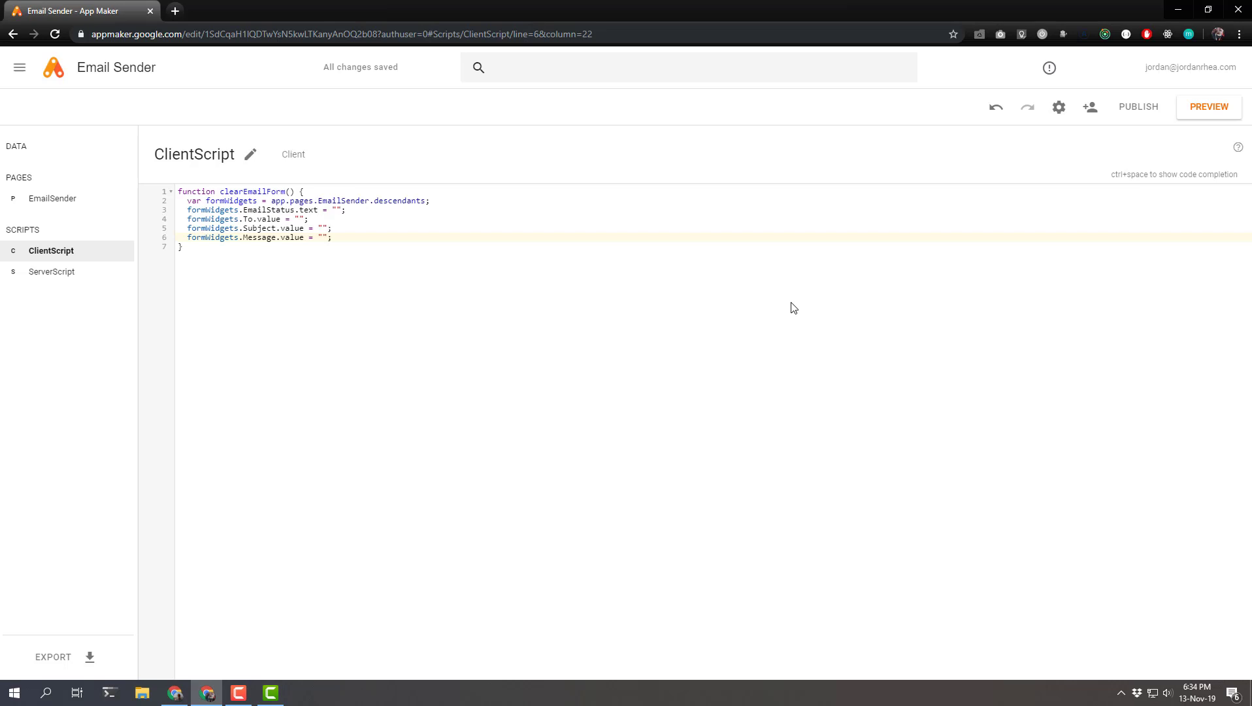
Step: Add a sendMessage function in ClientScript that calls the server's sendEmailMessage
key(enter)
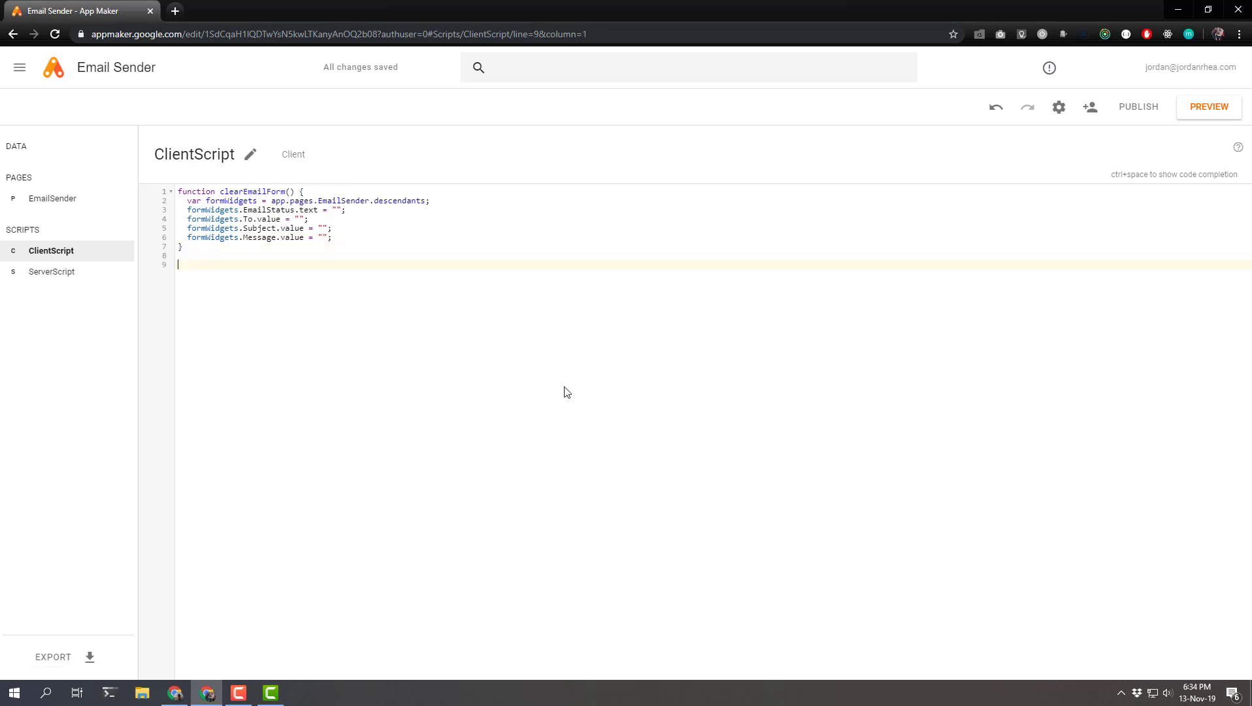
text(function sendMessage)
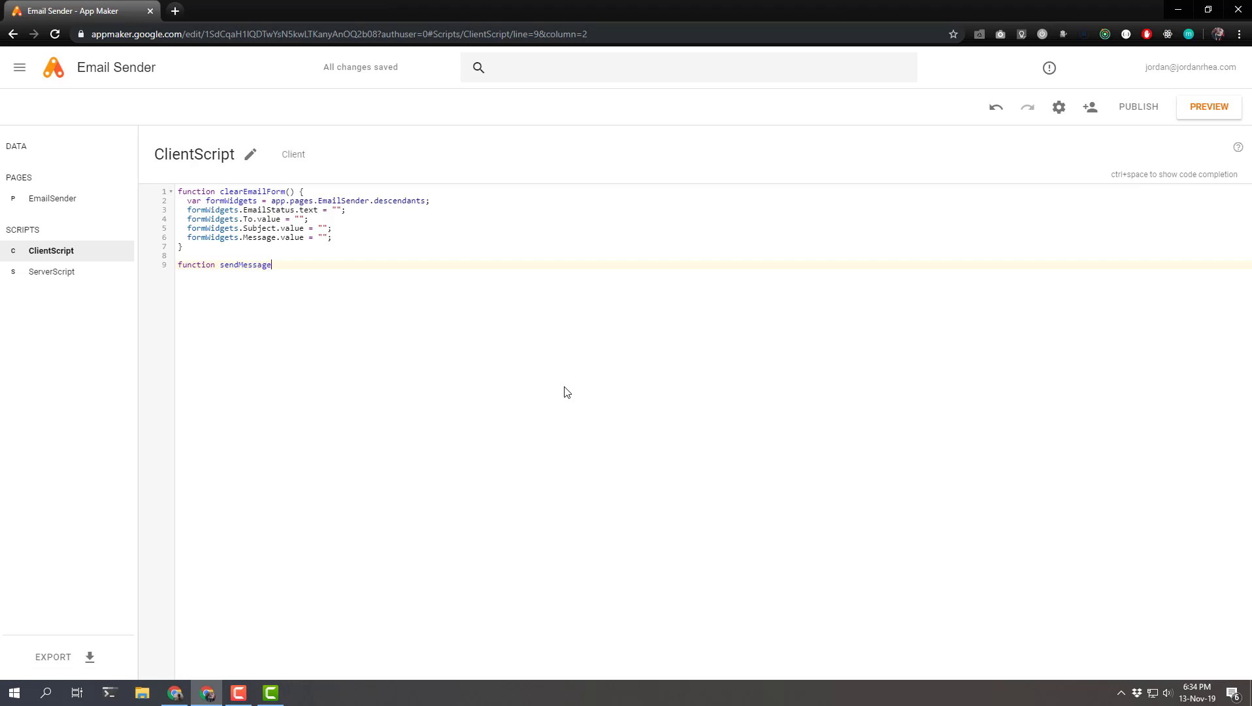
text(() {})
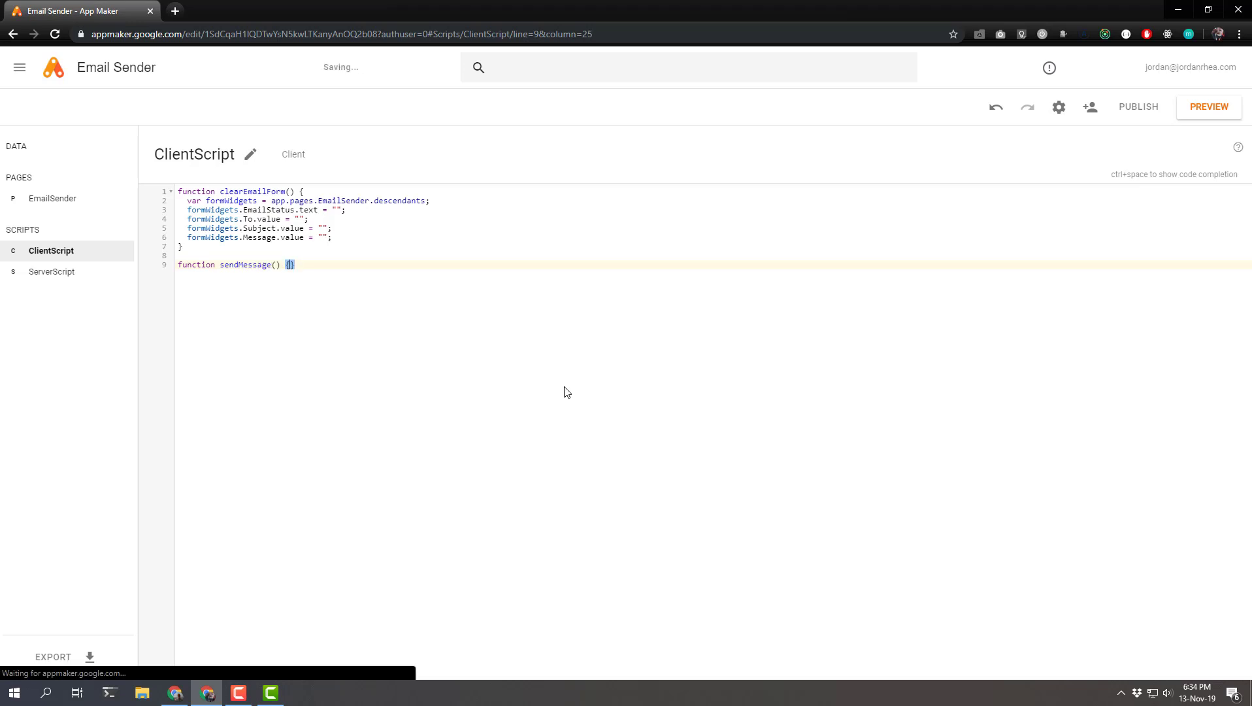
key(enter)
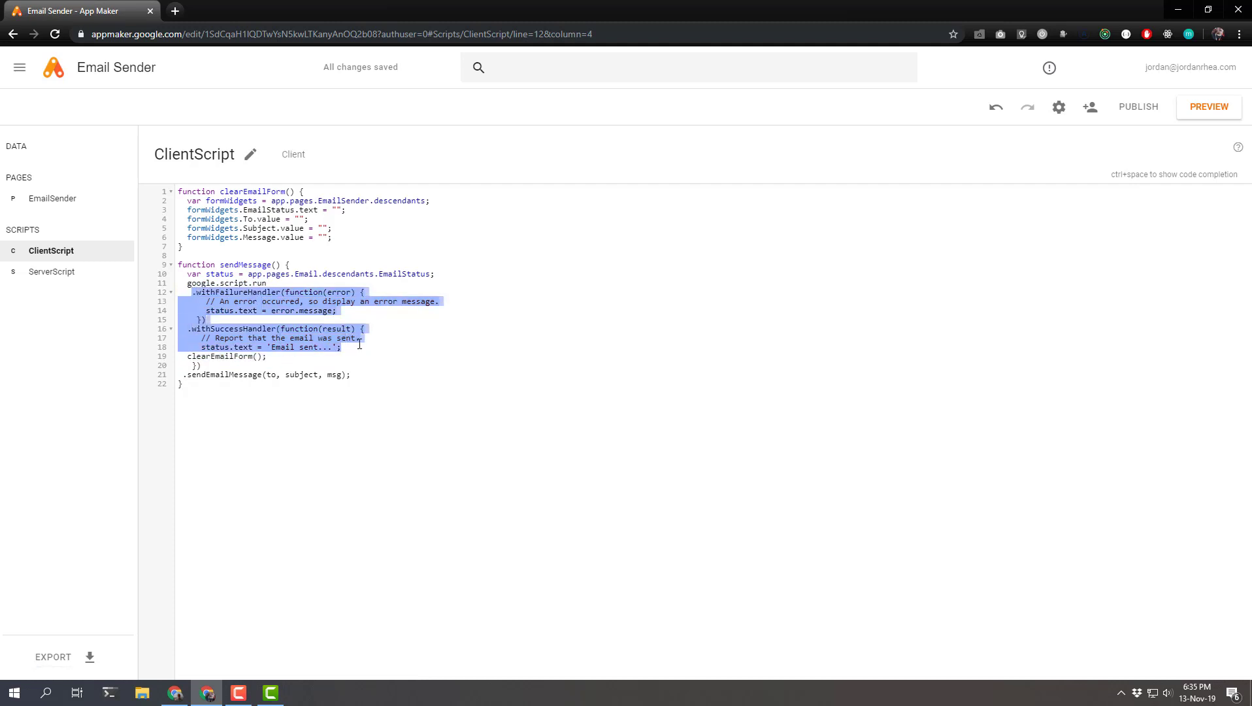
click(267, 356)
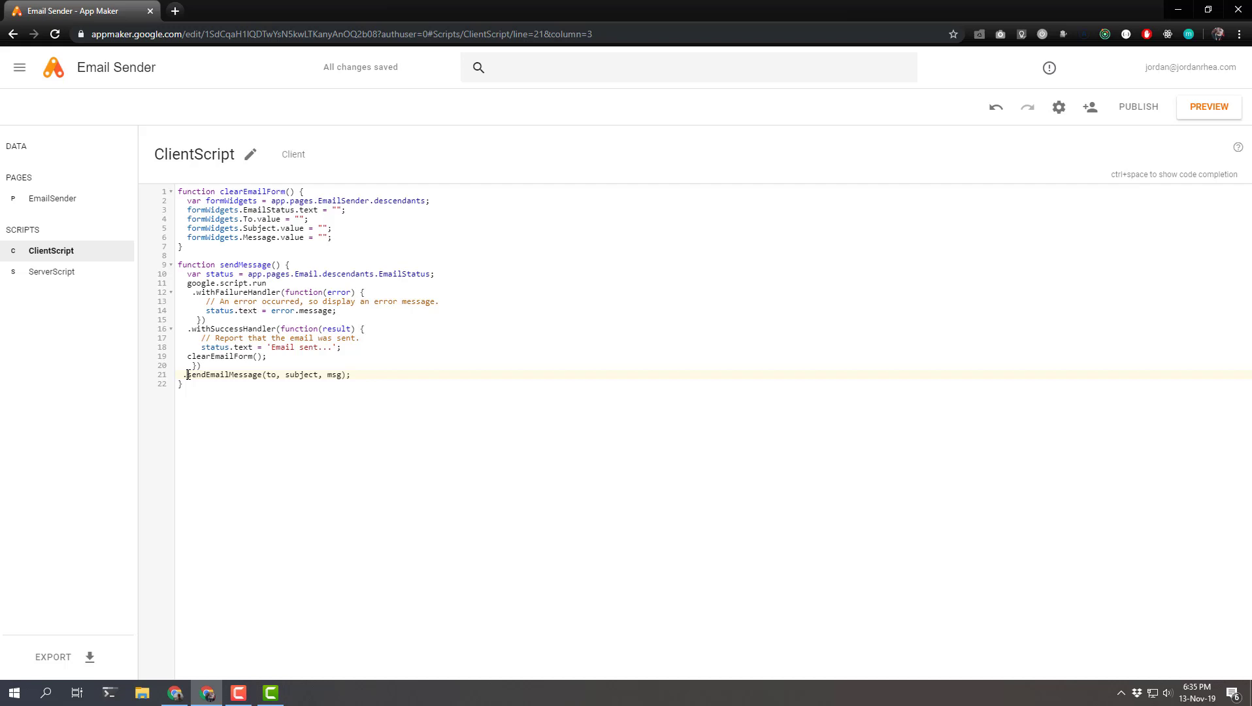
double_click(224, 374)
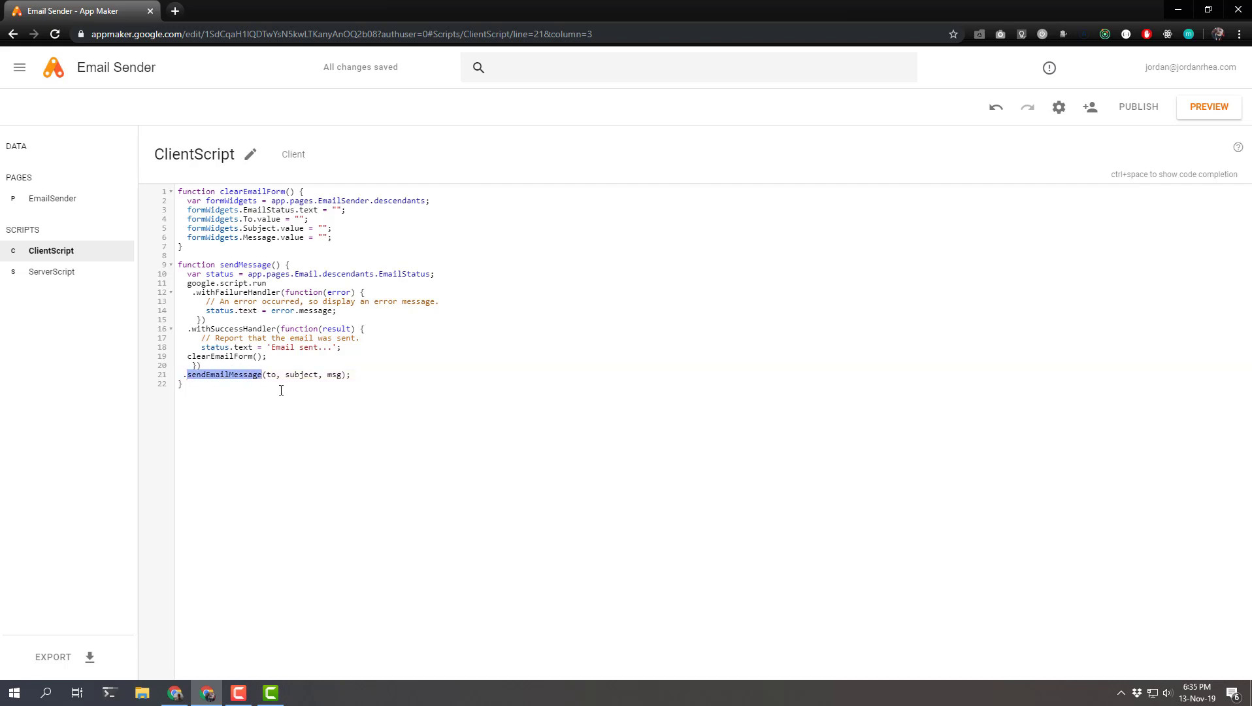
mouse_move(255, 388)
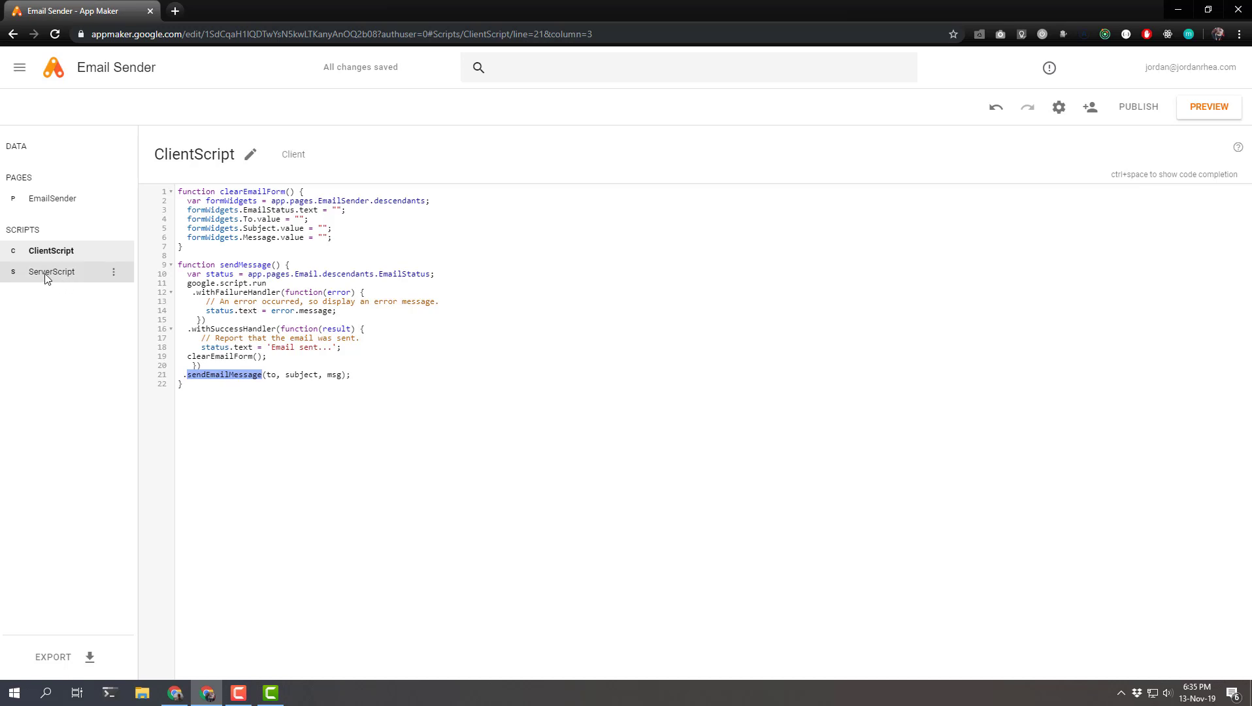
mouse_move(265, 379)
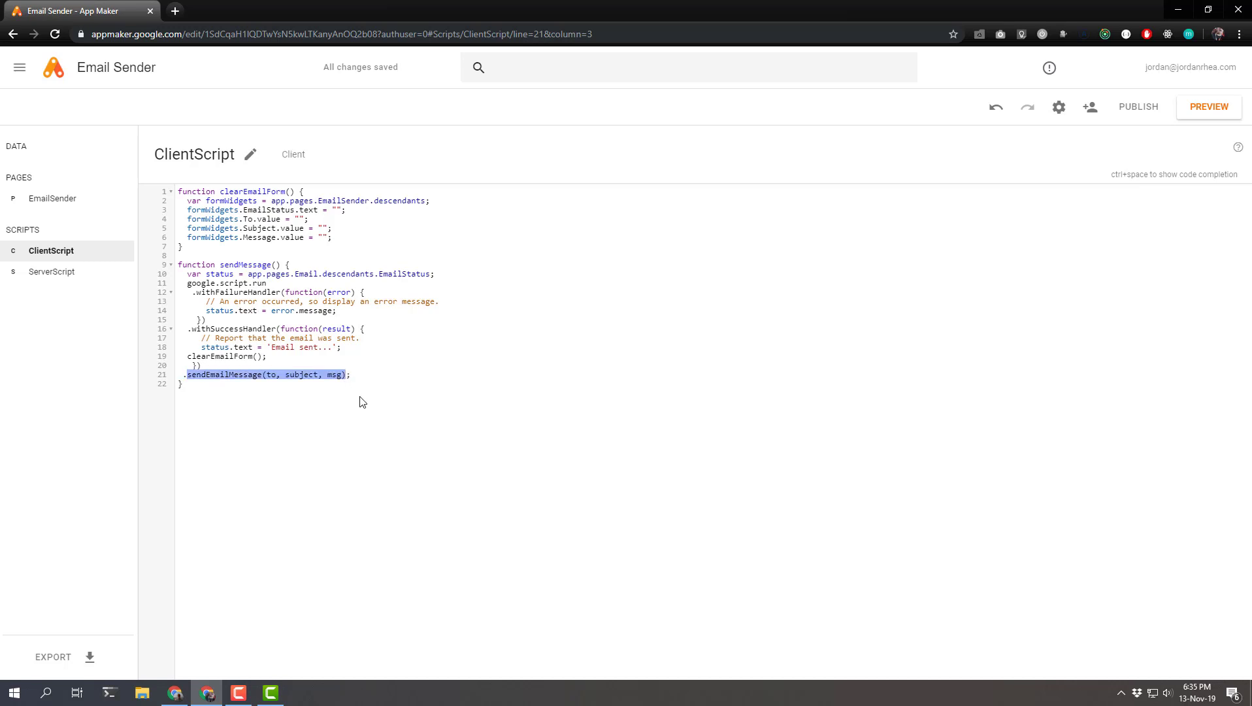
Step: Give sendMessage the to, subject and msg parameters matching sendEmailMessage's signature
click(51, 271)
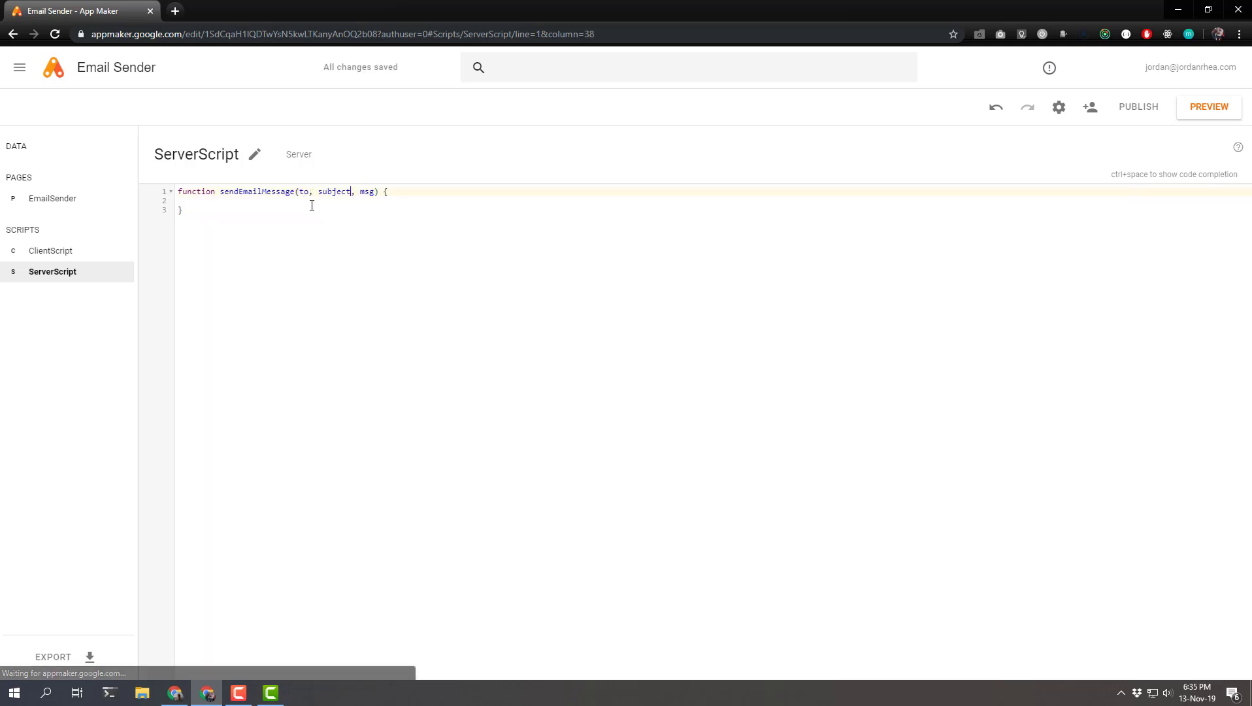
click(192, 199)
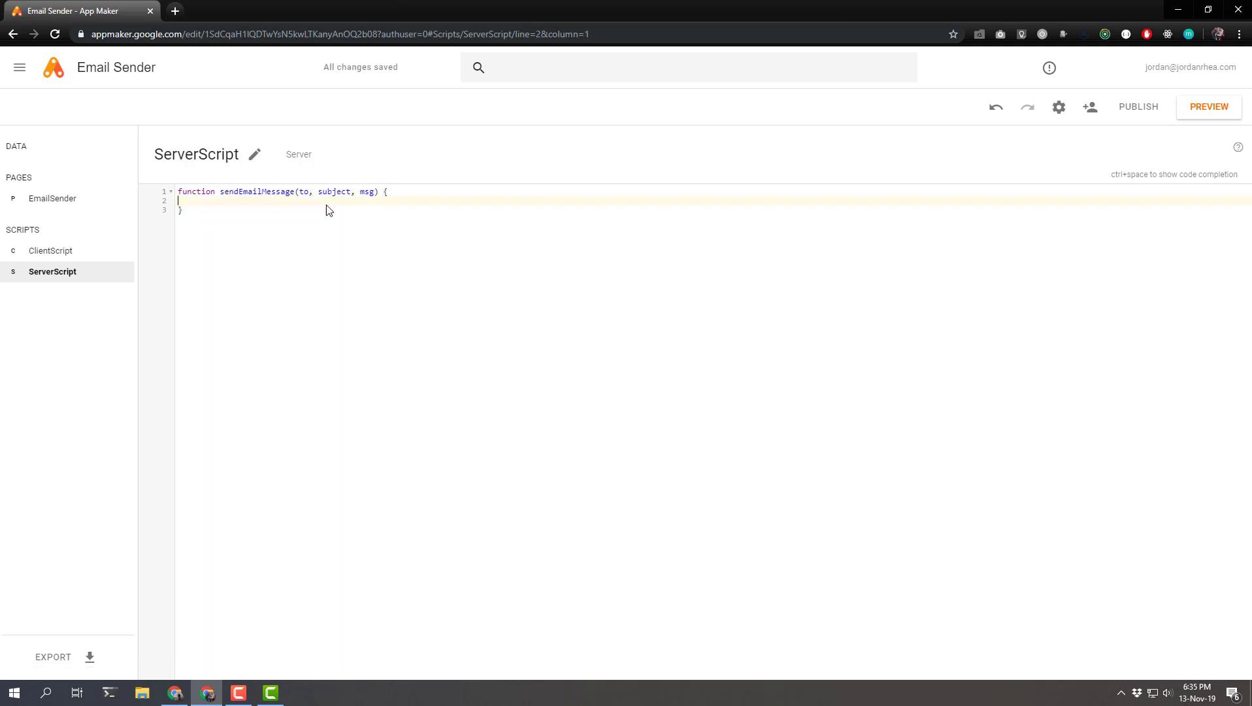
click(49, 250)
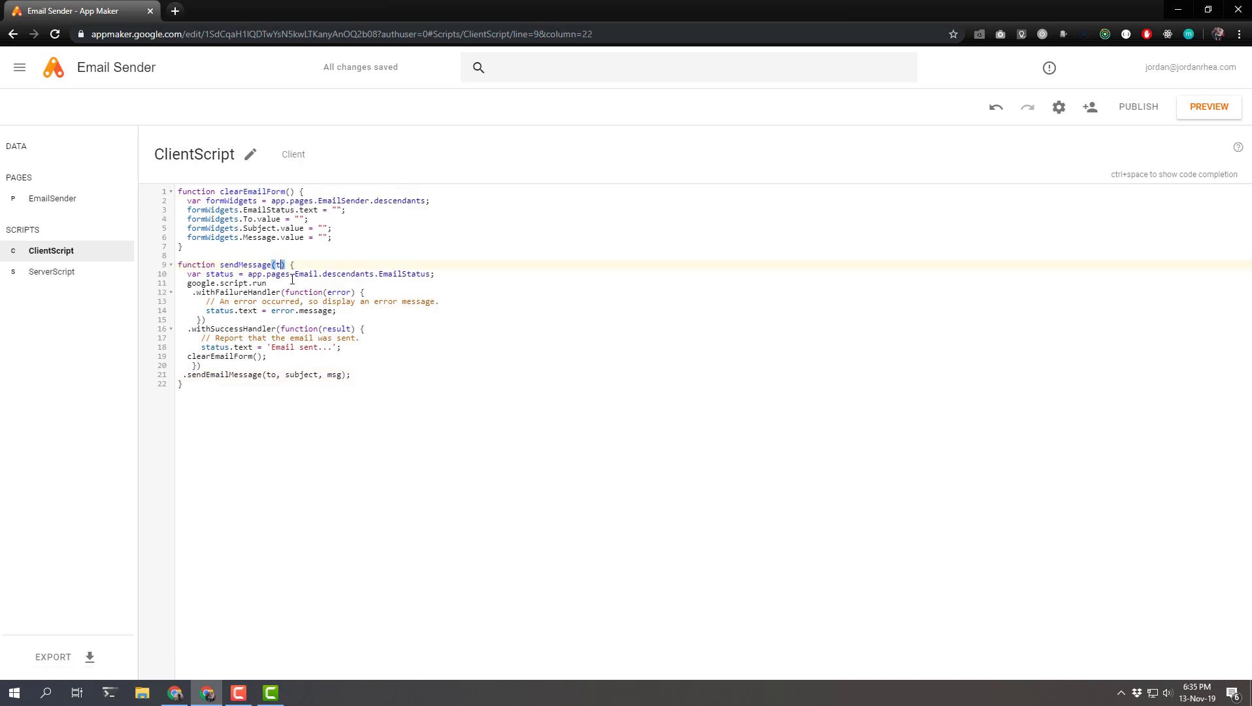
text(o, subject, msg)
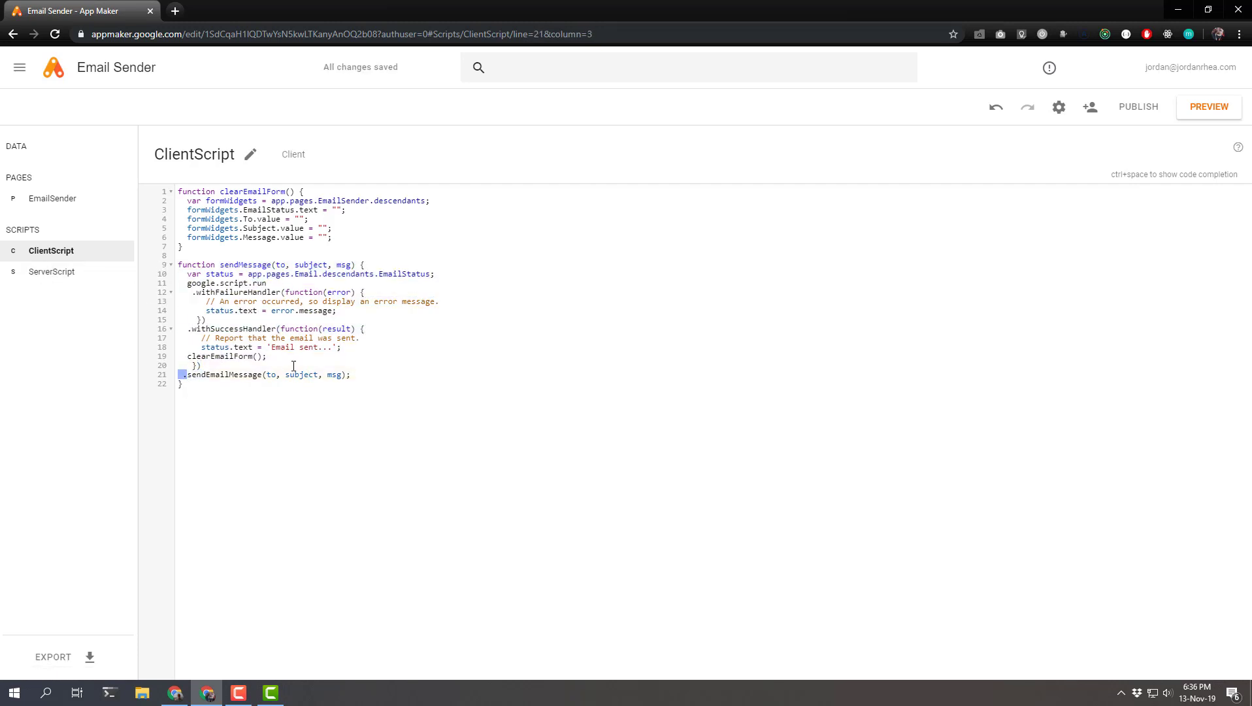
click(183, 384)
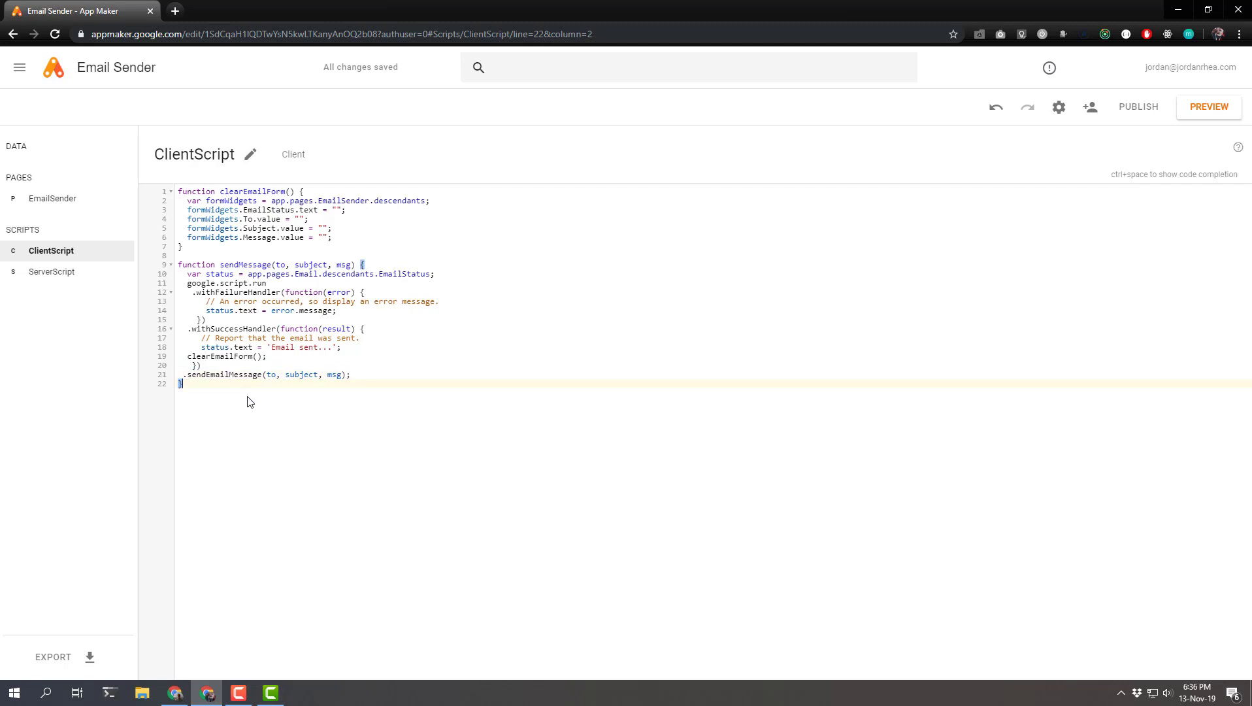
mouse_move(425, 339)
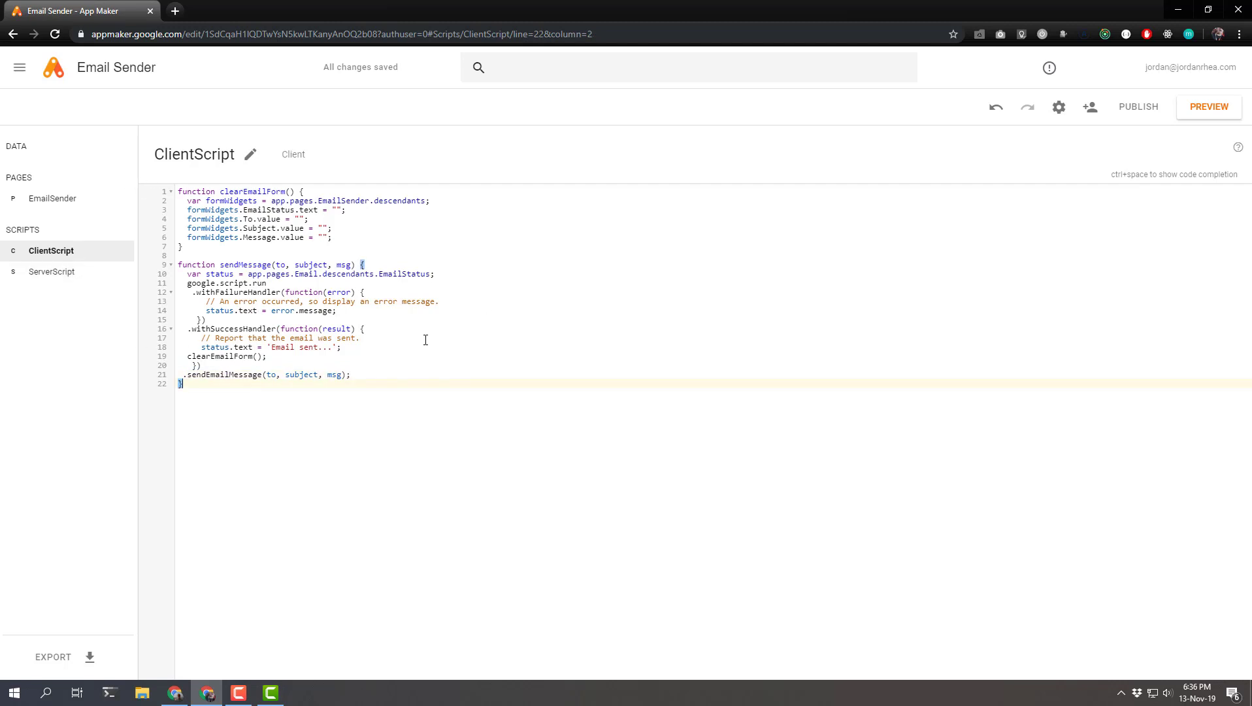
click(51, 271)
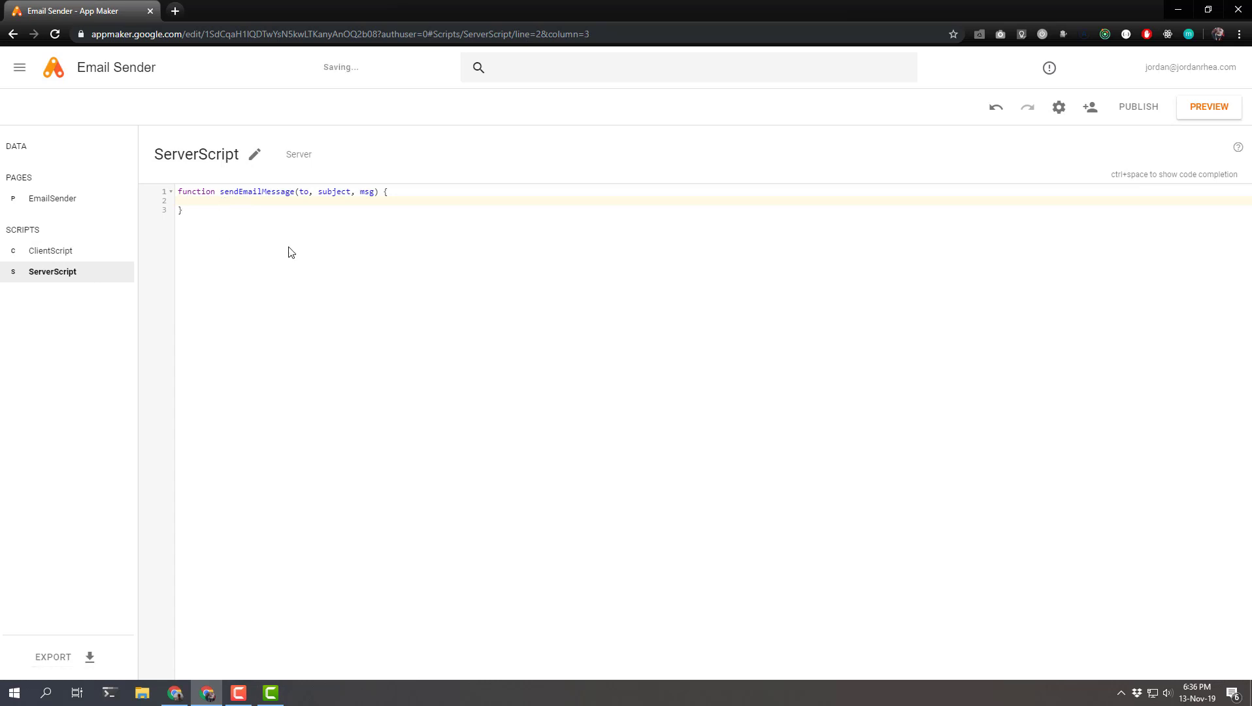
Step: Add console.log('send email message on server') inside sendEmailMessage, then return to the EmailSender page
text(console.)
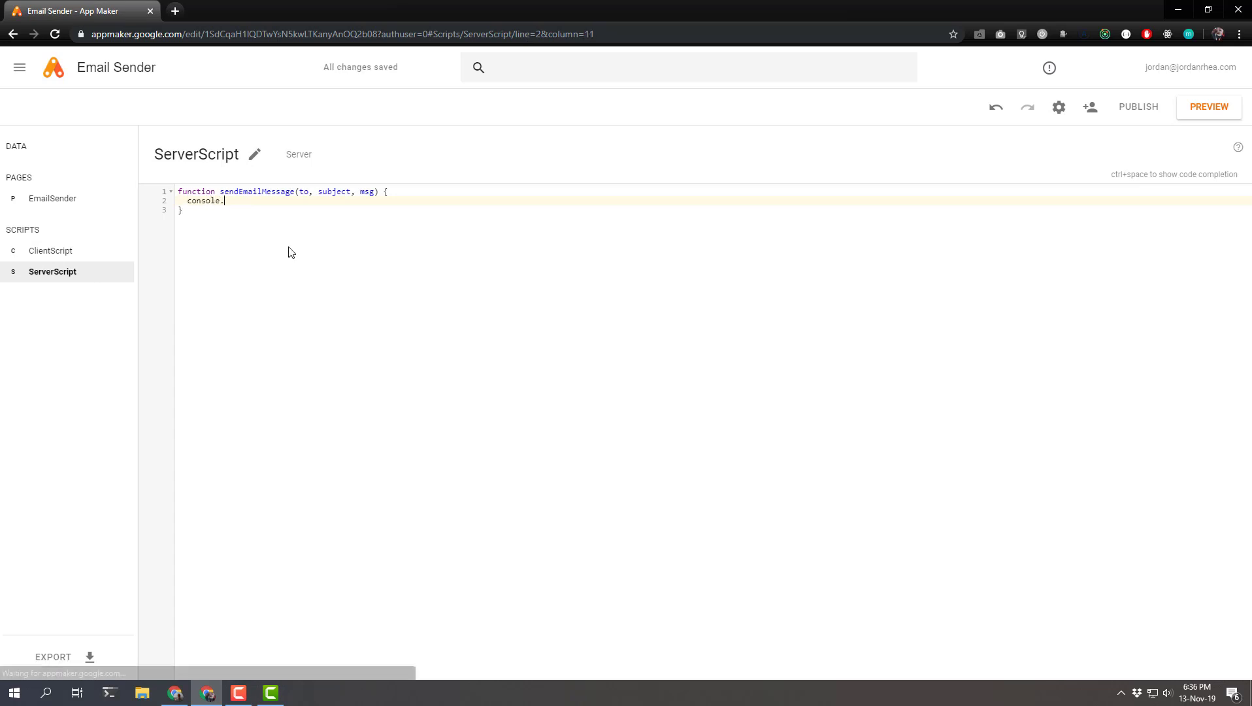
text(log(')
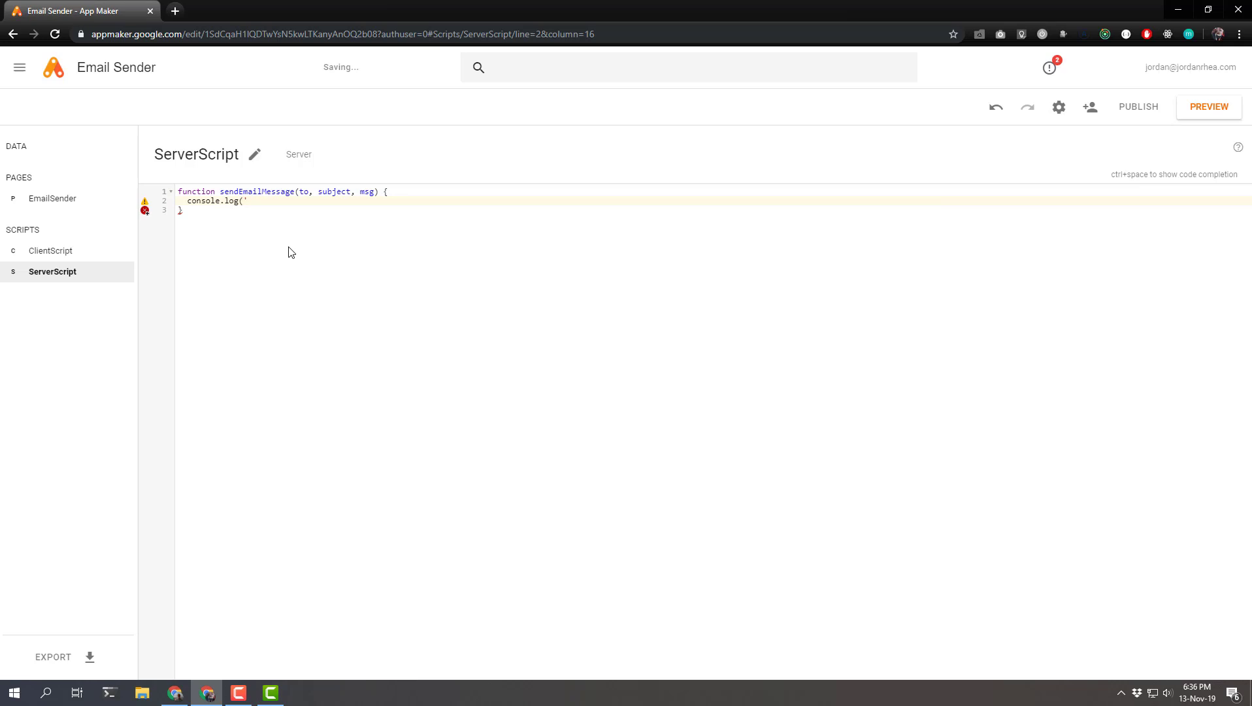
text(send)
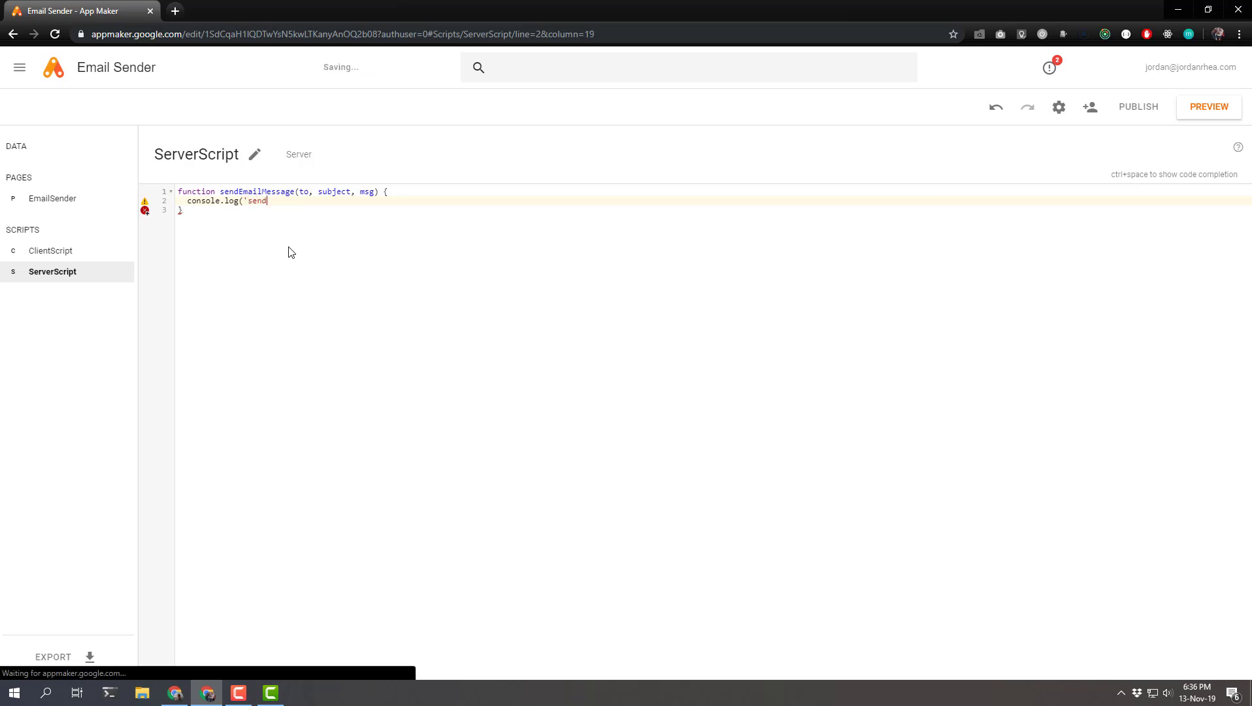
text(email message on server');)
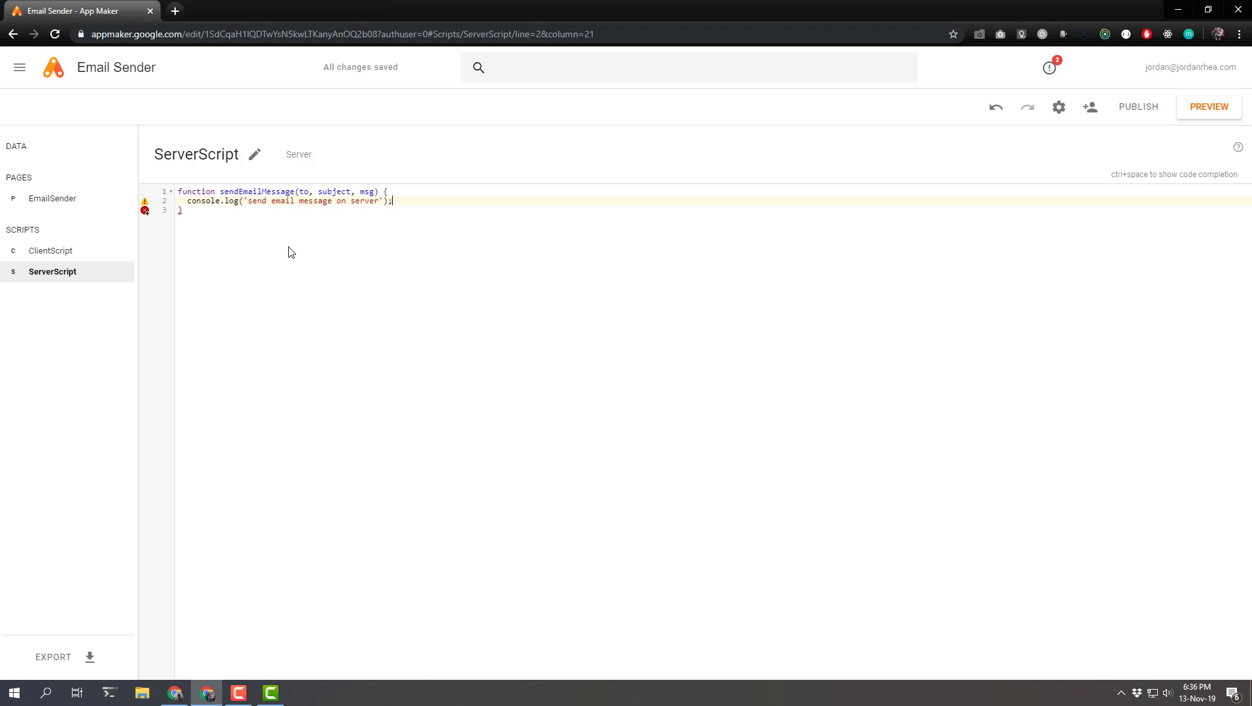
click(50, 249)
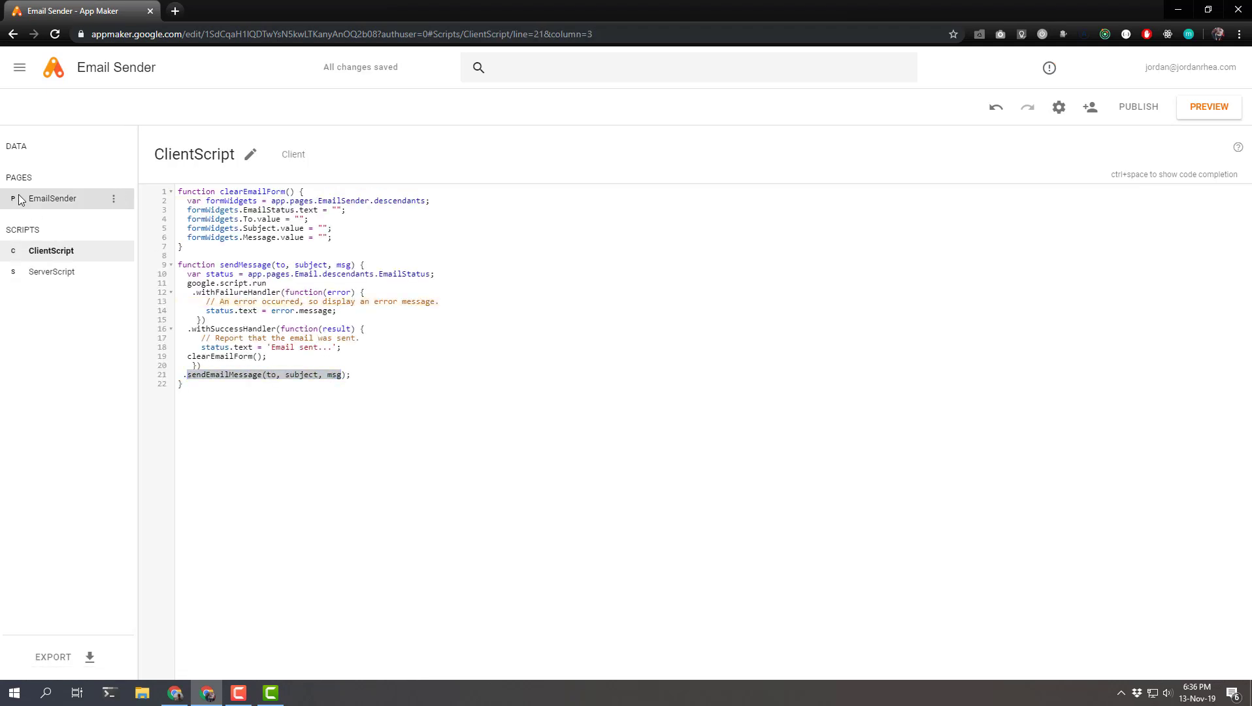
click(53, 198)
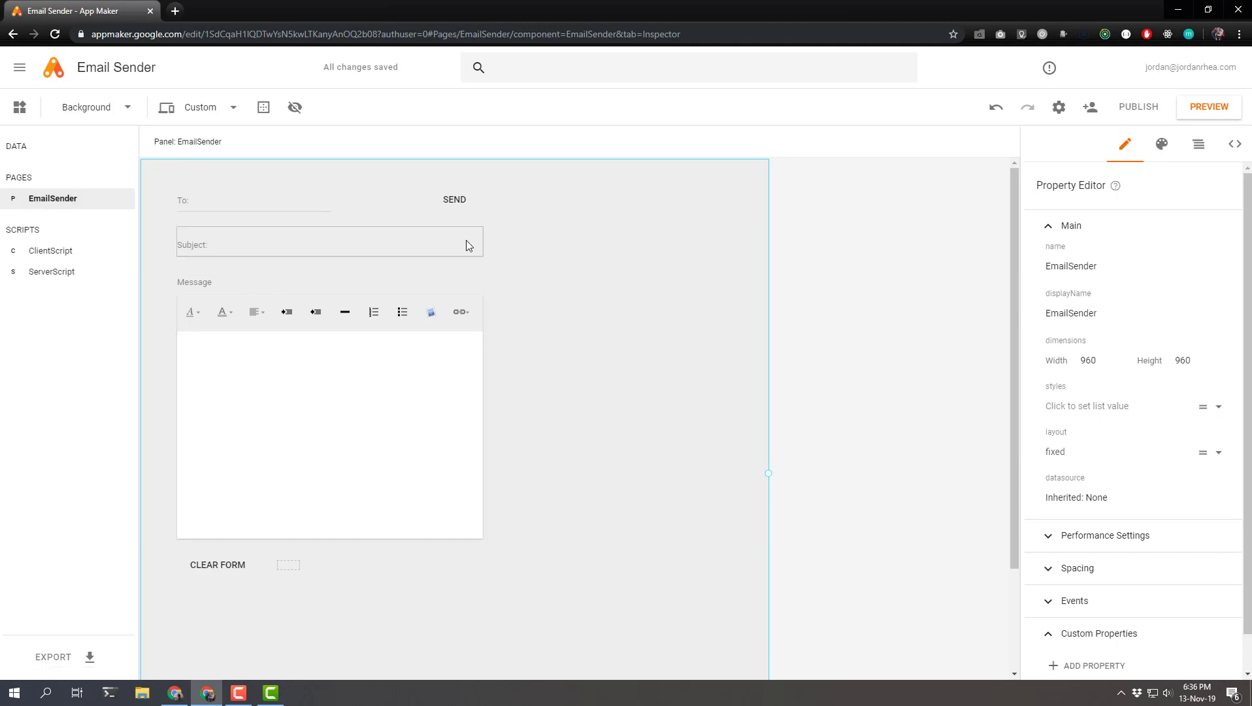
Step: Complete the Send button's onClick call to sendMessage(to, subject, msg) and confirm it
click(453, 199)
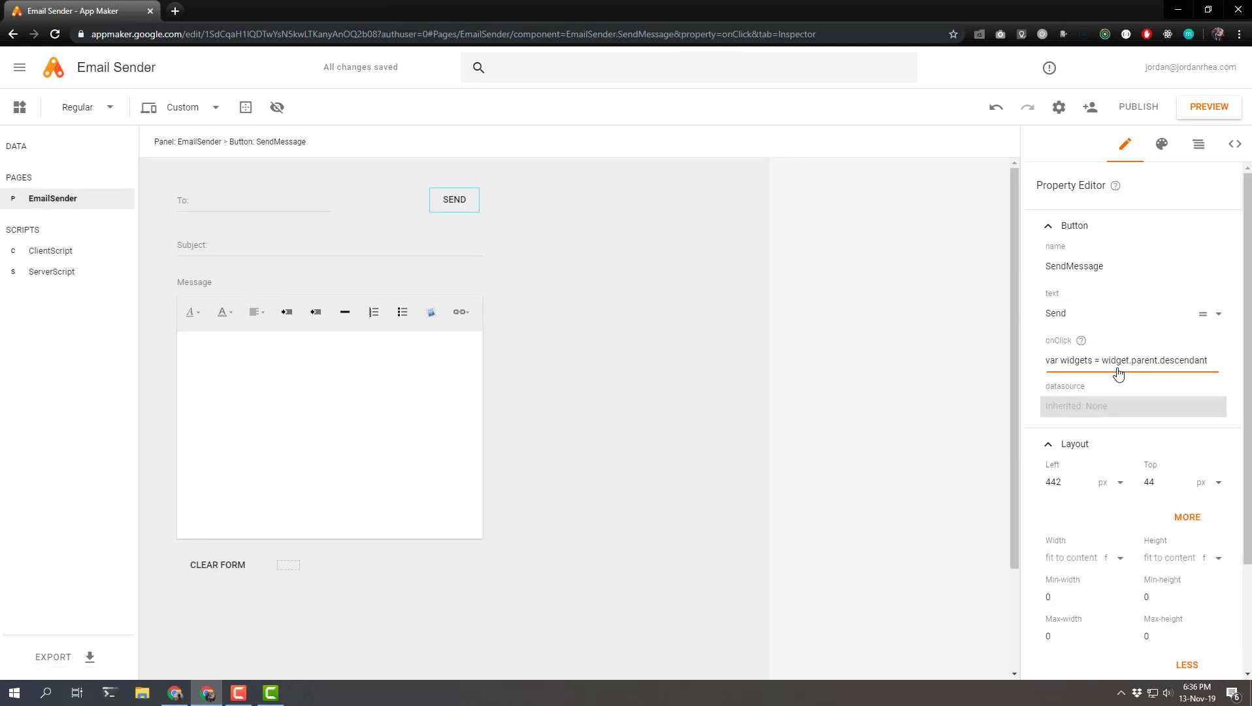
click(1126, 359)
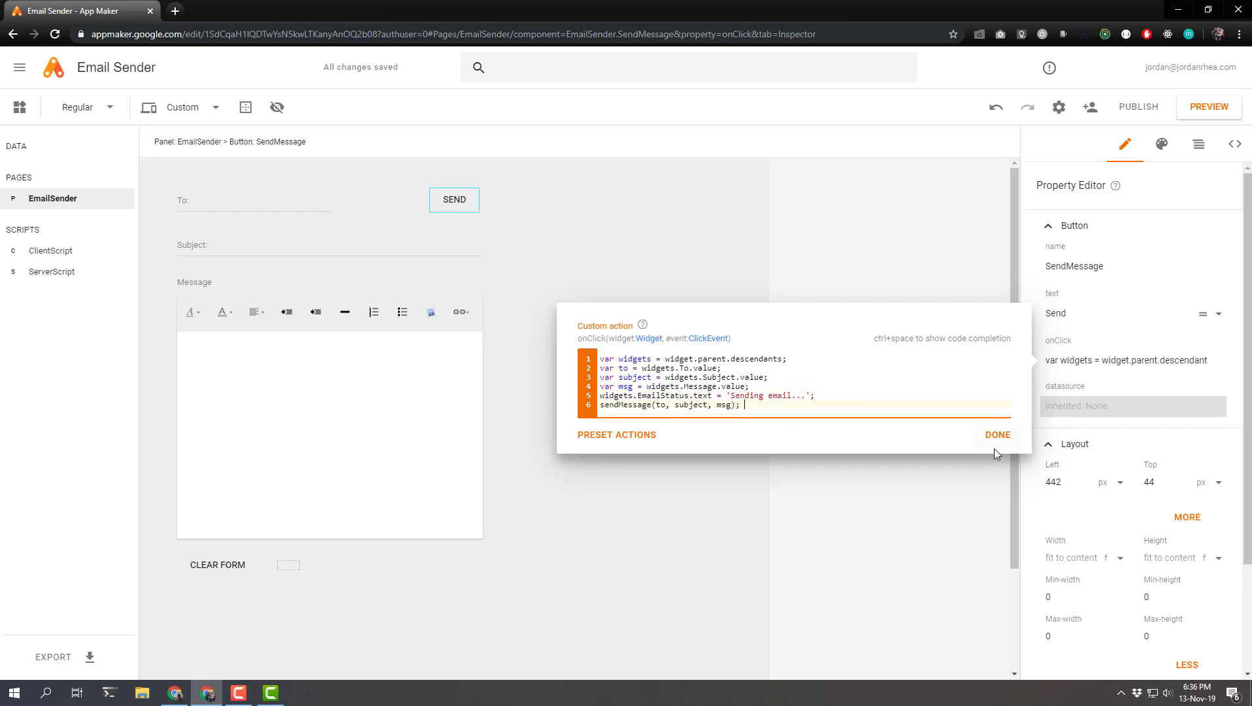
click(996, 435)
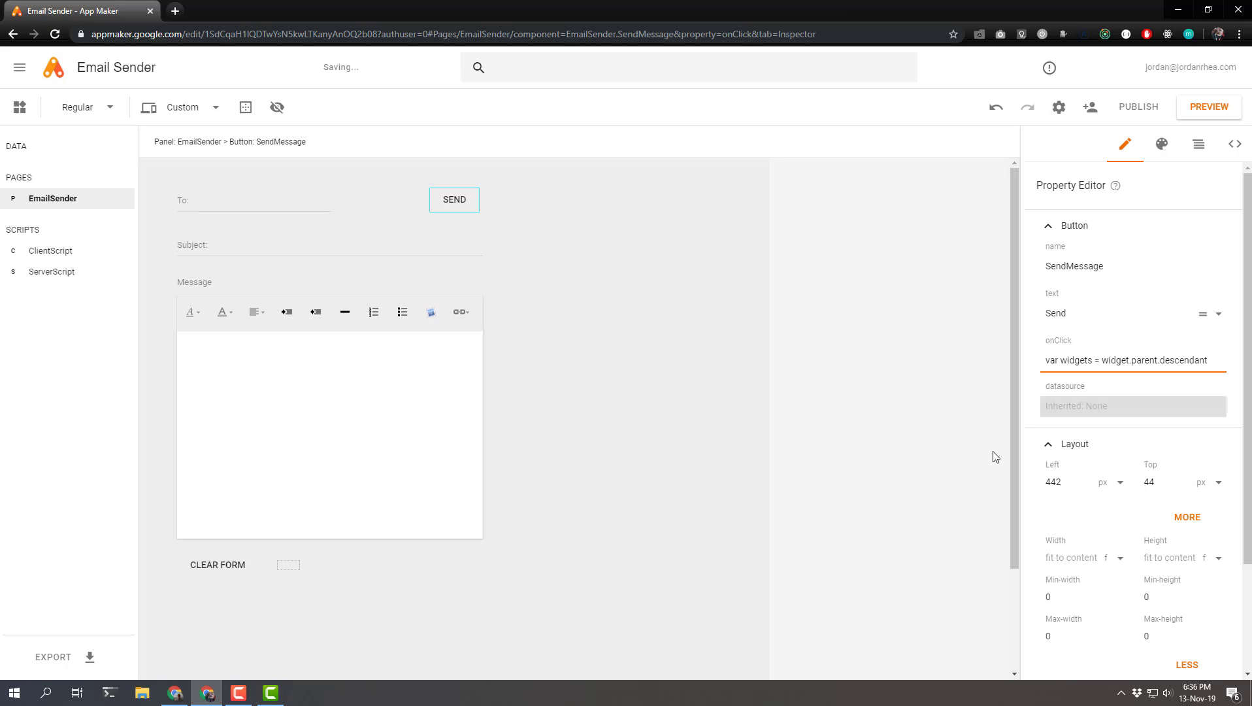
mouse_move(567, 449)
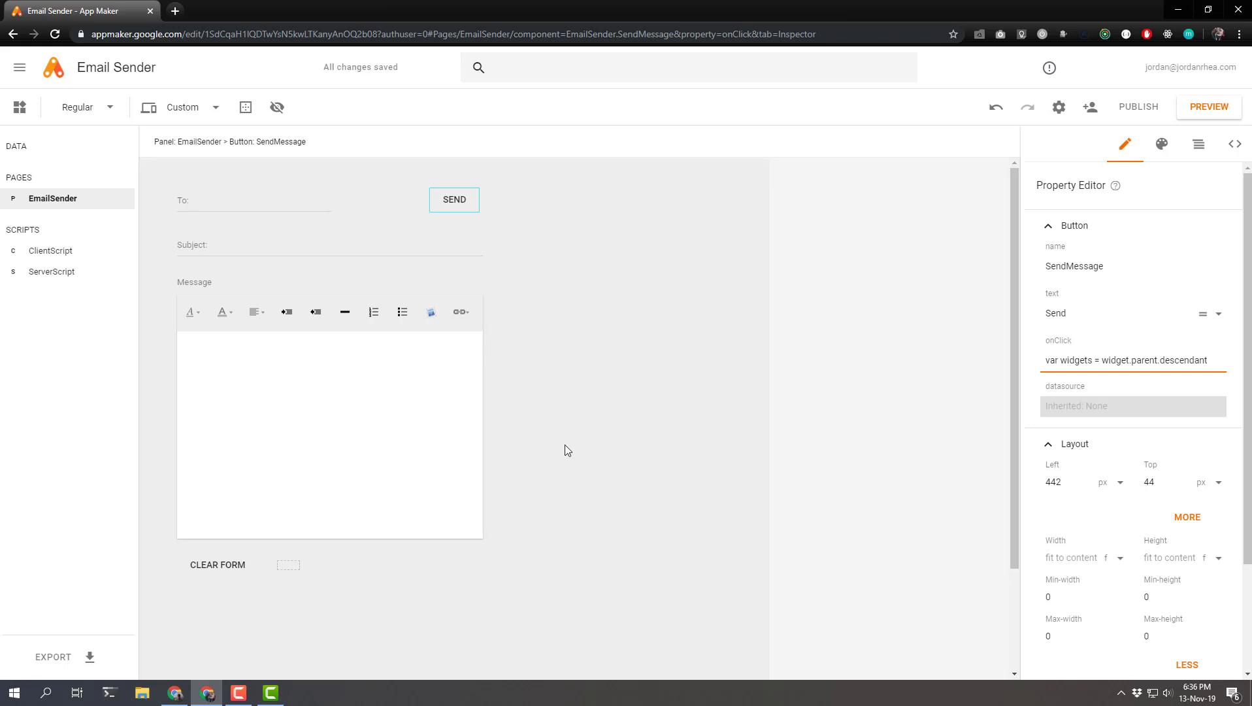
click(52, 271)
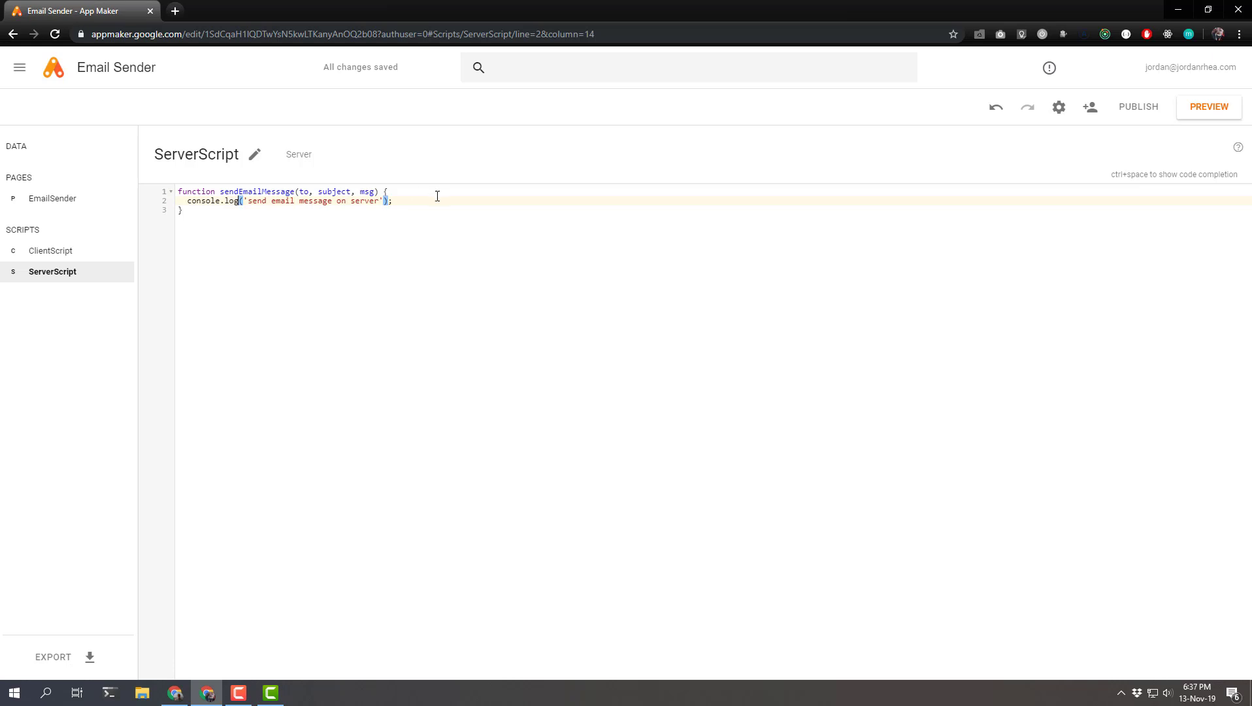
Step: Add console.log(to, subject, msg) to sendEmailMessage, then run the app preview
text(co)
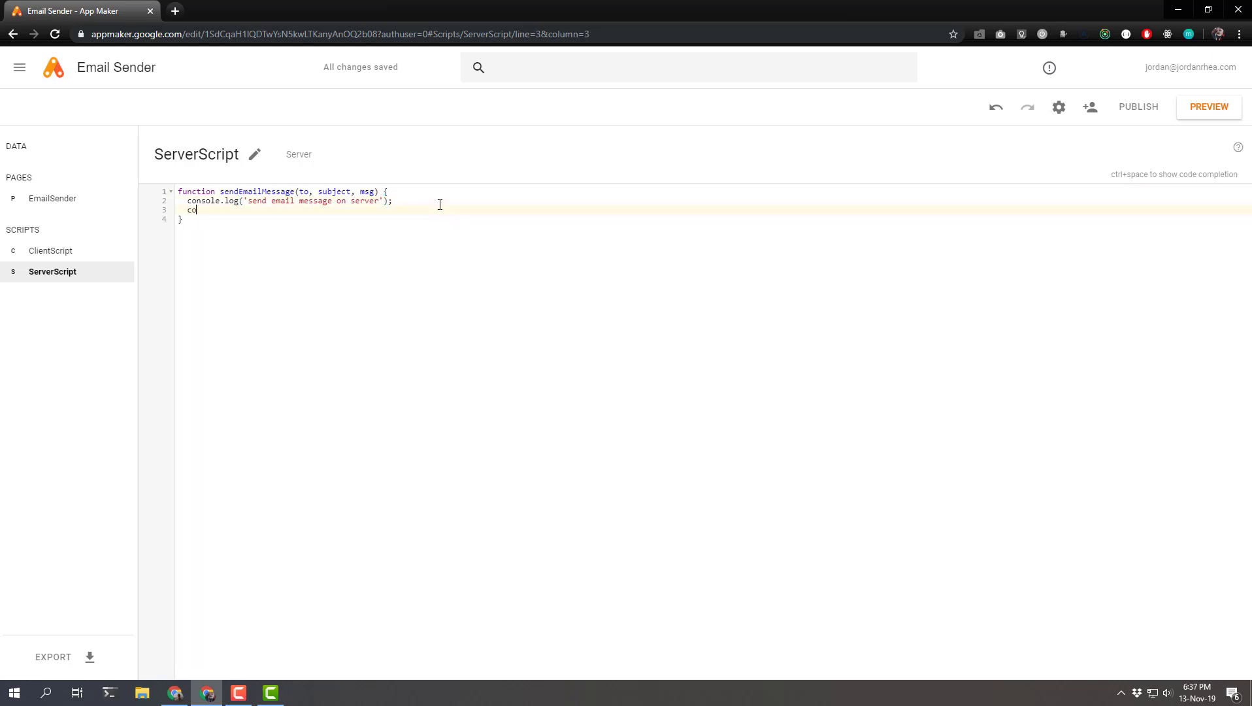
text(onsole.log(')
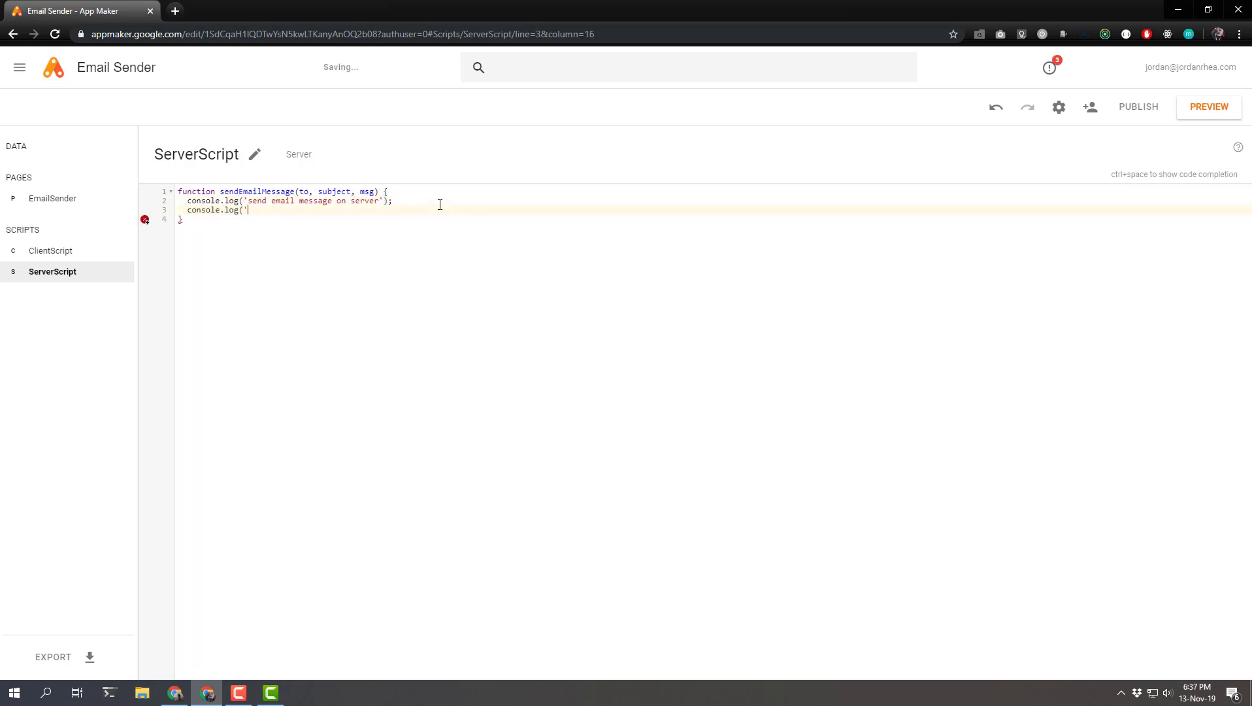
text(to)
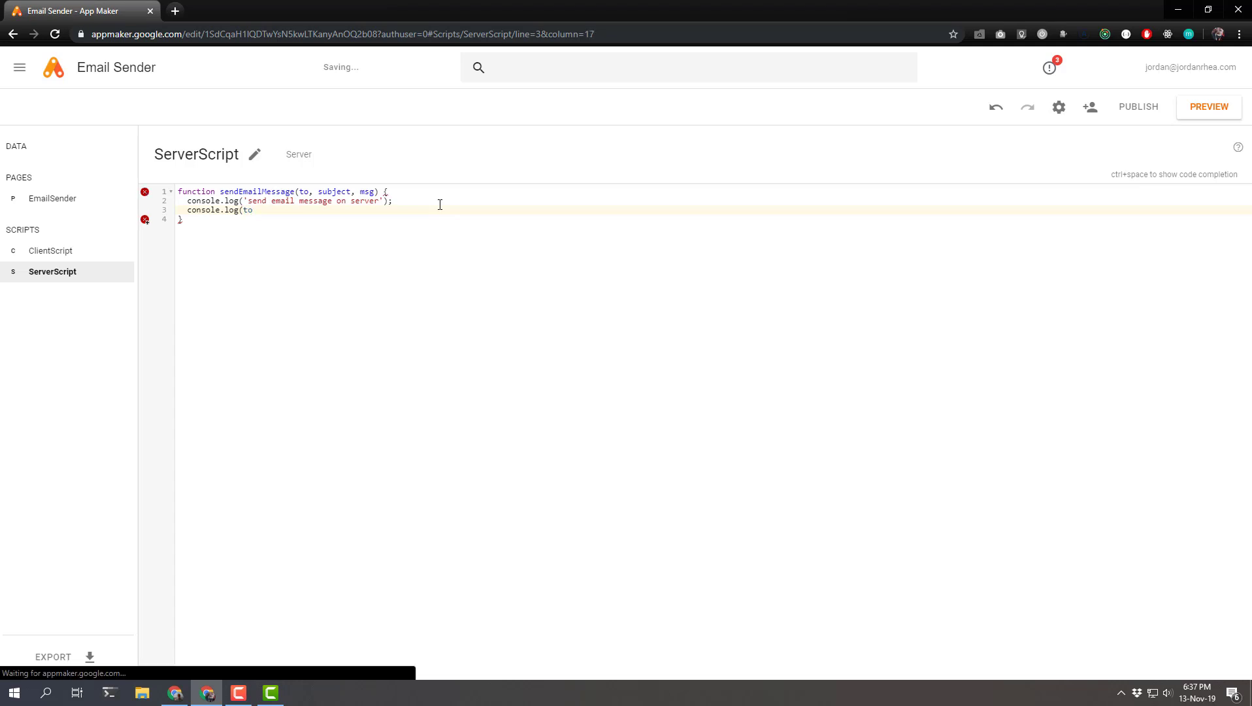
text(, subject, msg);)
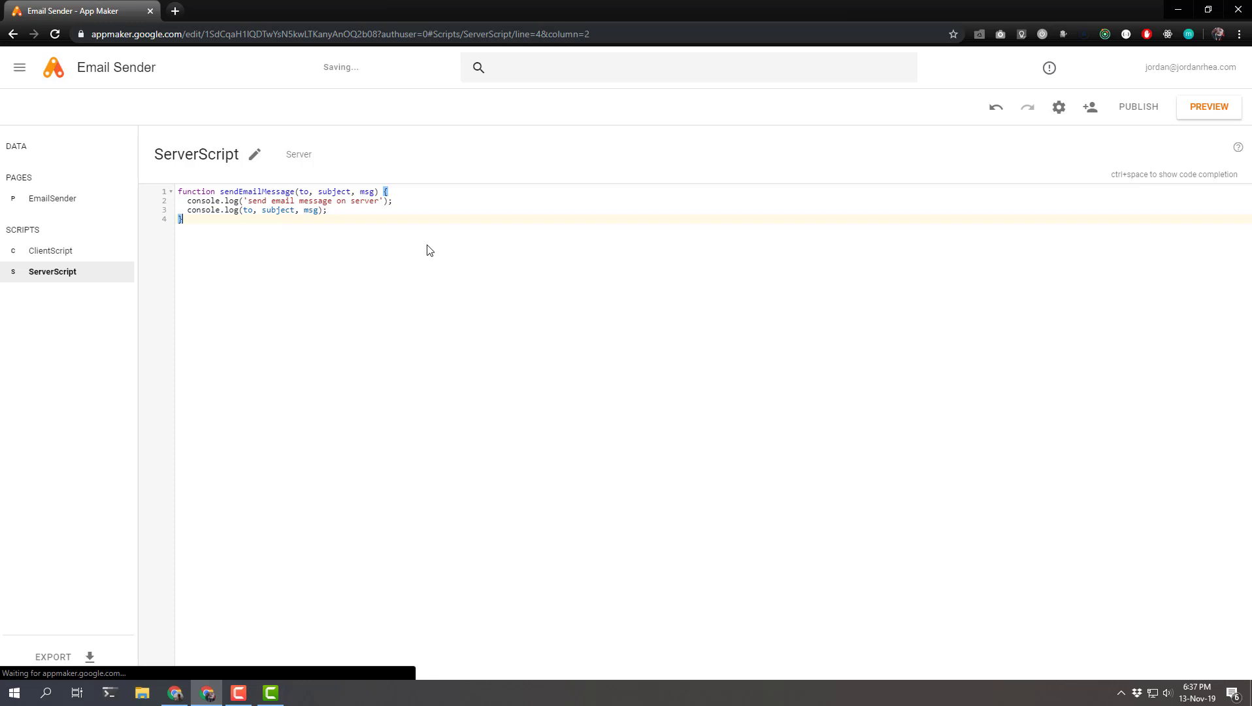
mouse_move(80, 254)
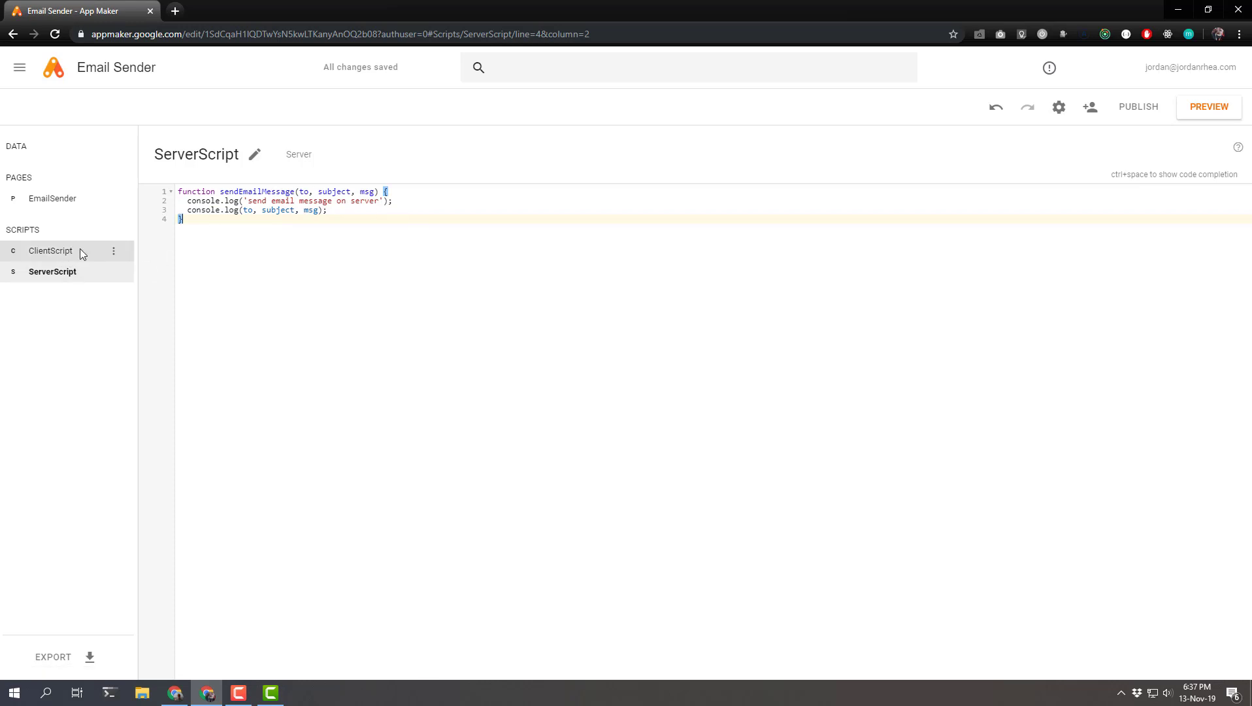
click(222, 218)
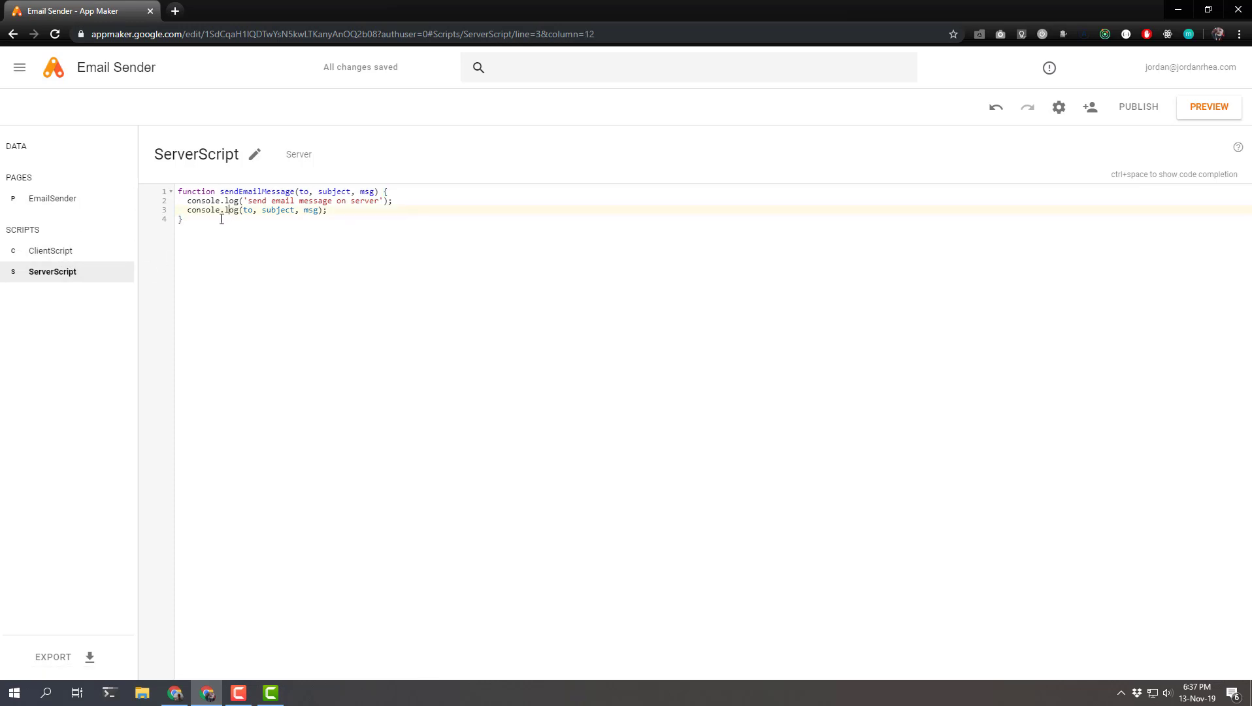
click(1207, 106)
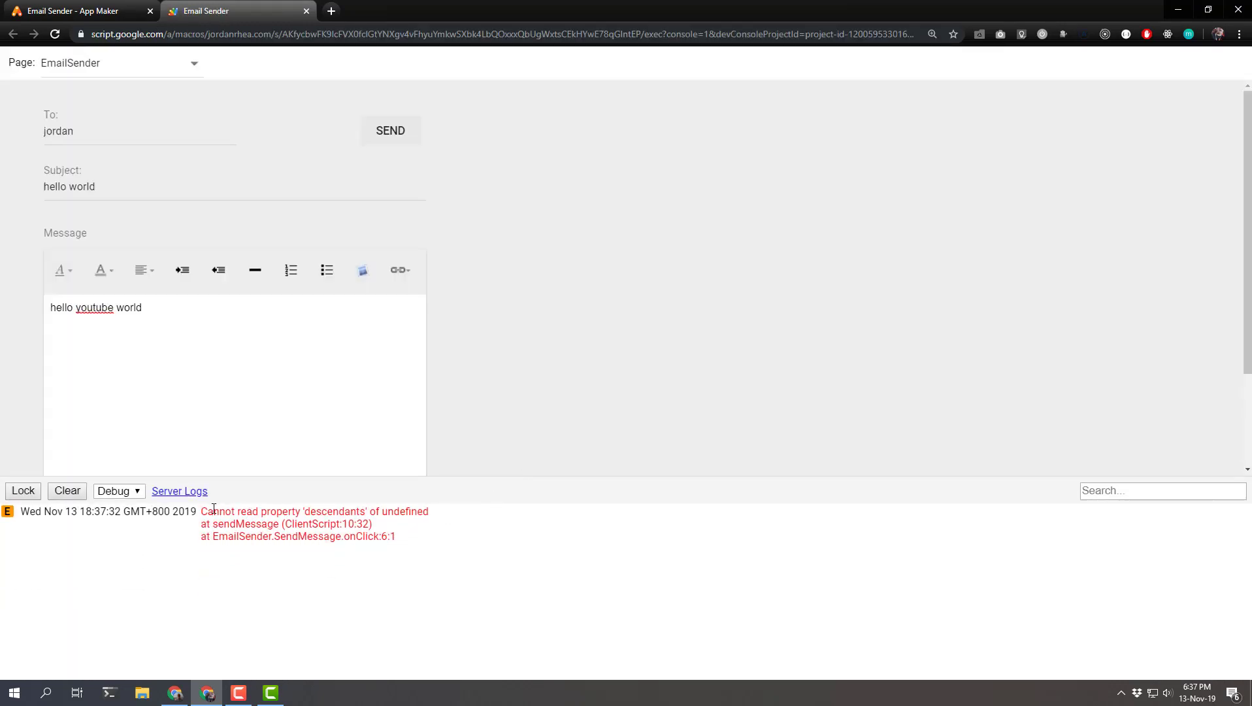
mouse_move(412, 537)
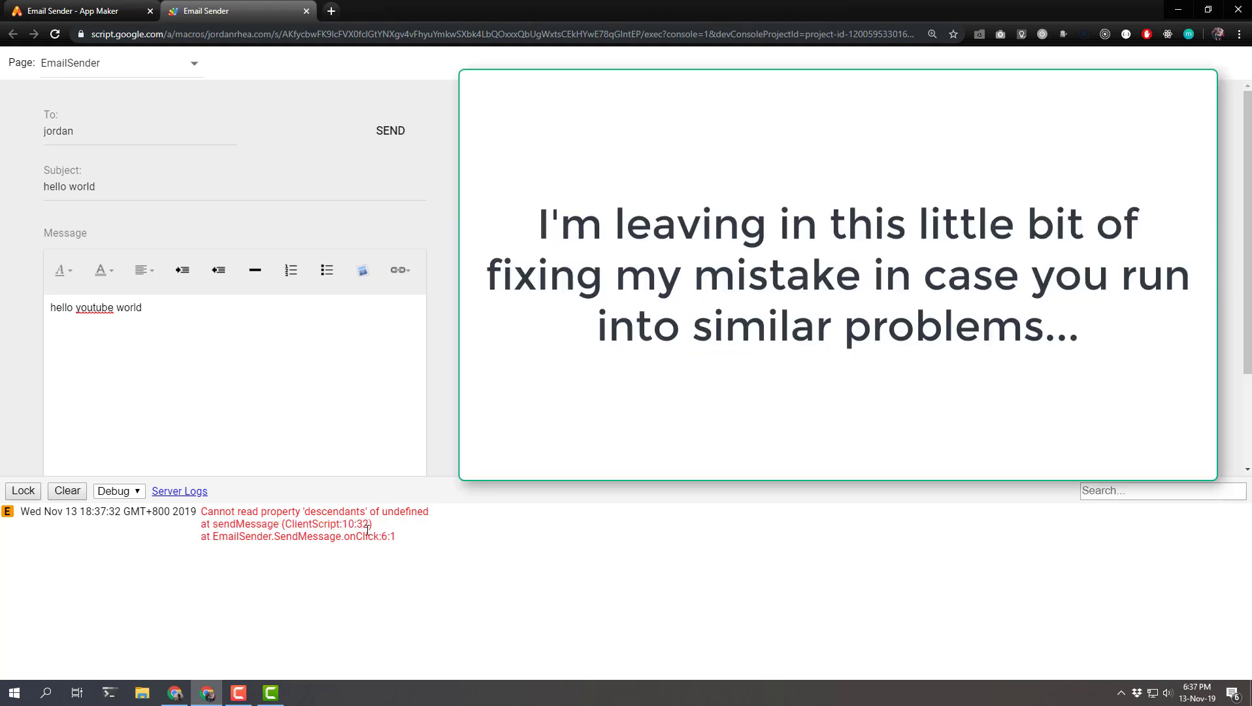
Step: Return from the preview to the App Maker editor after the 'descendants' error
click(75, 11)
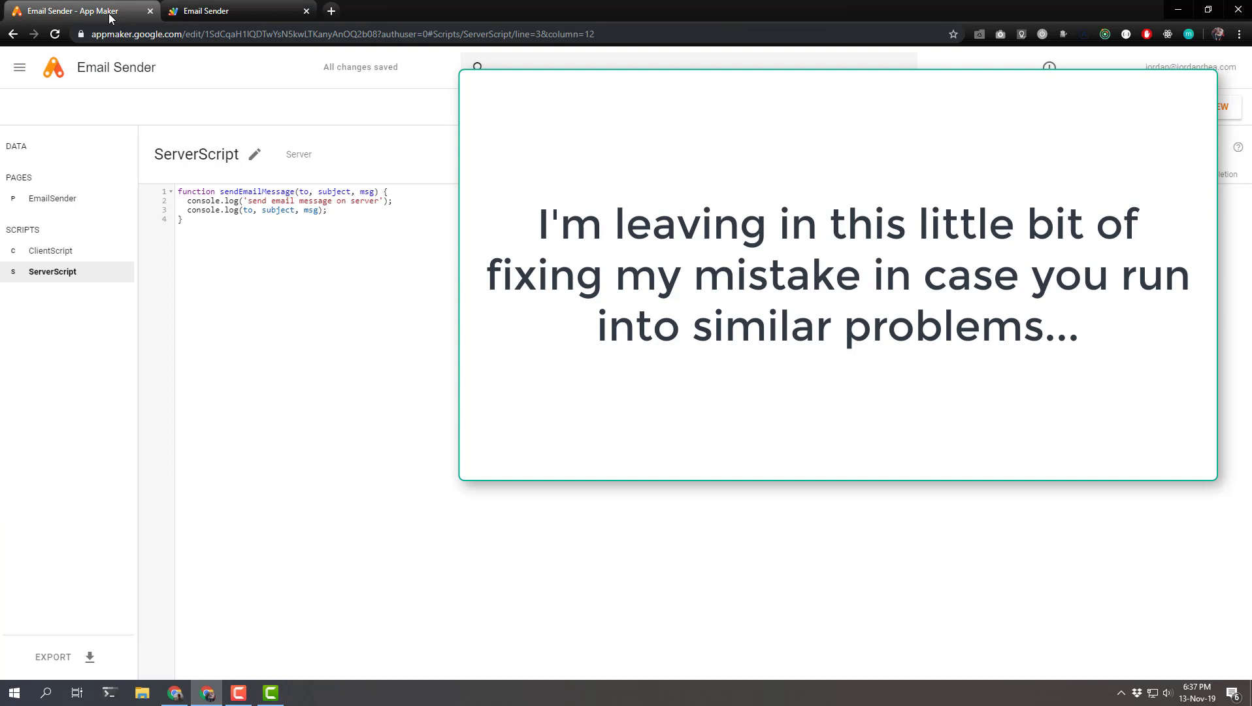
Step: Review ClientScript's page reference and success/failure handlers, then switch to the Email Sender preview
click(50, 250)
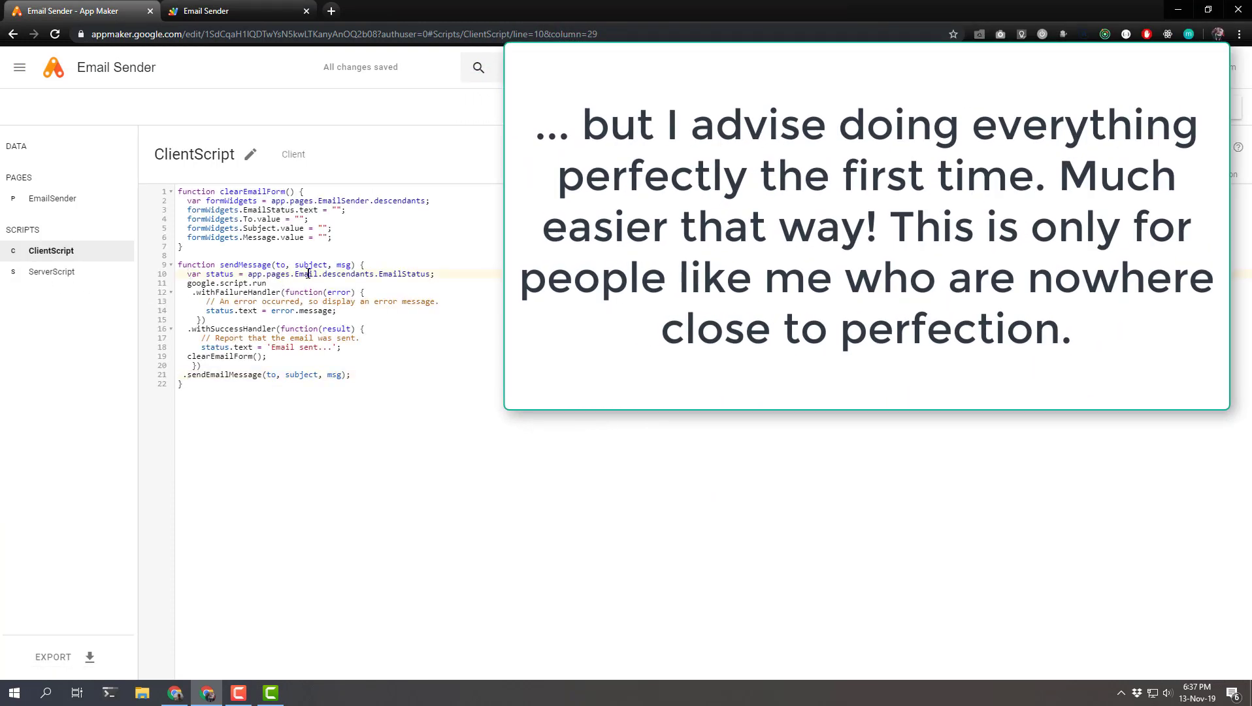
click(319, 275)
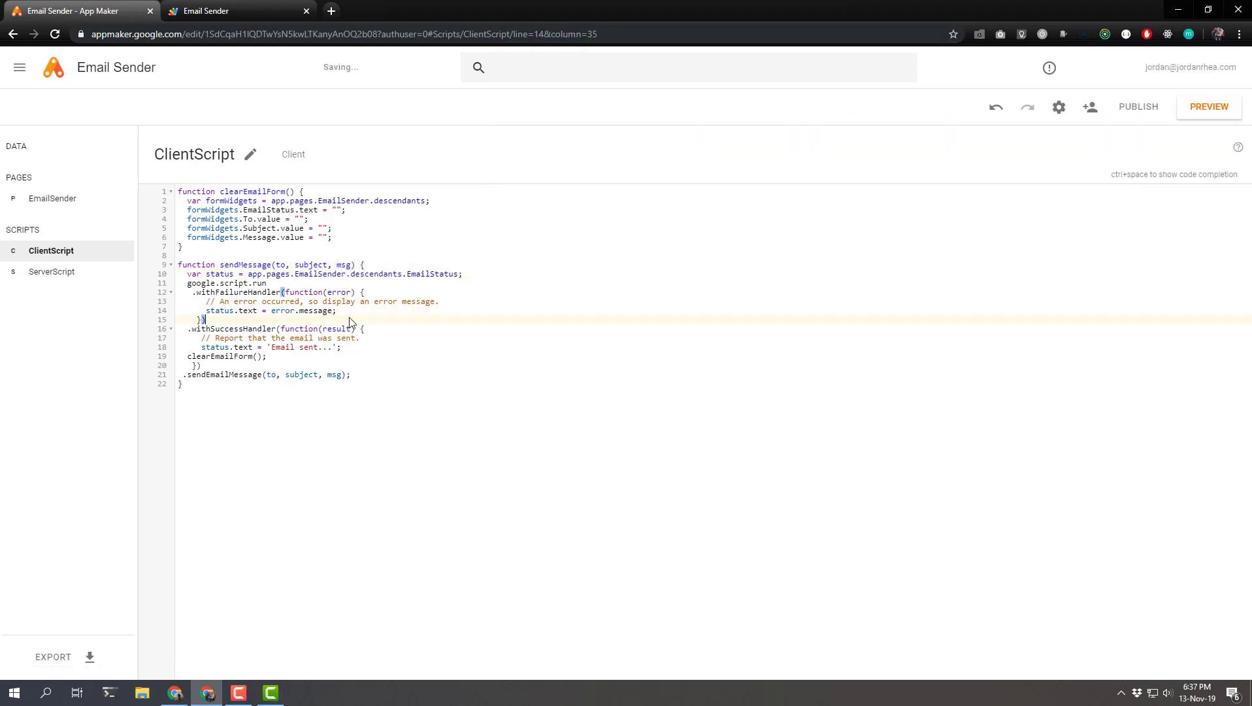
click(363, 347)
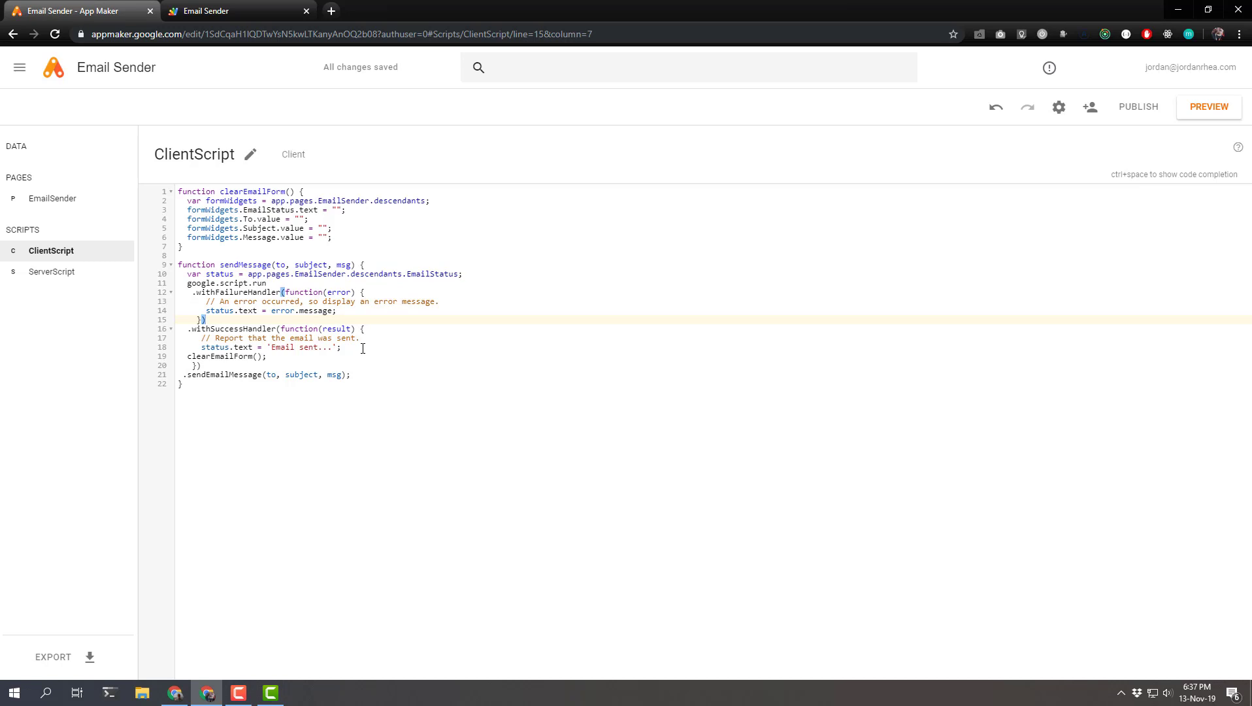
click(364, 328)
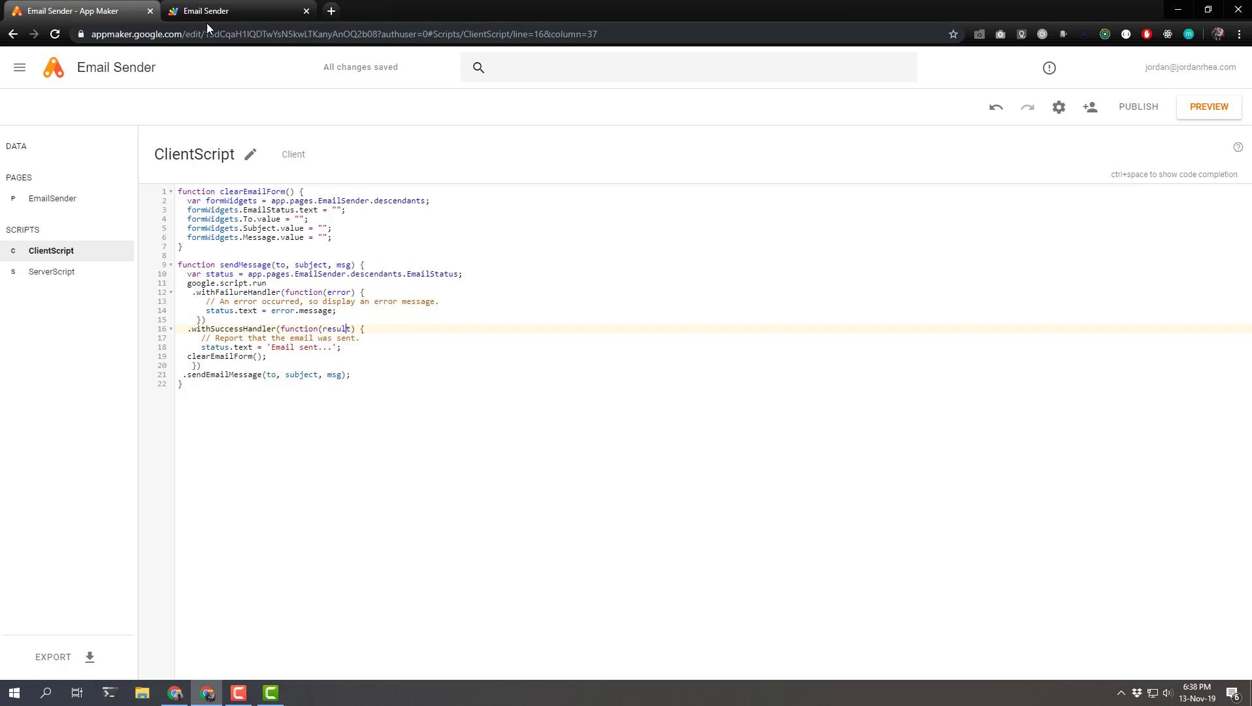
click(237, 11)
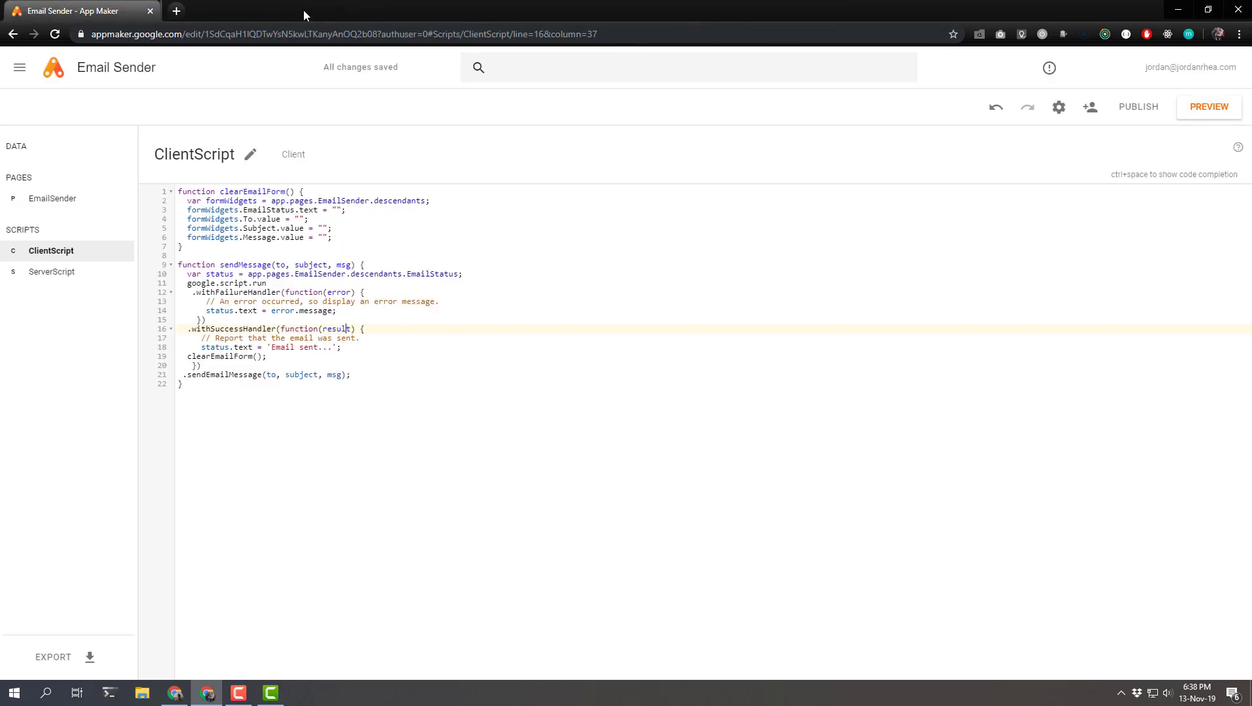
click(1208, 106)
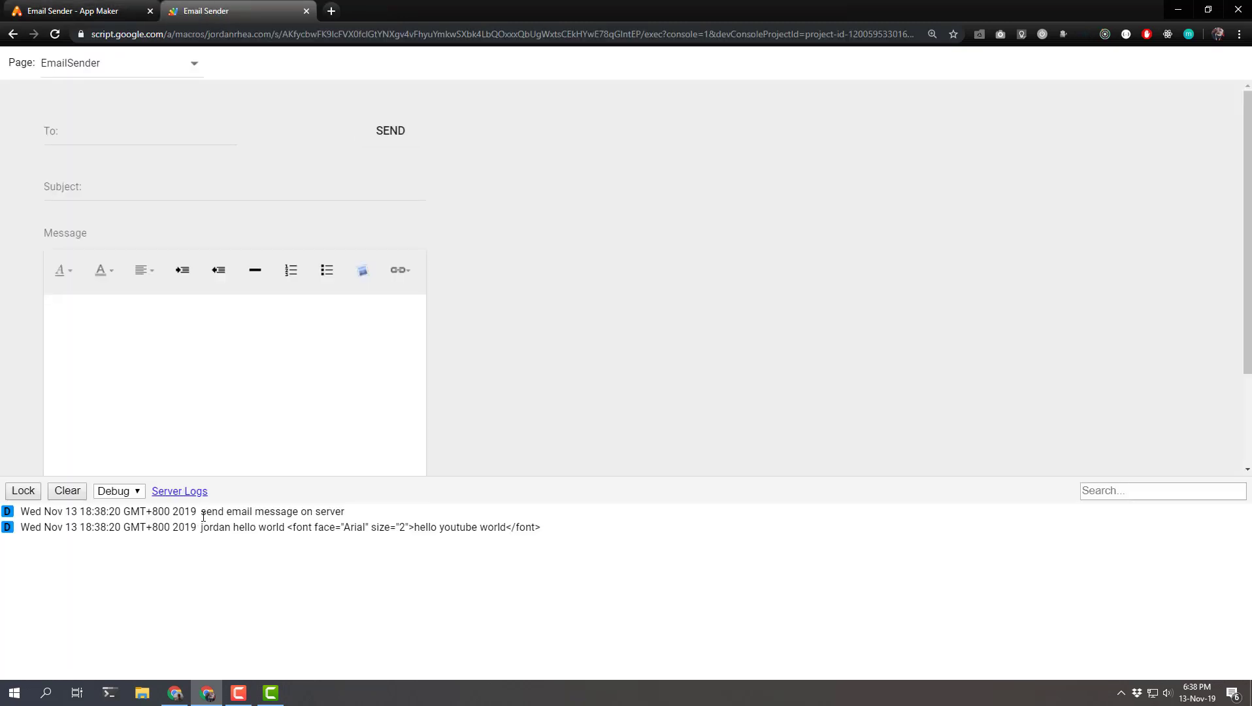
Step: Check the logged message in the preview's server logs, then return to the editor
double_click(273, 511)
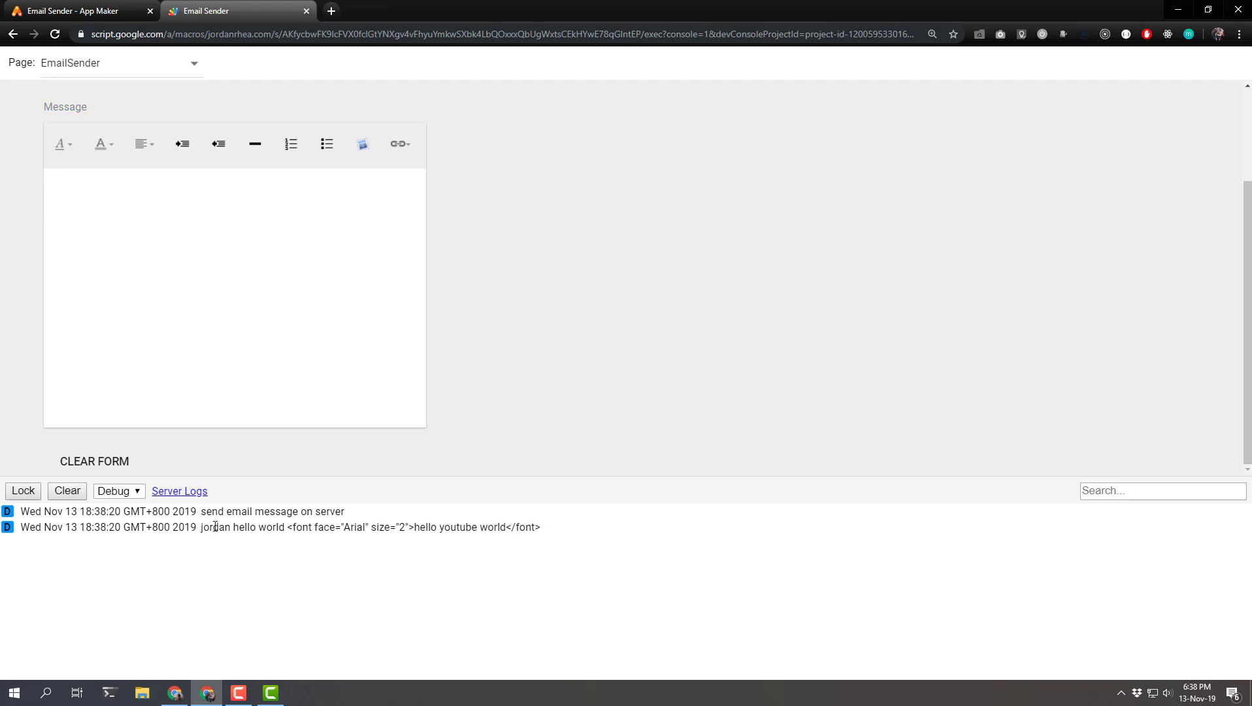
mouse_move(564, 543)
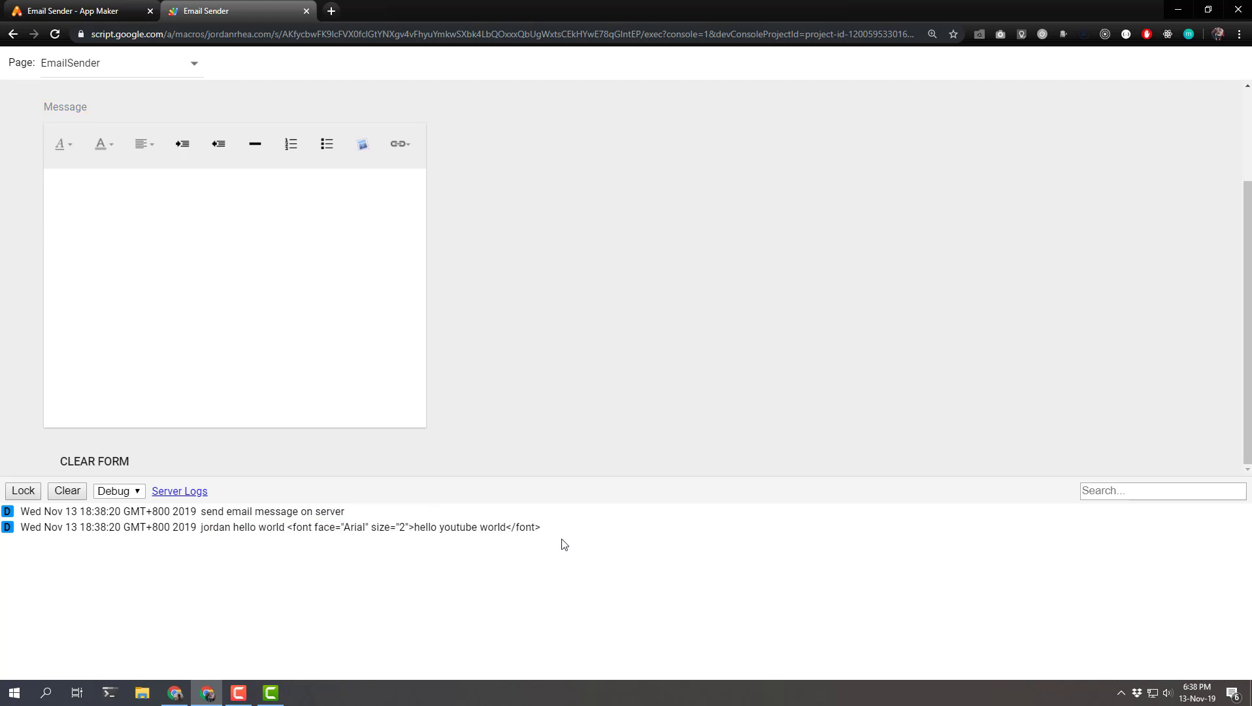
click(76, 10)
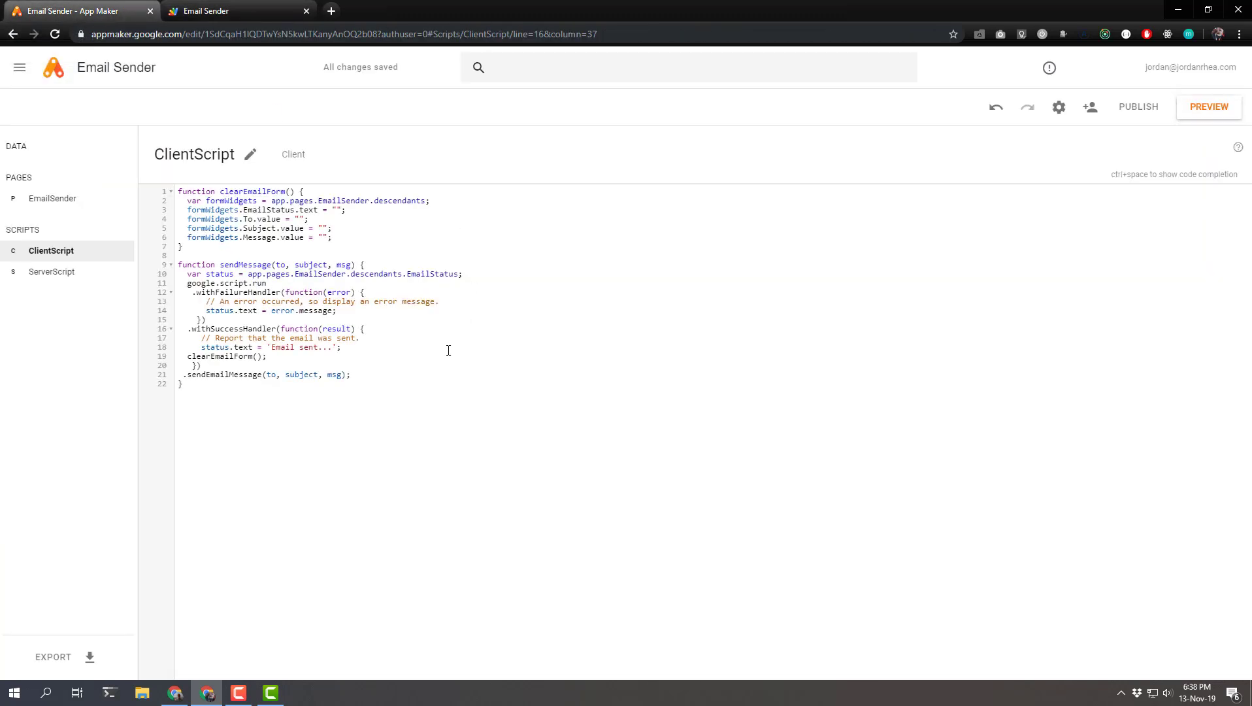
Step: Open ServerScript and pick out sendEmailMessage's two console.log lines
click(52, 271)
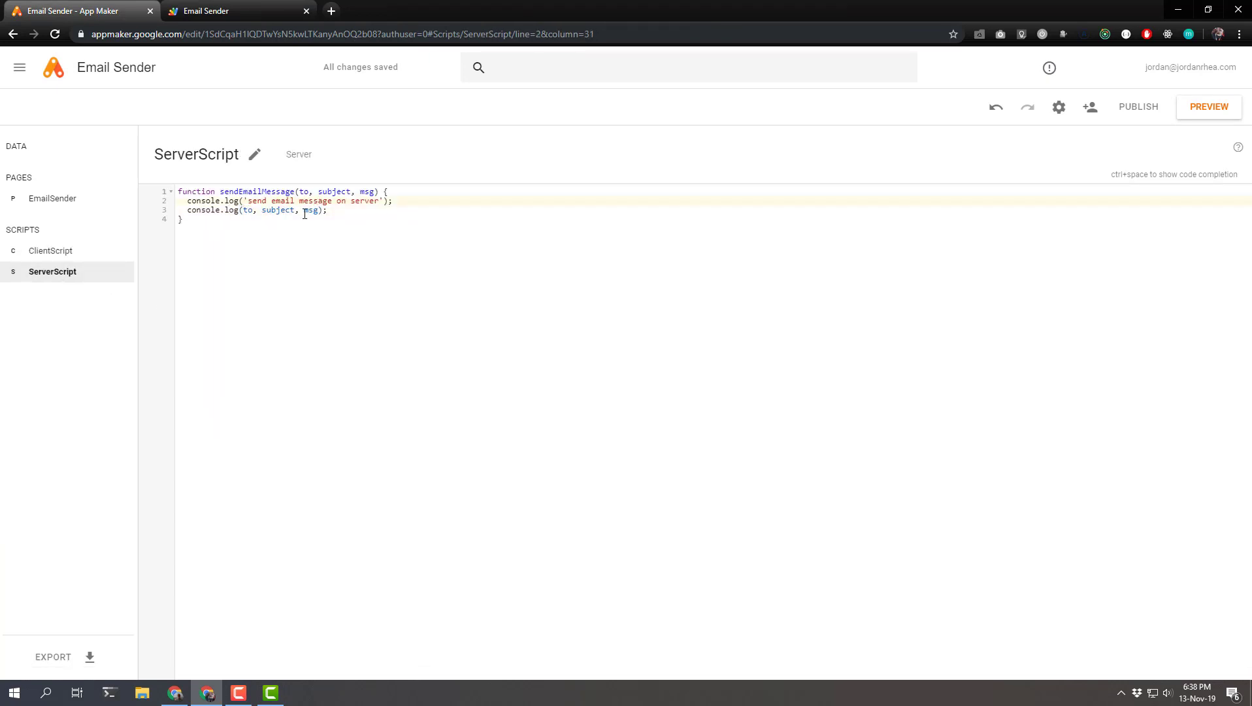
click(298, 210)
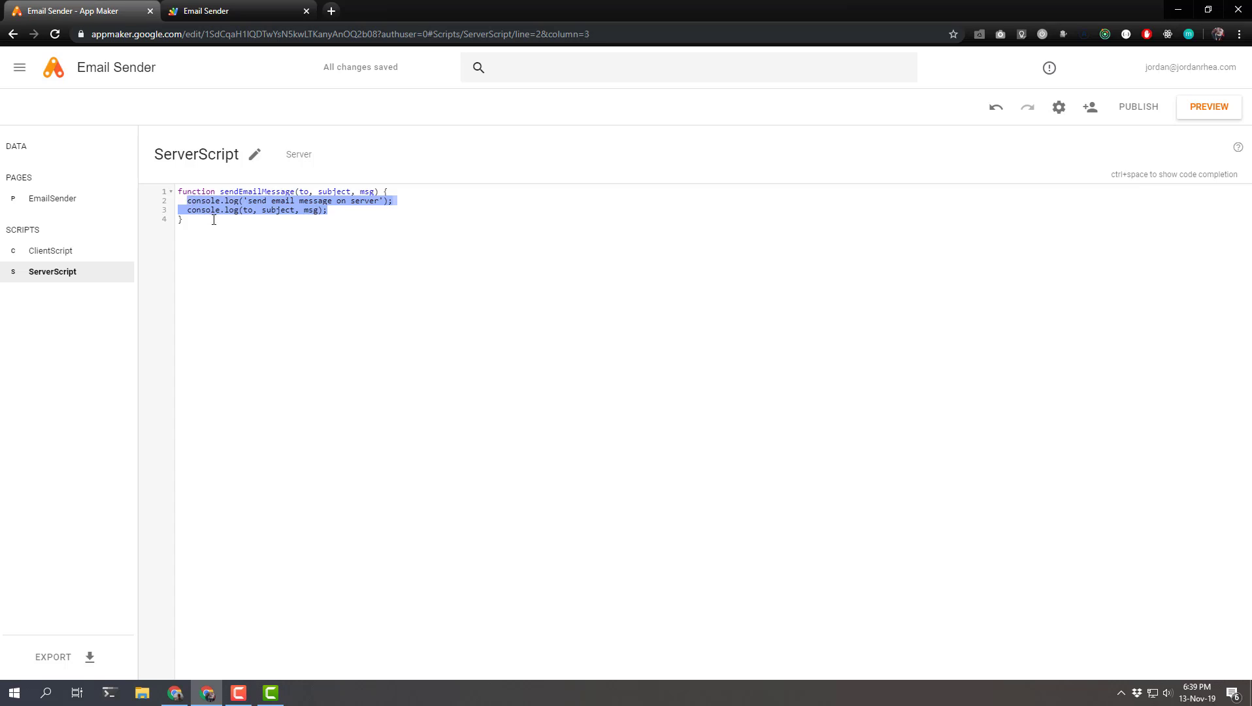
Step: Replace the log lines with a MailApp.sendEmail(to, subject, msg) call
text(MailAp)
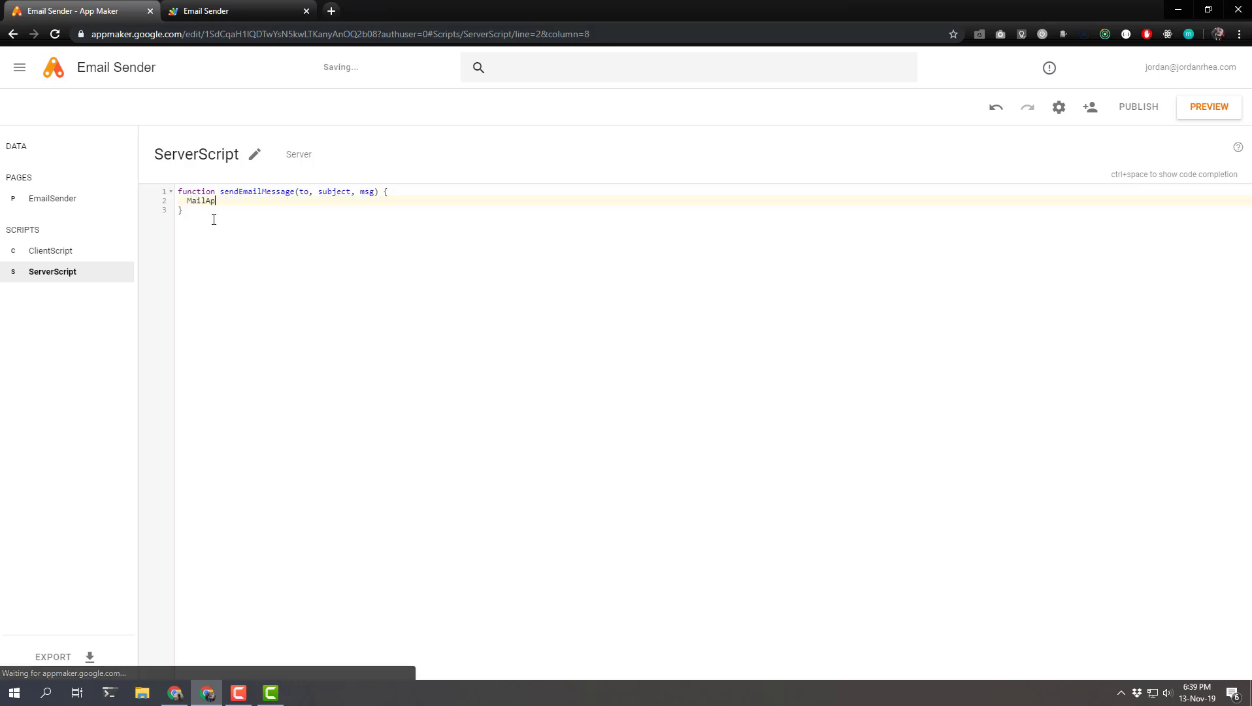
text(p.)
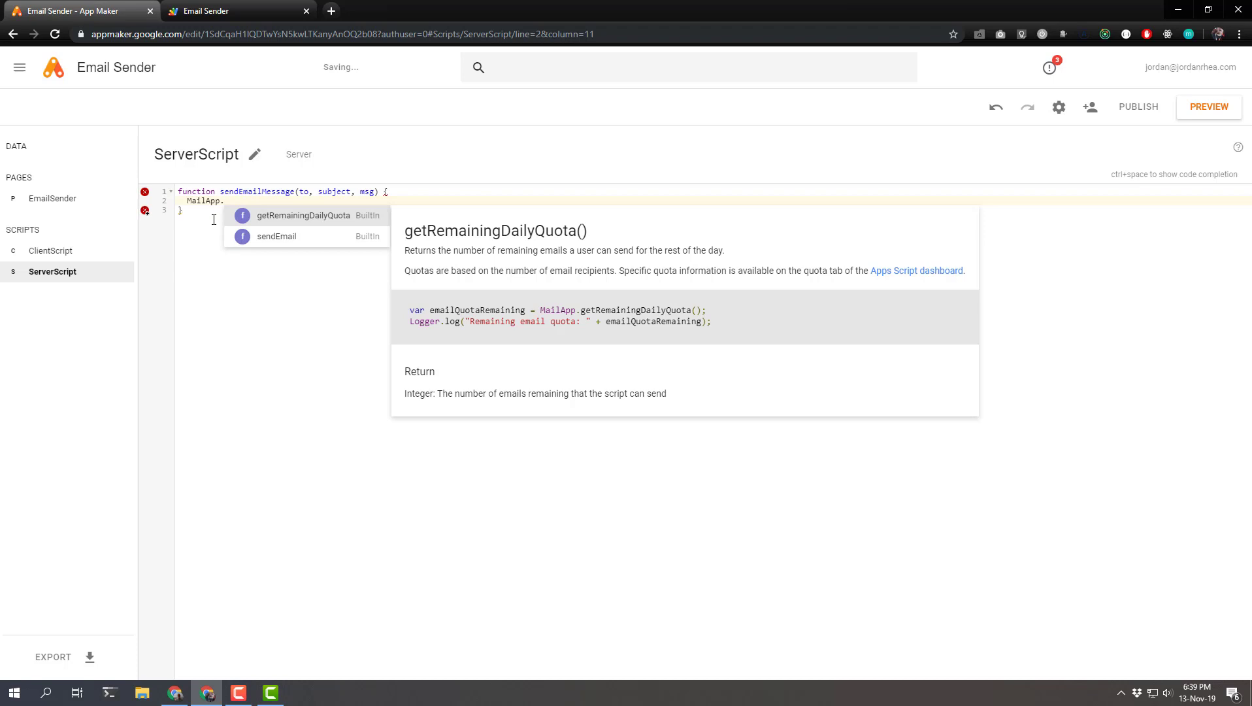
click(276, 235)
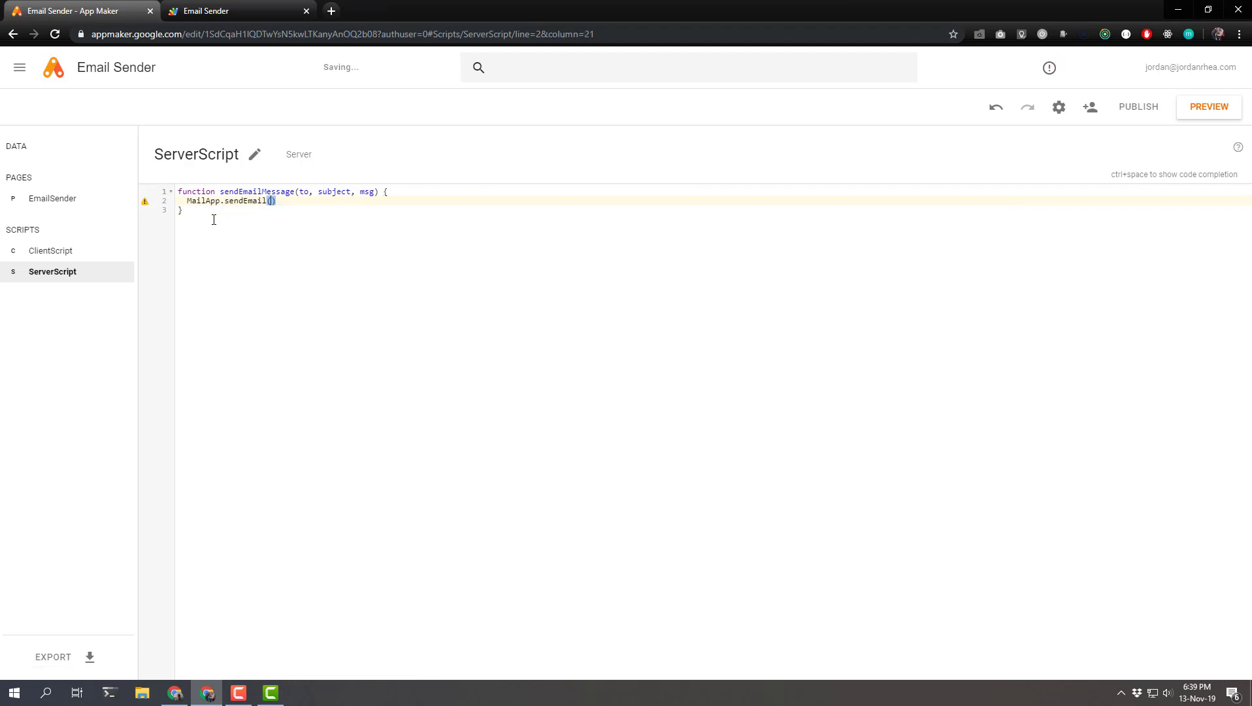
text(to,)
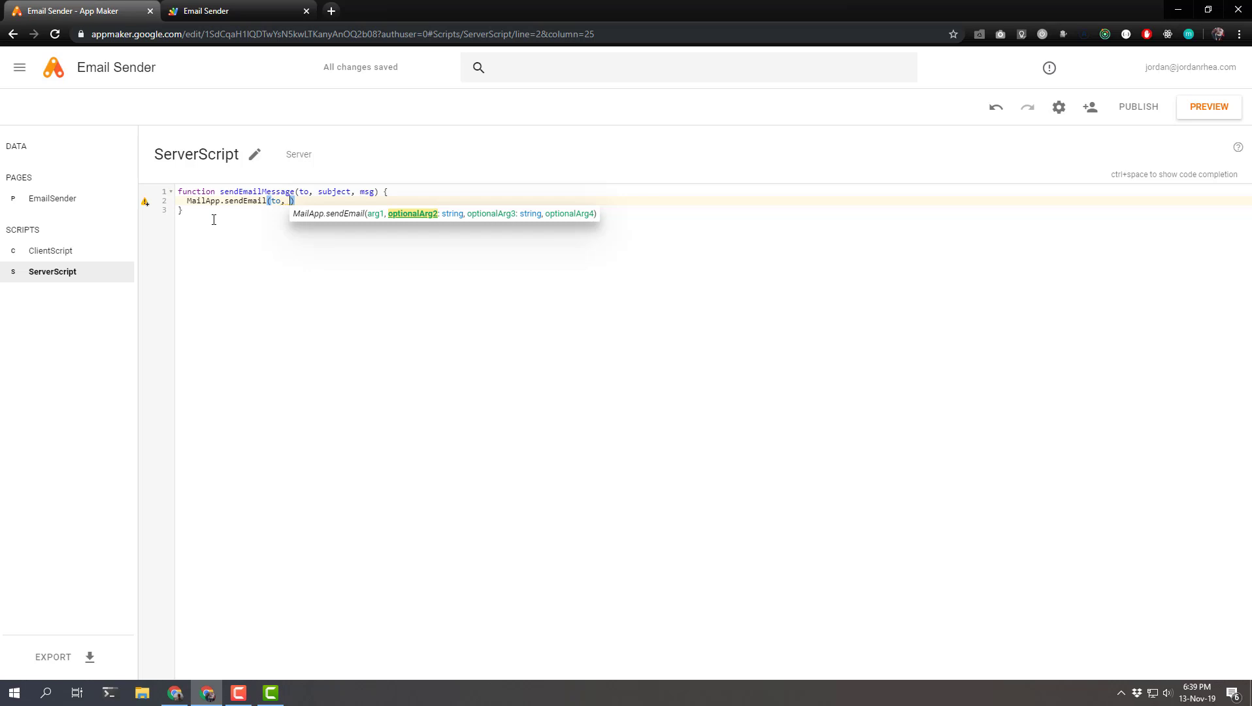
text(subject, mes)
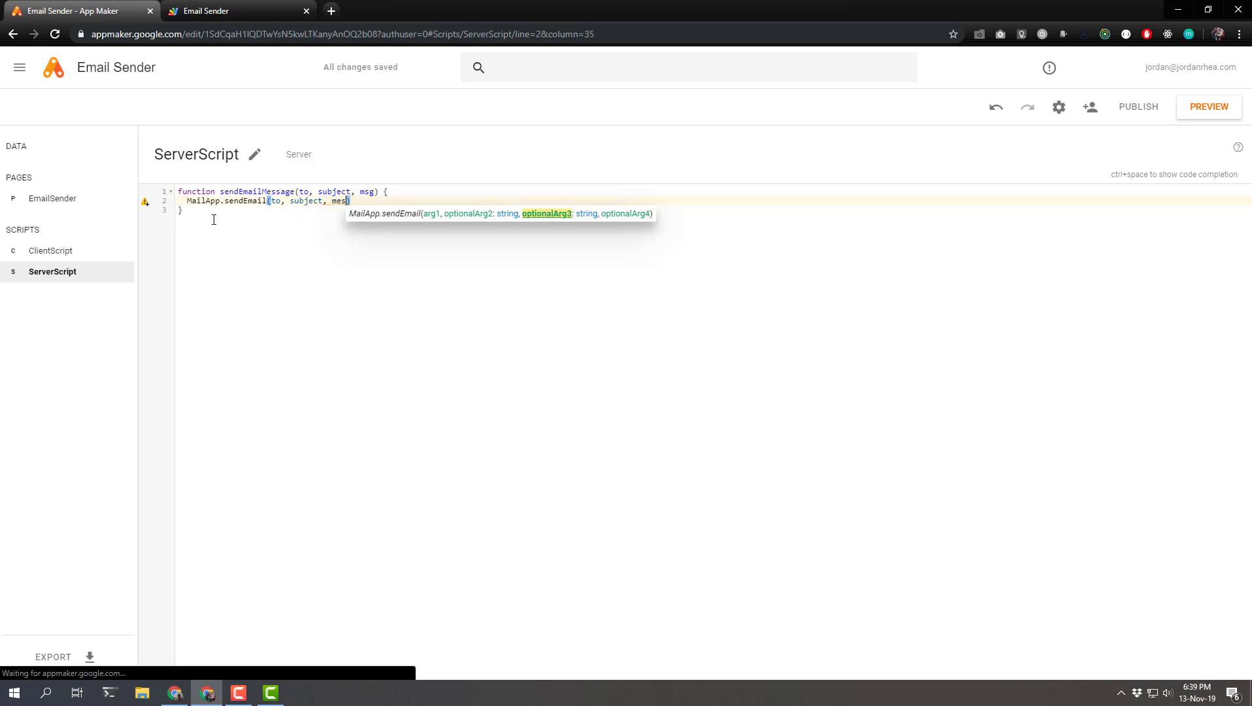
text(g, {)
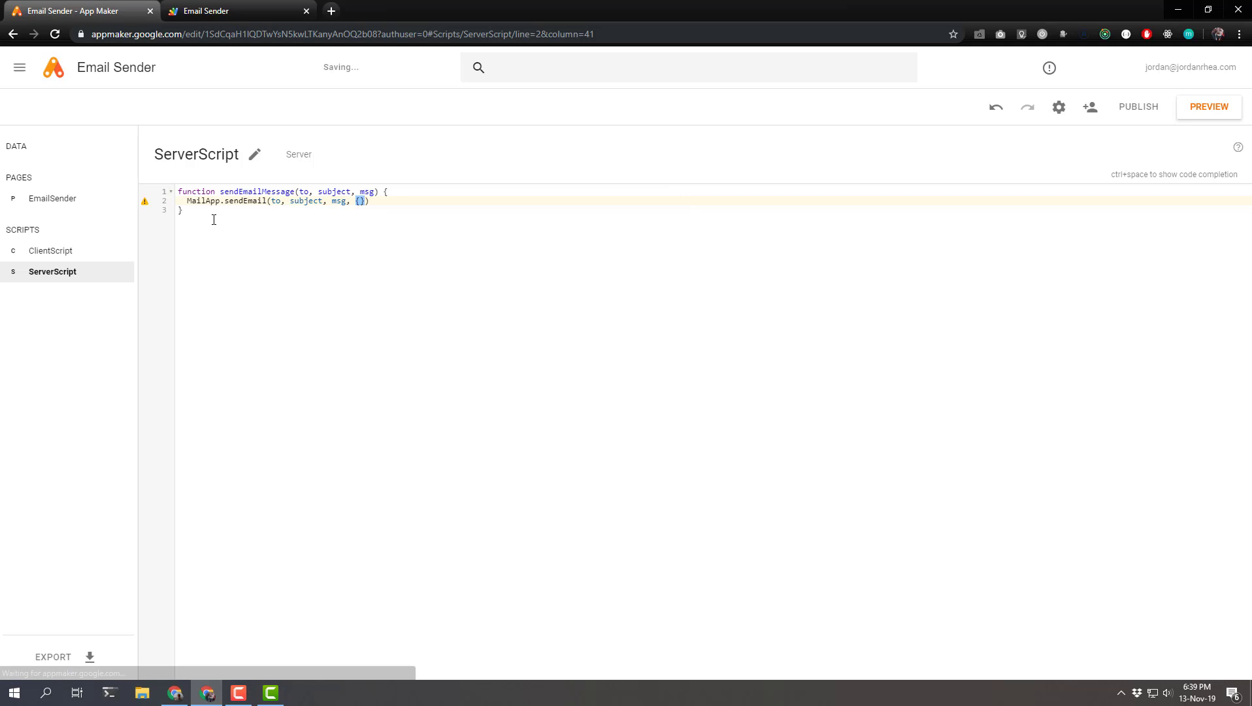
text(;)
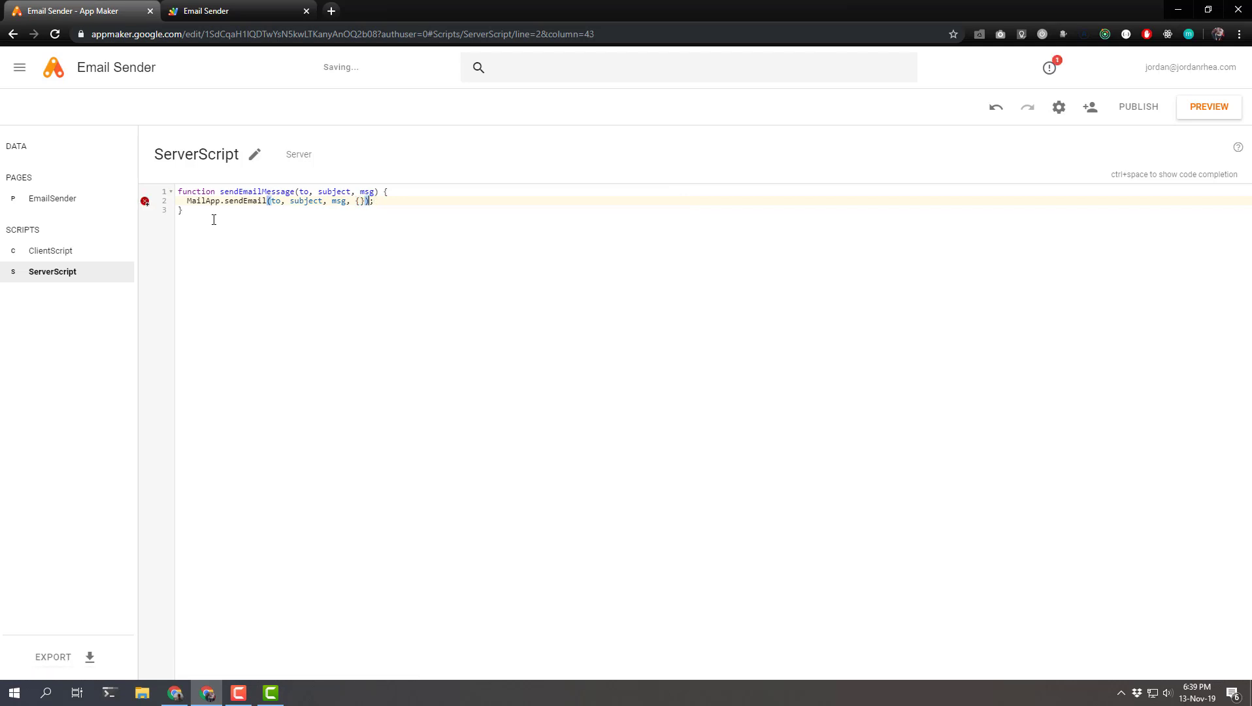
Step: Pass an options object { htmlBody: msg } to the sendEmail call
key(Enter)
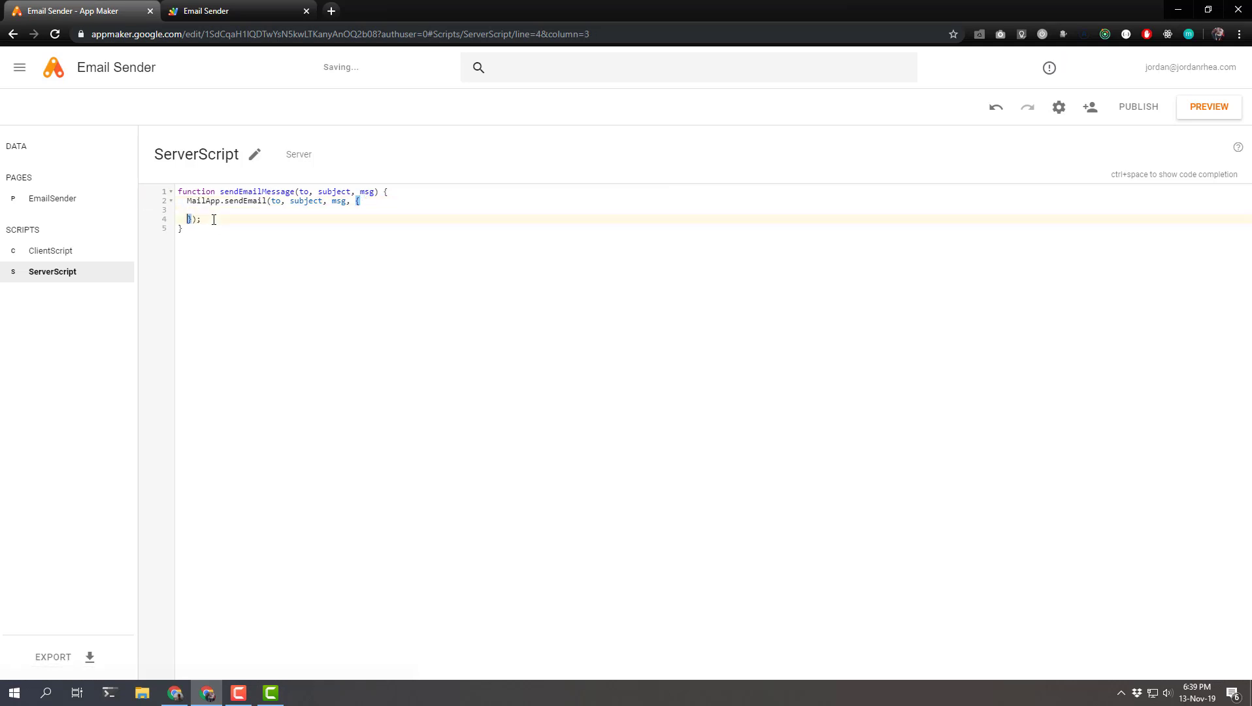
text(html)
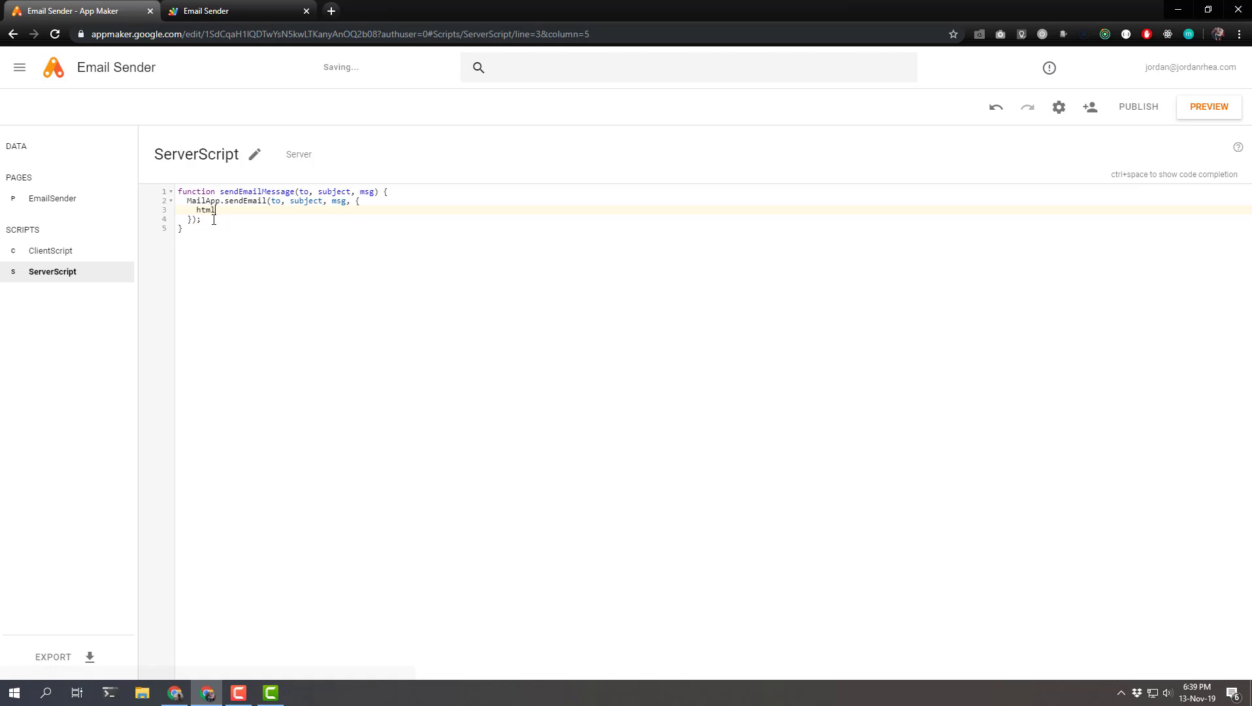
text(Body:)
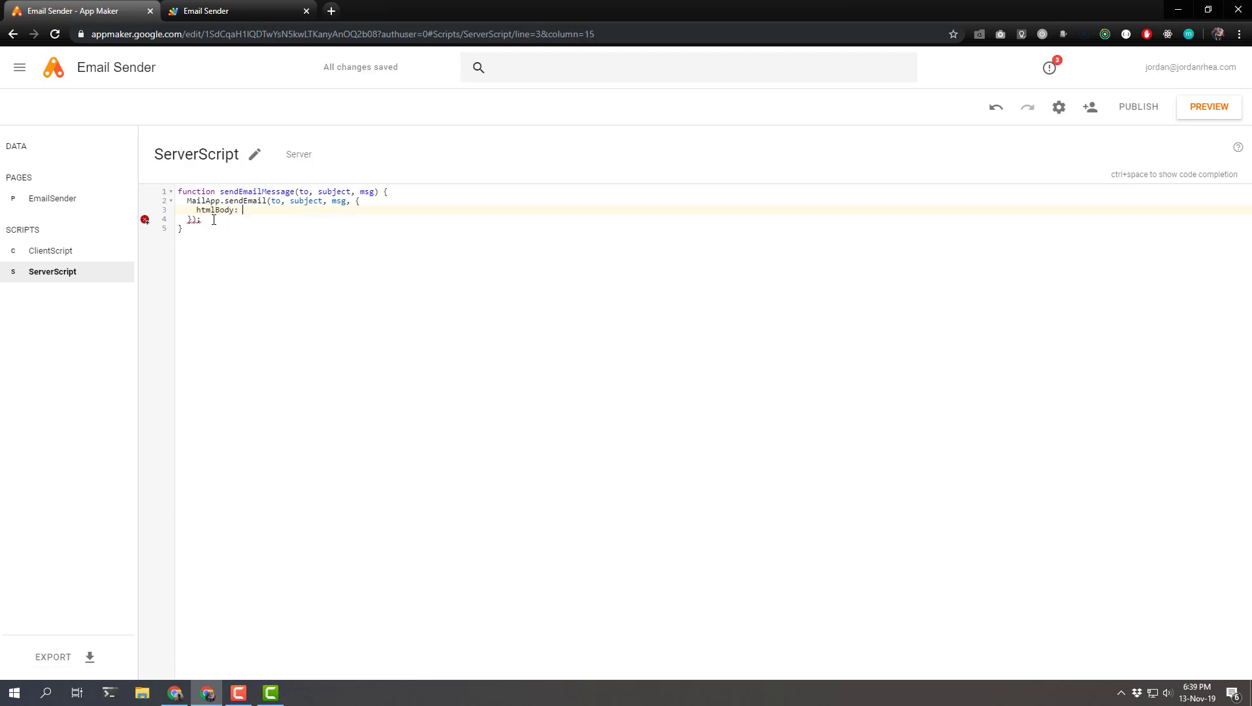
text(msg)
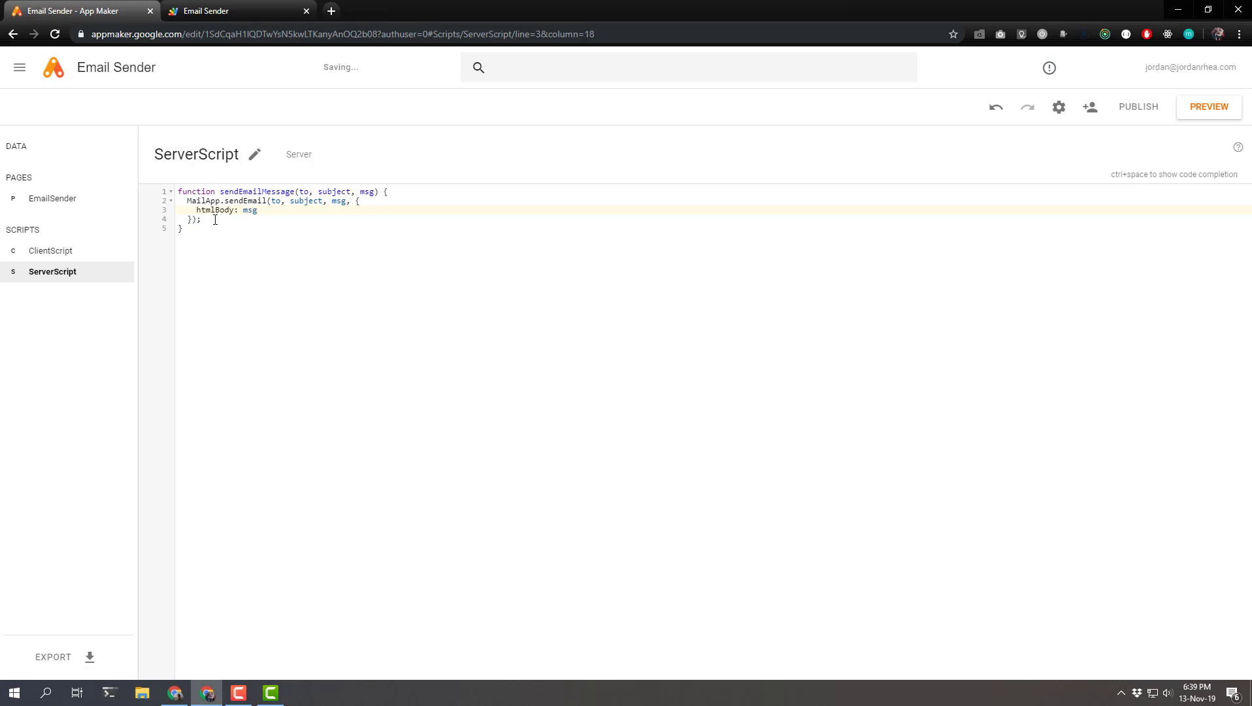
click(240, 220)
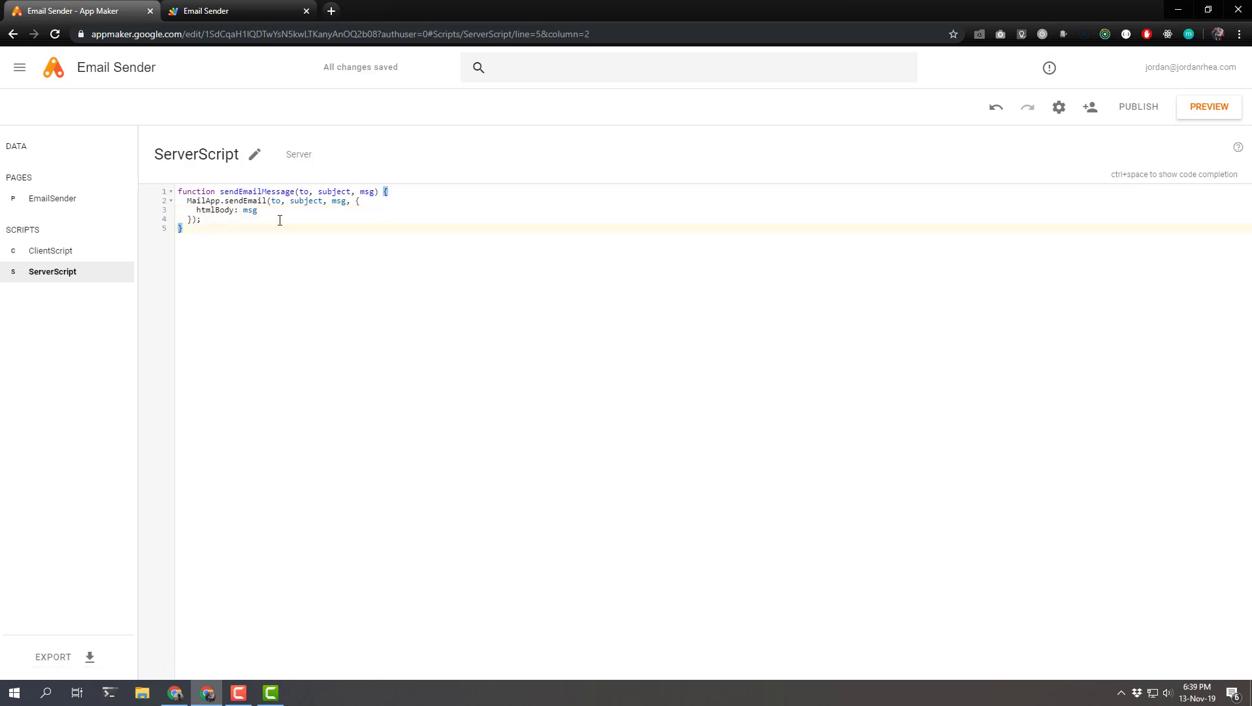
click(53, 198)
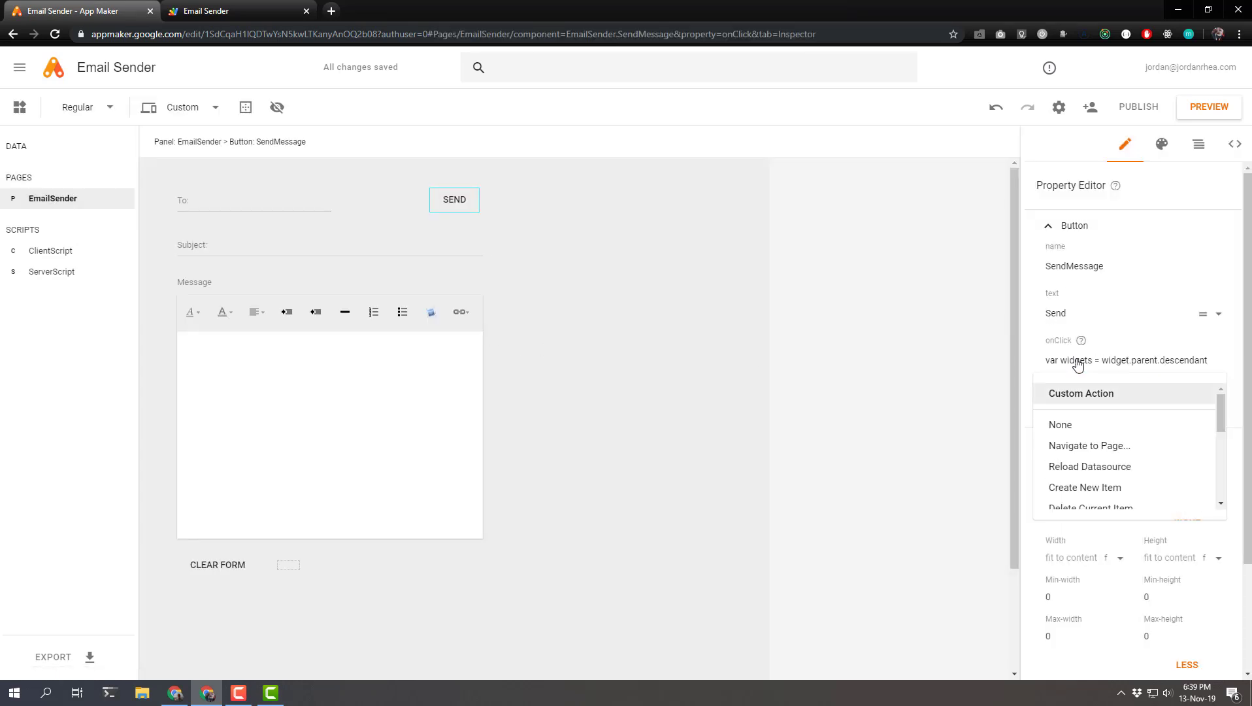
Step: Reopen the Send button's click action code to review the sendMessage call, then close it
click(1082, 393)
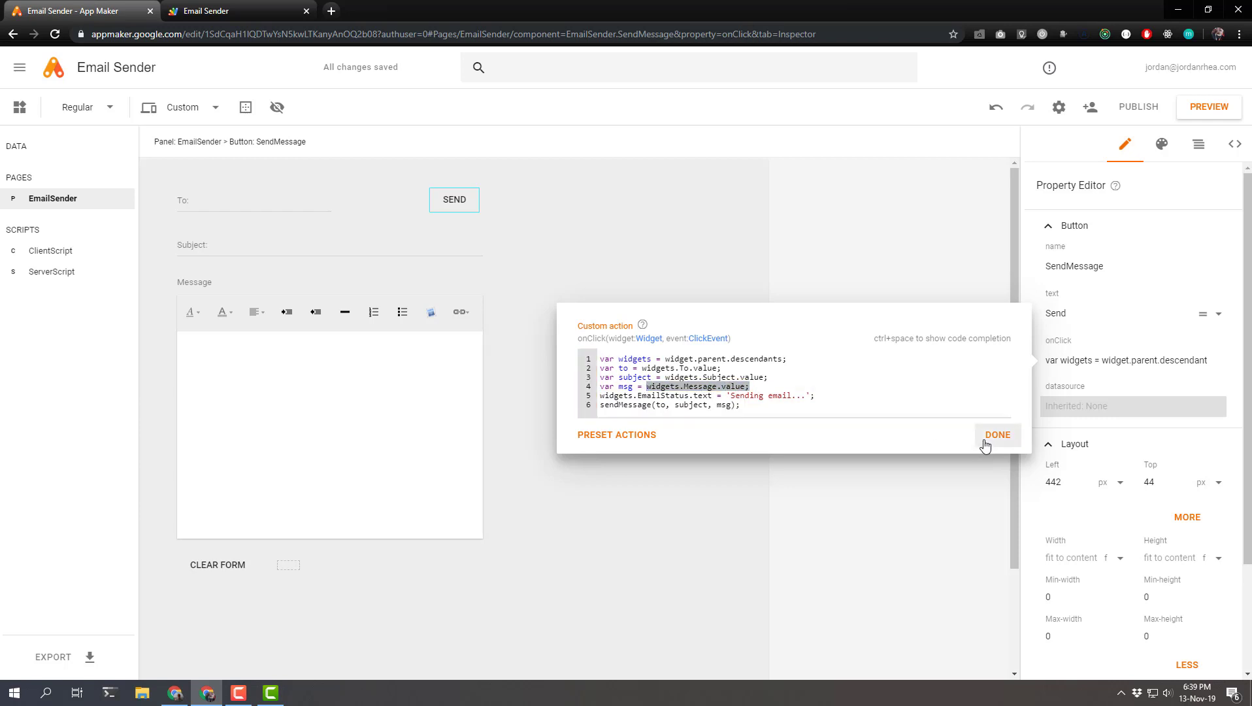
click(997, 435)
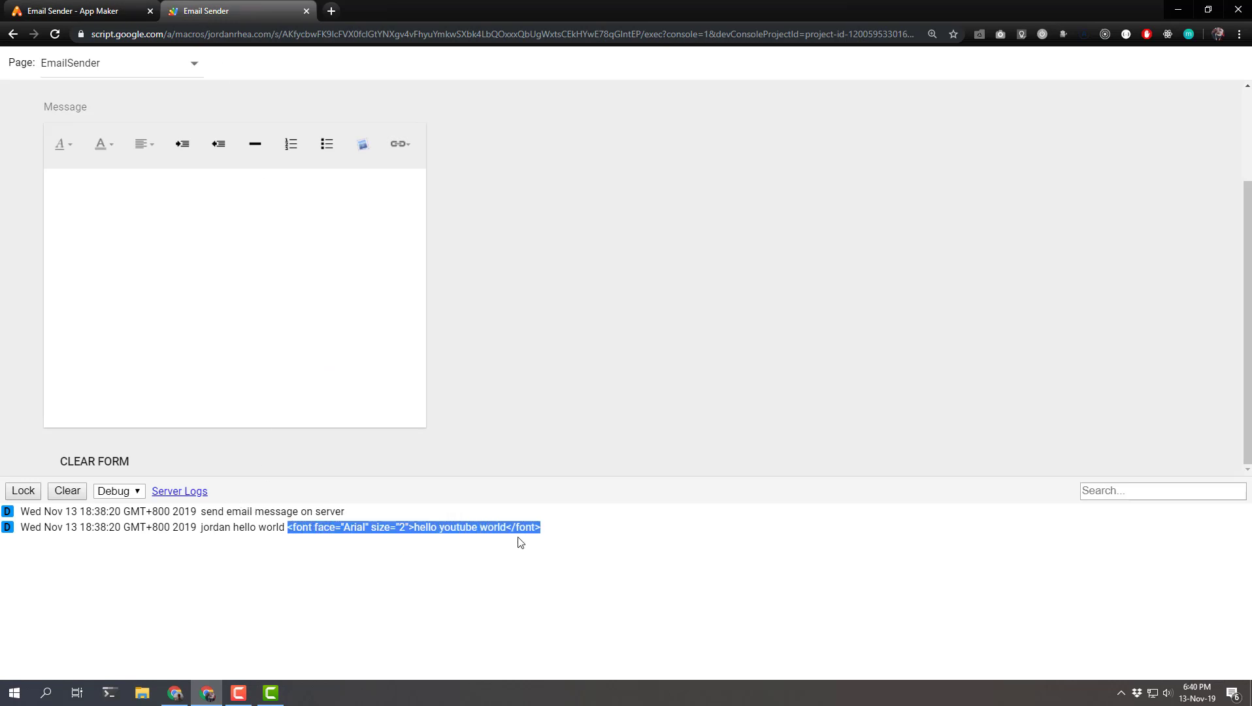
Step: Inspect the logged HTML markup in the server log, then return to the Email Sender editor tab
click(344, 541)
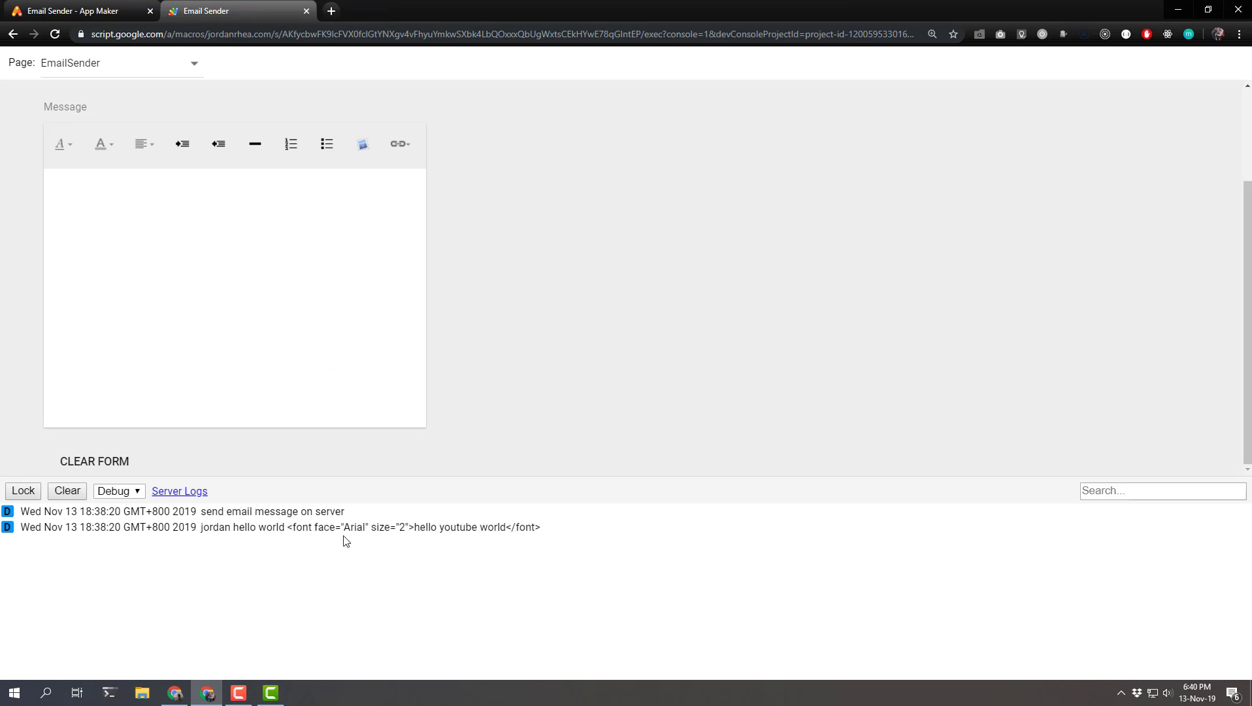
double_click(308, 526)
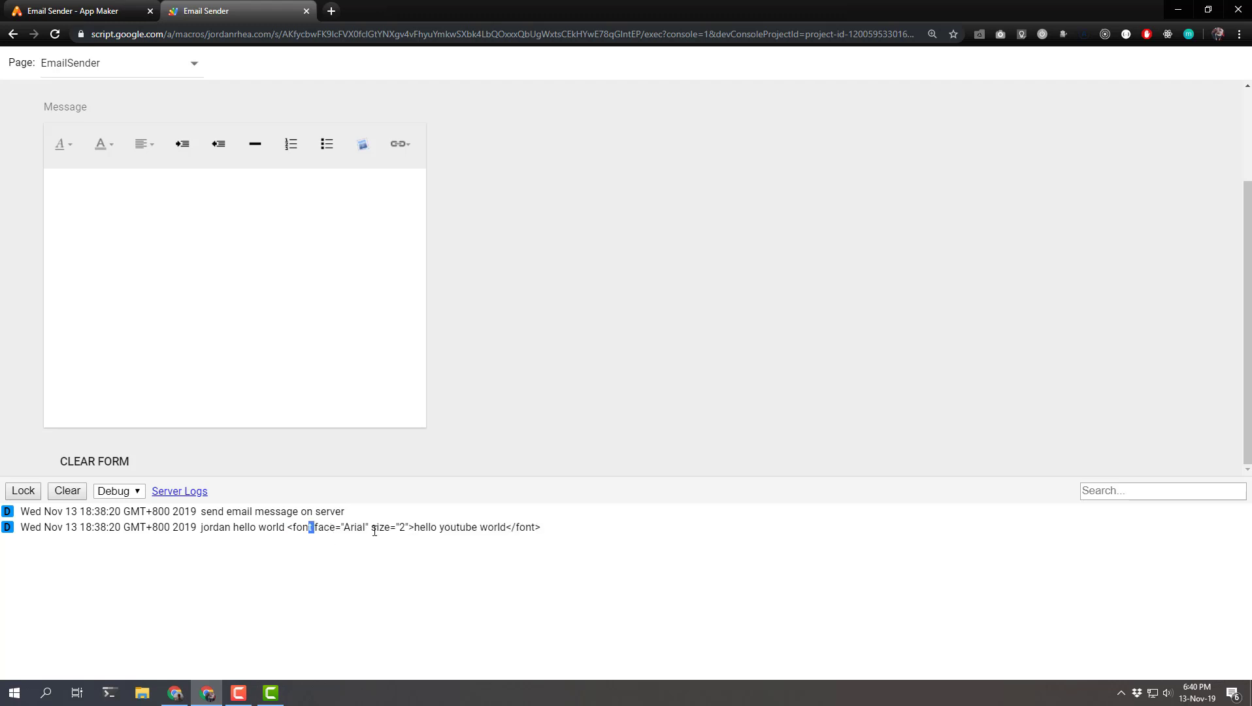
scroll(up, 3)
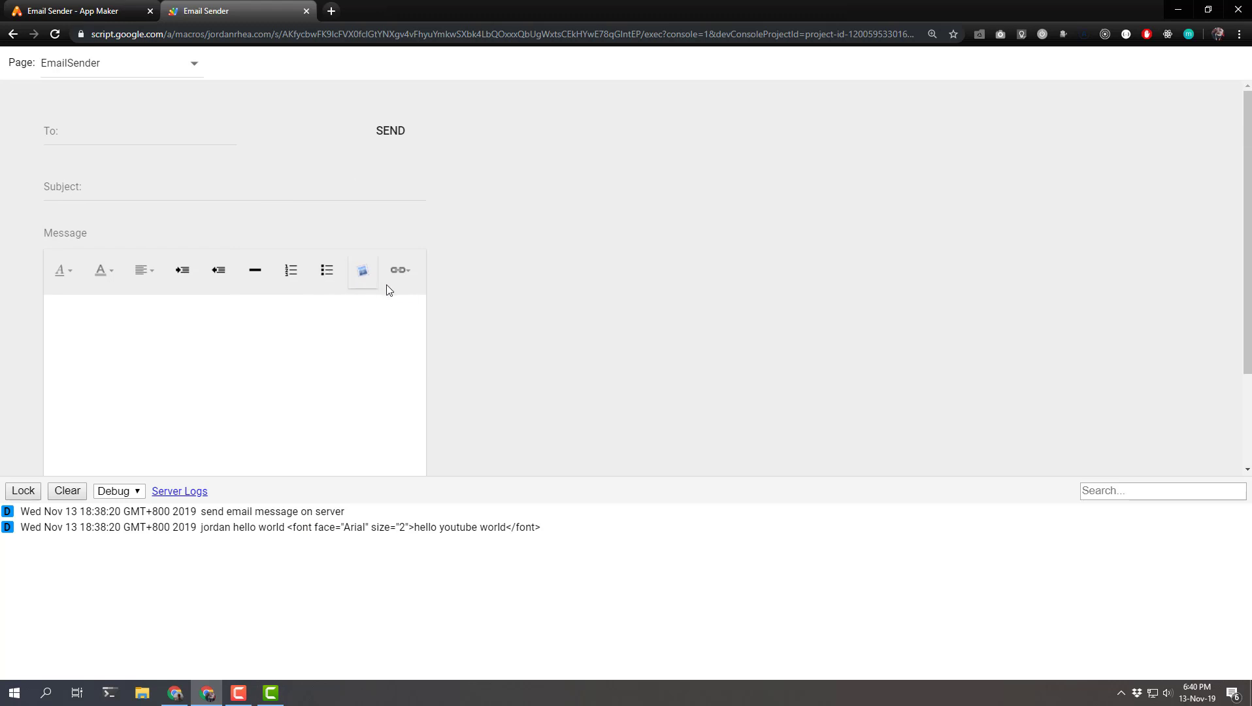
mouse_move(399, 269)
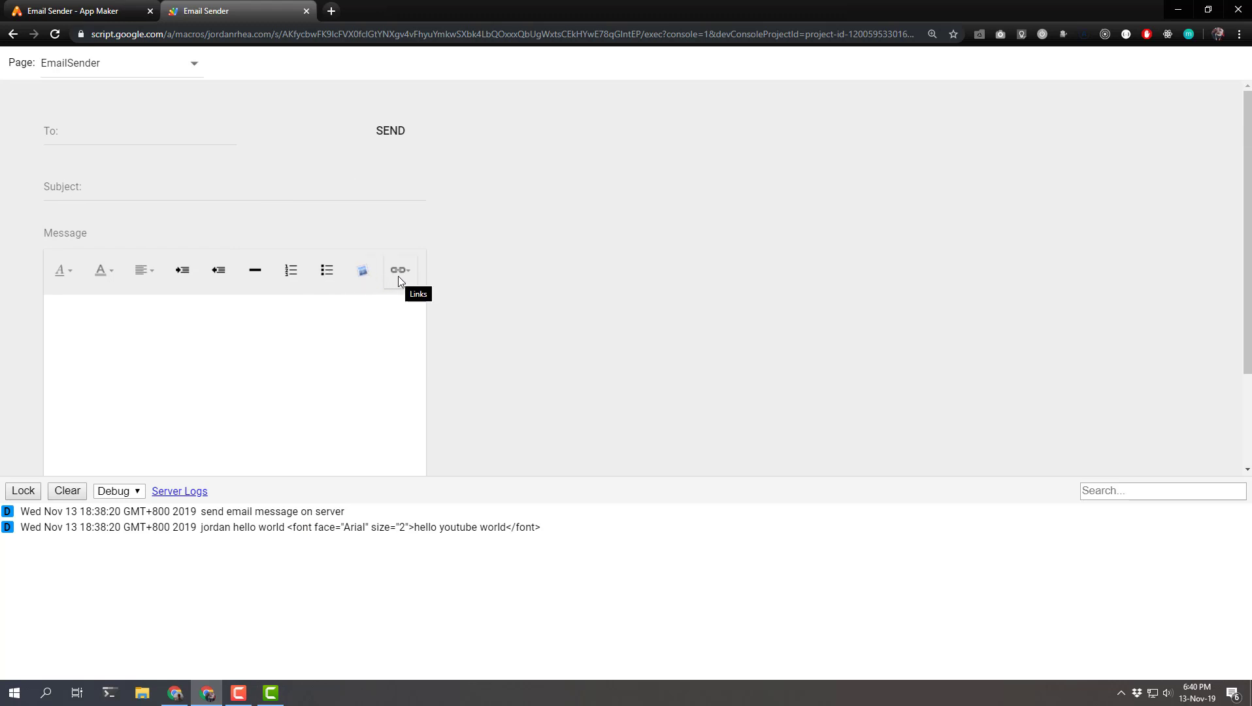
mouse_move(57, 26)
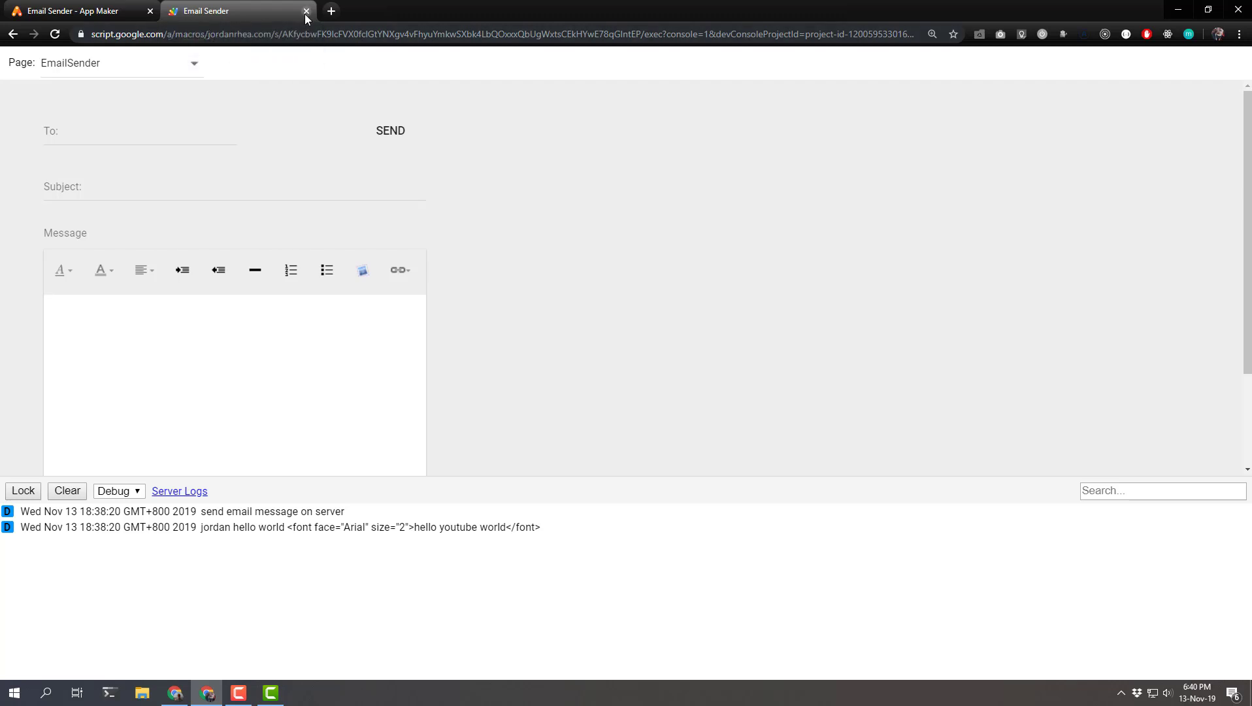
click(76, 10)
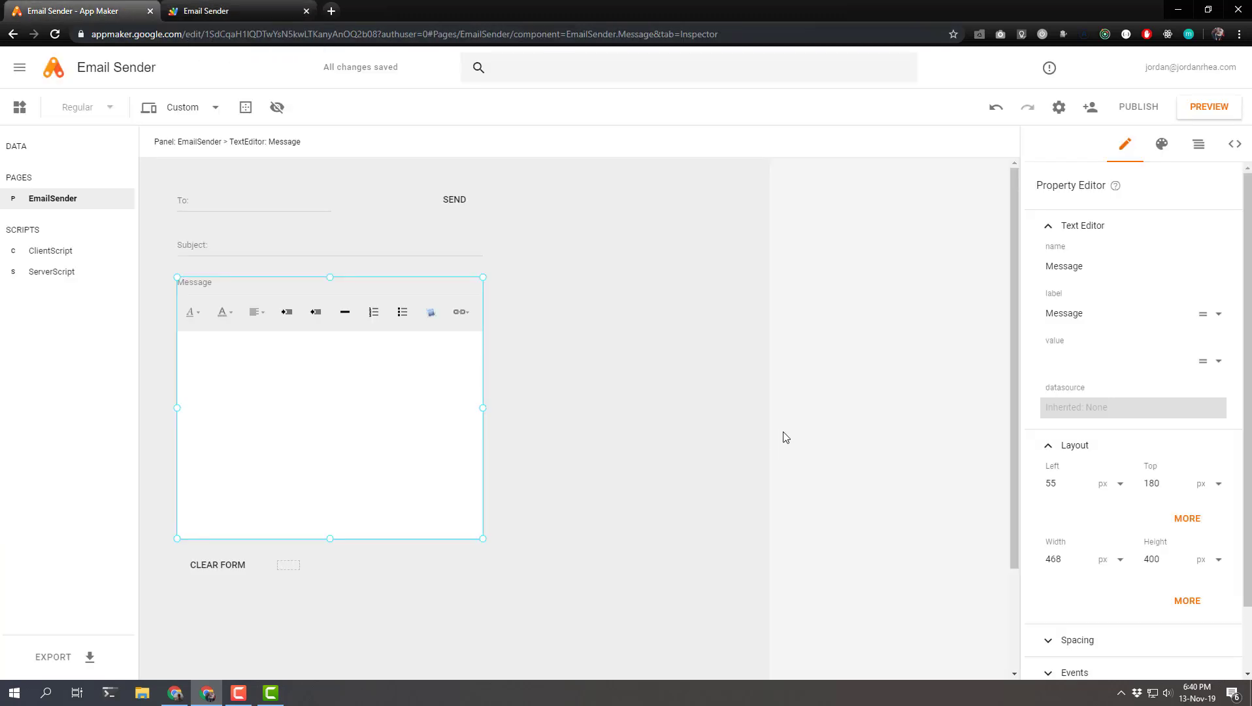
mouse_move(519, 187)
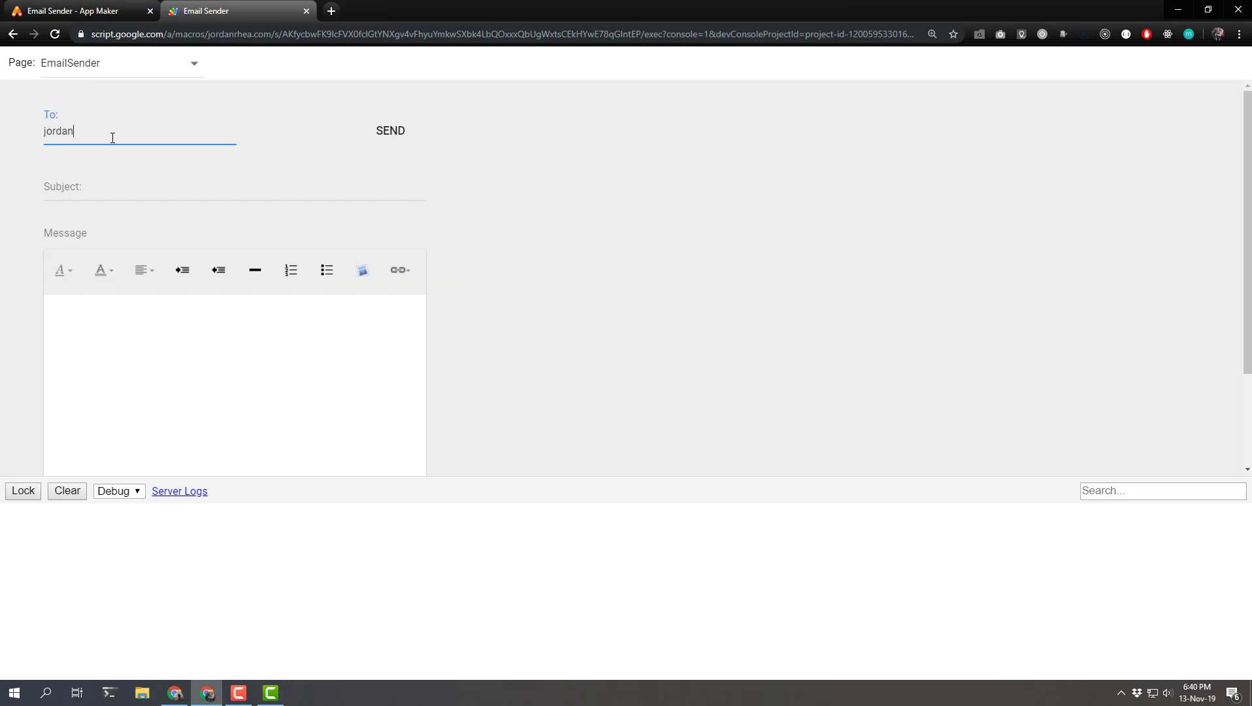
text(@jordanrhea.com)
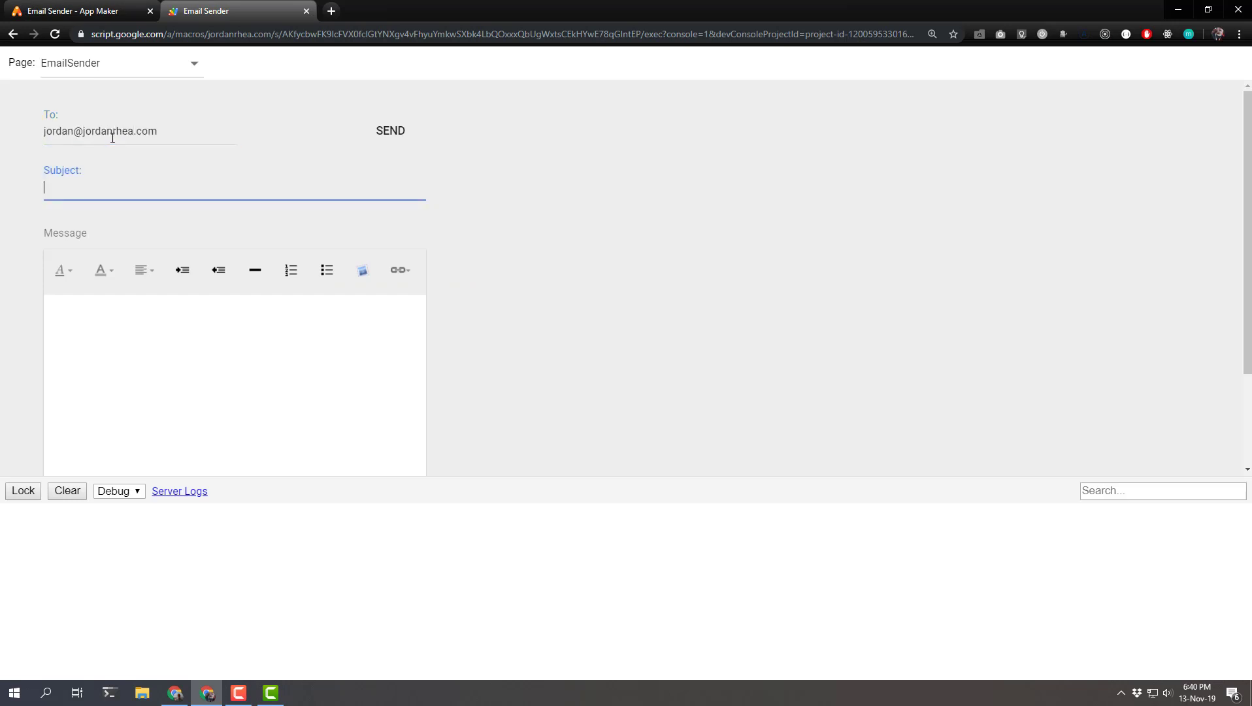
text(hello world)
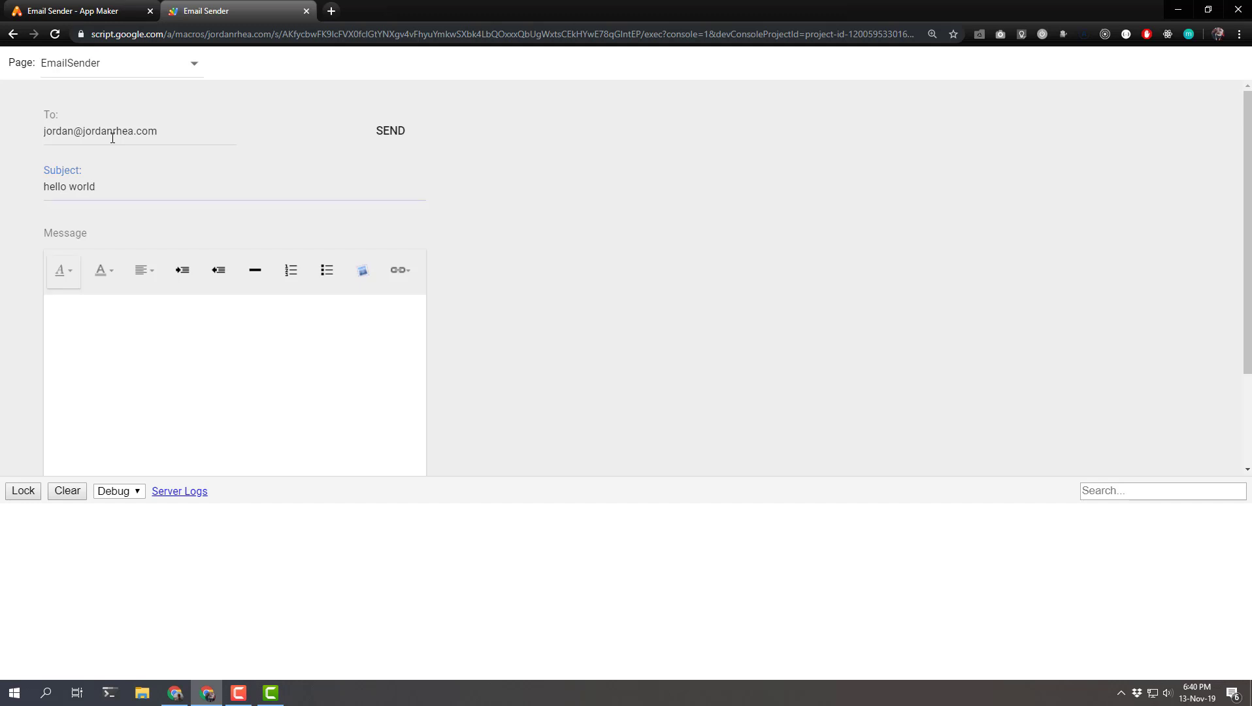
text(hello!)
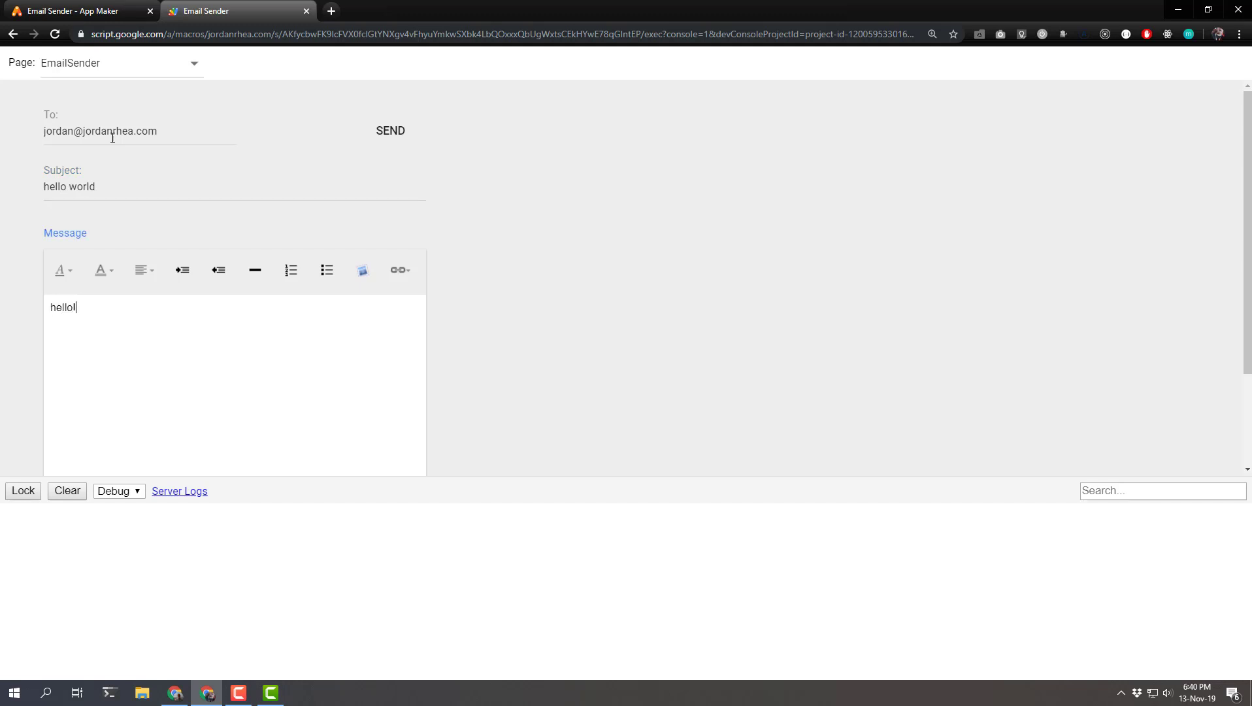
mouse_move(103, 270)
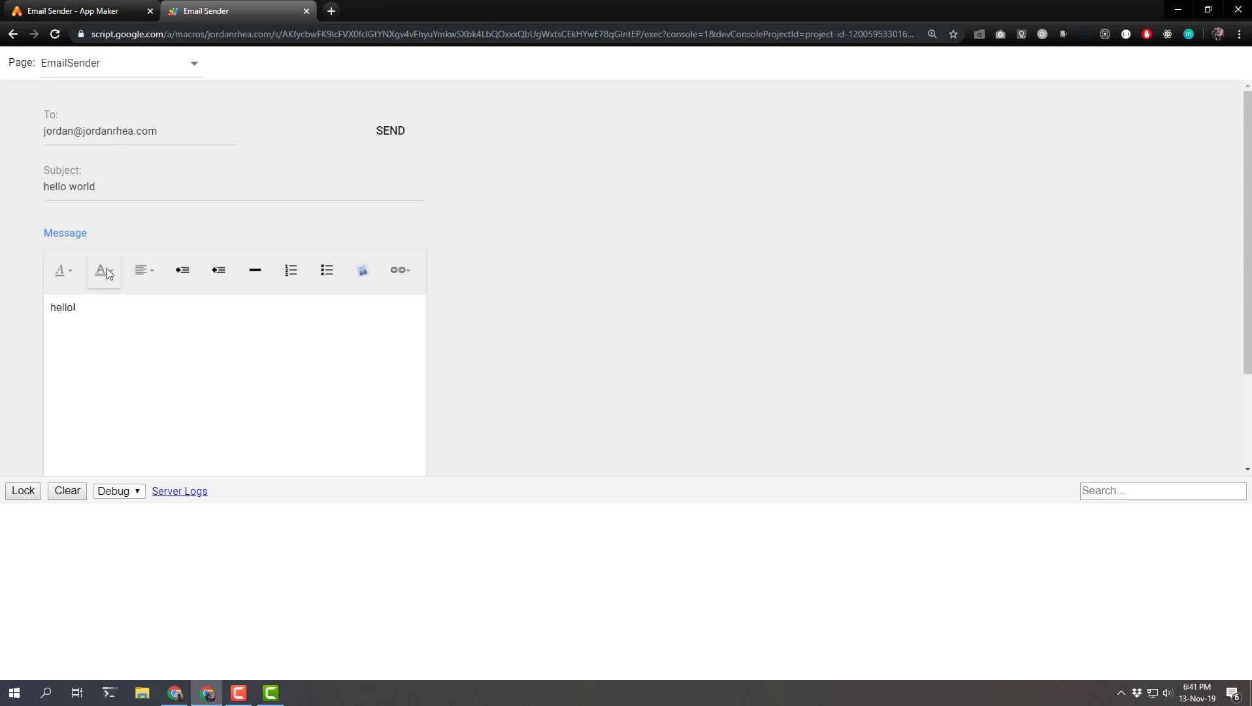
Step: Make 'hello!' white text on a red background, send the email, and dismiss the notification
click(101, 269)
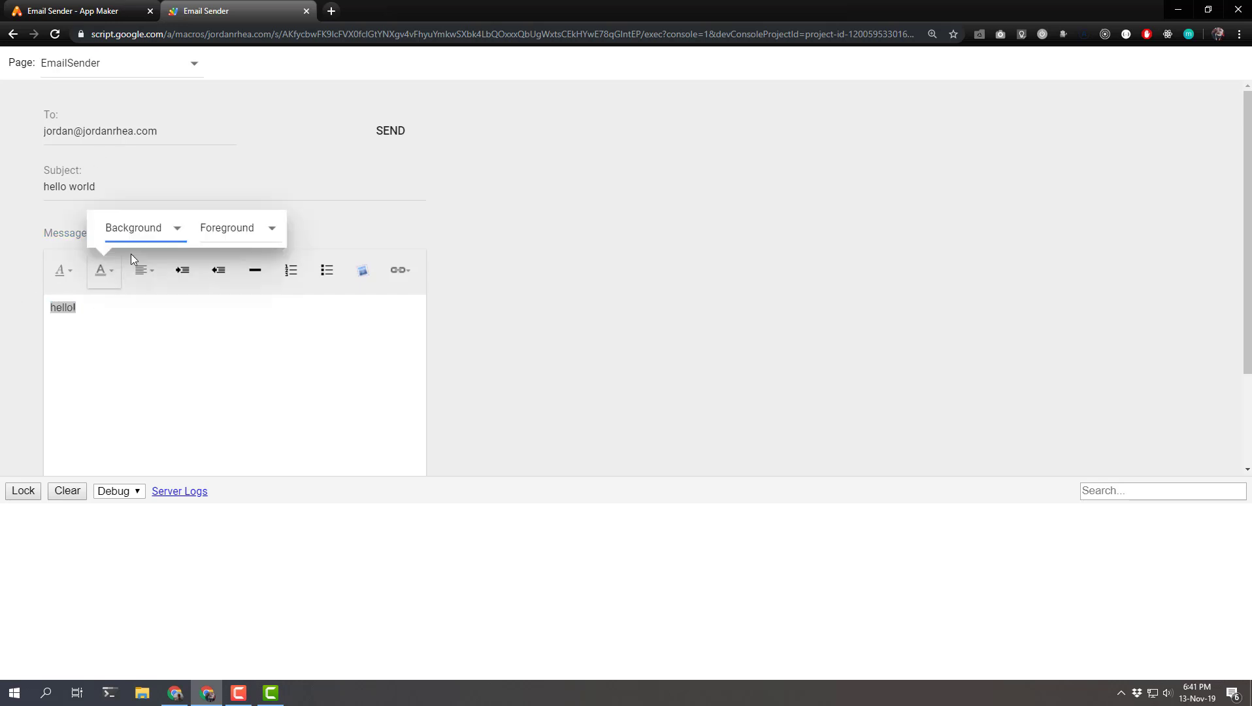
click(133, 227)
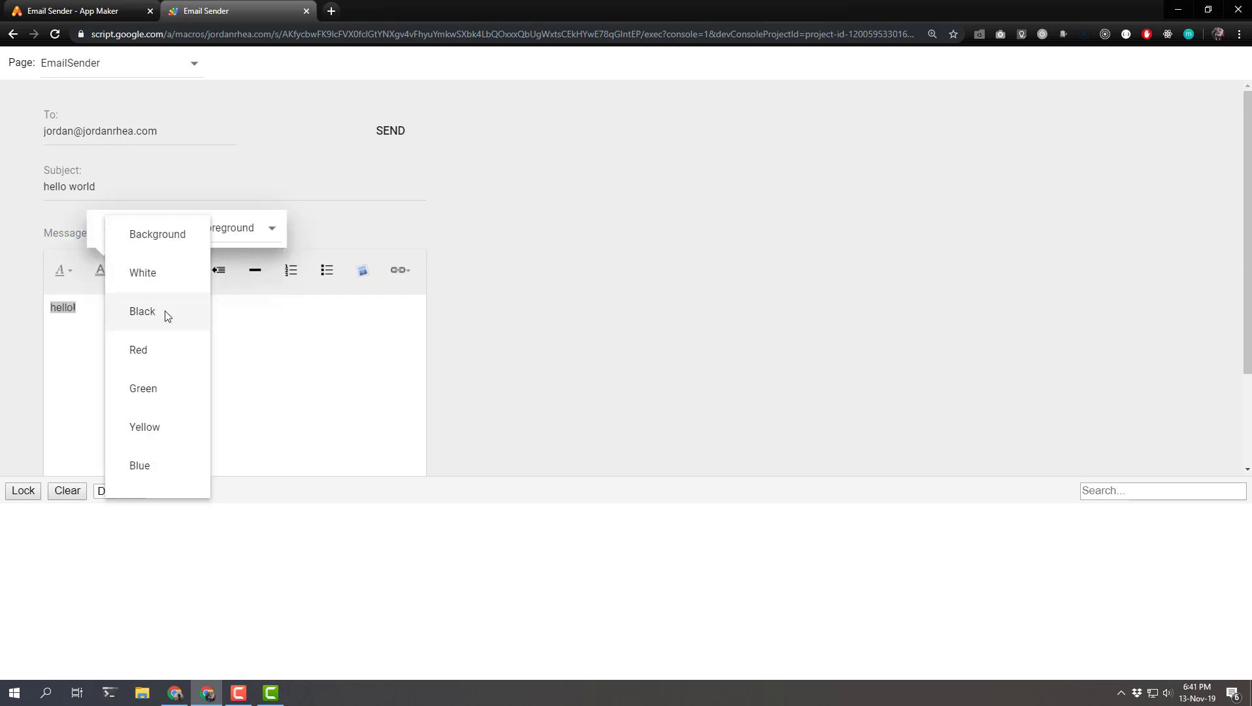
click(138, 350)
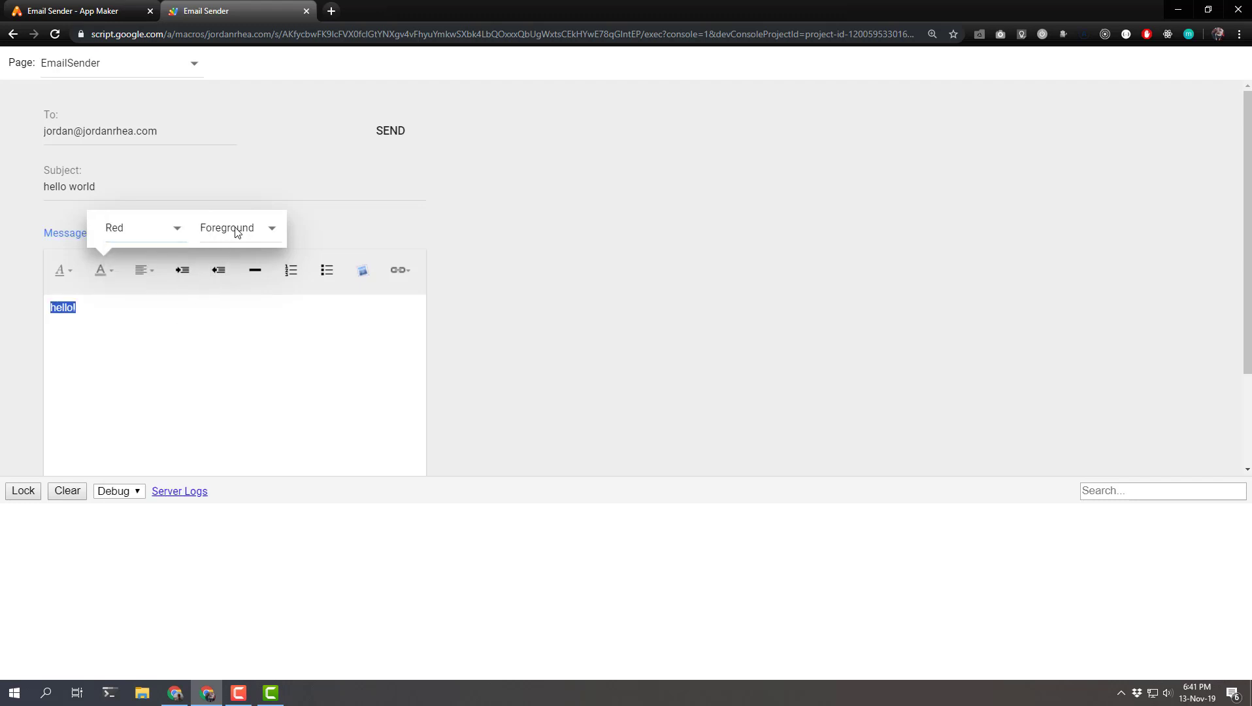
click(236, 228)
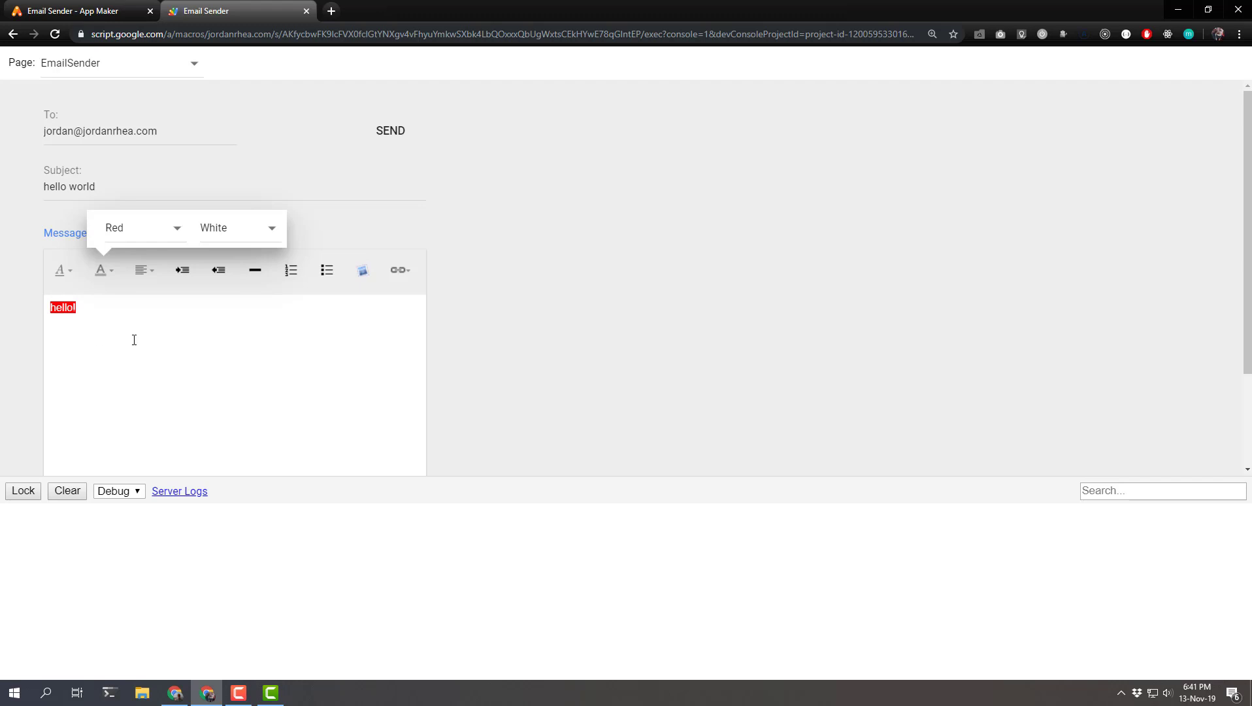
mouse_move(391, 130)
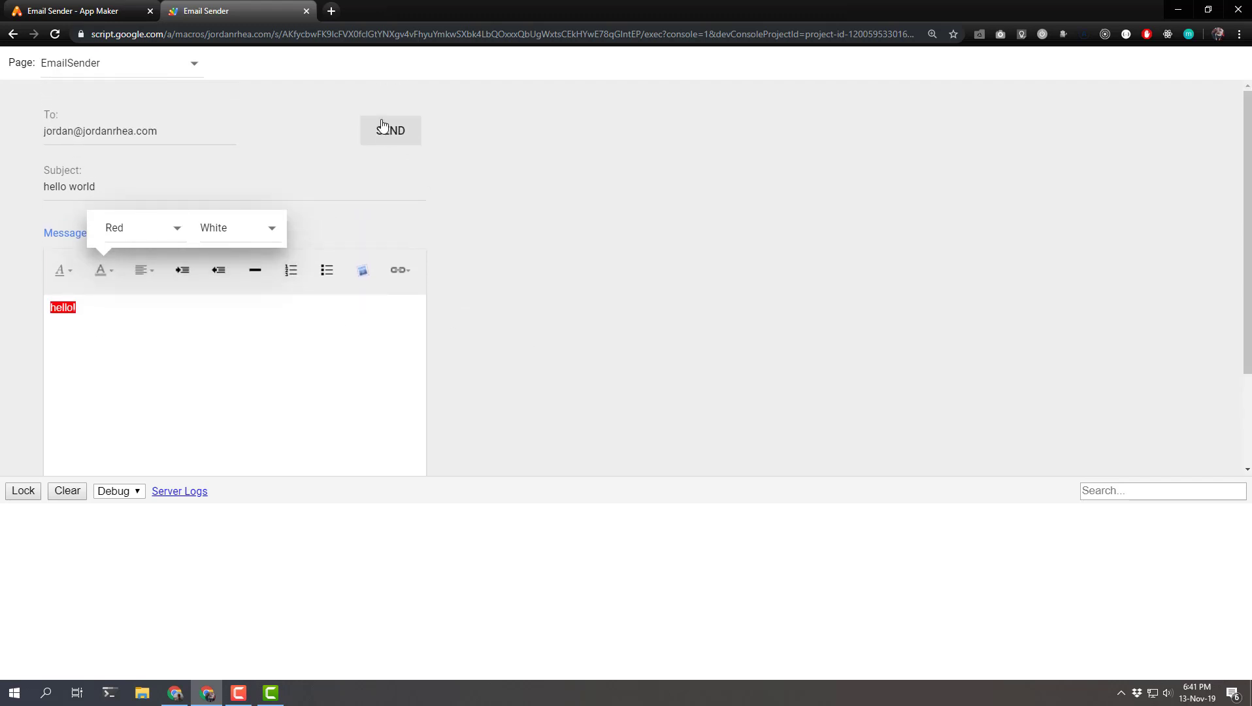
click(391, 130)
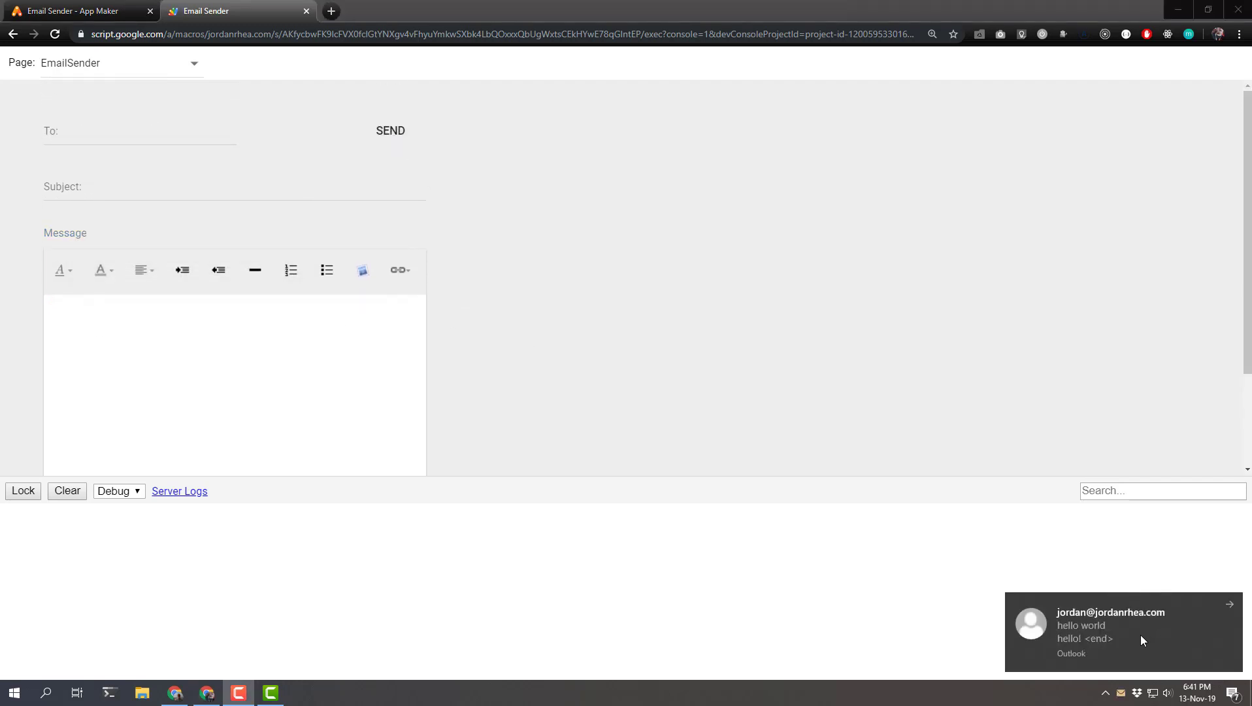
mouse_move(1078, 647)
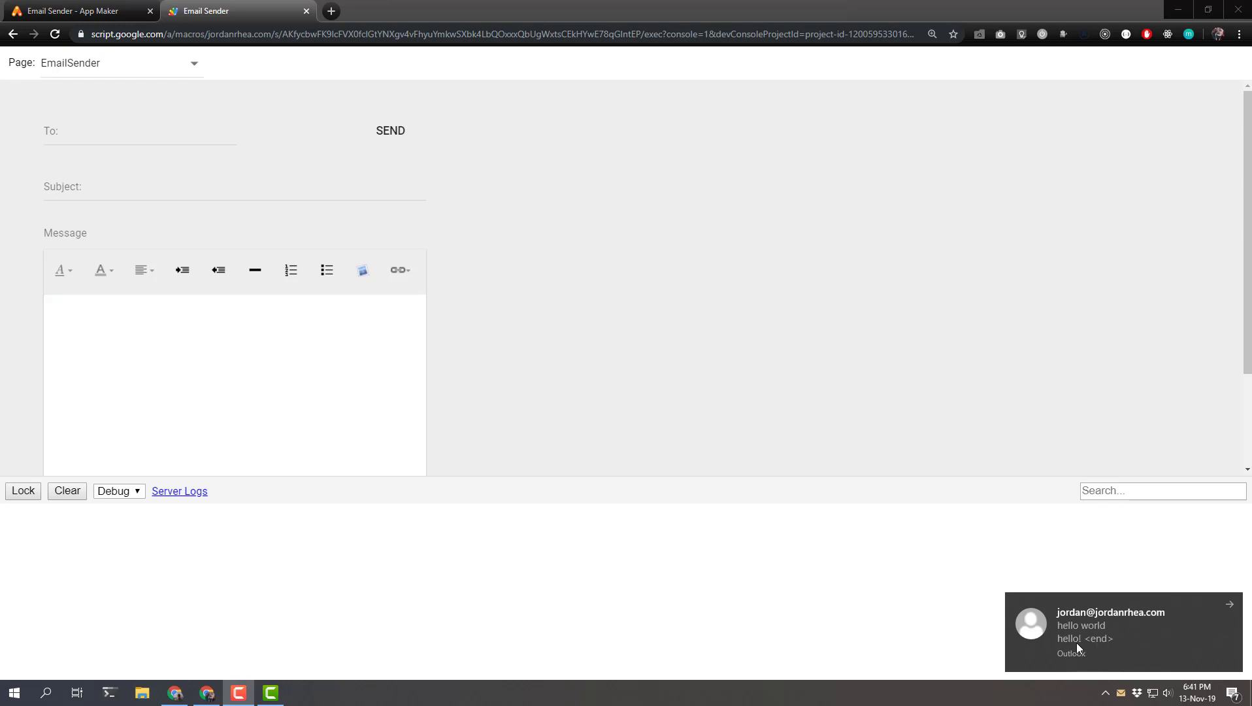
click(234, 359)
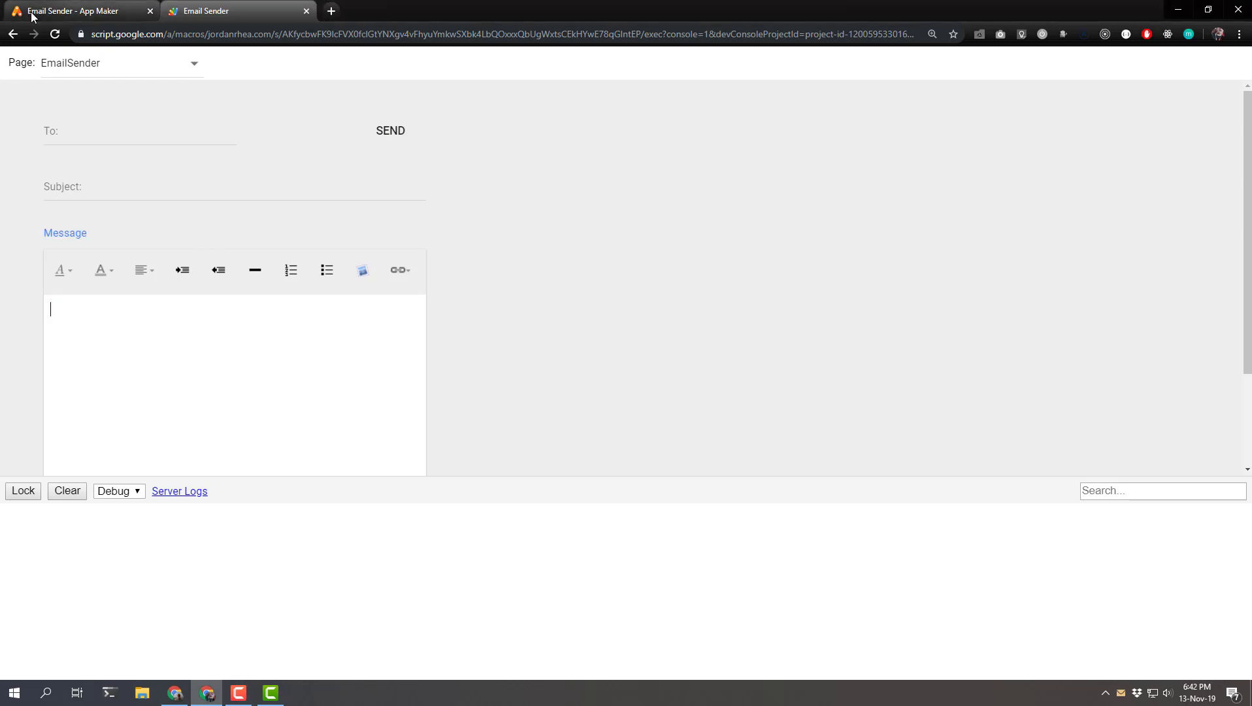
Step: Switch back to the App Maker editor and open ServerScript from the Scripts list
click(72, 10)
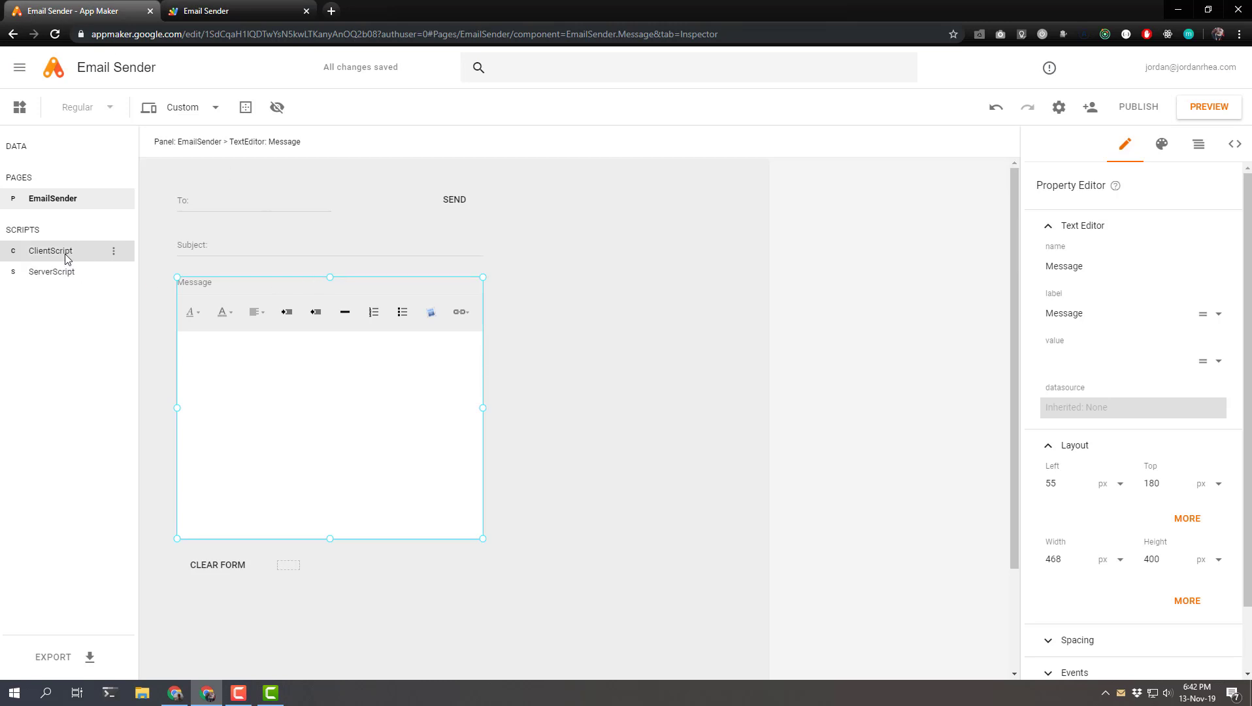
click(51, 249)
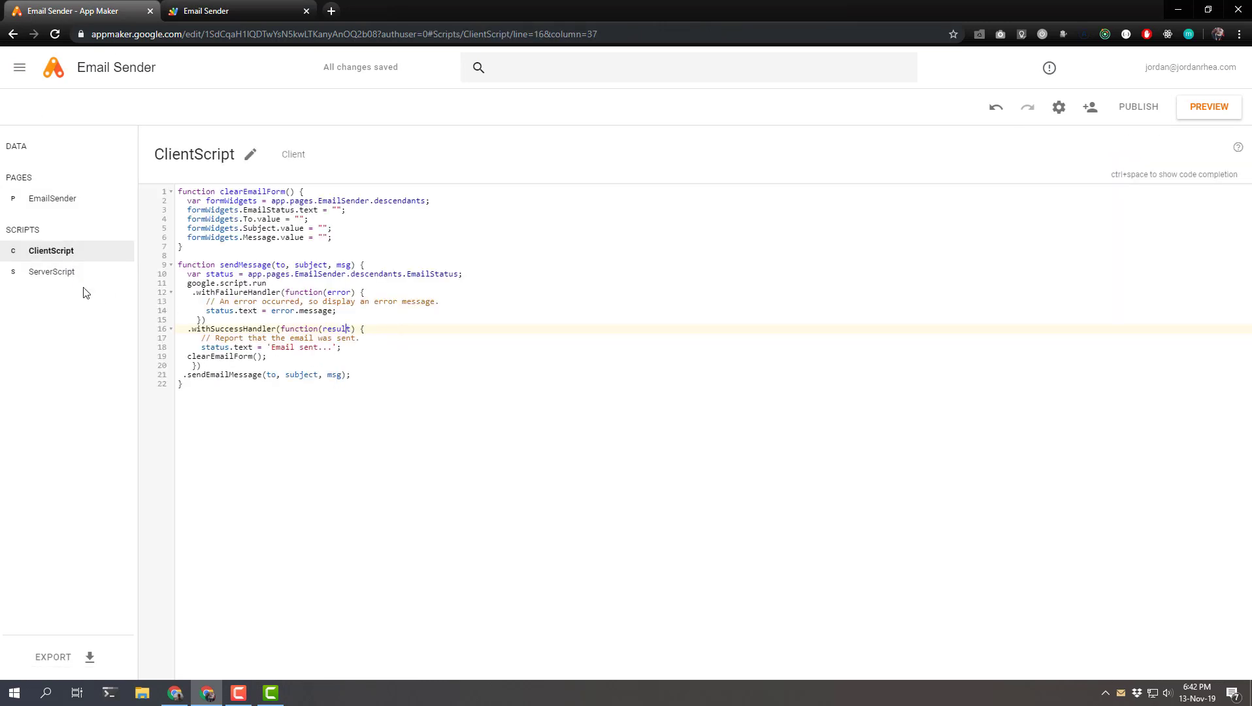
click(51, 271)
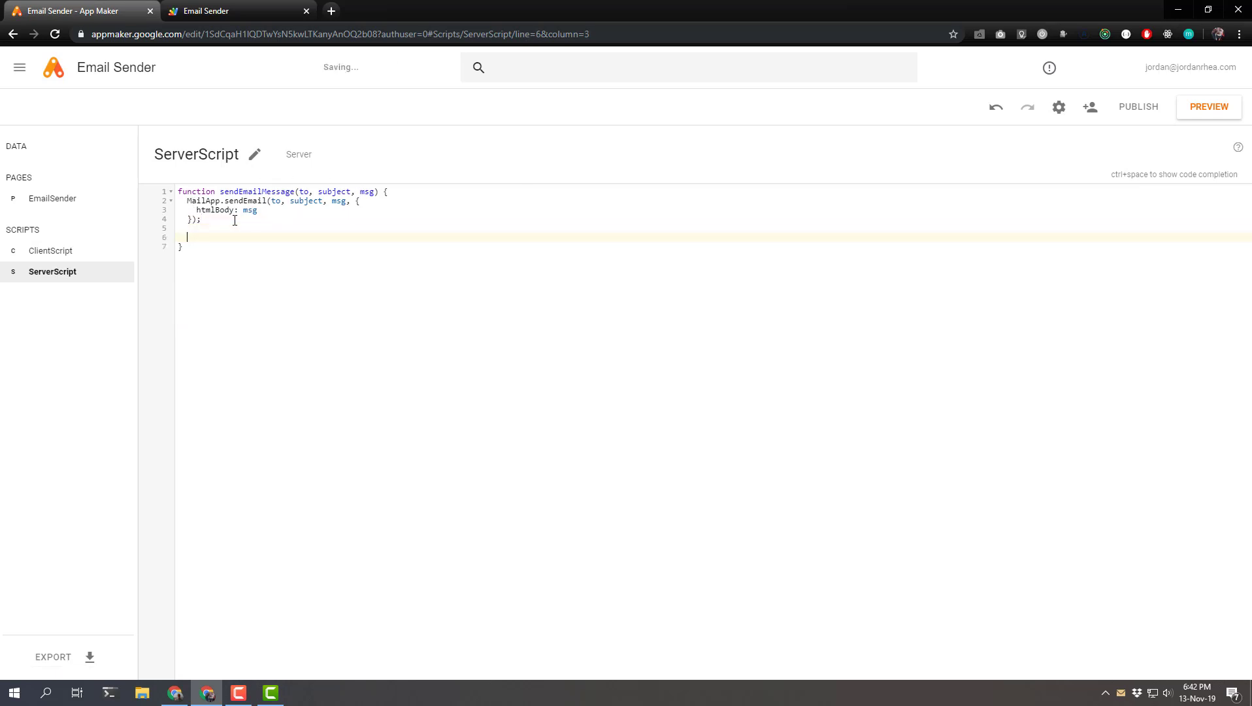
Step: Type 'SpreadsheetApp.' on line 6 and browse its autocomplete suggestions and documentation
text(SpreadsheetApp.)
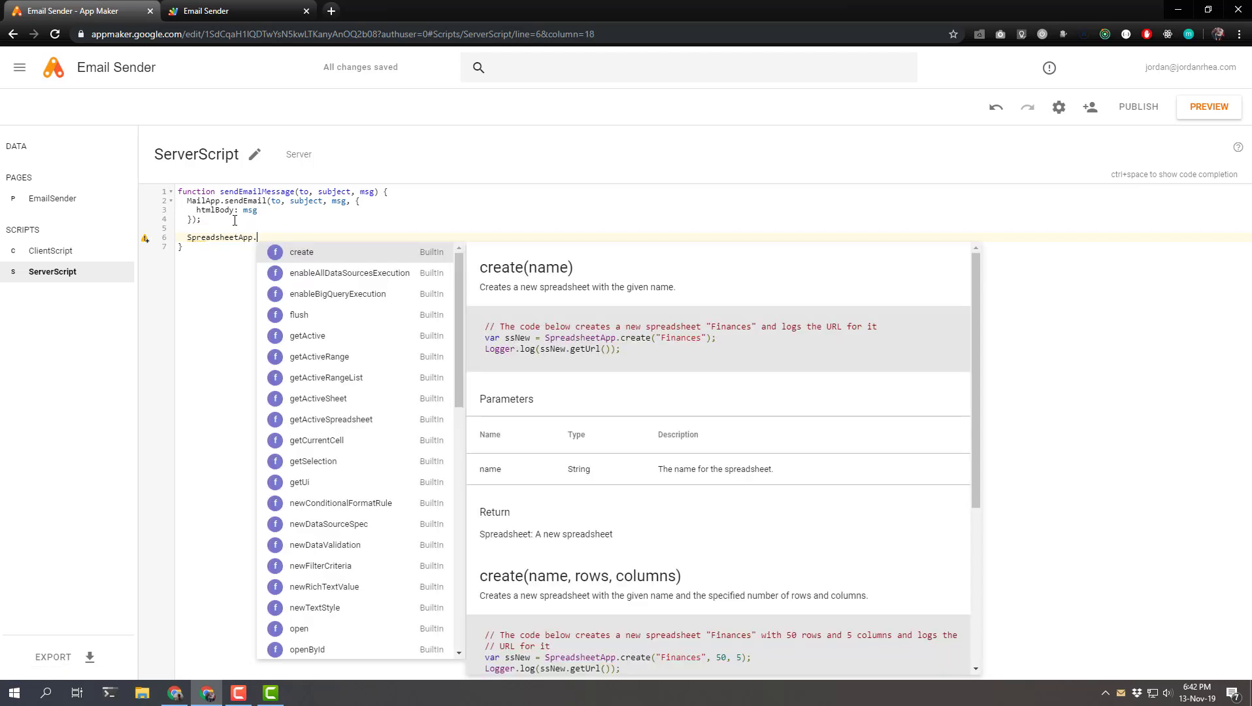
scroll(down, 3)
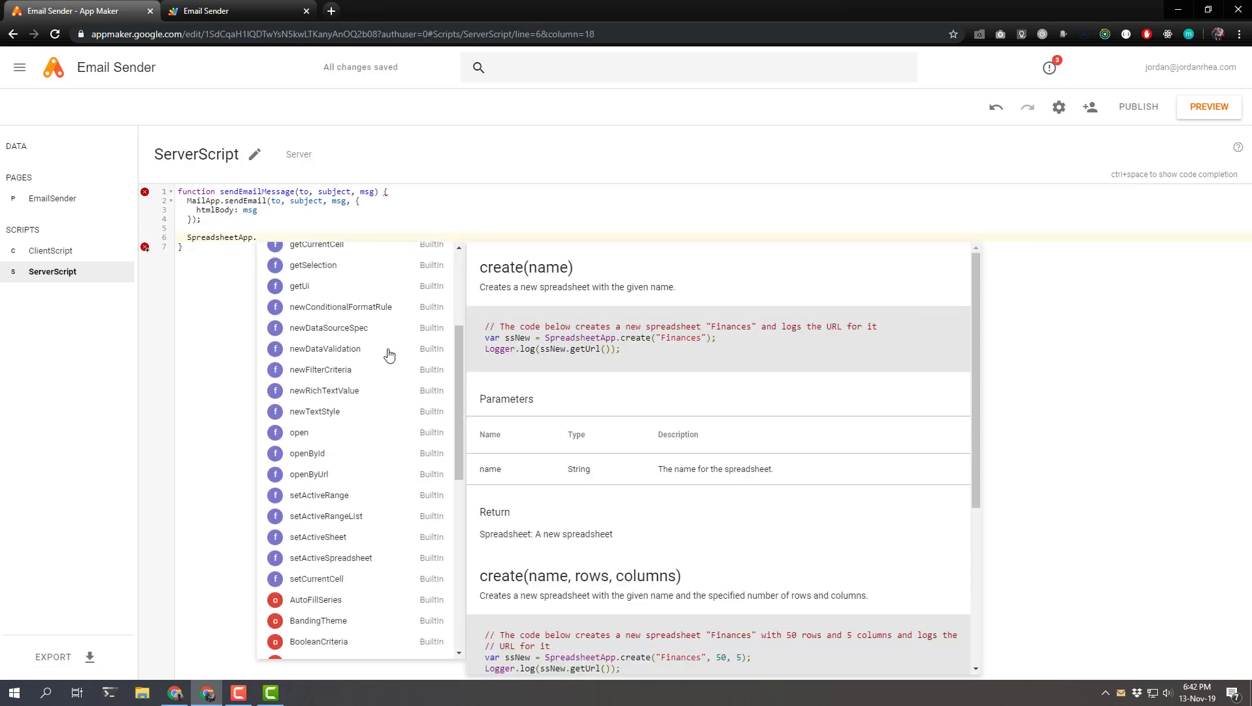
scroll(down, 3)
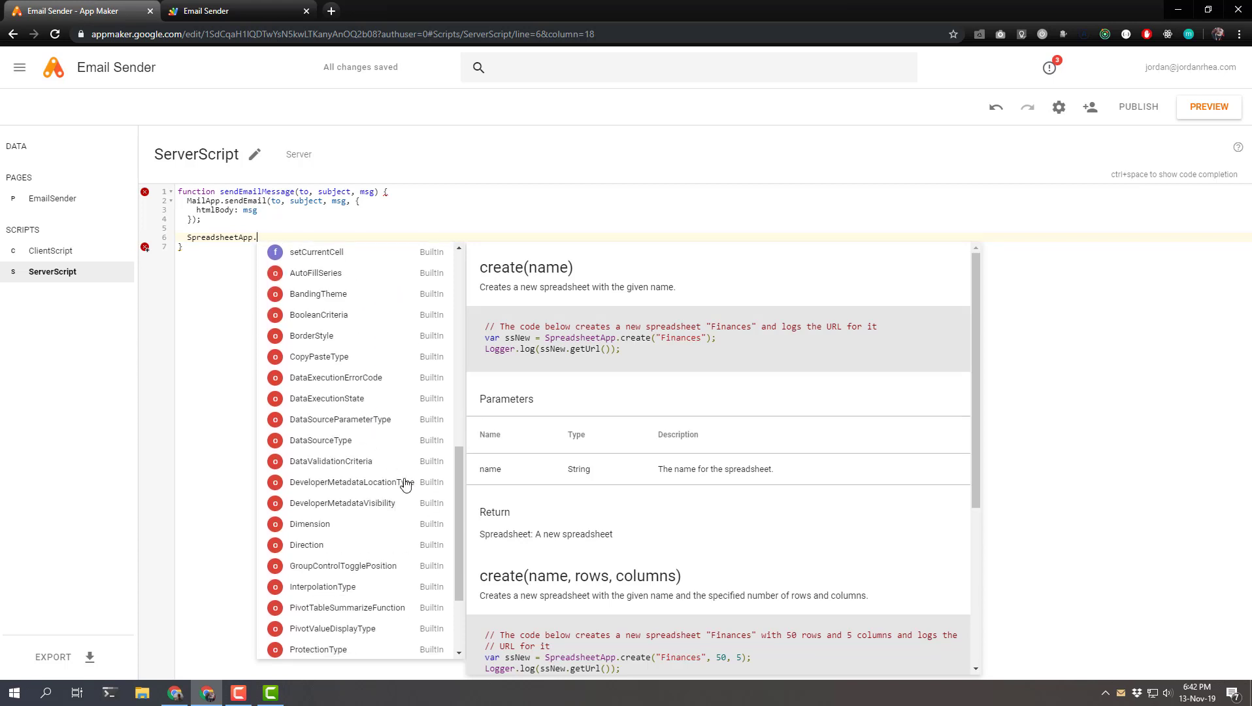
scroll(up, 3)
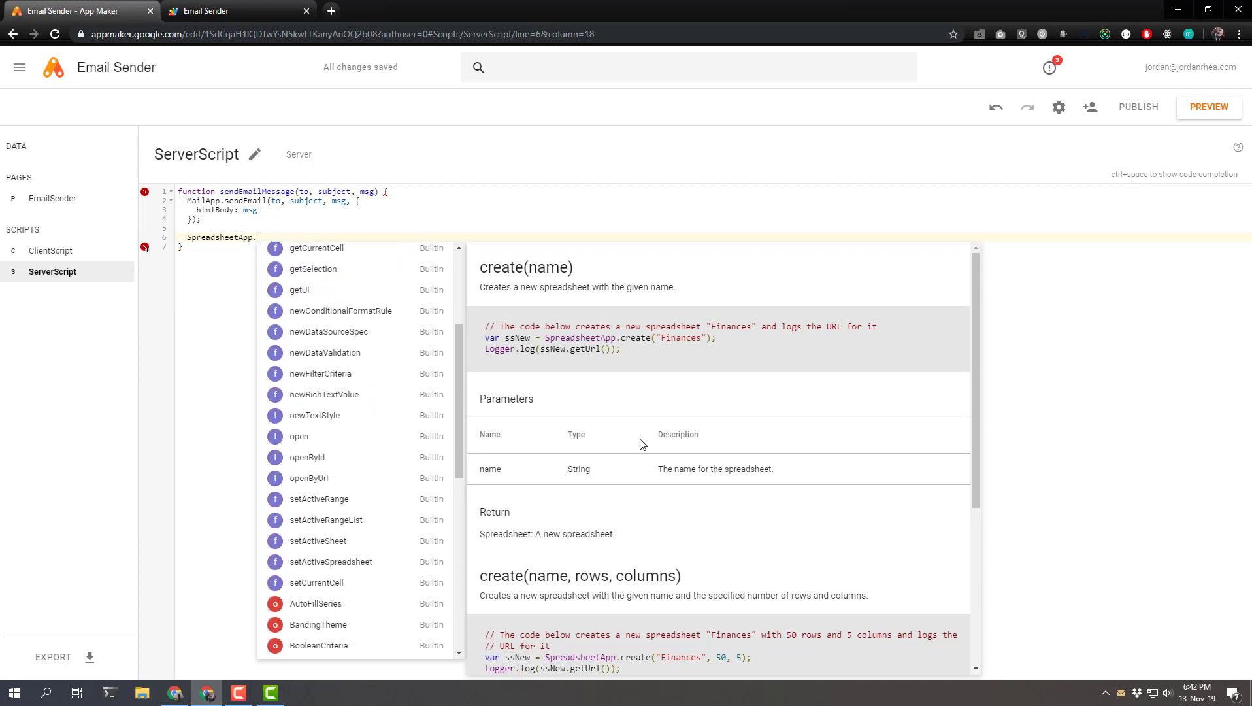
mouse_move(668, 408)
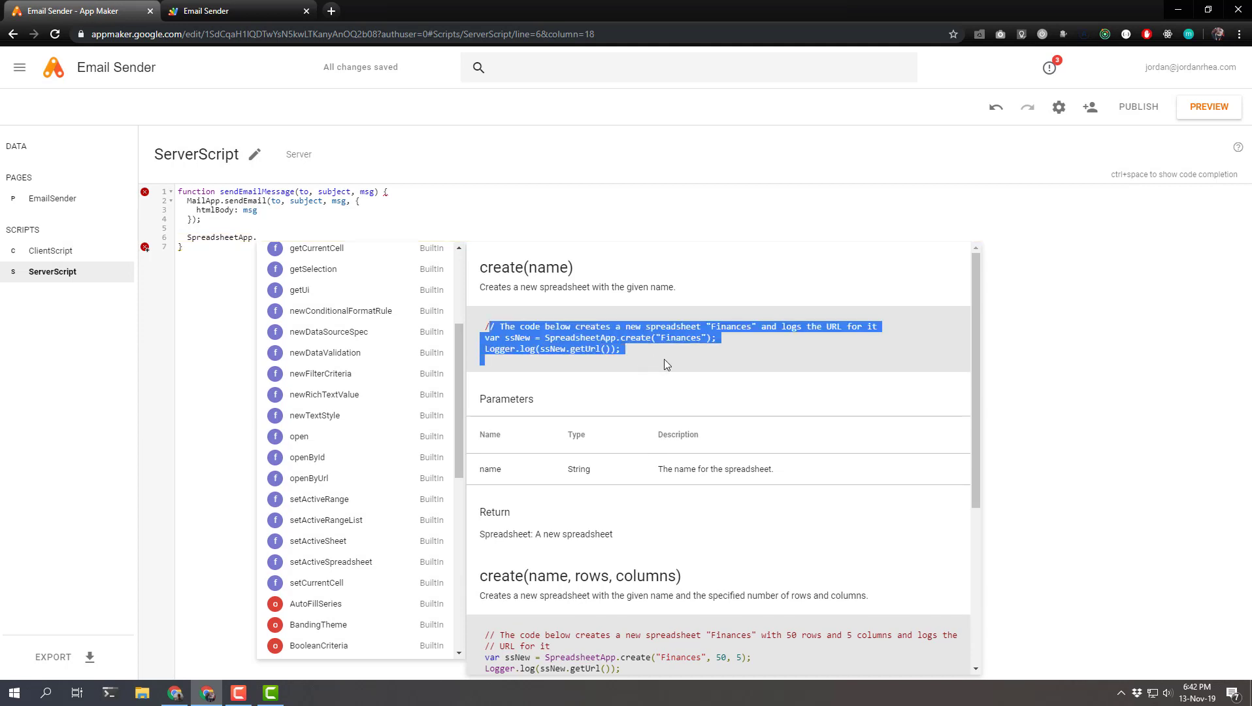
mouse_move(666, 360)
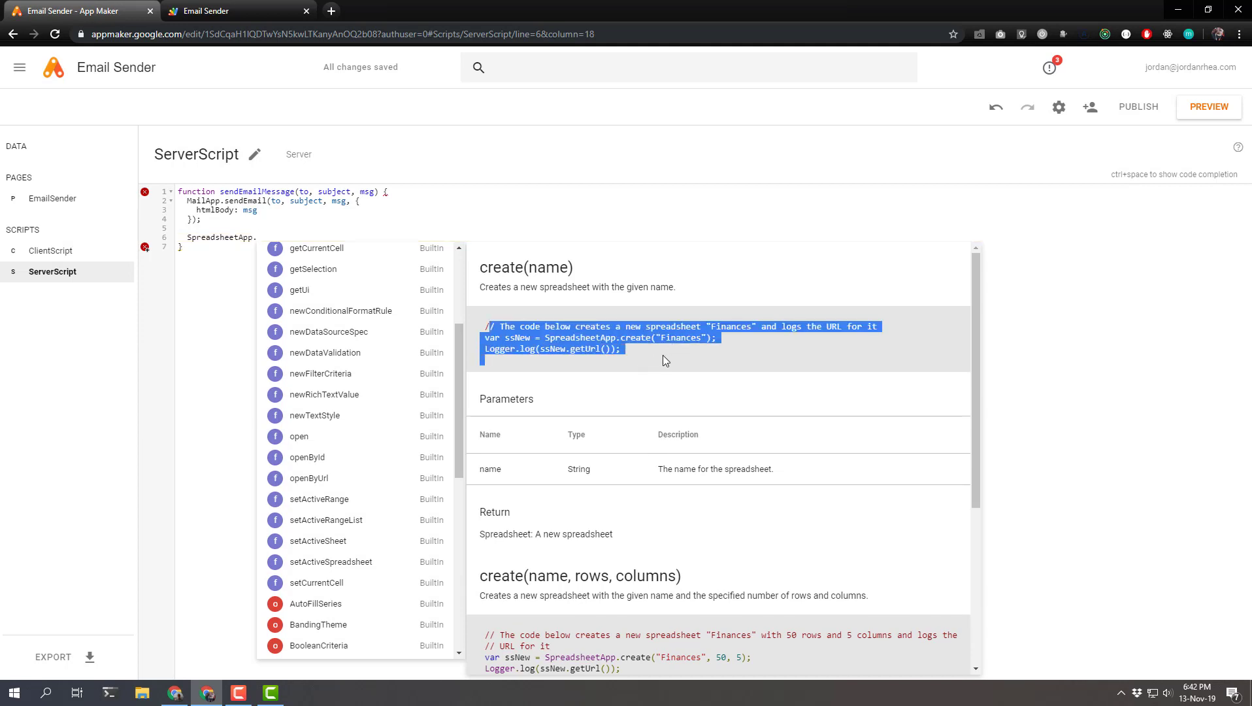
scroll(down, 3)
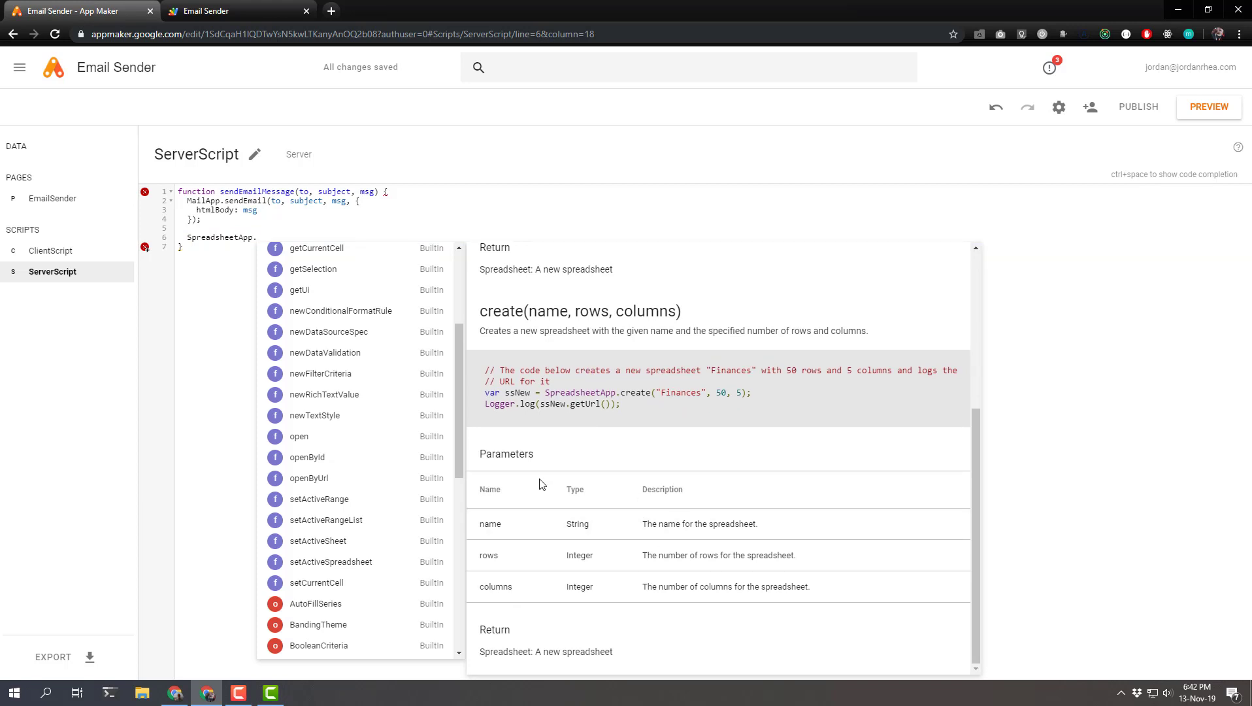
mouse_move(343, 452)
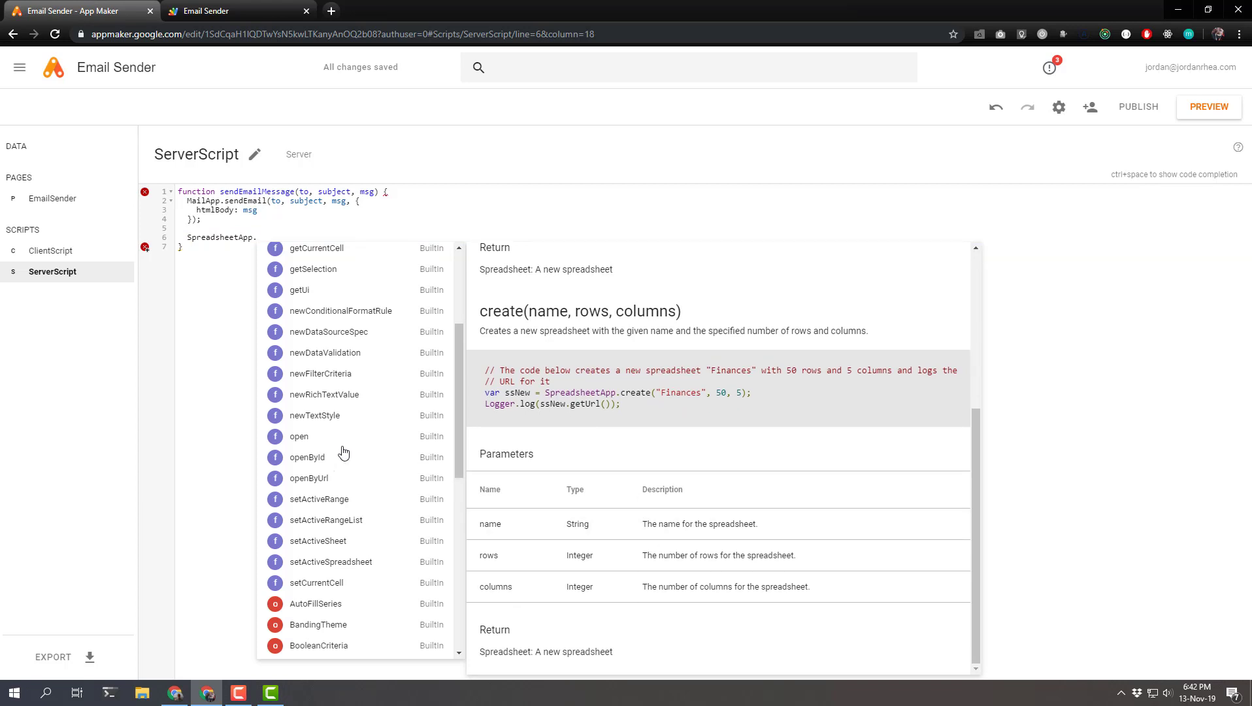
click(316, 247)
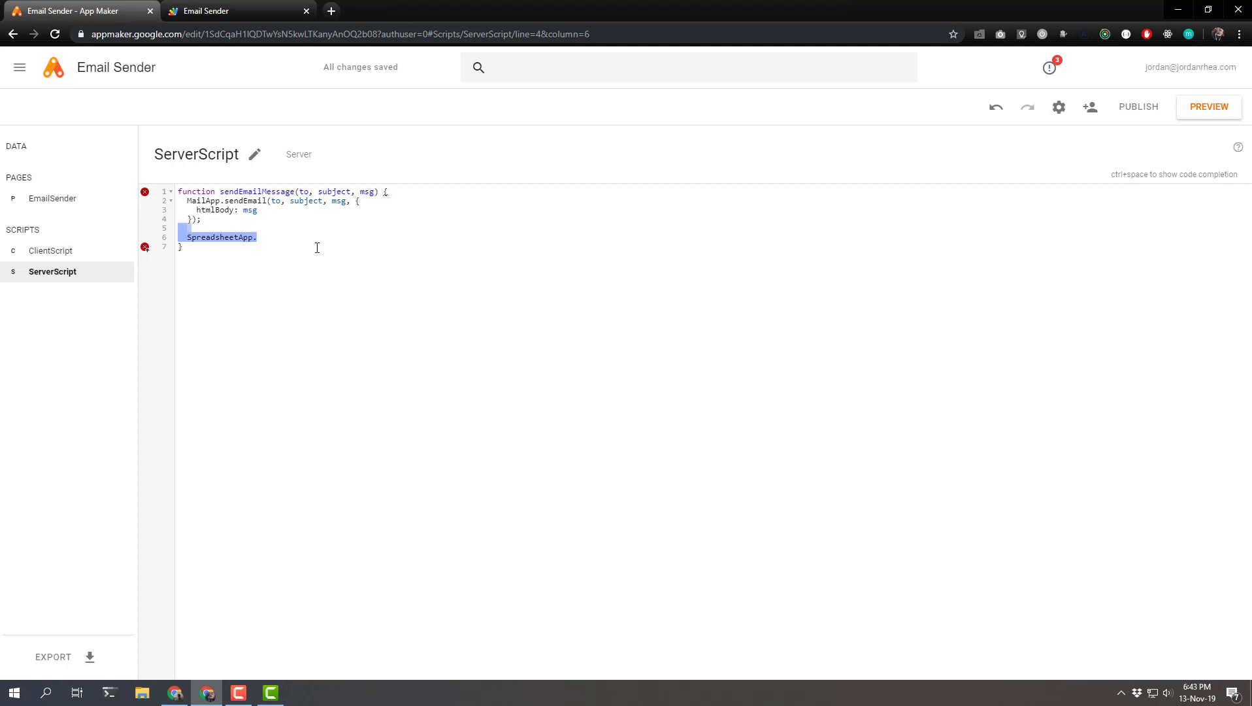